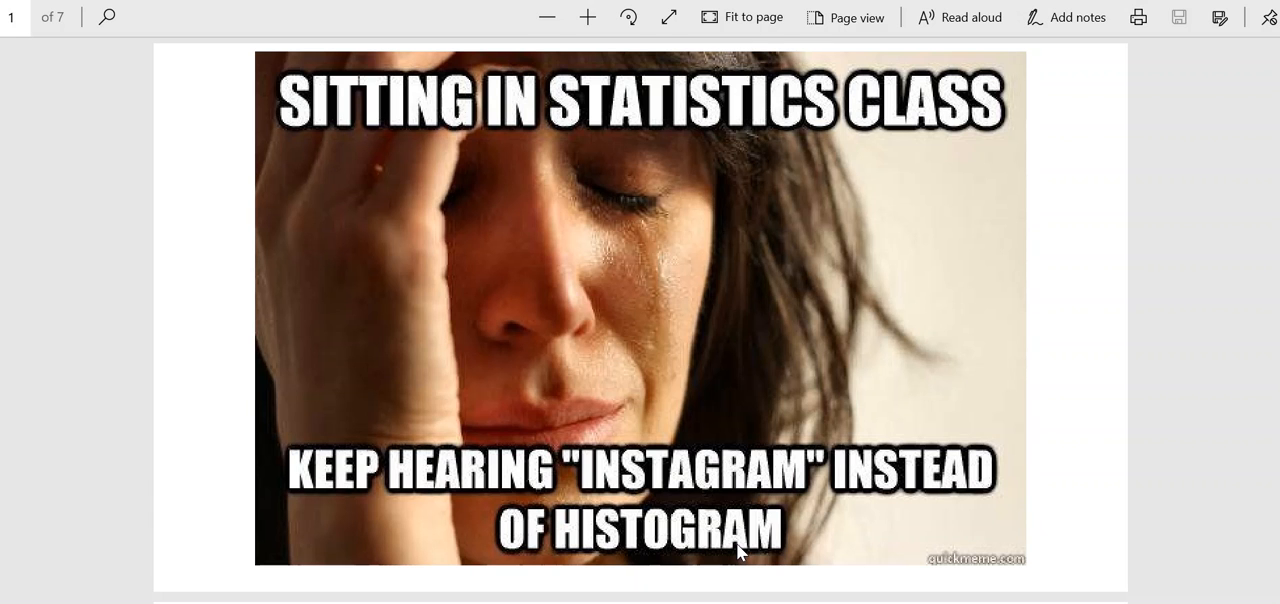
mouse_move(1142, 330)
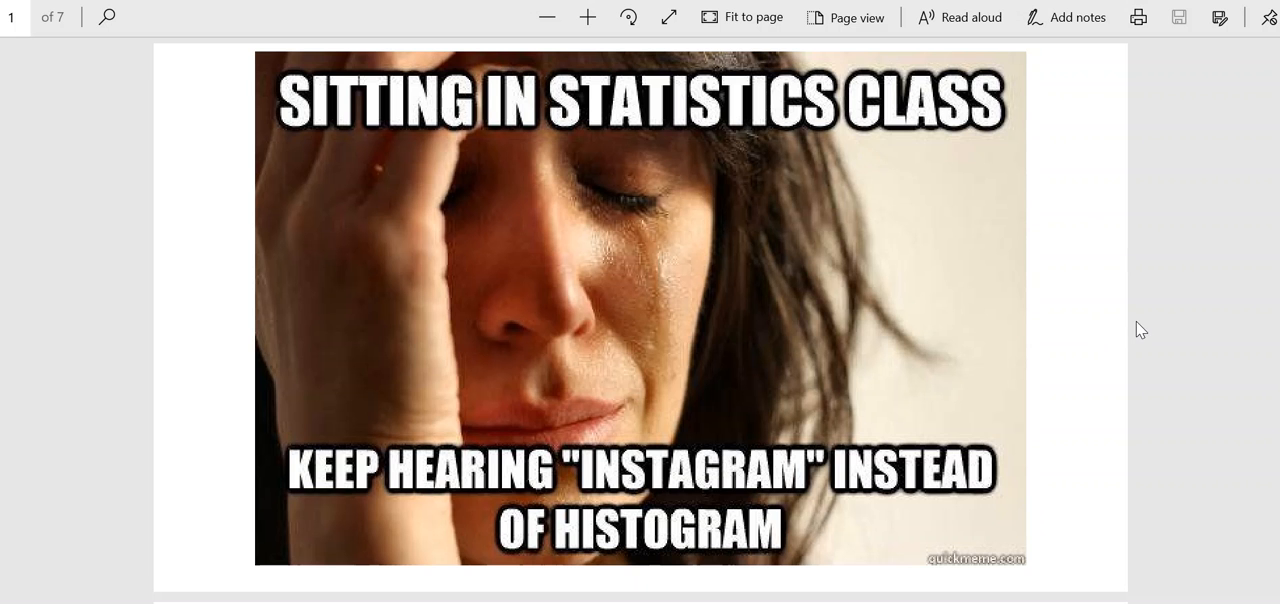
Scroll down past the meme to statistical questions 1–5.
scroll(down, 3)
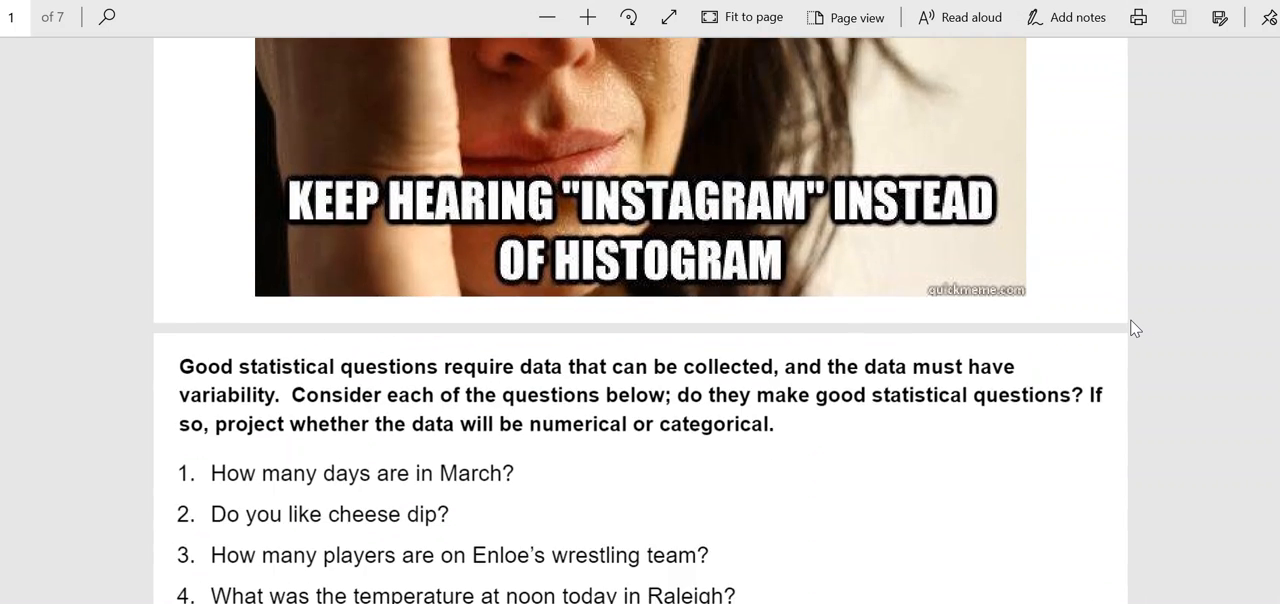
scroll(down, 3)
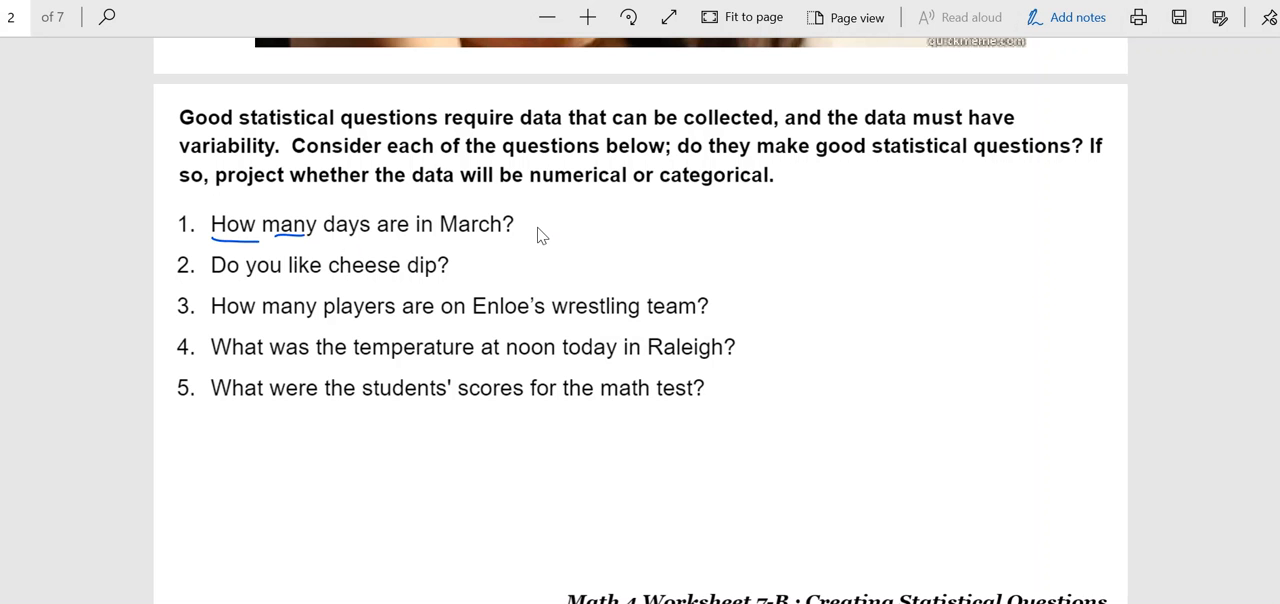
mouse_move(552, 223)
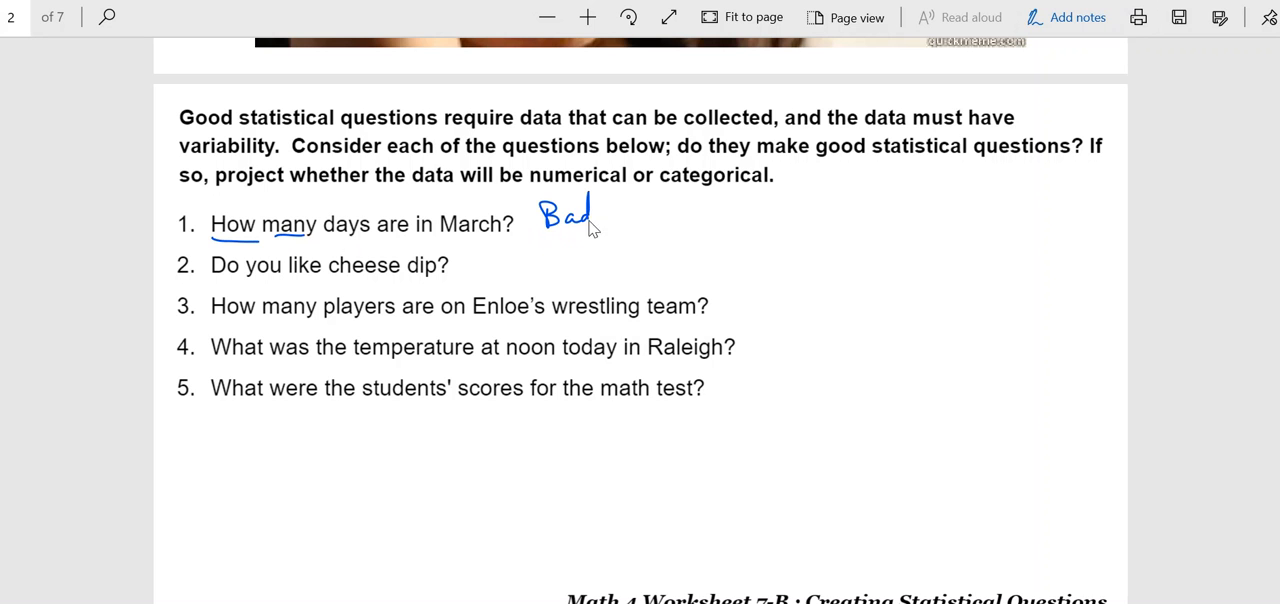
mouse_move(461, 316)
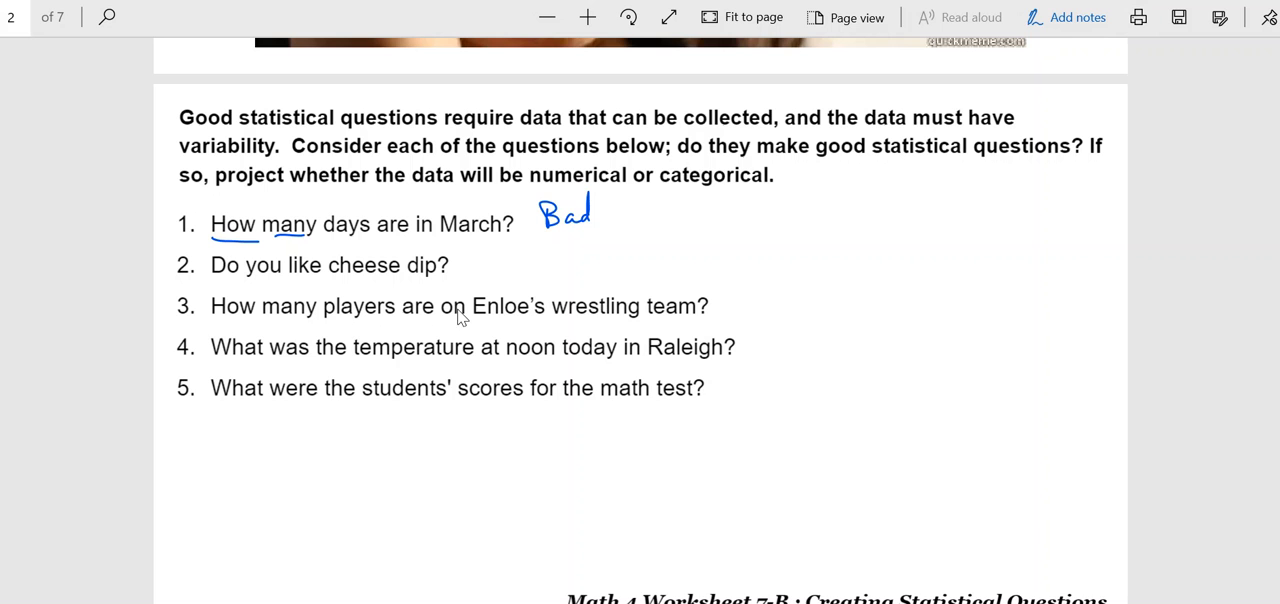
mouse_move(680, 316)
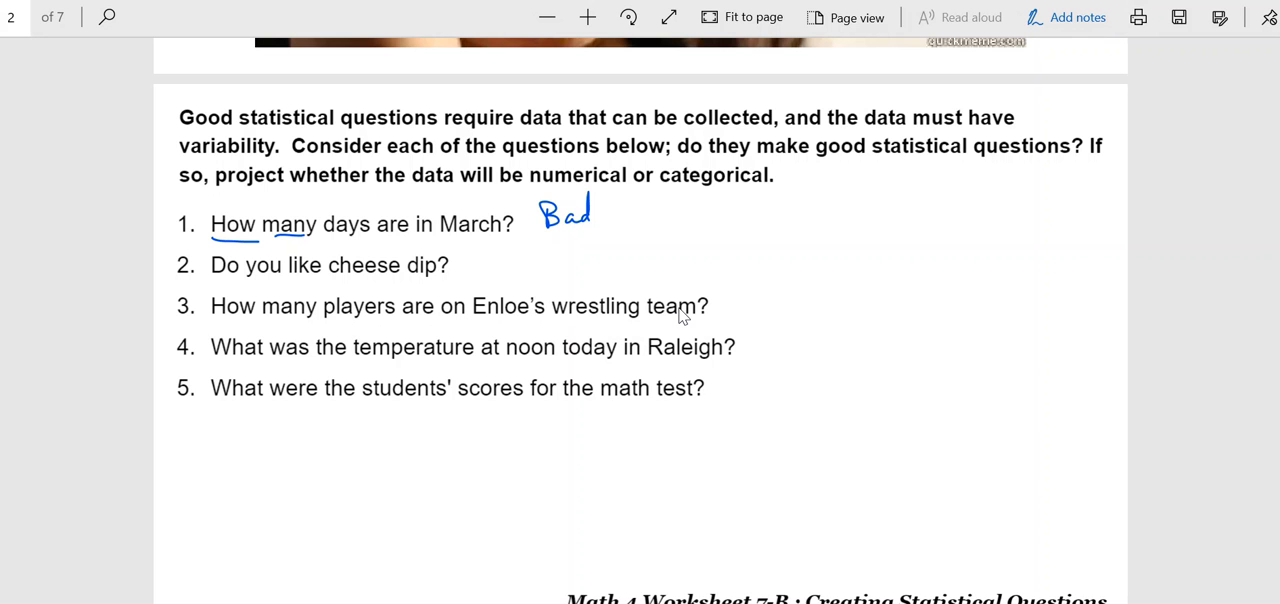
mouse_move(219, 335)
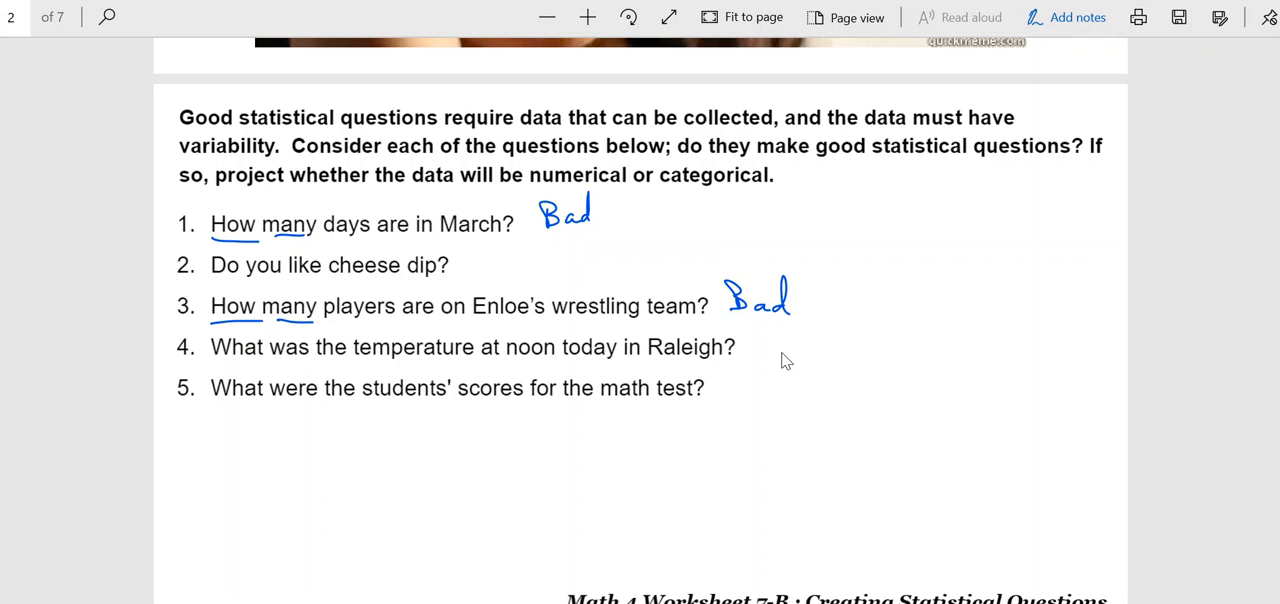
mouse_move(432, 282)
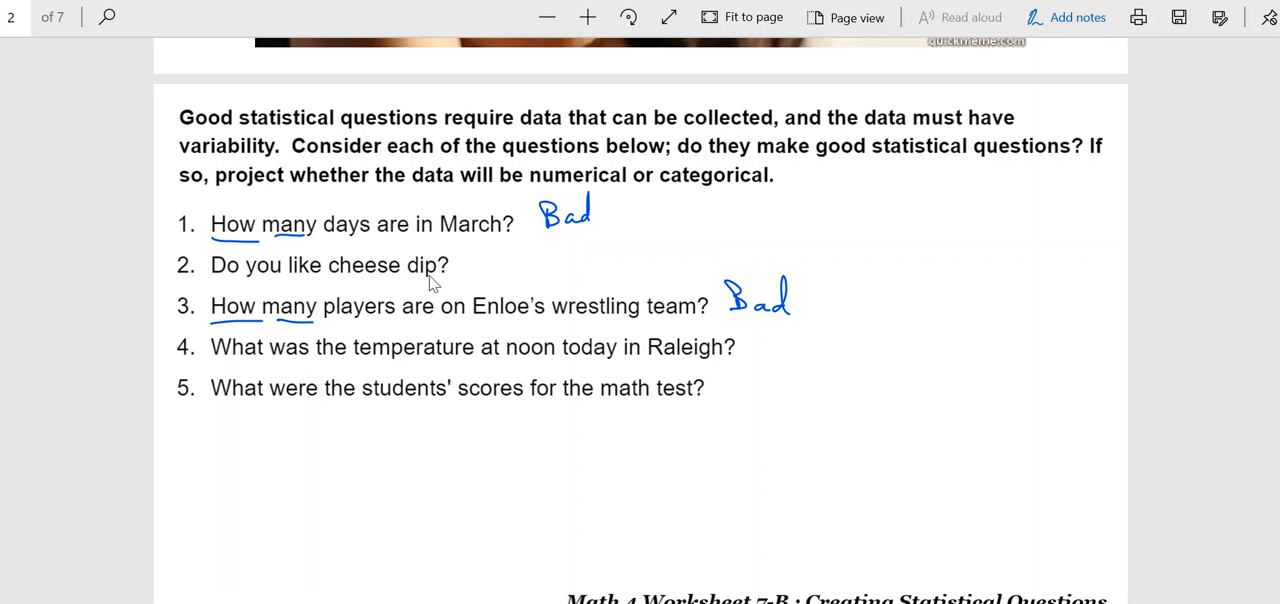
mouse_move(432, 300)
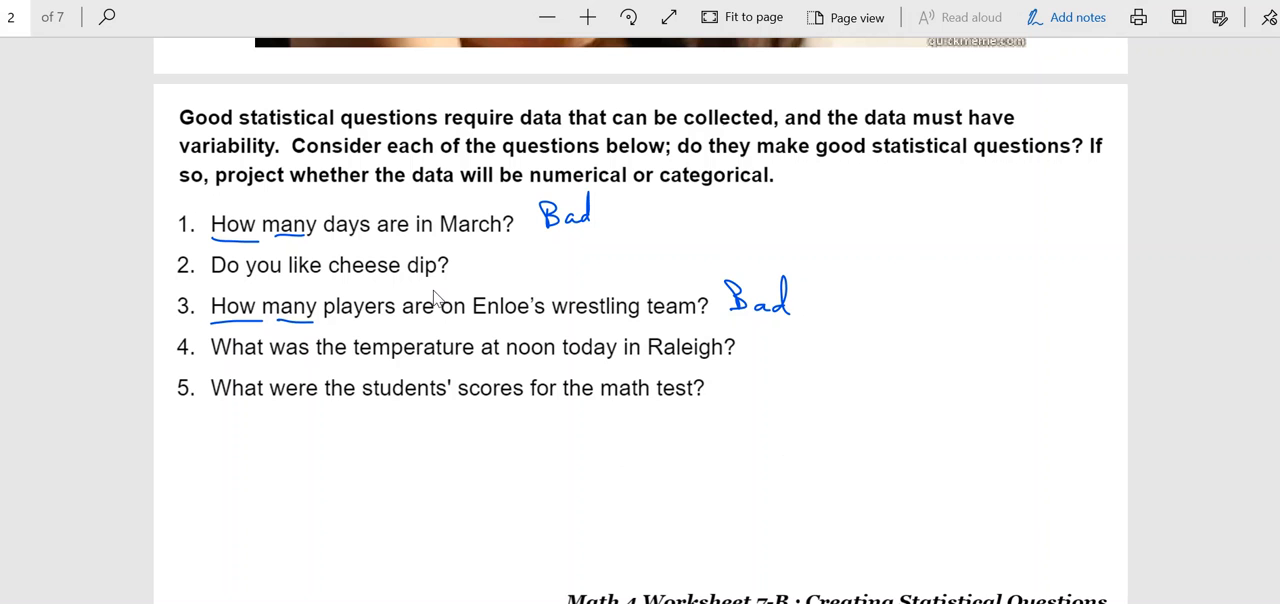
mouse_move(438, 289)
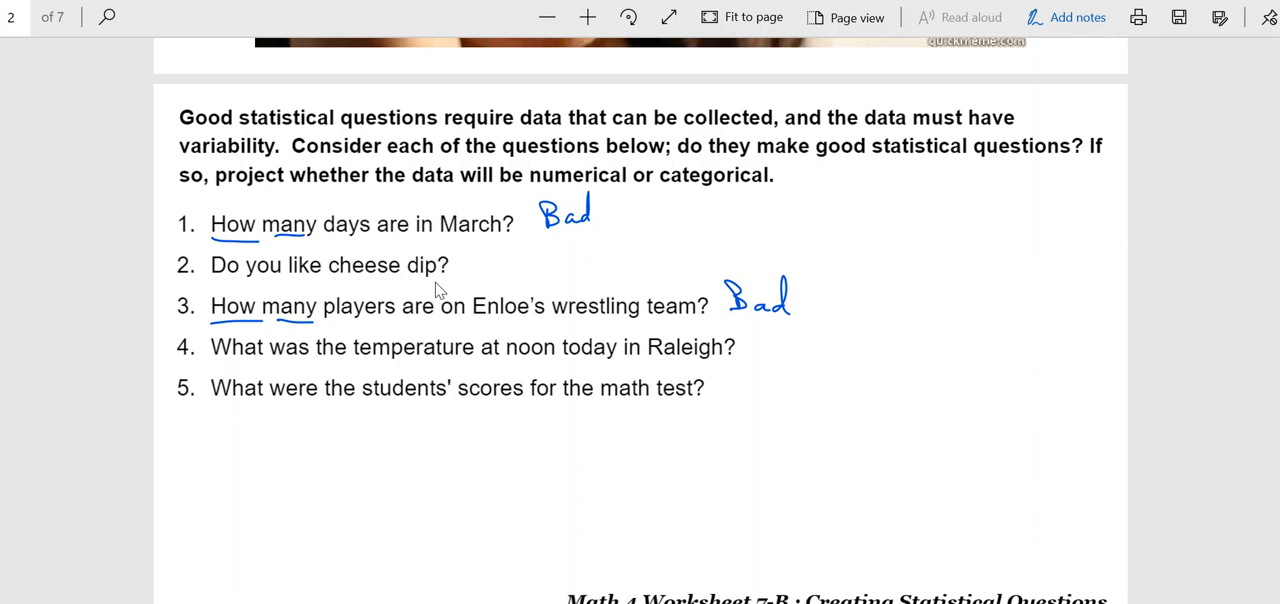
mouse_move(457, 287)
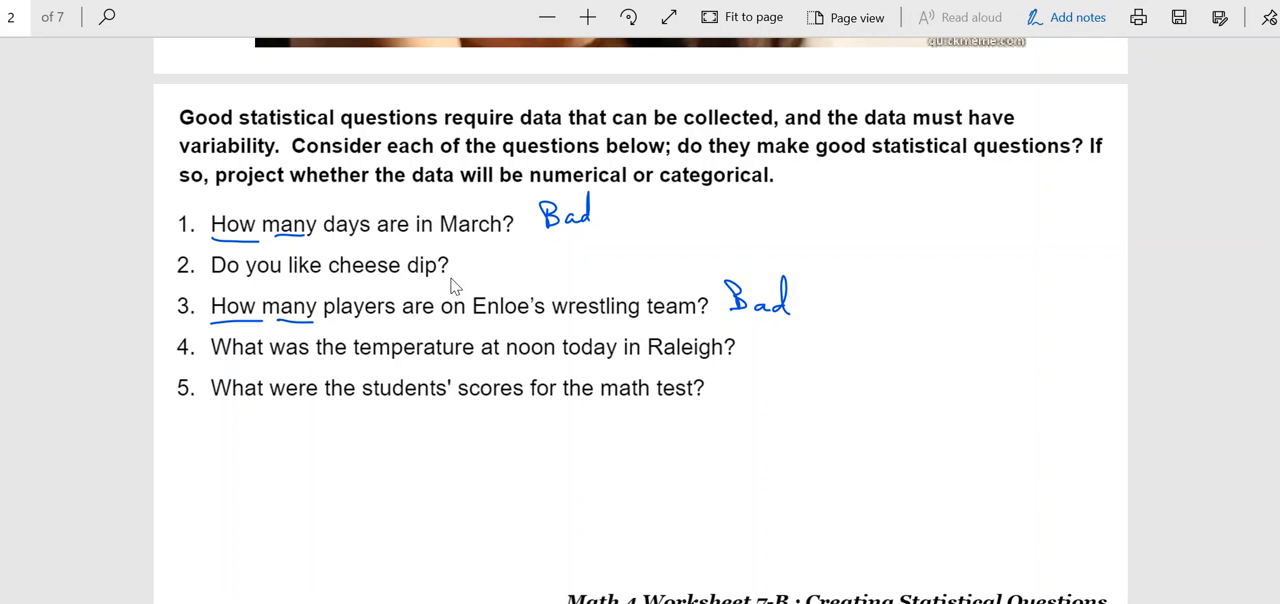
mouse_move(460, 275)
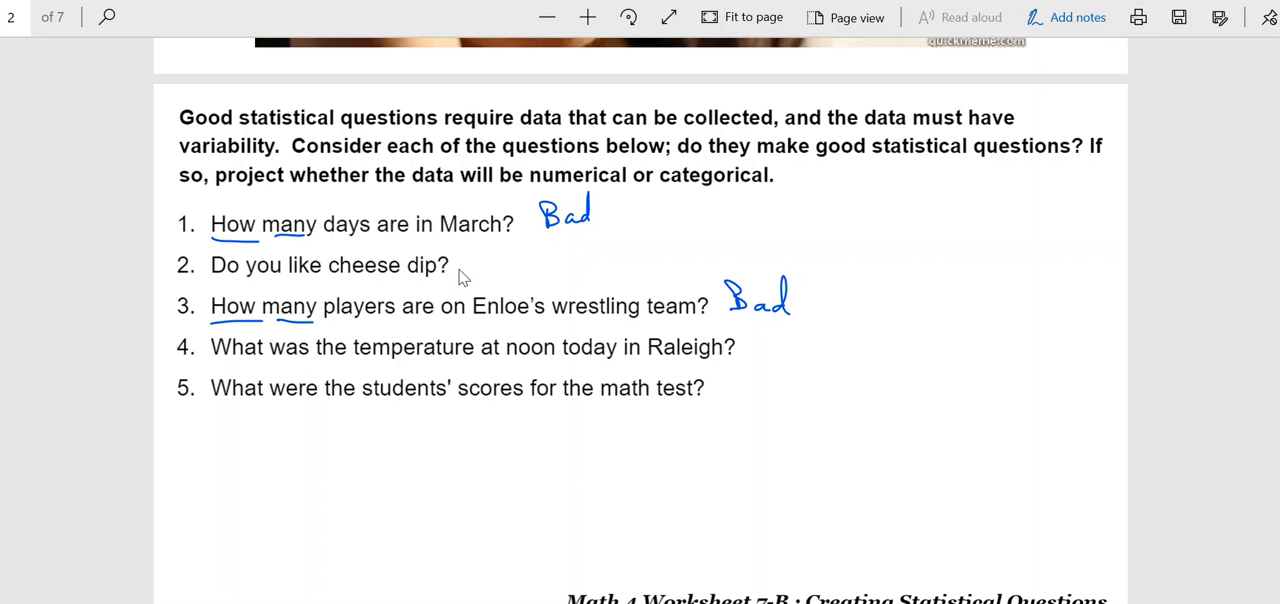
mouse_move(388, 287)
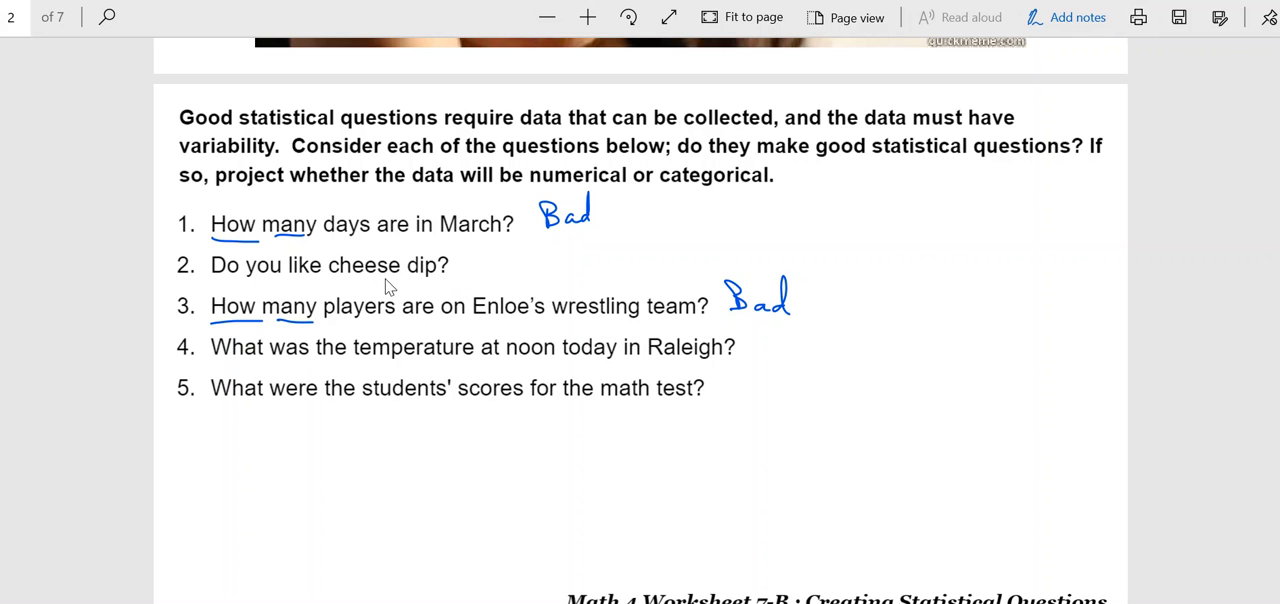
mouse_move(440, 285)
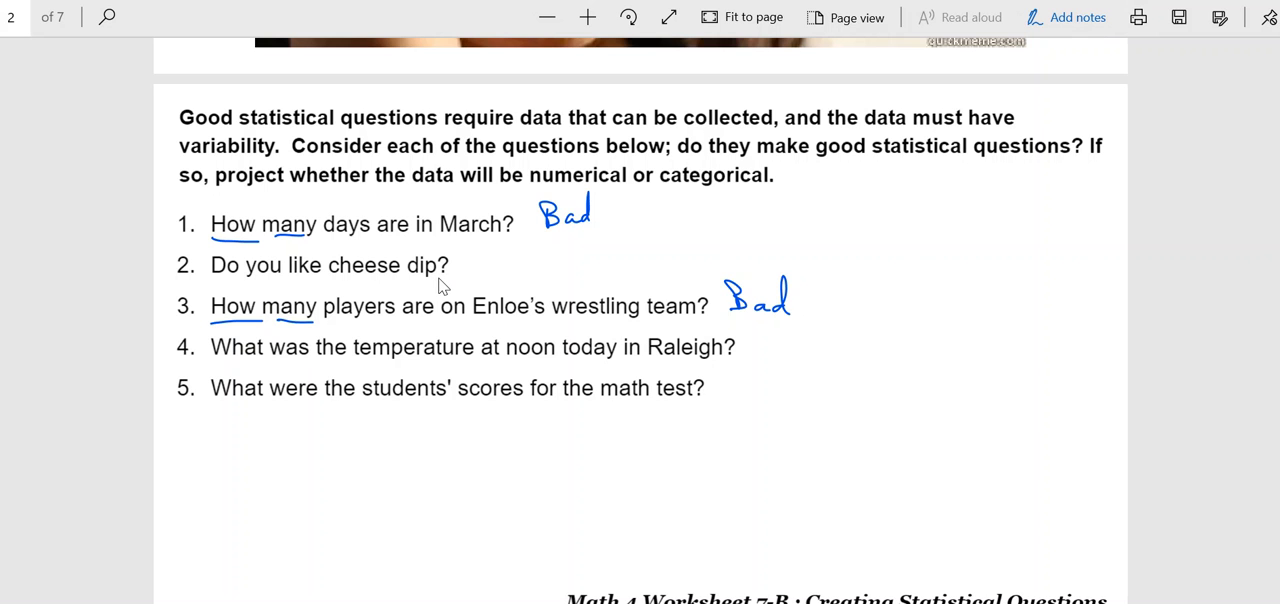
mouse_move(463, 280)
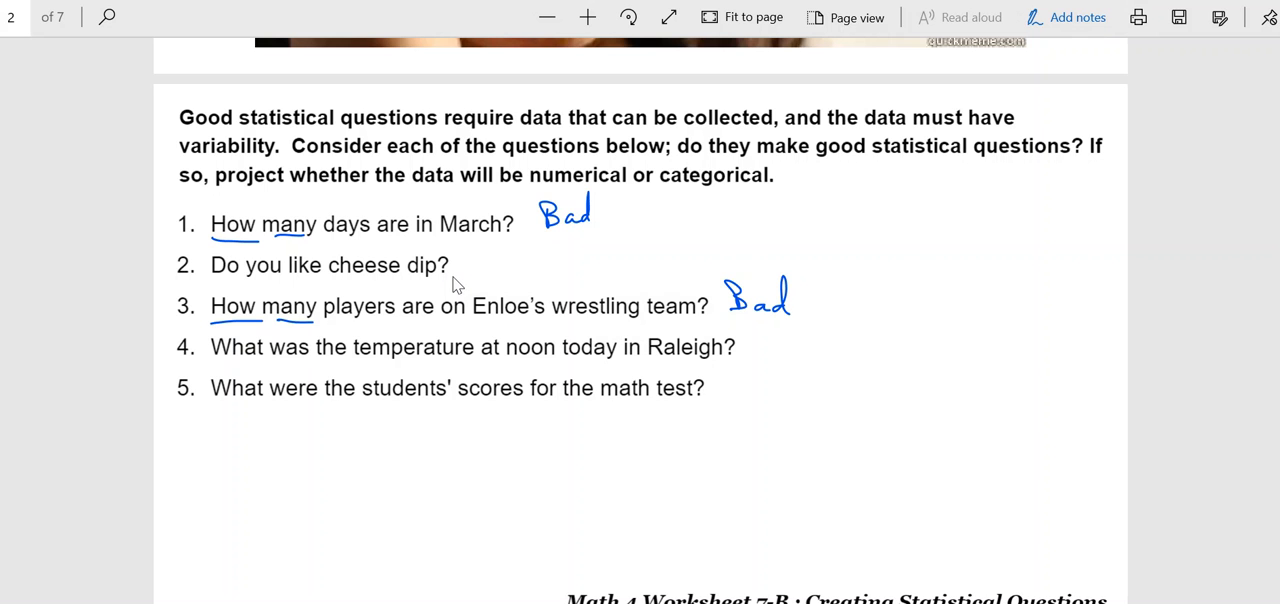
mouse_move(462, 277)
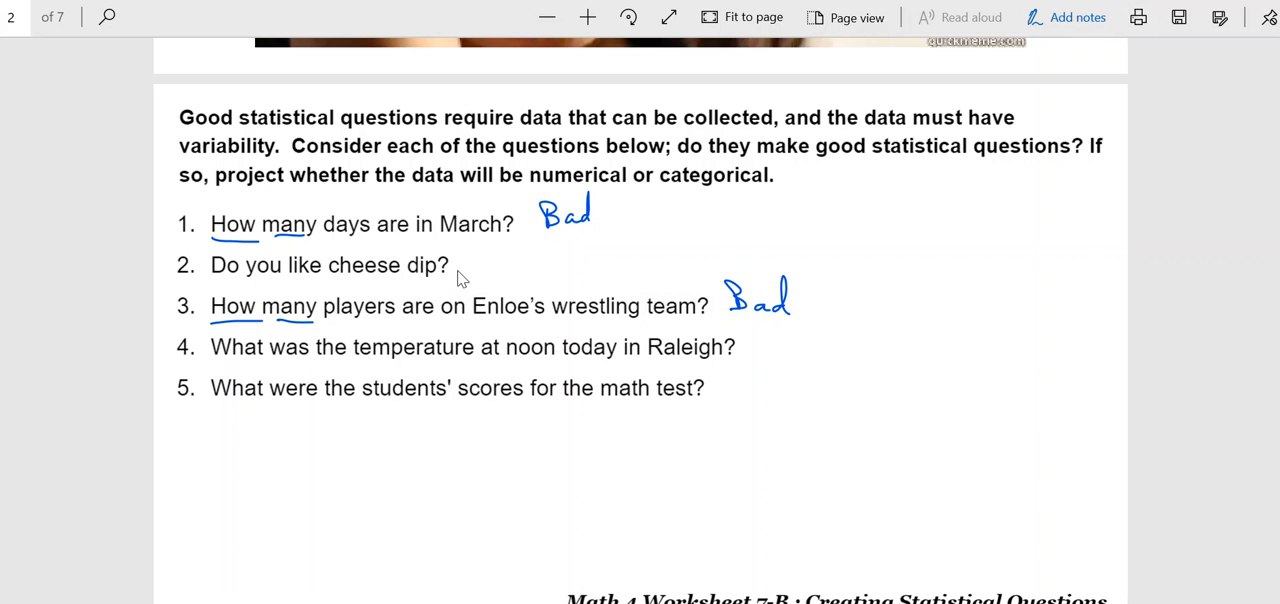
mouse_move(444, 271)
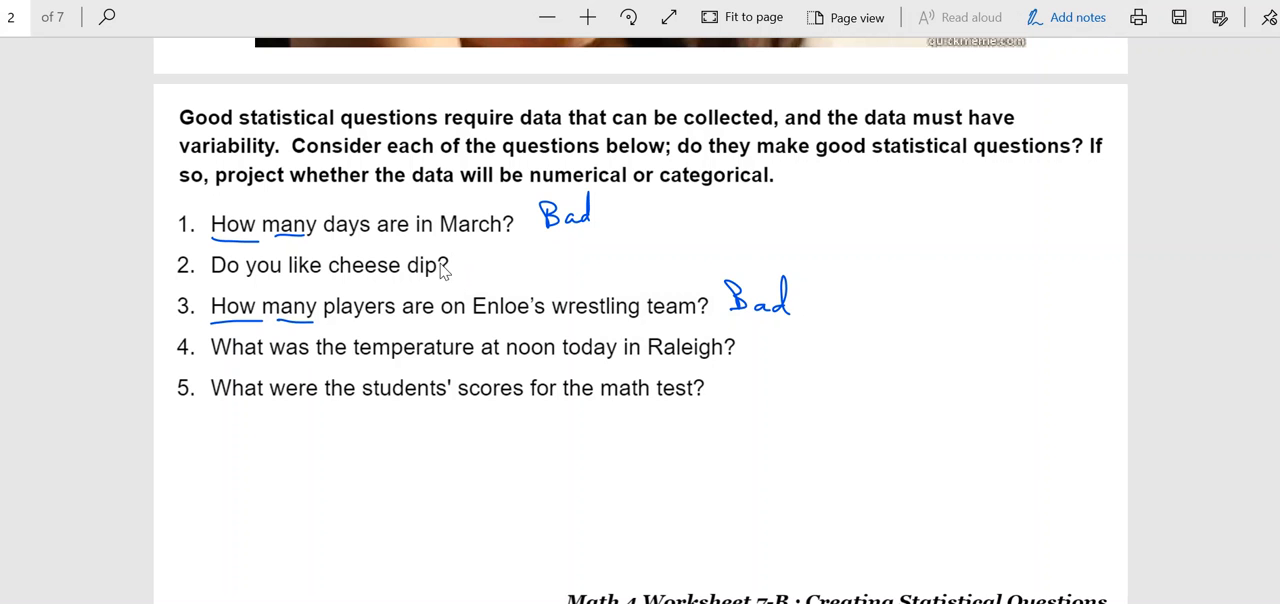
mouse_move(465, 280)
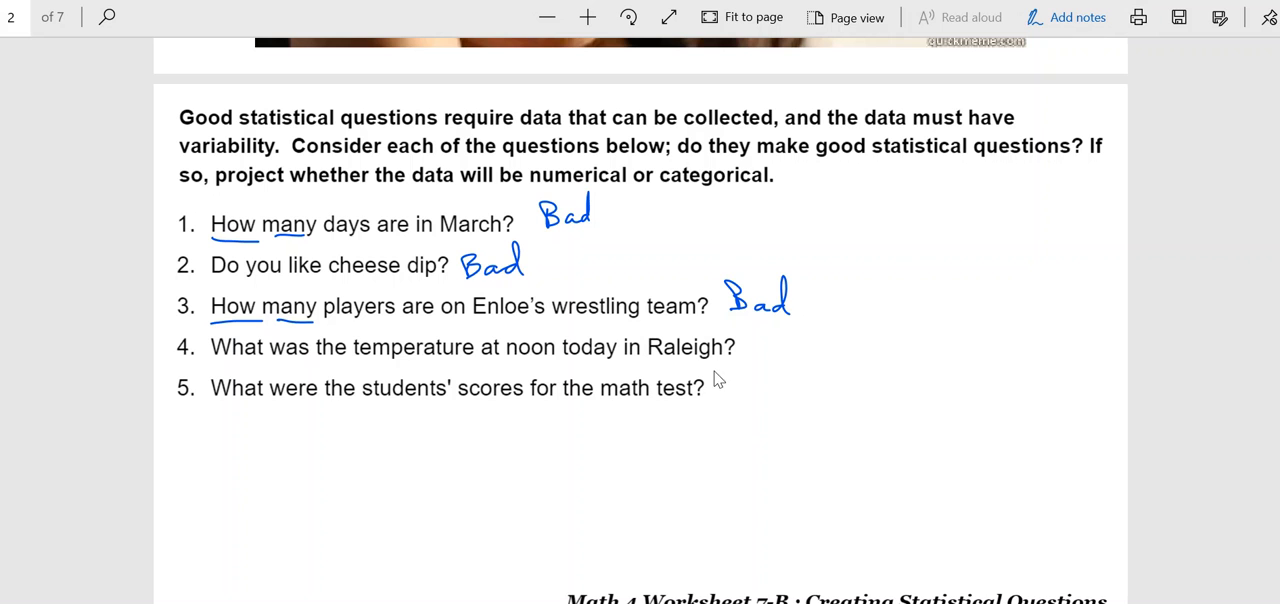
mouse_move(740, 367)
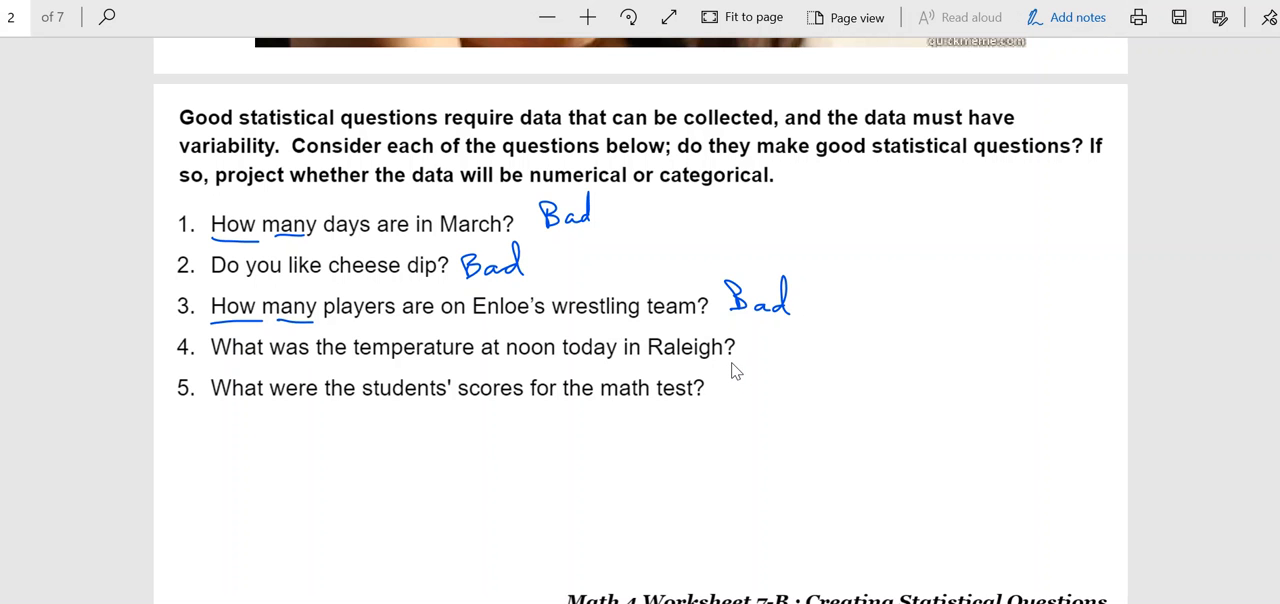
mouse_move(658, 392)
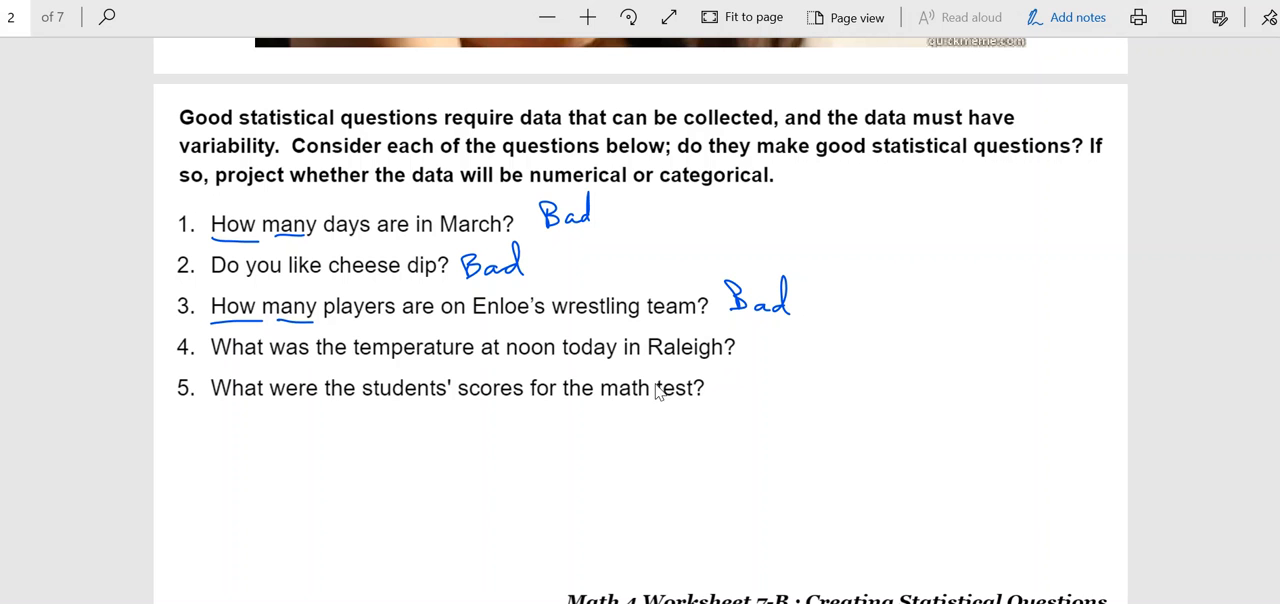
mouse_move(609, 369)
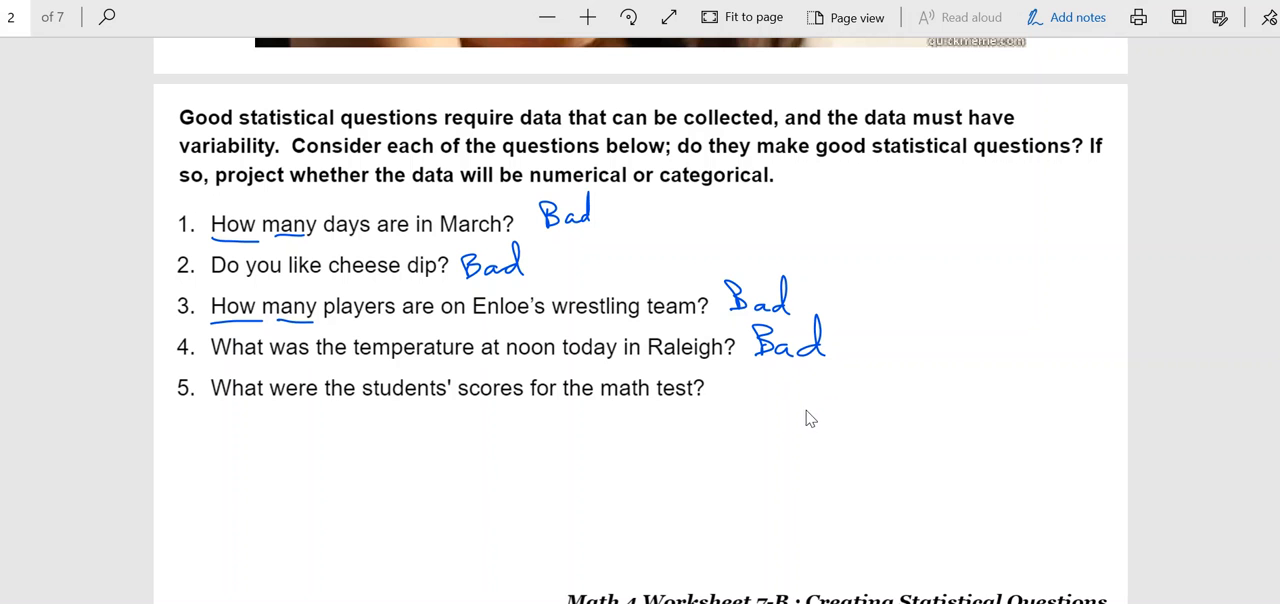
mouse_move(430, 417)
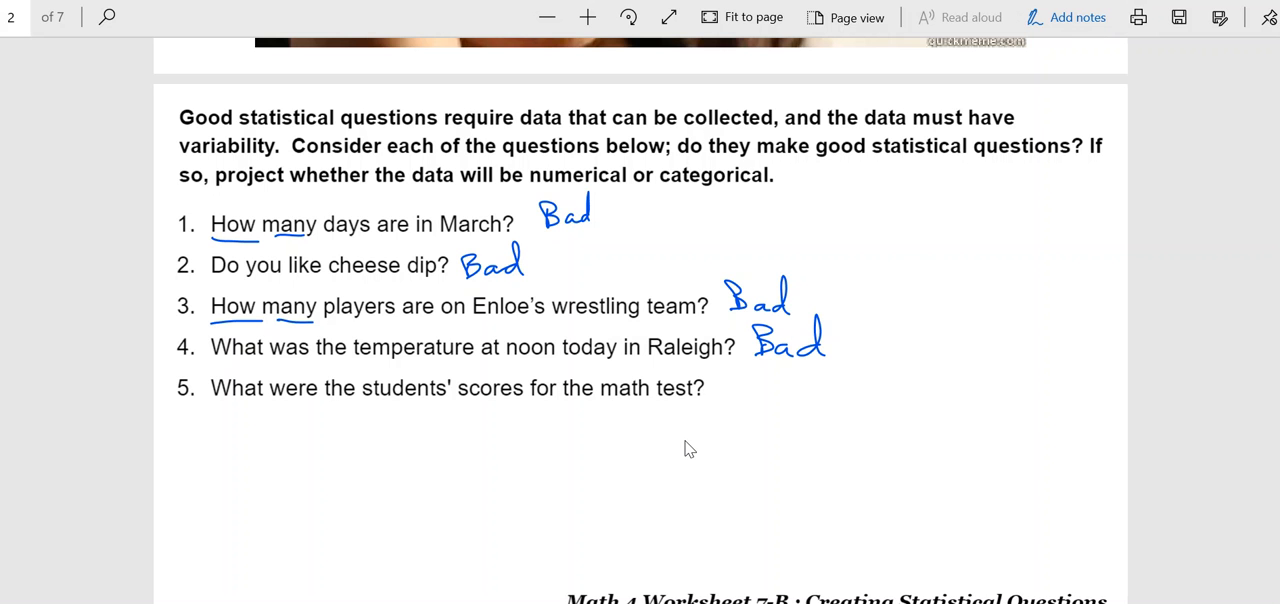
mouse_move(743, 388)
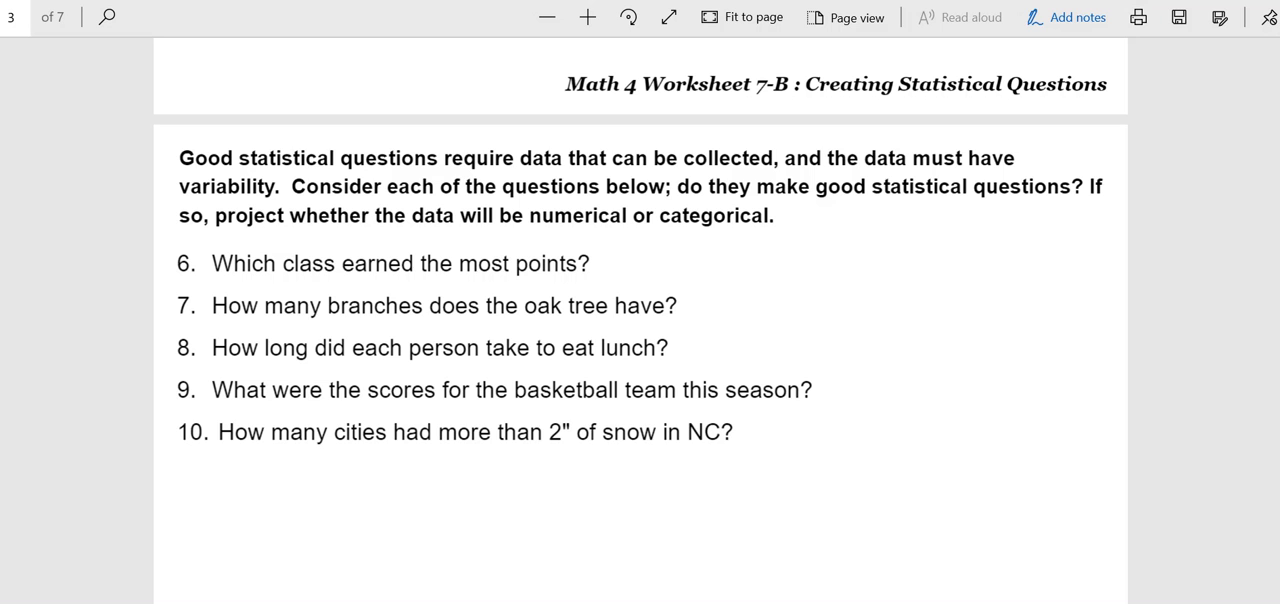
mouse_move(628, 272)
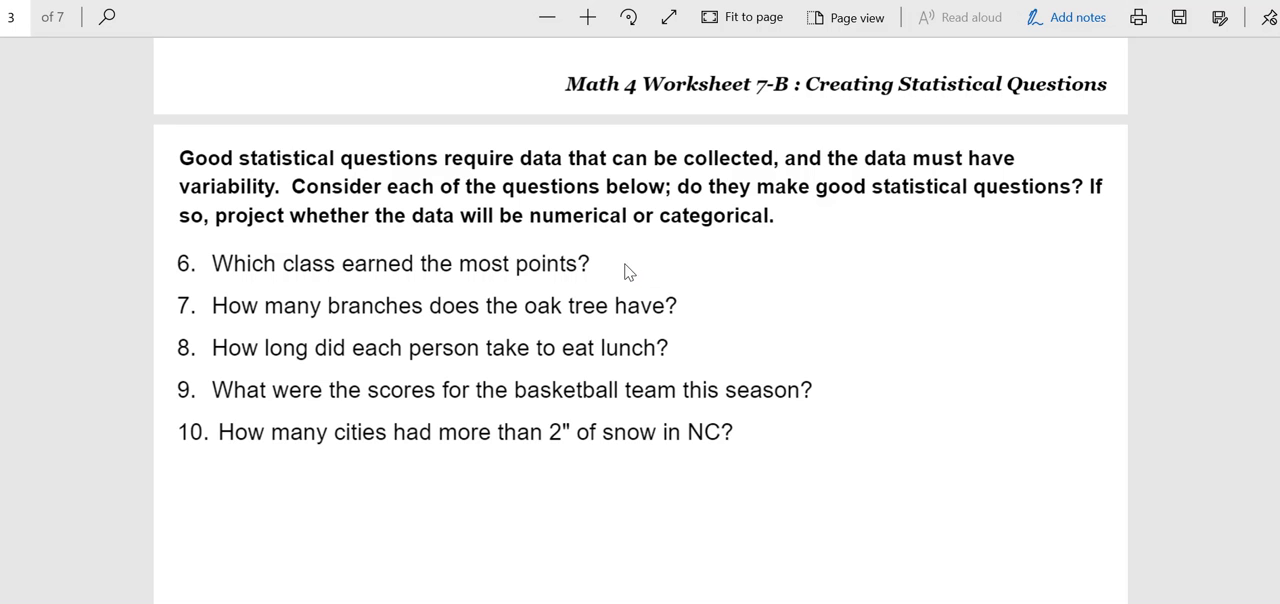
Handwrite 'Good, categorical' beside question 6.
drag(620, 265, 680, 268)
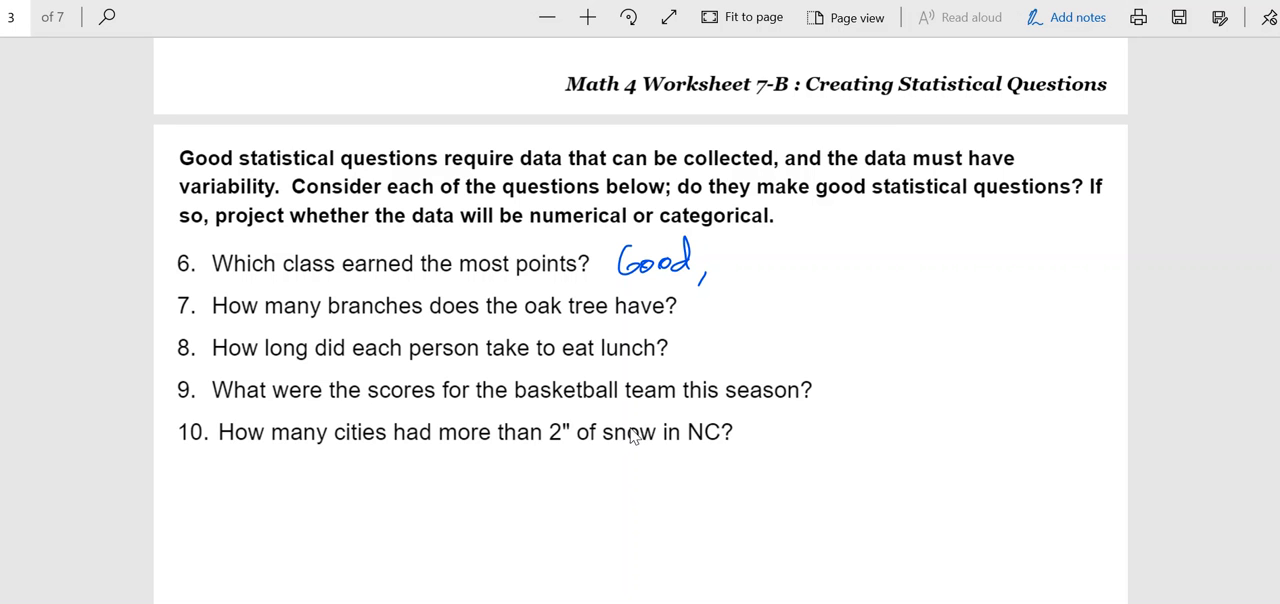
drag(725, 265, 780, 270)
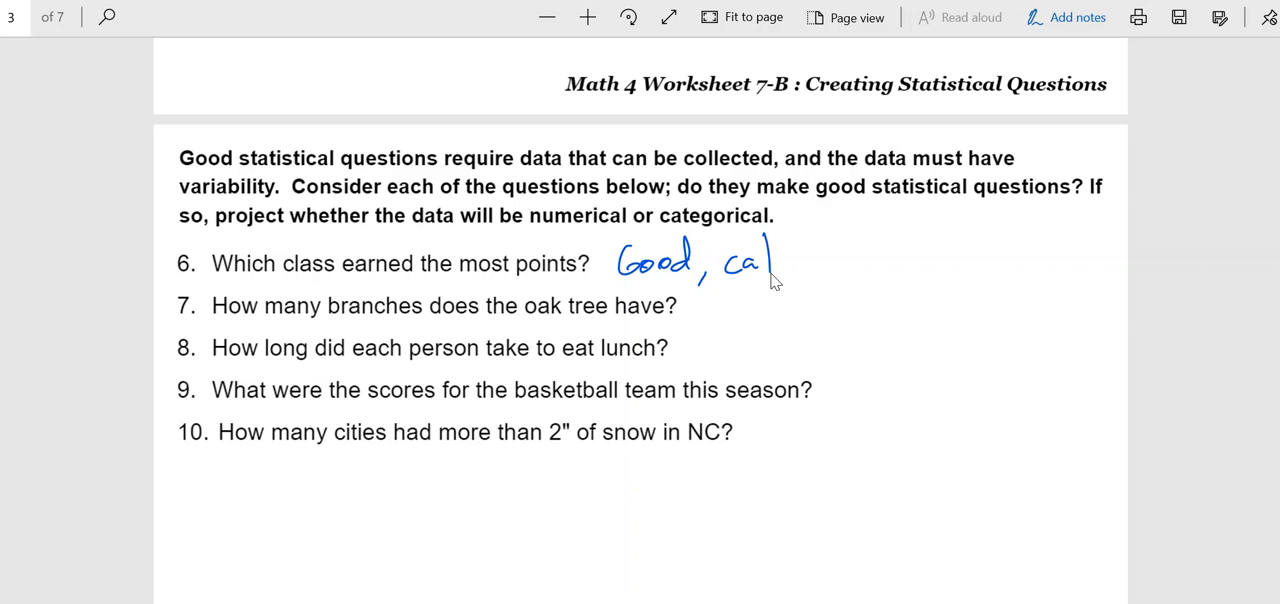
drag(740, 260, 830, 265)
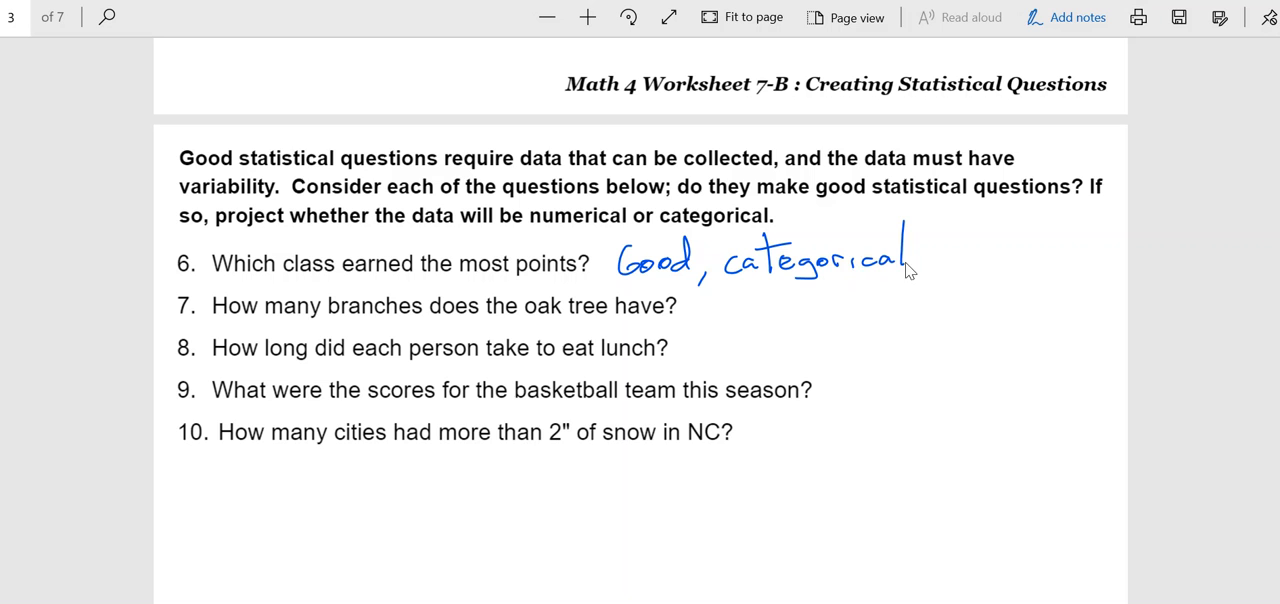
mouse_move(642, 556)
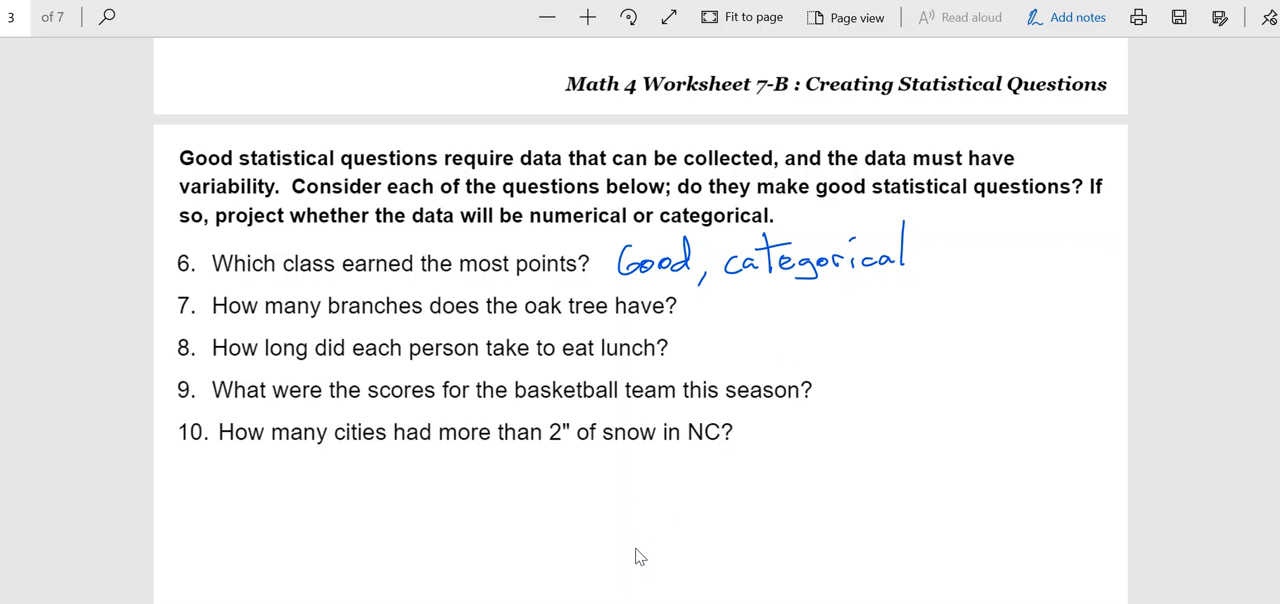
mouse_move(399, 328)
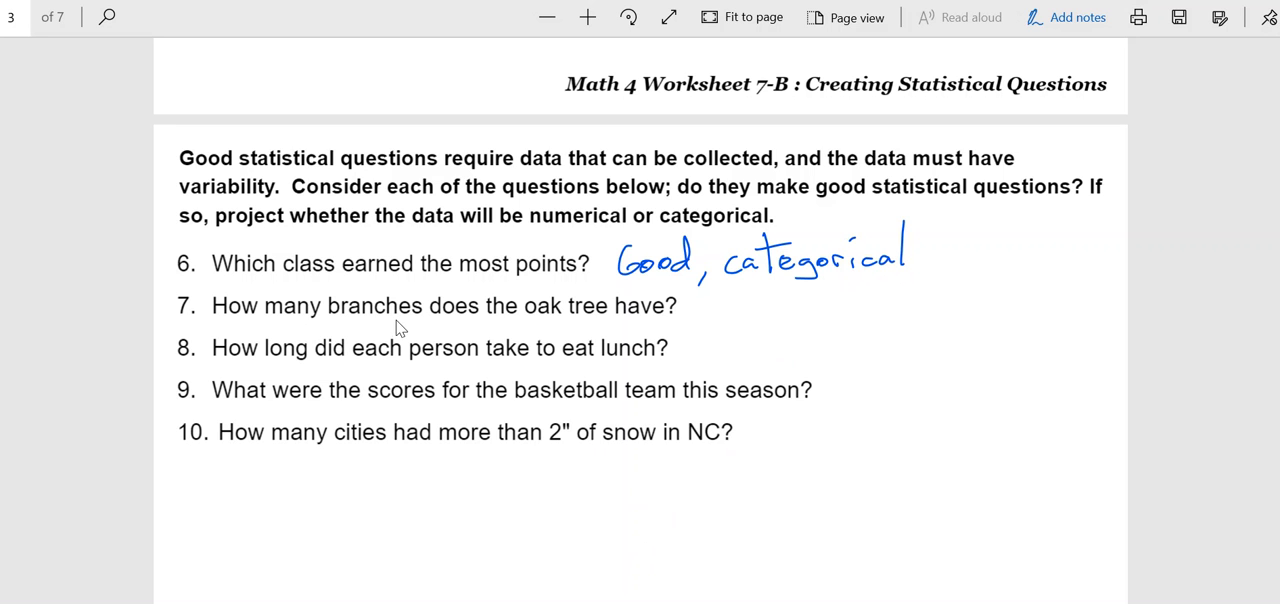
mouse_move(493, 332)
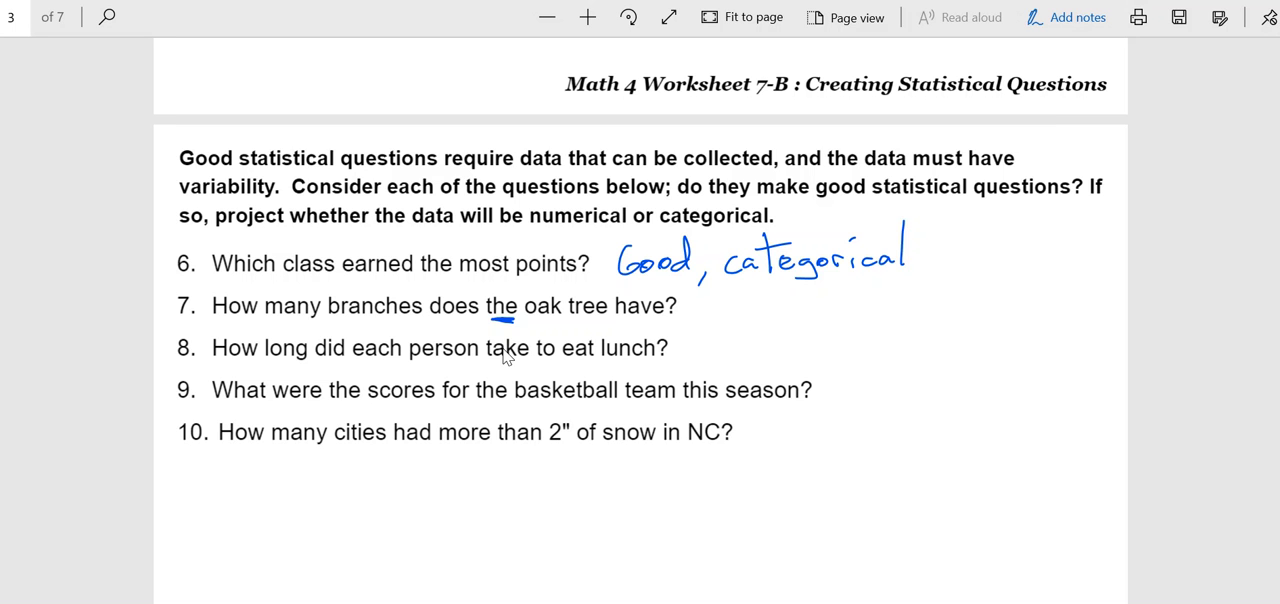
mouse_move(720, 320)
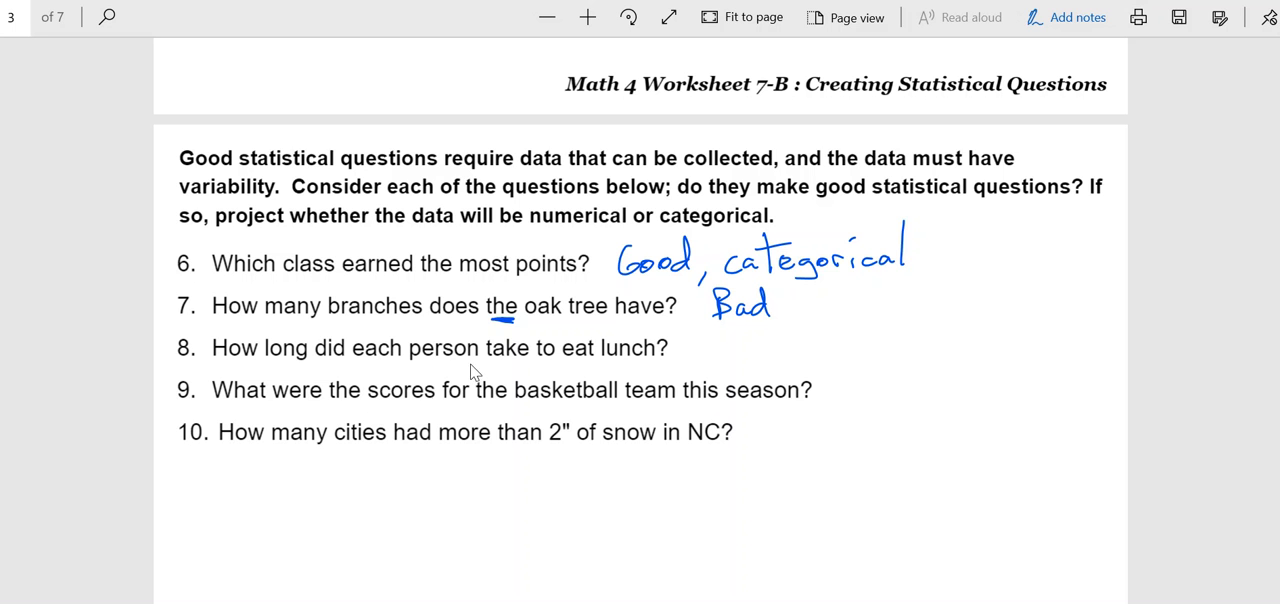
mouse_move(516, 317)
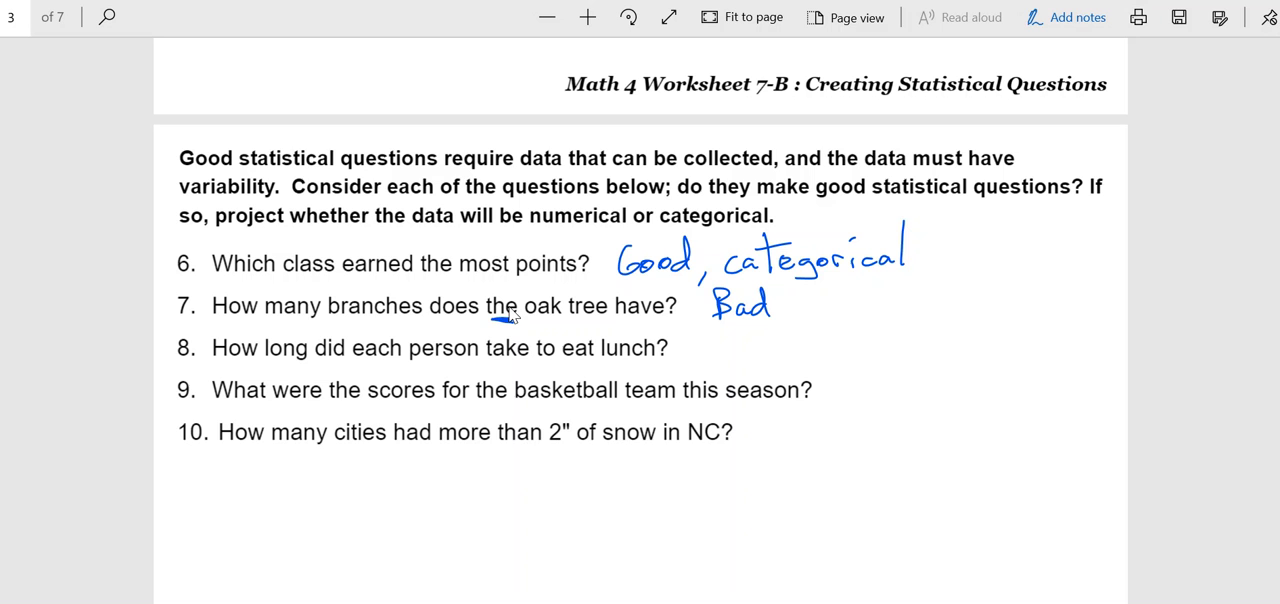
mouse_move(516, 318)
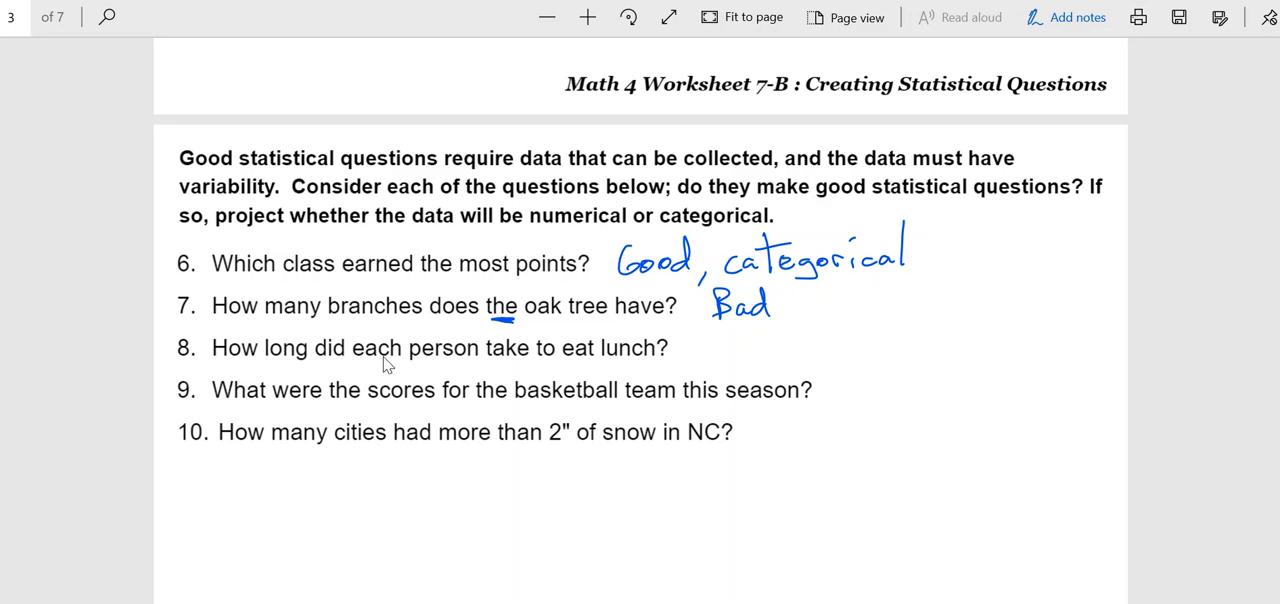
Underline 'each' in question 8 and handwrite 'Good, numerical' beside it.
drag(354, 362, 401, 362)
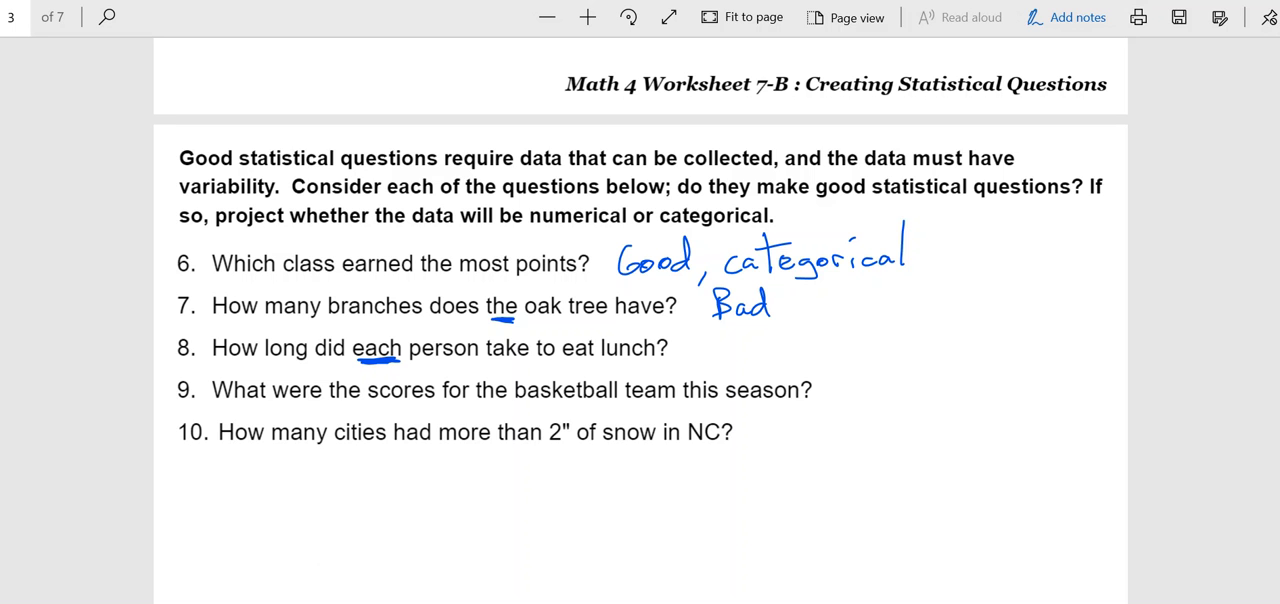
mouse_move(459, 403)
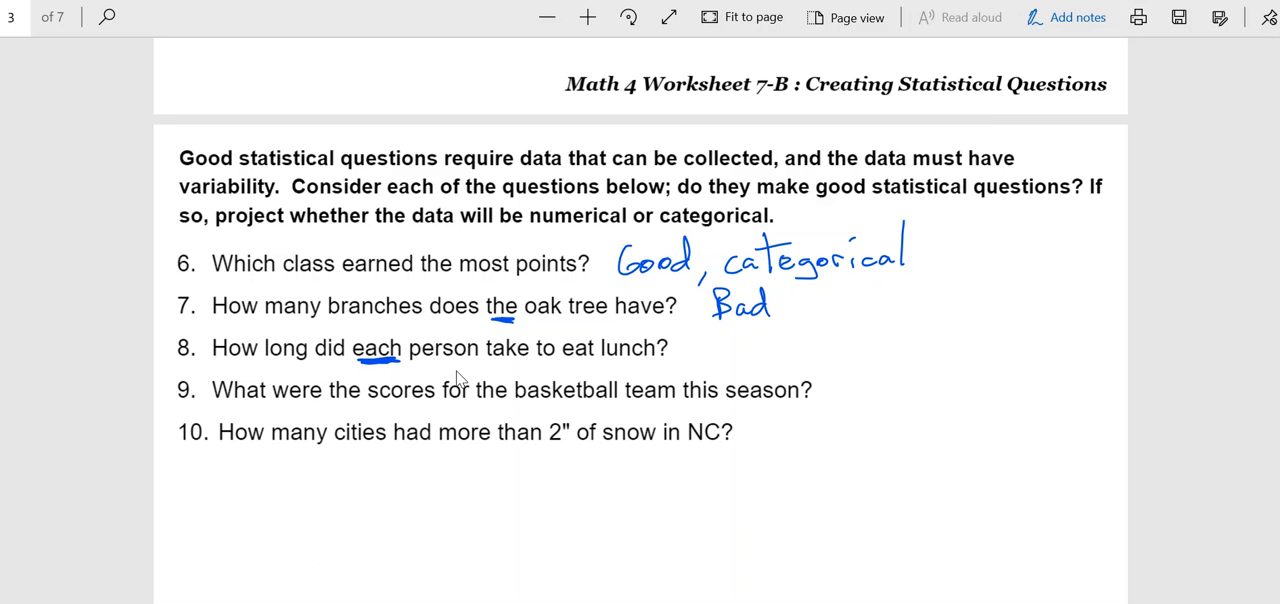
mouse_move(580, 379)
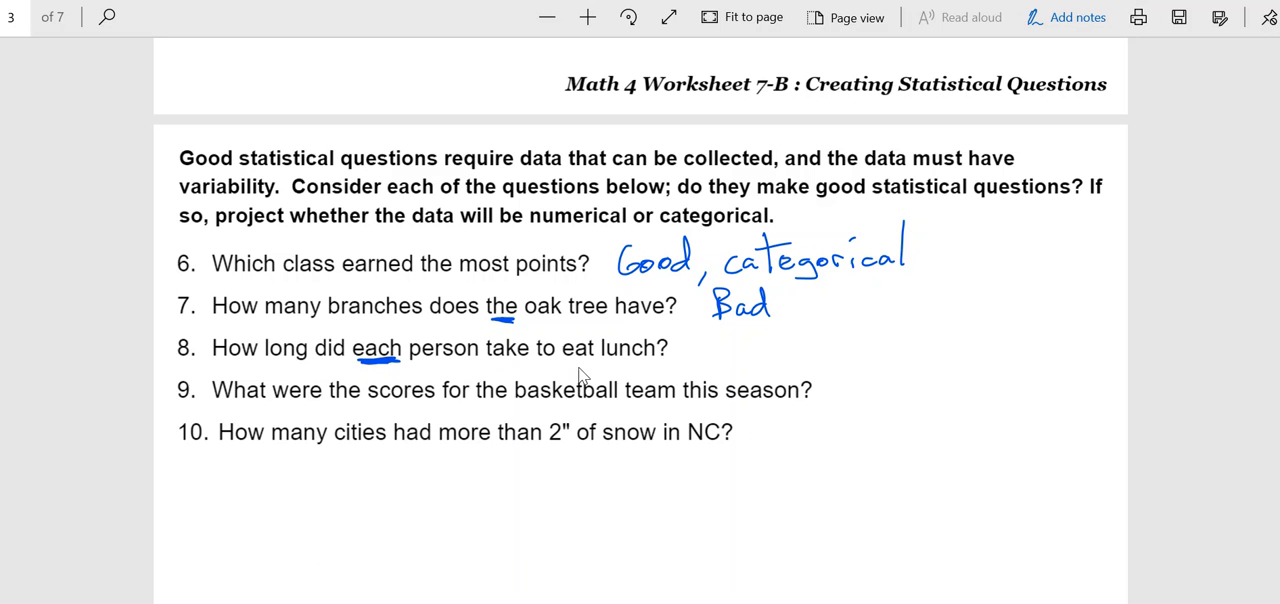
mouse_move(598, 369)
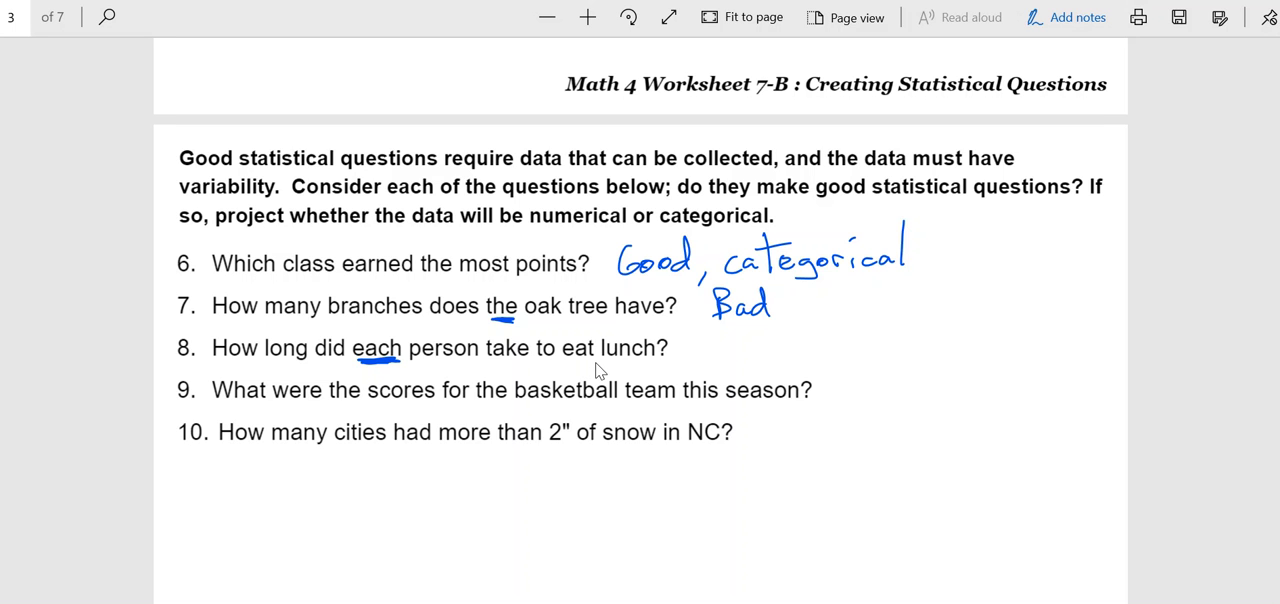
mouse_move(592, 379)
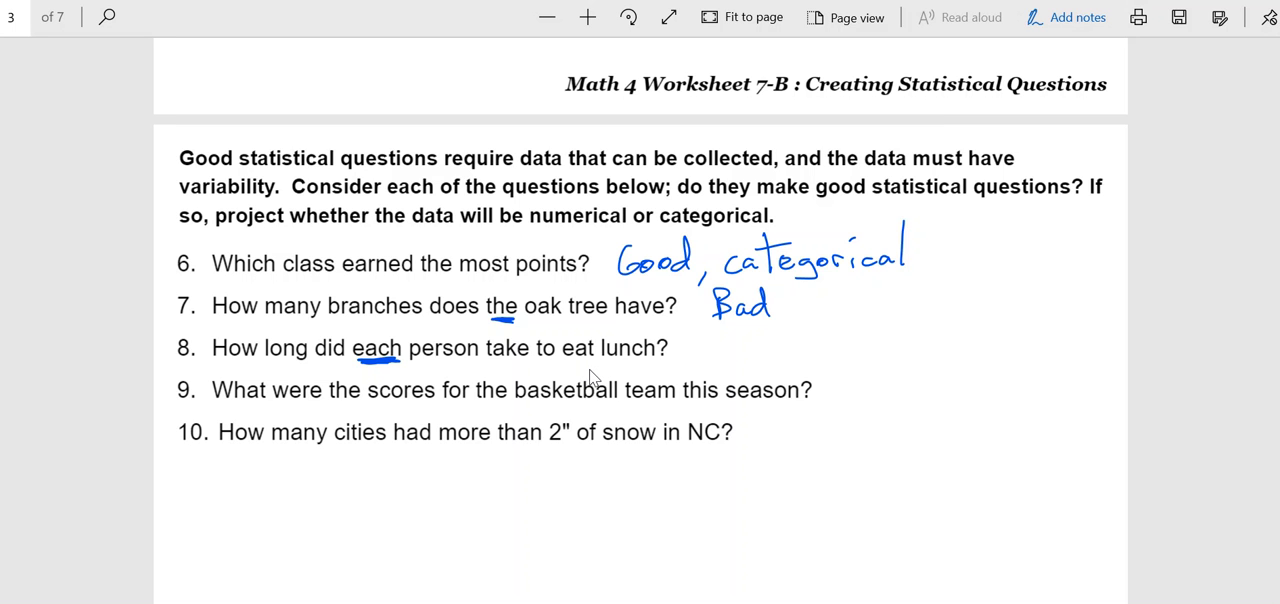
mouse_move(586, 390)
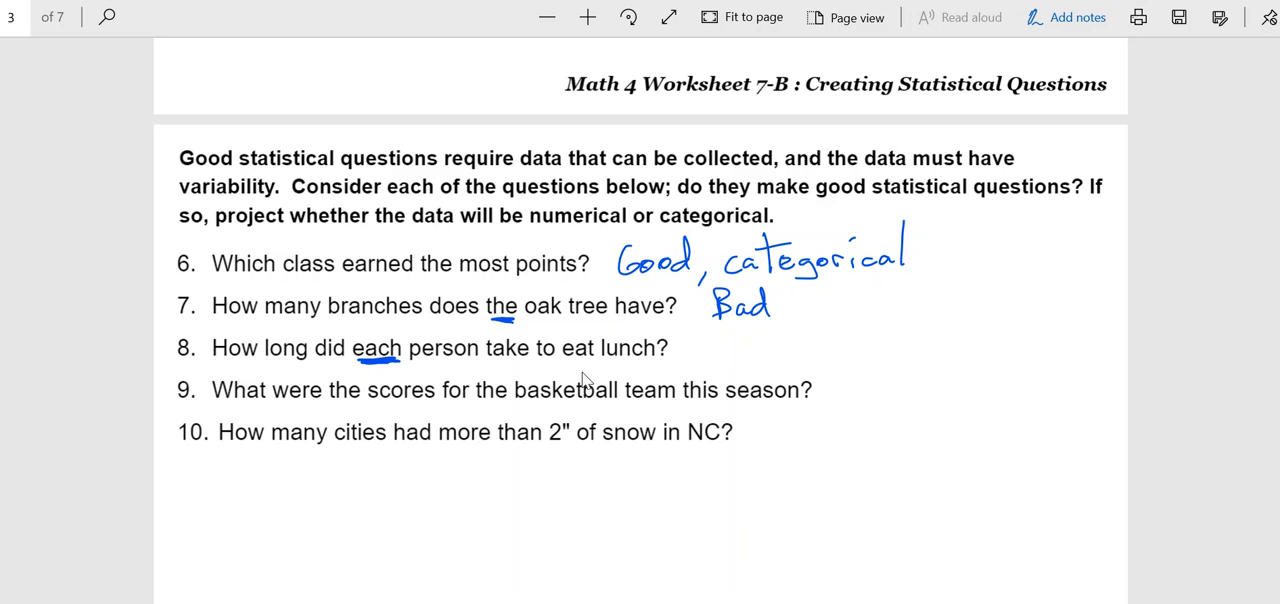
mouse_move(579, 394)
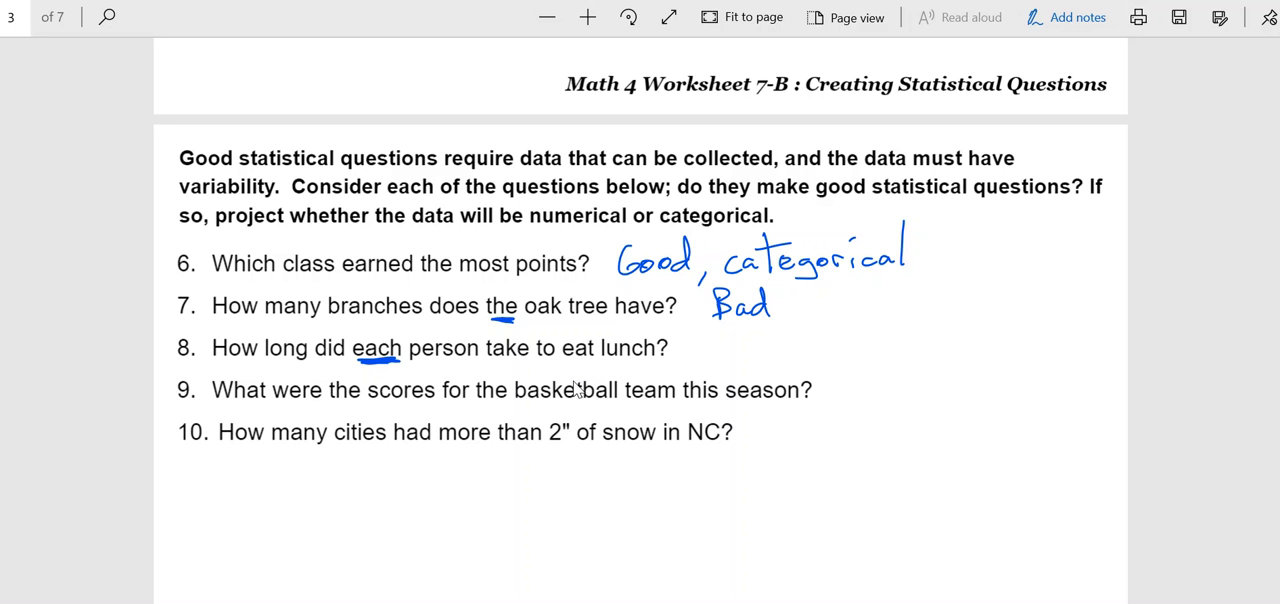
mouse_move(593, 381)
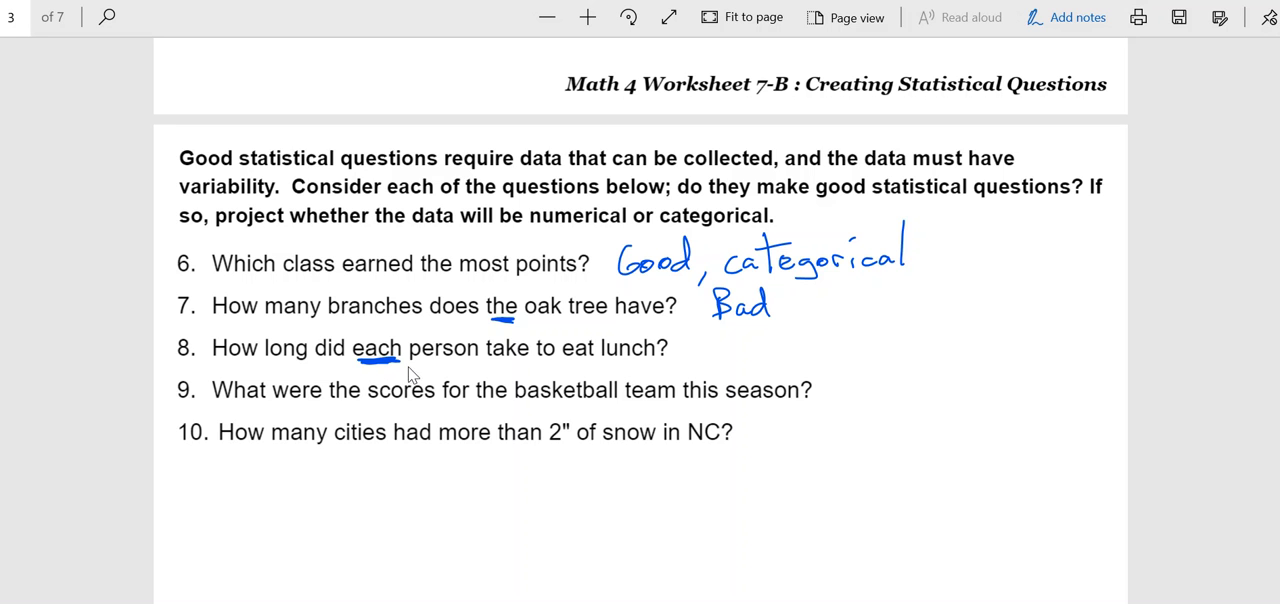
mouse_move(447, 370)
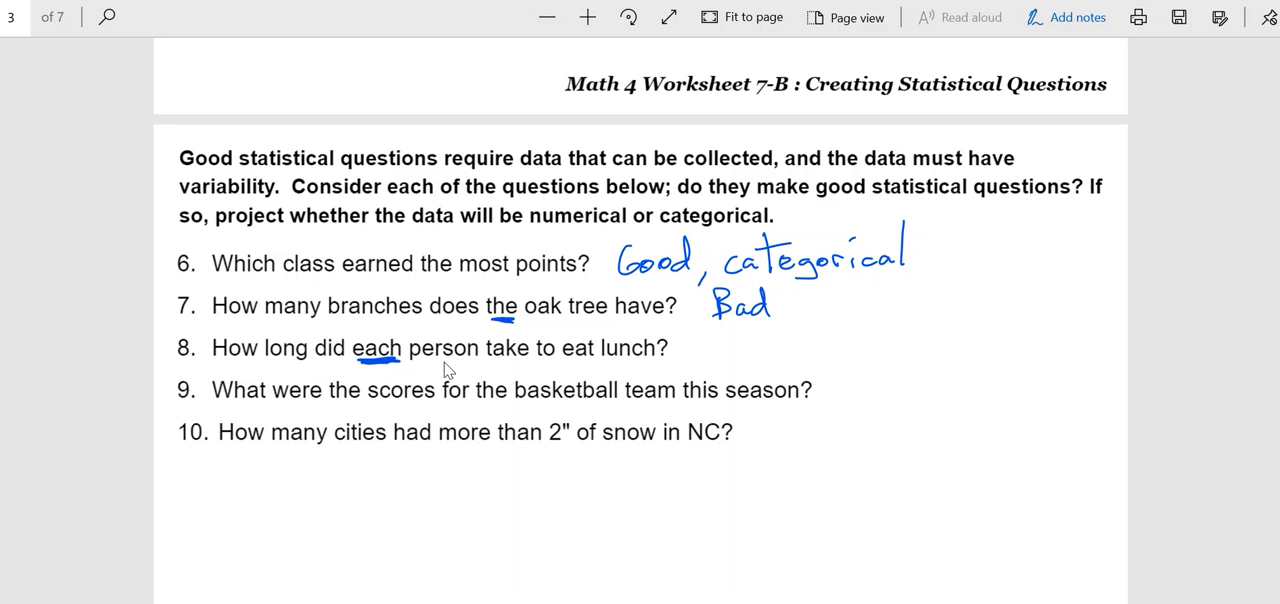
mouse_move(457, 368)
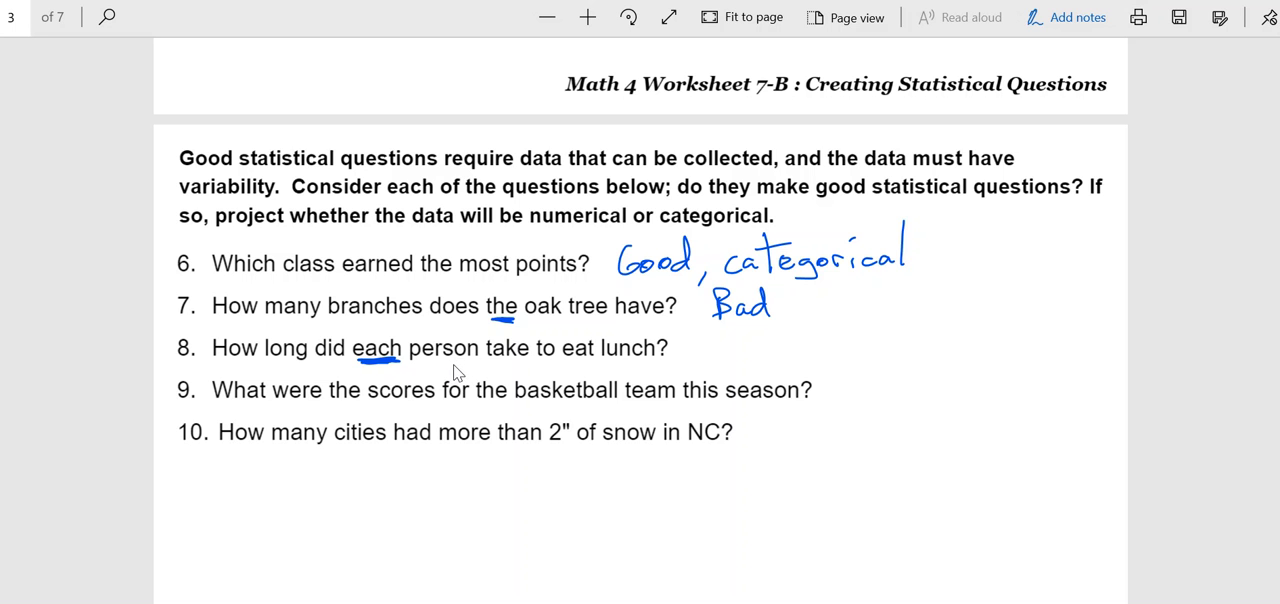
drag(685, 345, 700, 360)
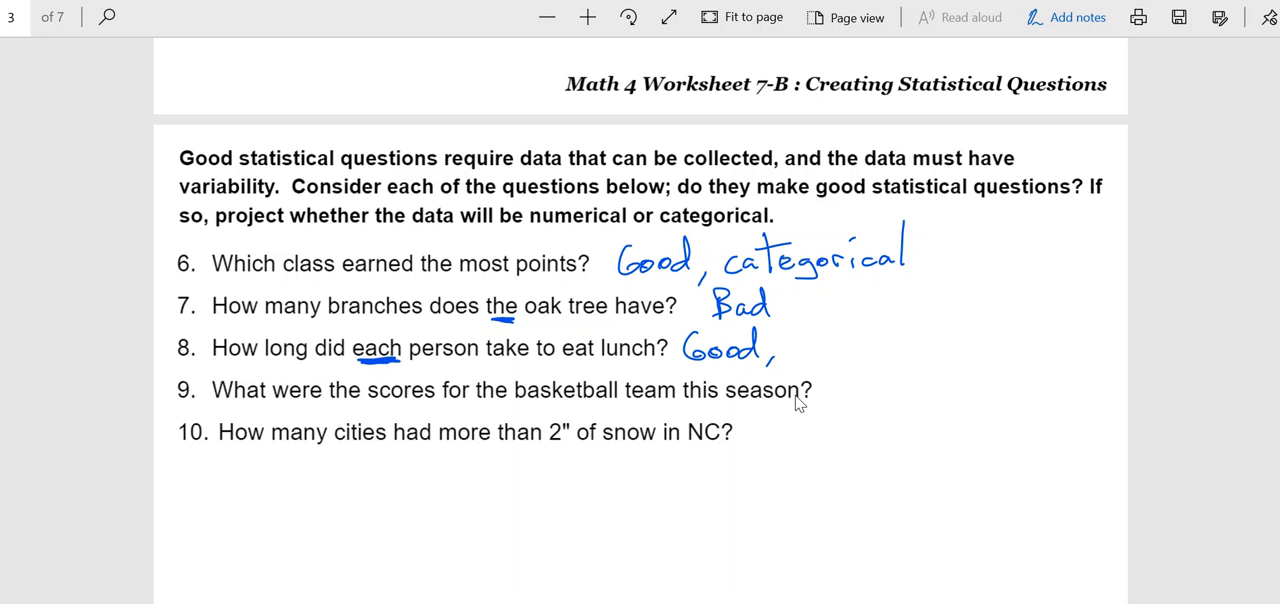
mouse_move(798, 363)
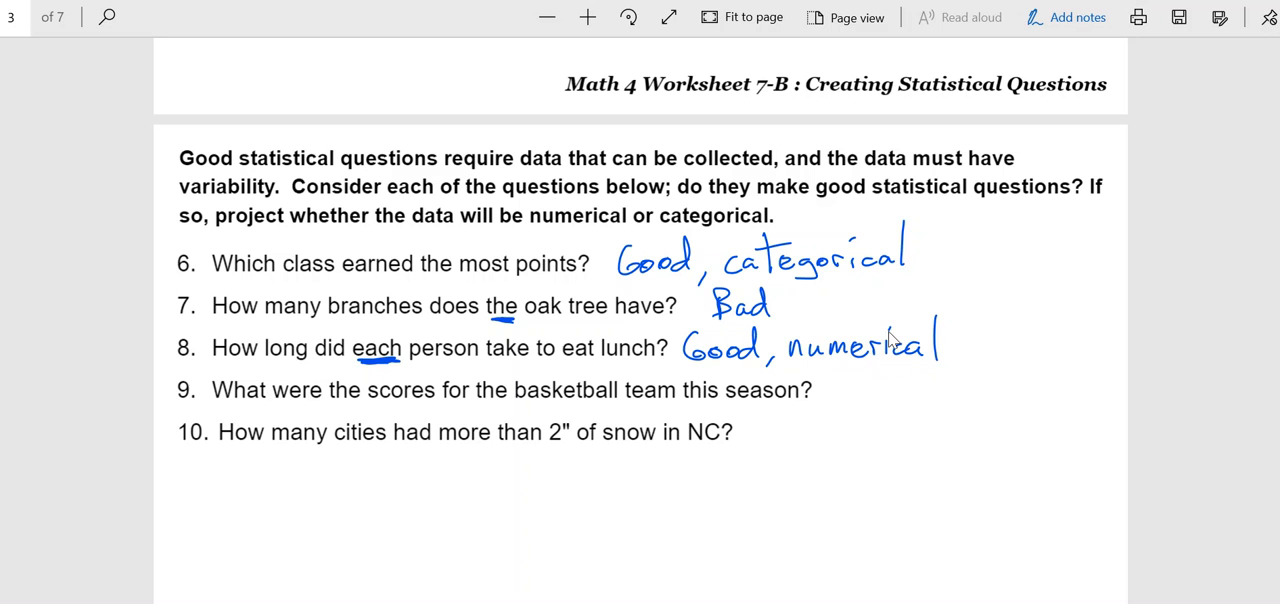
mouse_move(288, 437)
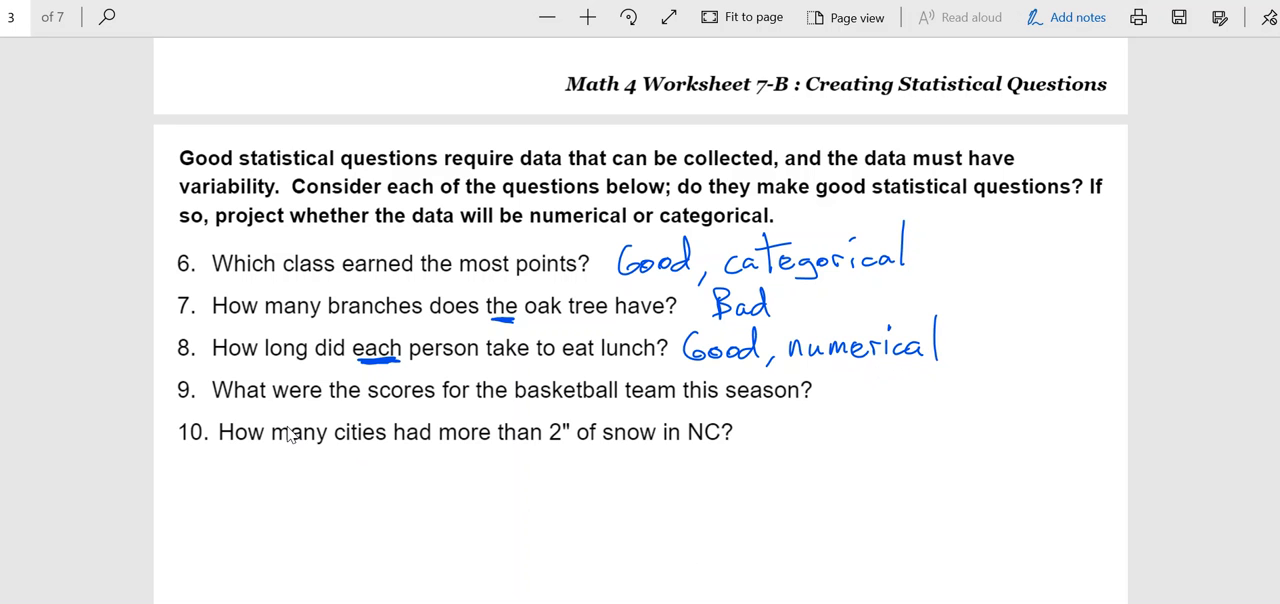
mouse_move(772, 413)
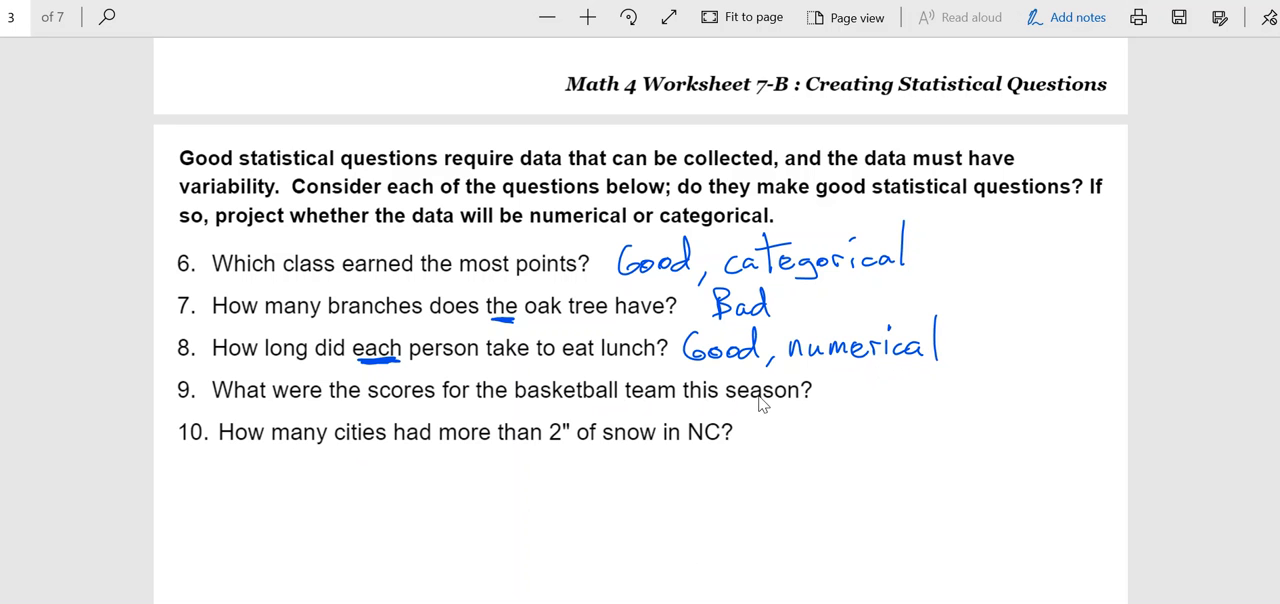
mouse_move(800, 409)
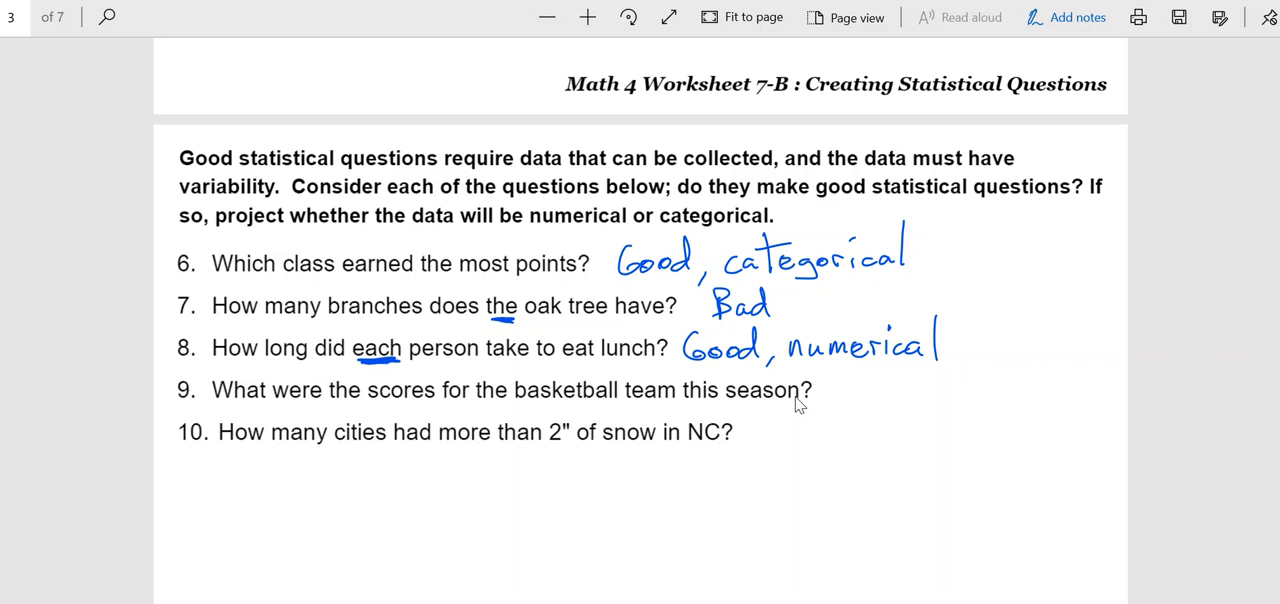
mouse_move(767, 414)
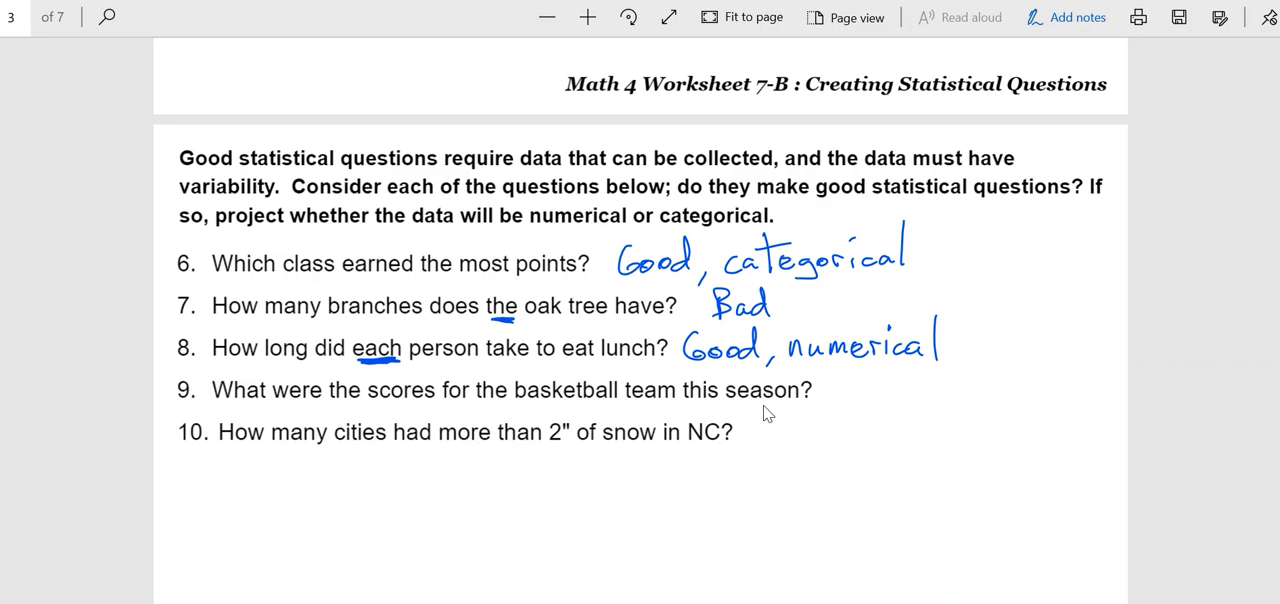
mouse_move(352, 368)
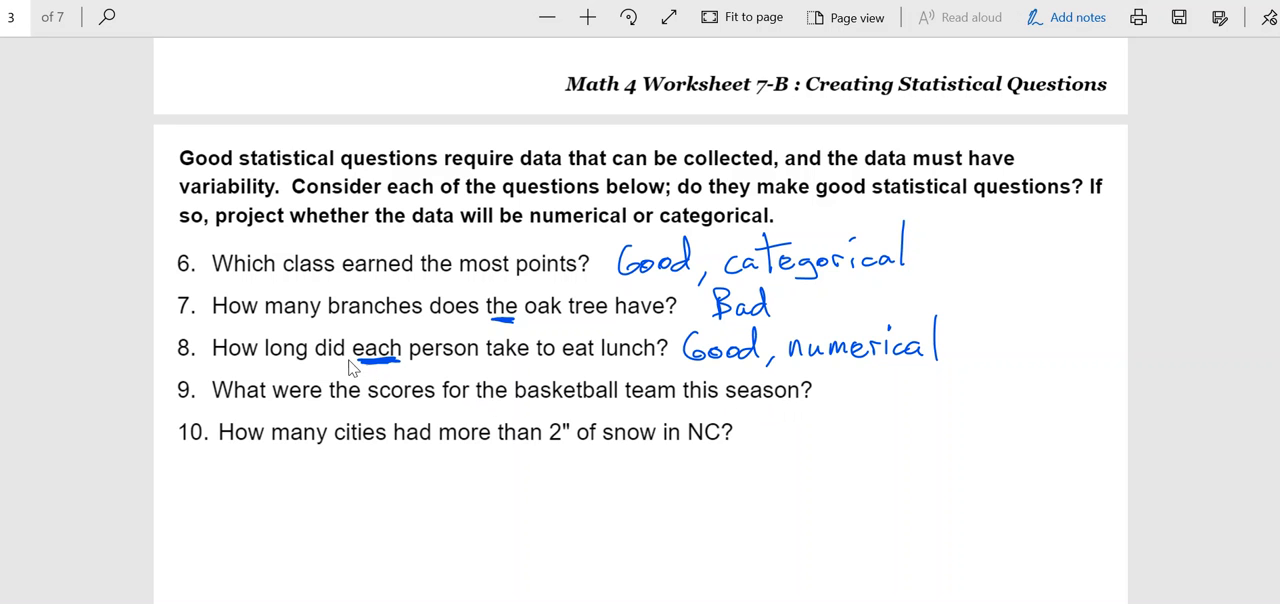
mouse_move(627, 419)
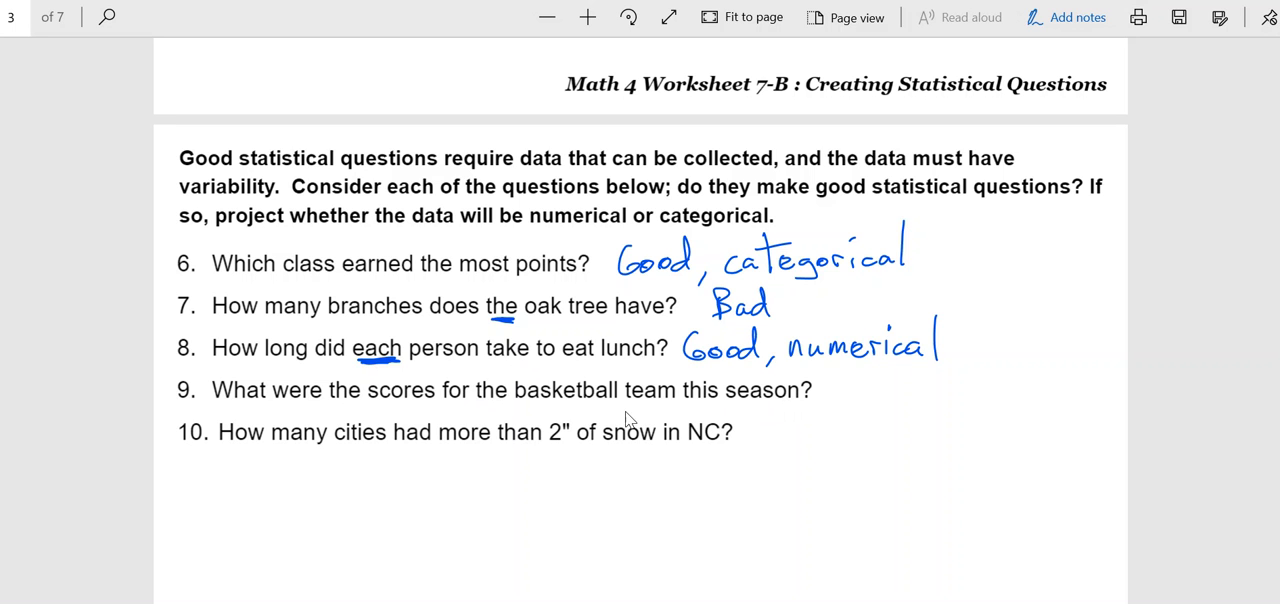
mouse_move(635, 411)
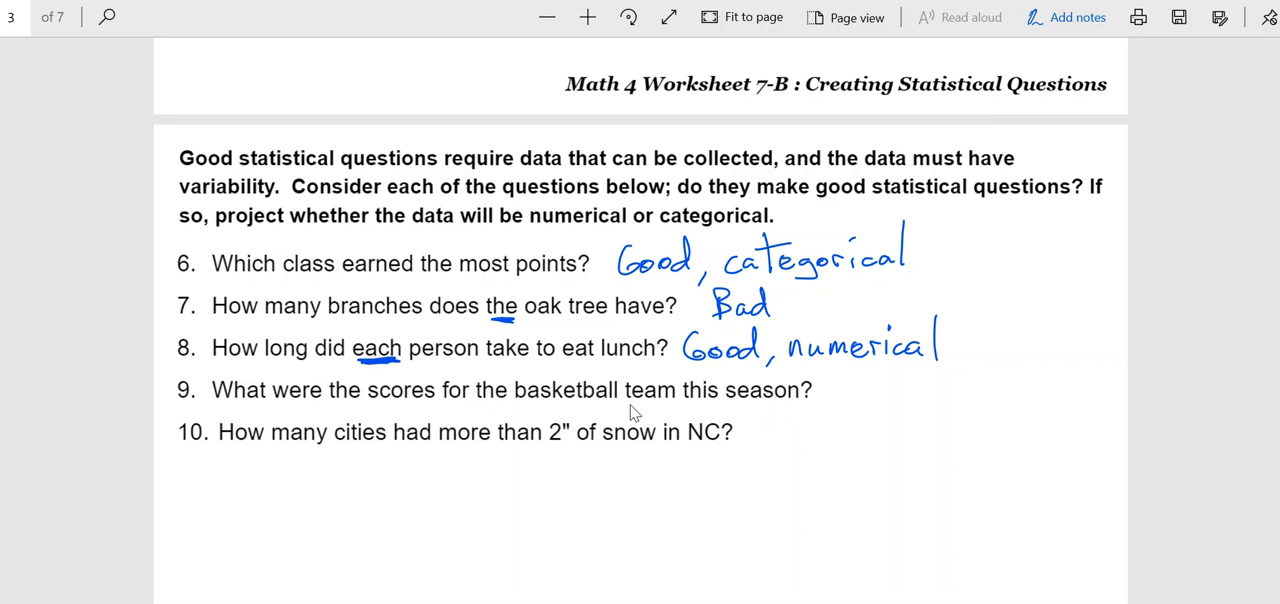
mouse_move(642, 414)
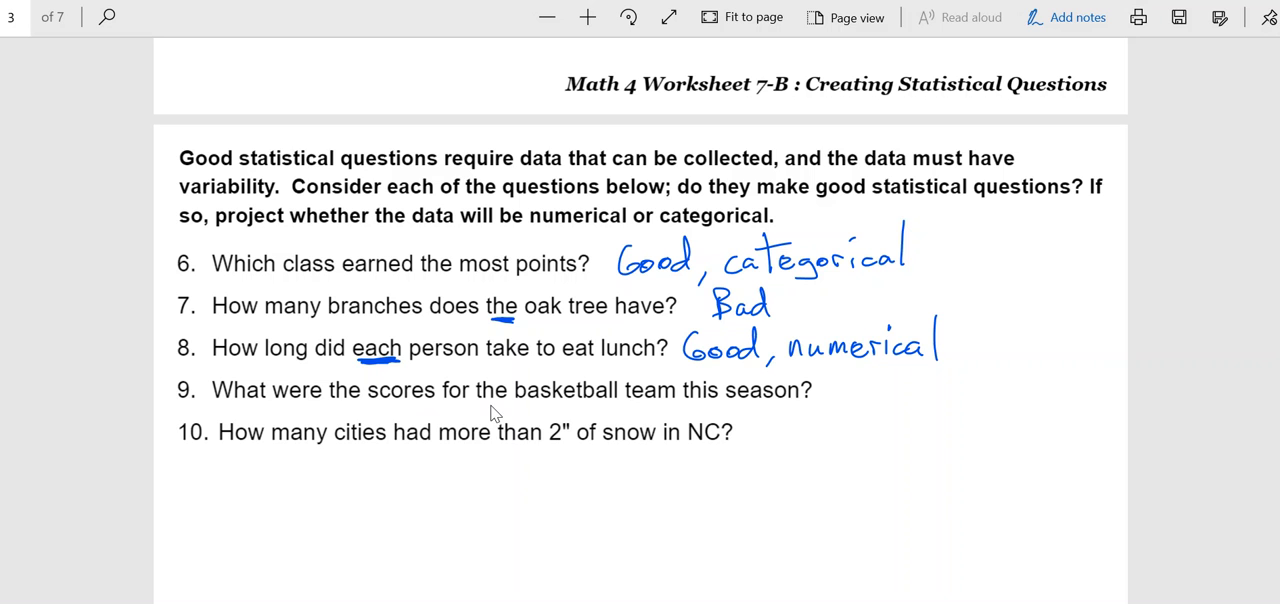
mouse_move(477, 428)
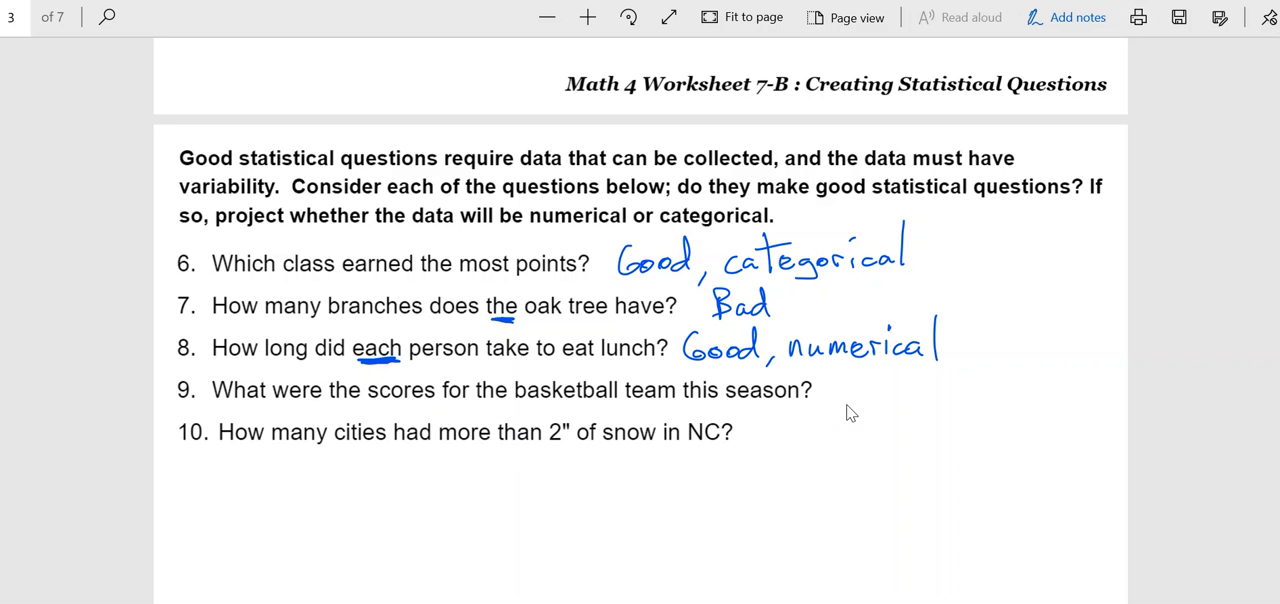
Handwrite 'Good, numerical' beside question 9.
drag(828, 385, 885, 400)
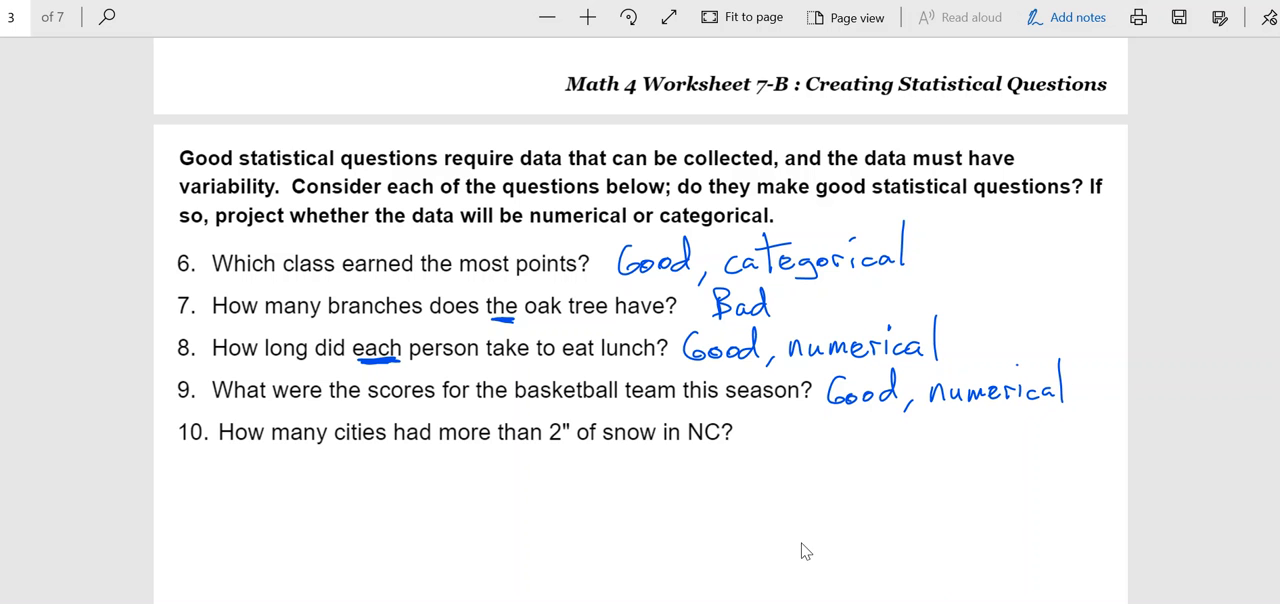
mouse_move(407, 447)
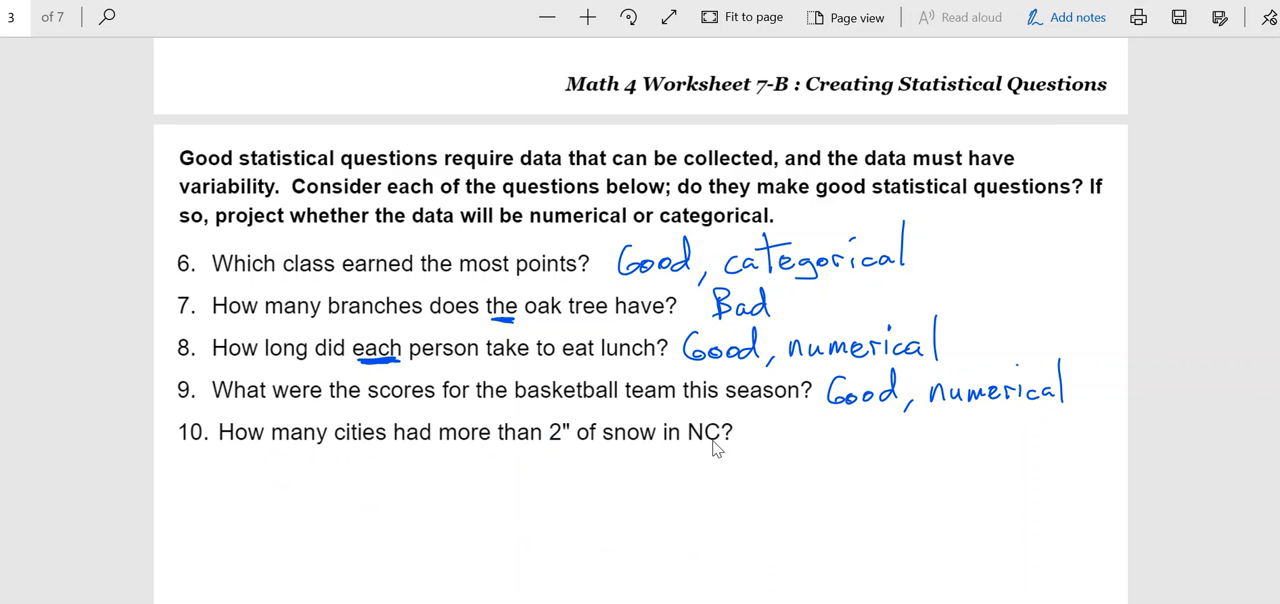
mouse_move(553, 467)
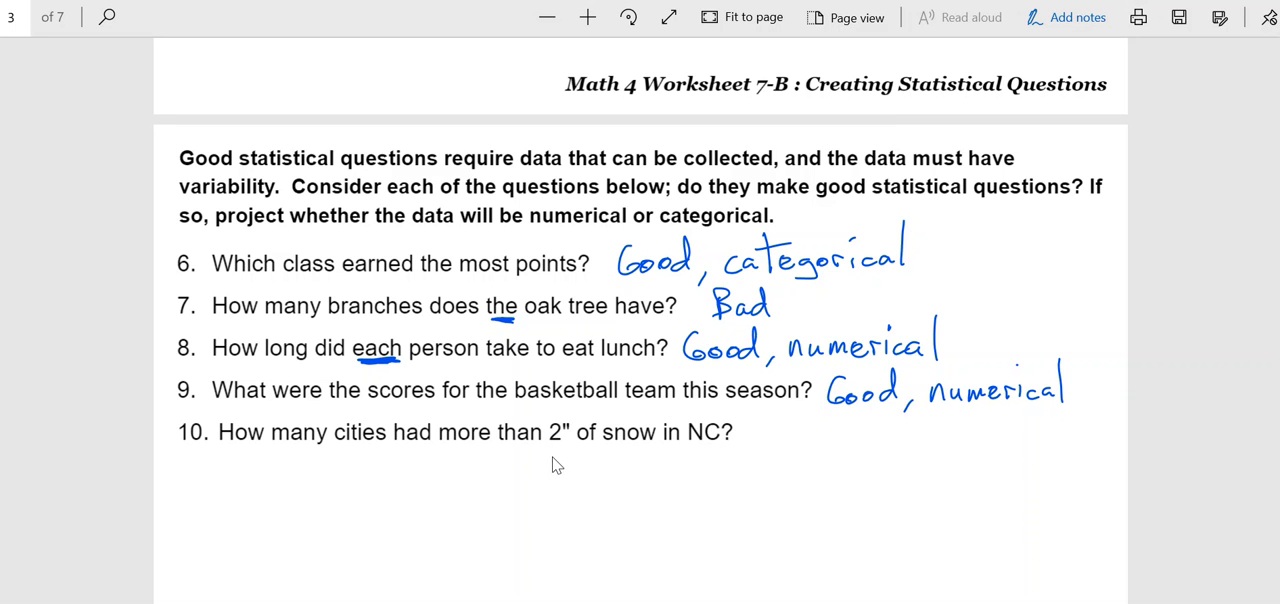
mouse_move(559, 464)
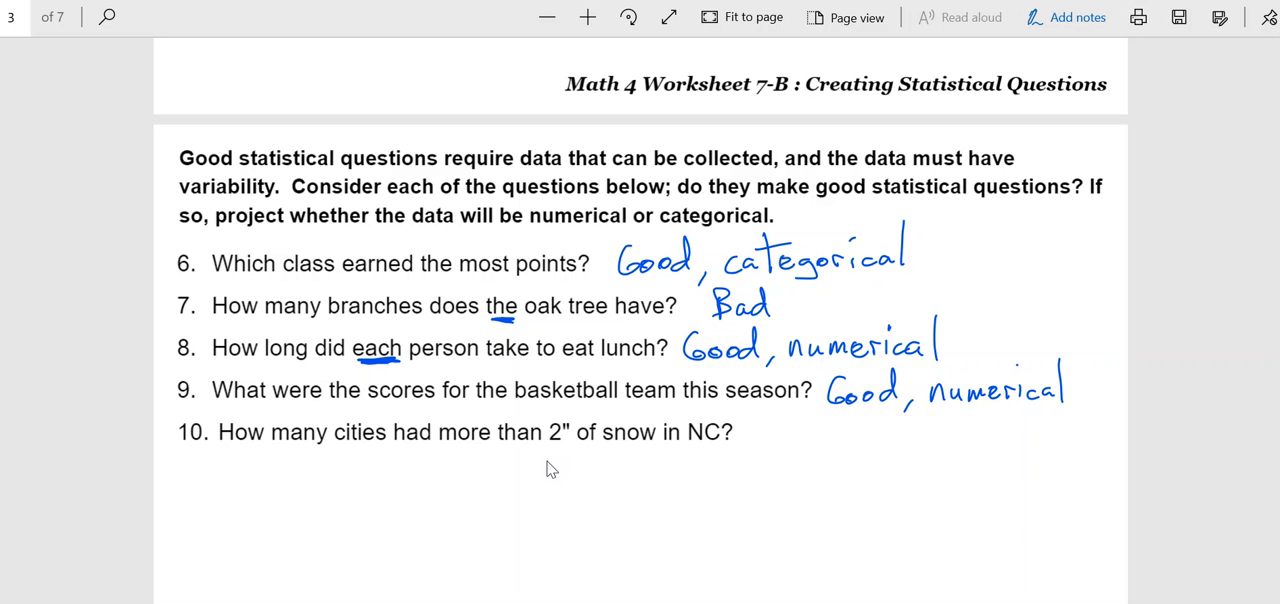
mouse_move(538, 474)
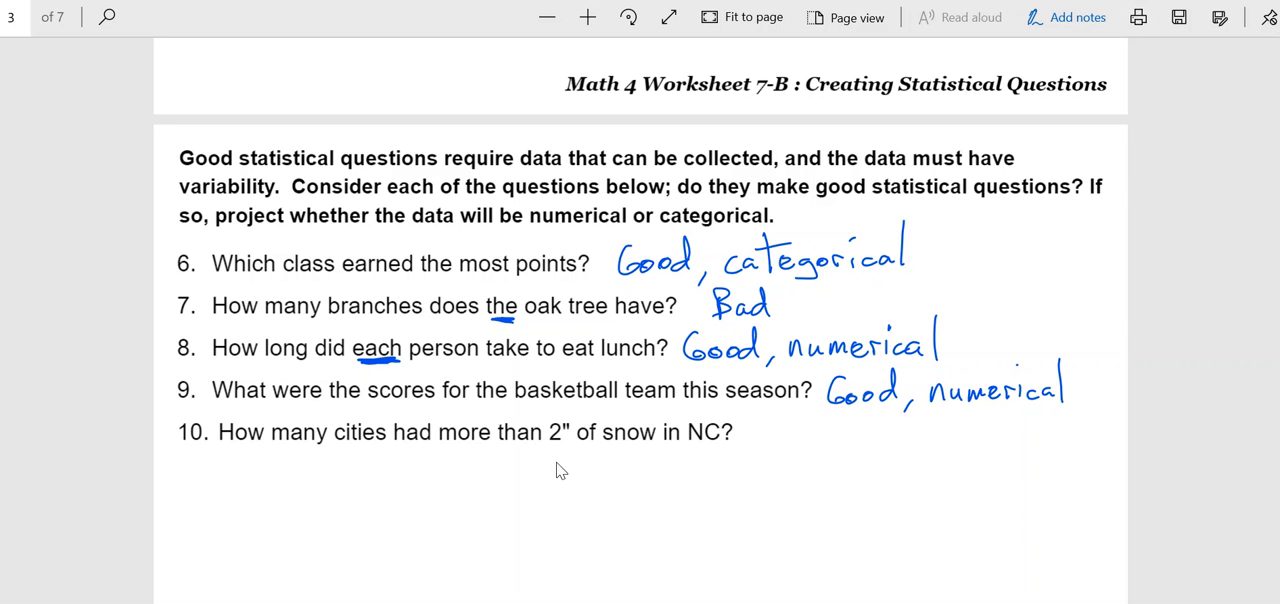
mouse_move(622, 464)
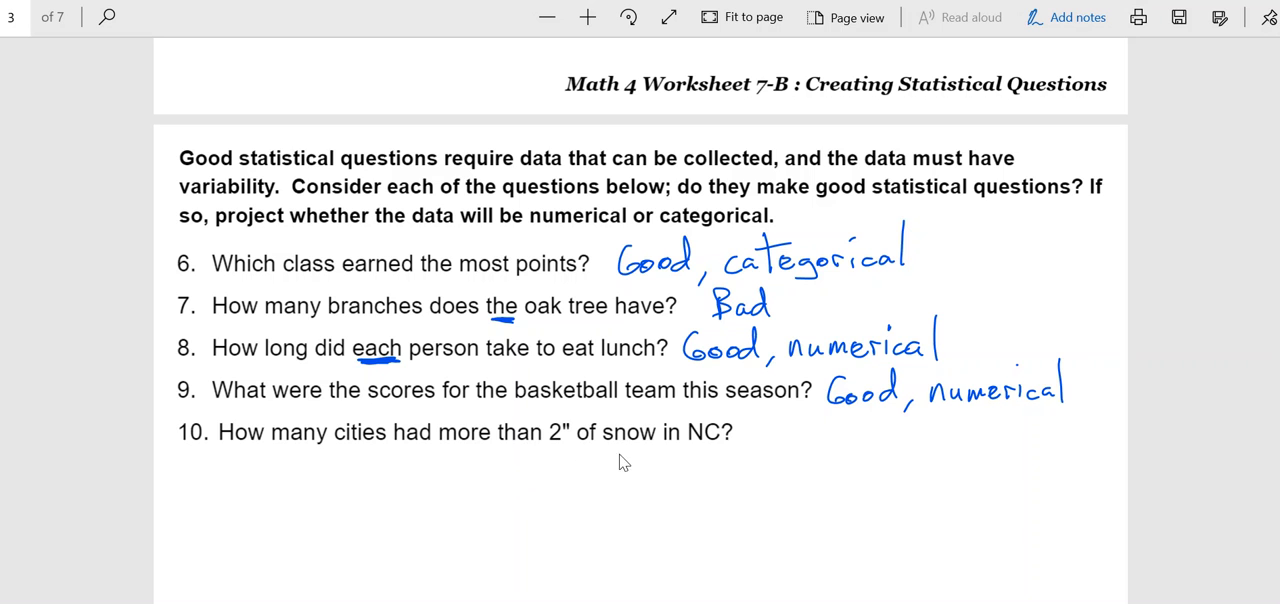
mouse_move(515, 521)
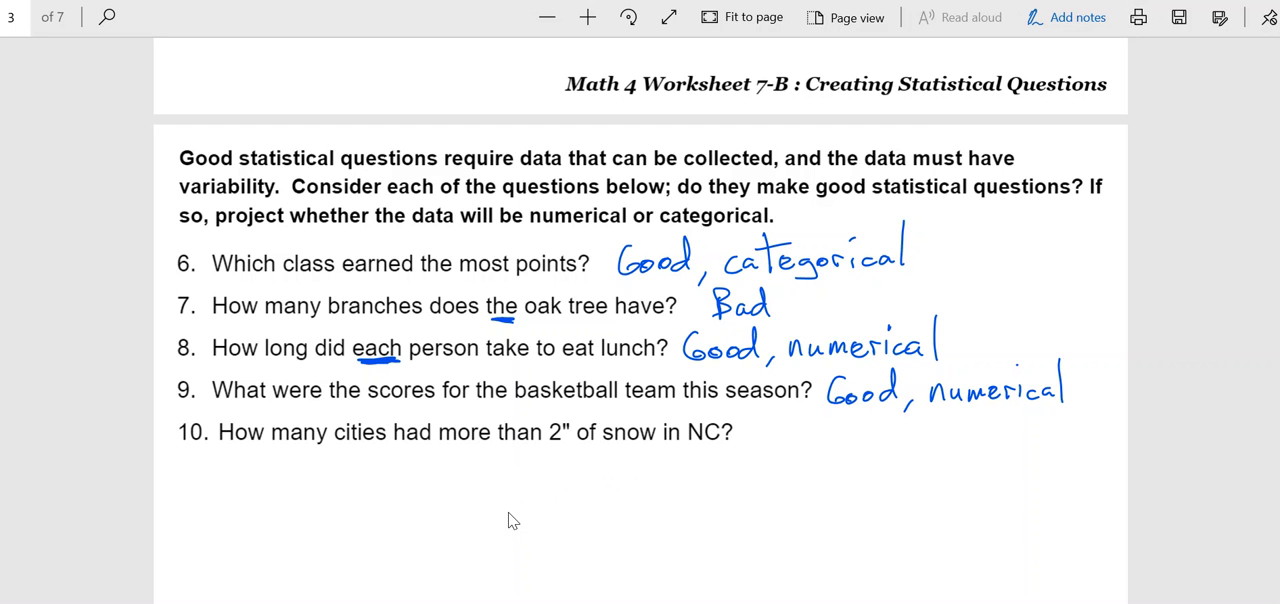
mouse_move(647, 454)
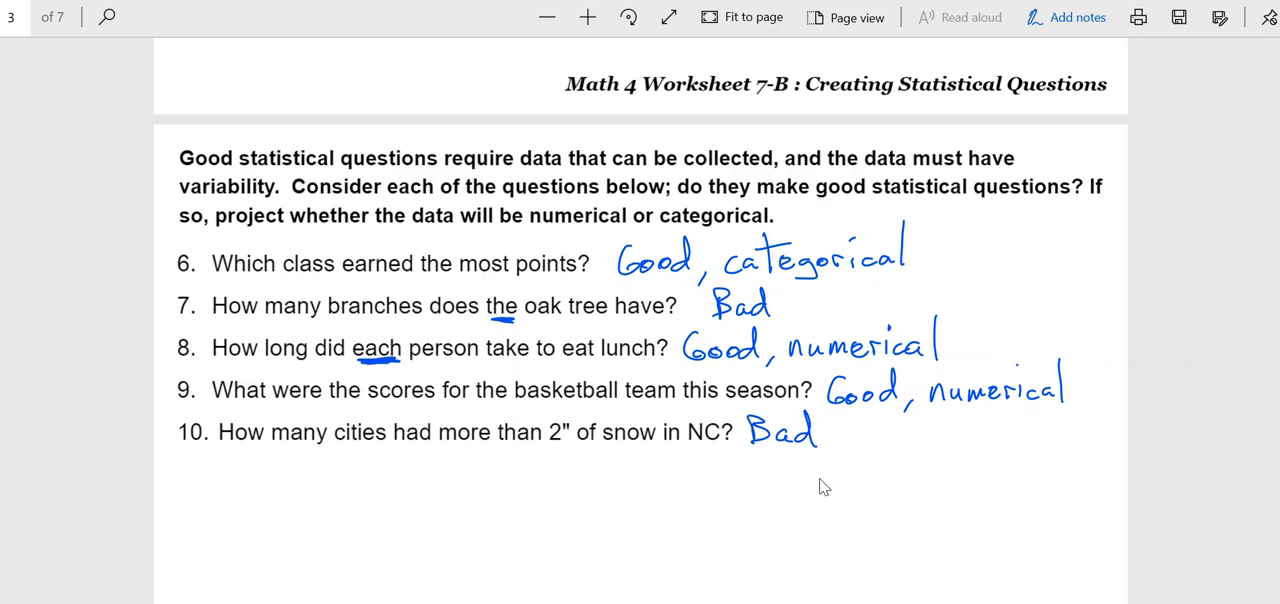
mouse_move(725, 580)
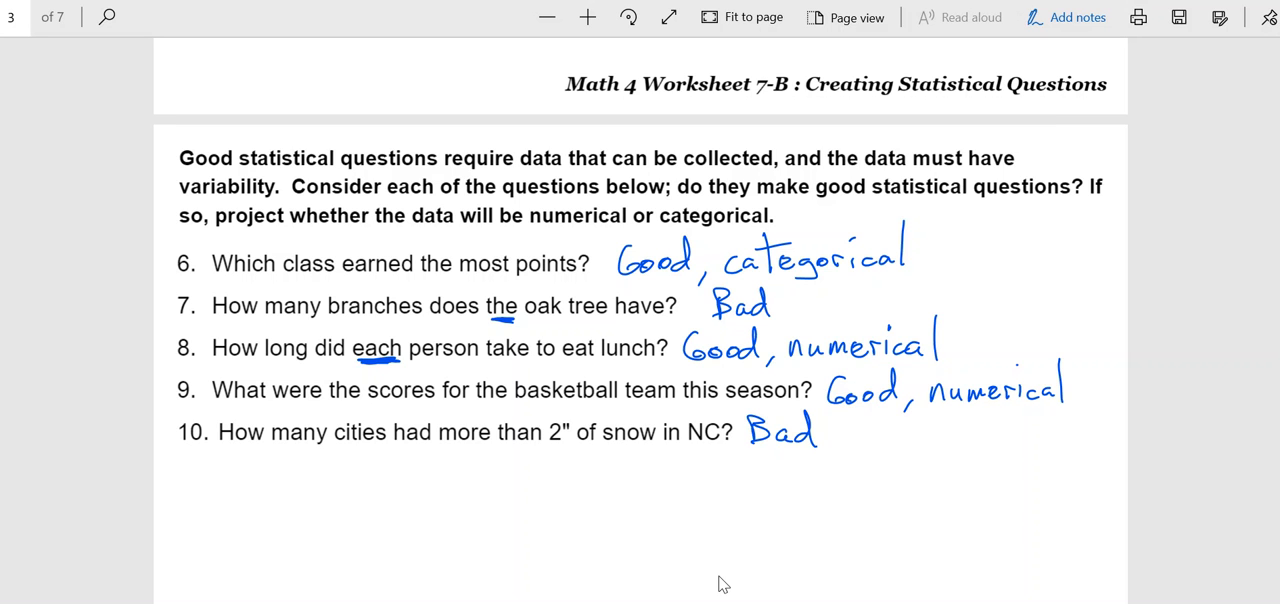
mouse_move(534, 498)
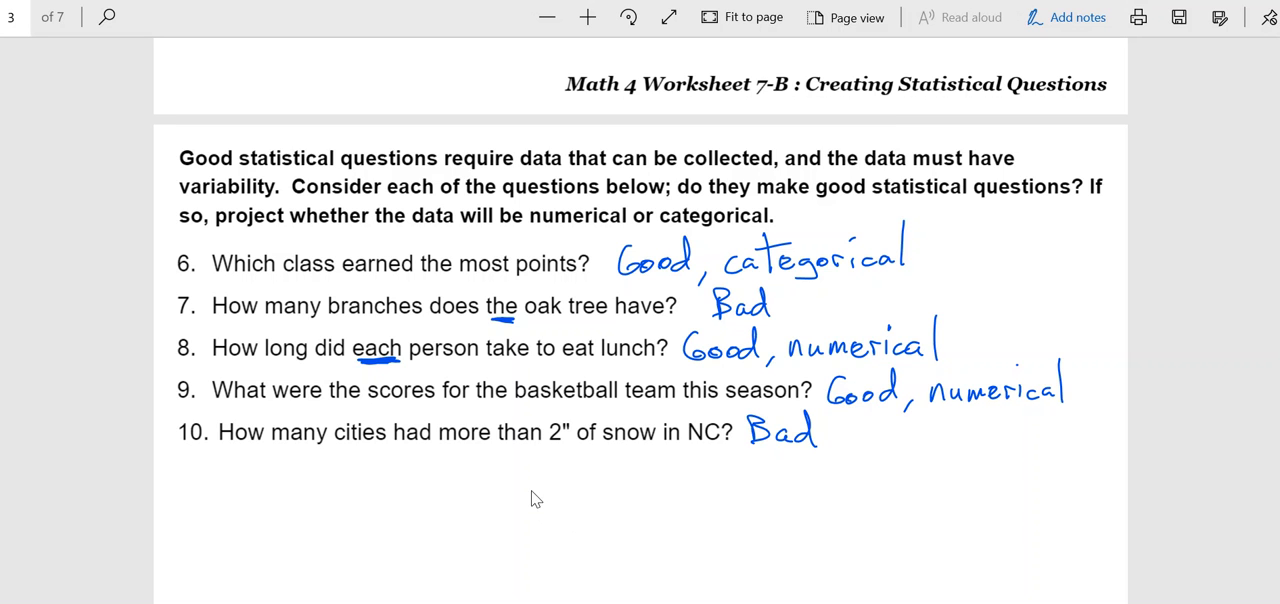
Scroll down to page 4 with the CODAP link and questions 11–13.
scroll(down, 3)
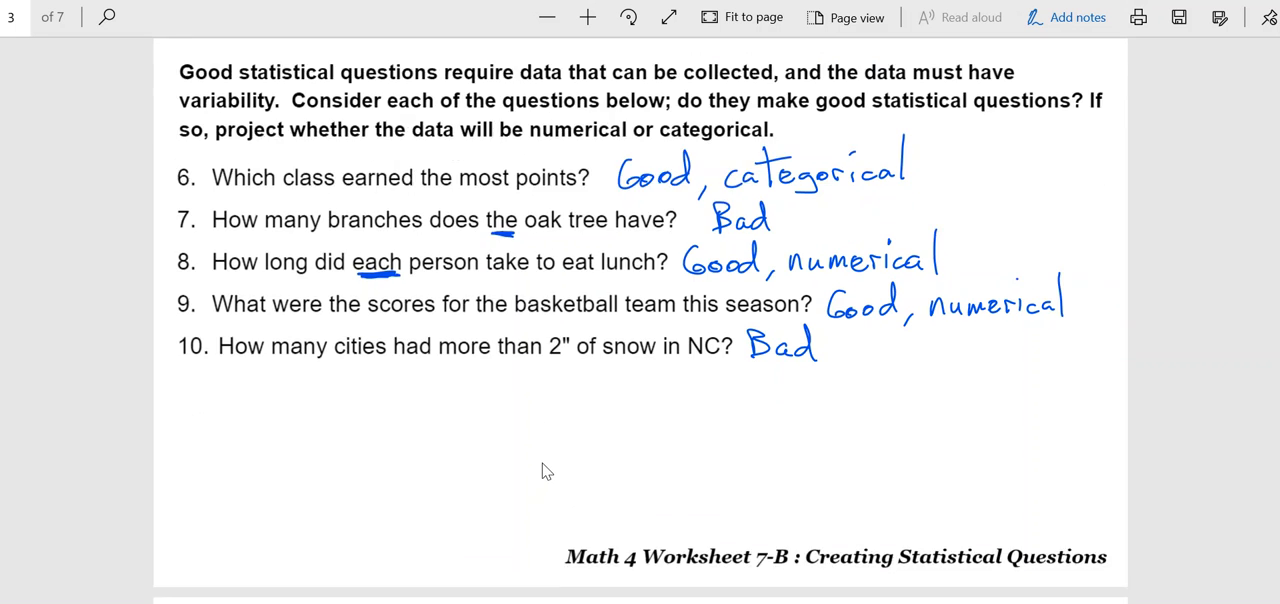
scroll(down, 3)
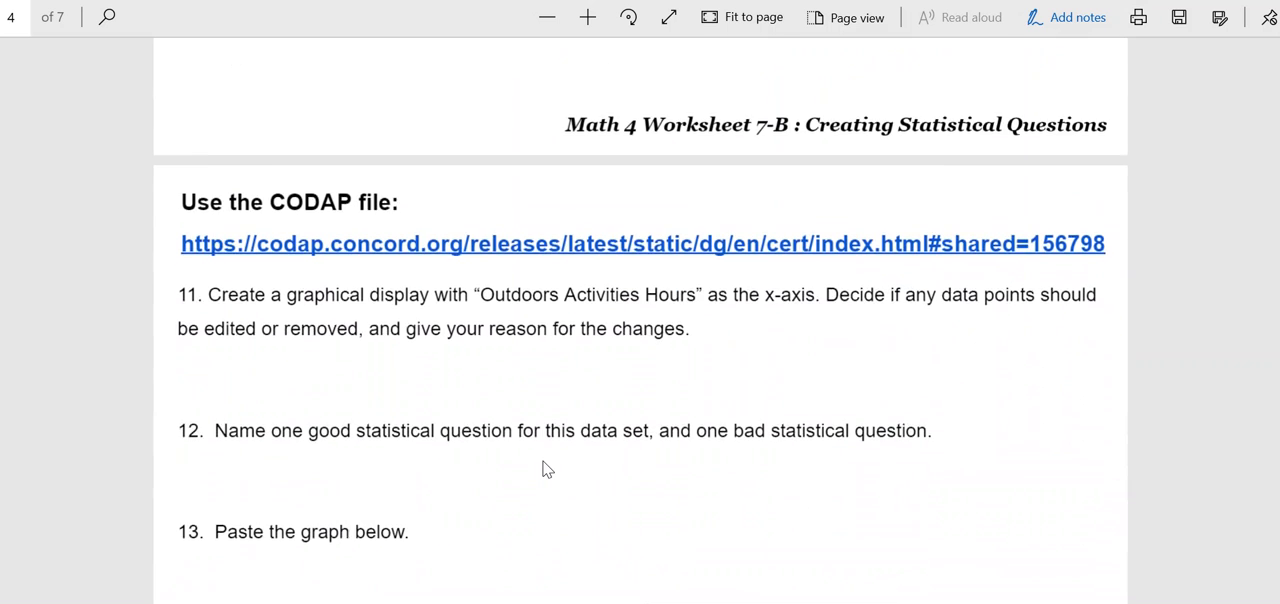
scroll(down, 3)
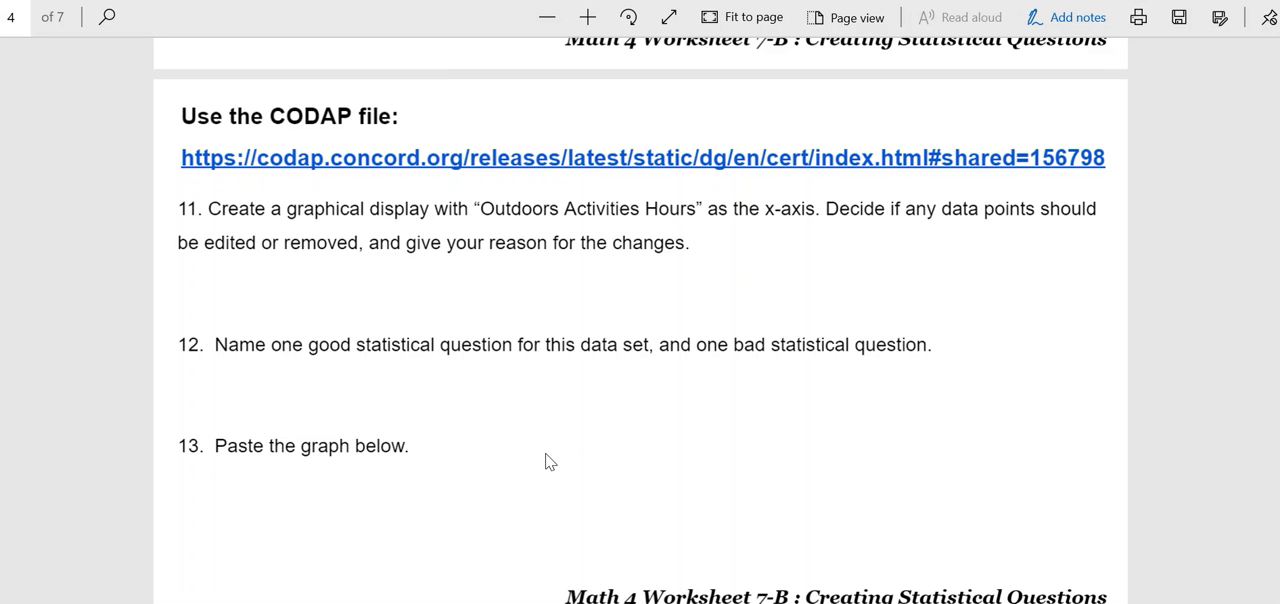
mouse_move(563, 431)
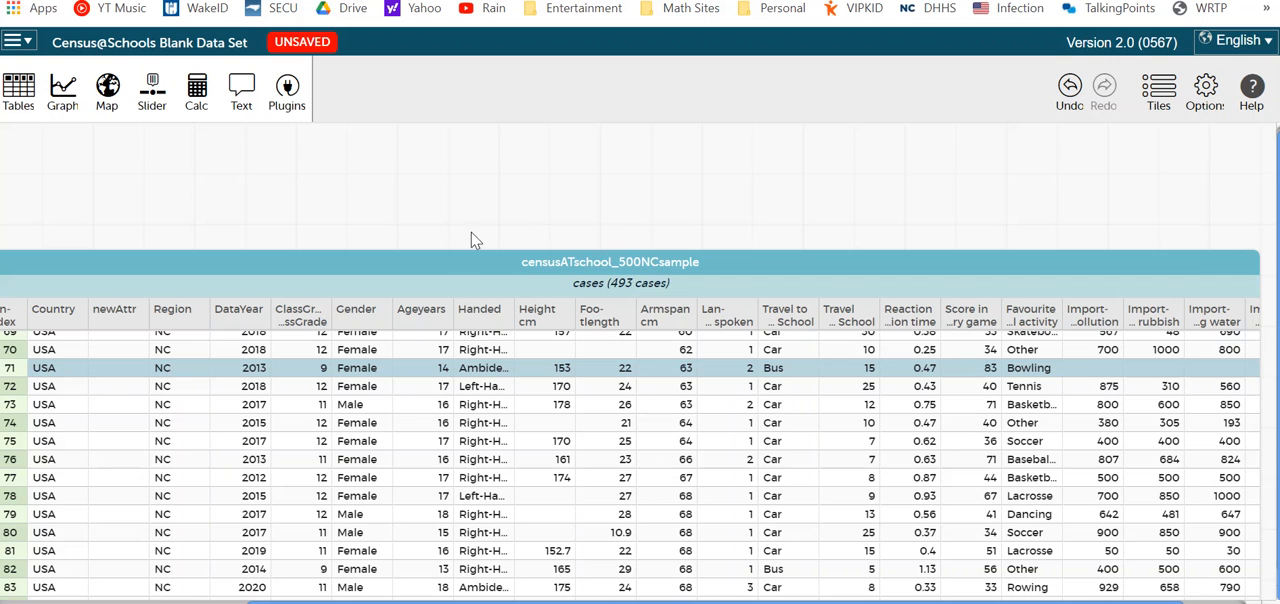
Add an empty graph and bring the Outdoor Activities Hours column into view.
click(63, 82)
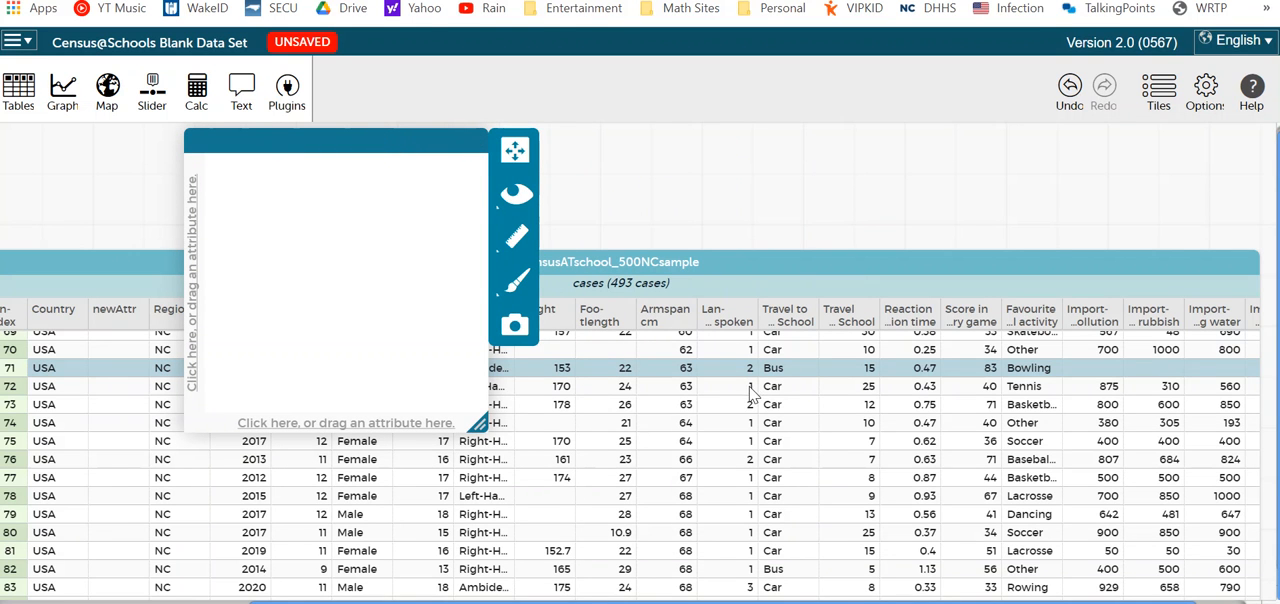
mouse_move(720, 370)
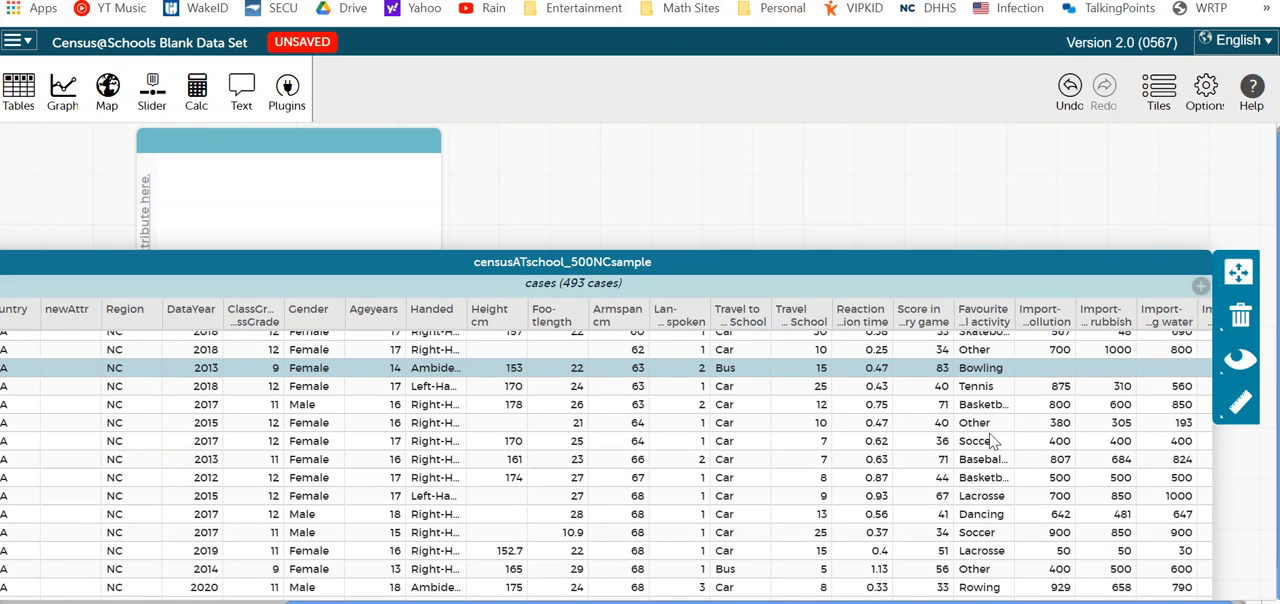
click(737, 368)
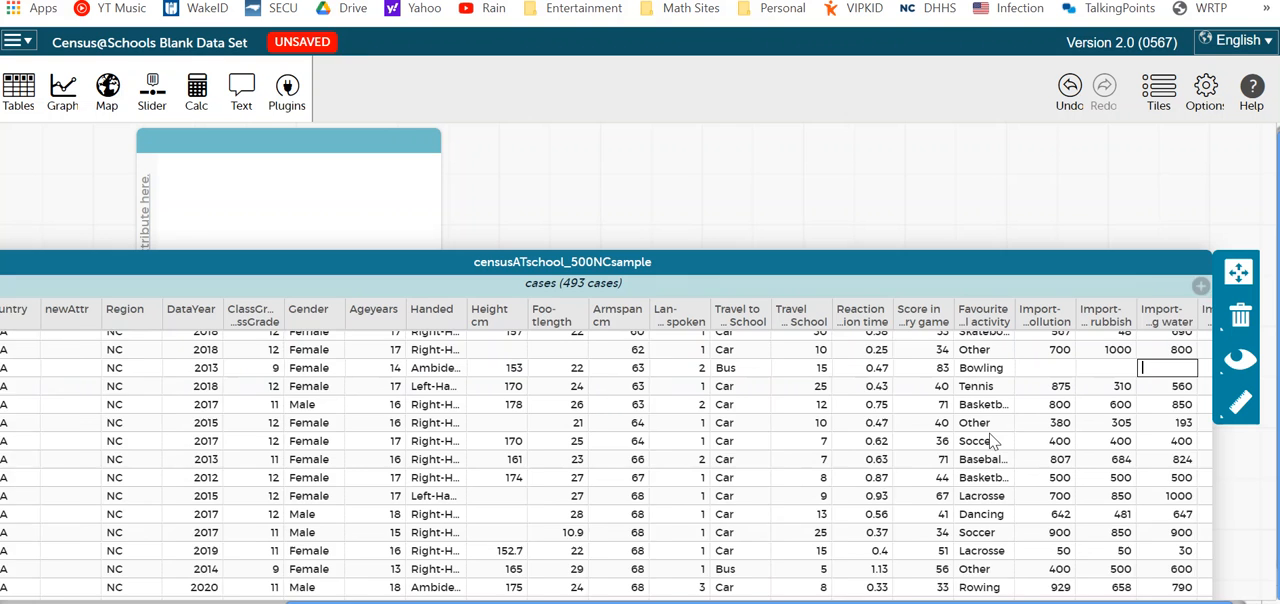
scroll(right, 3)
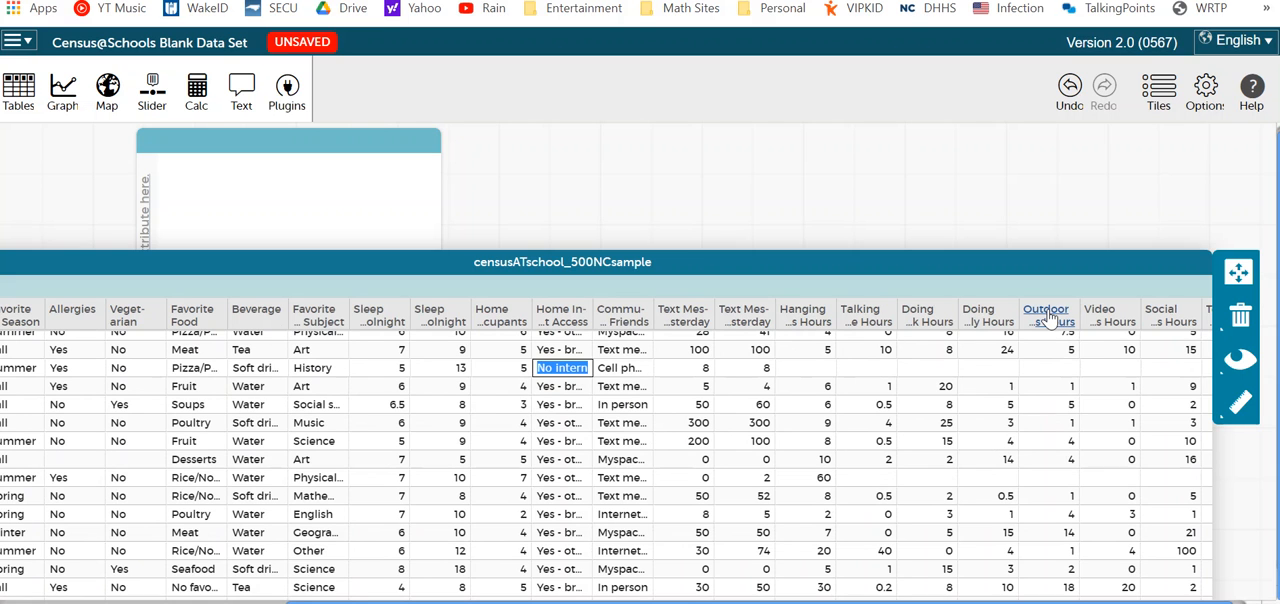
mouse_move(1048, 315)
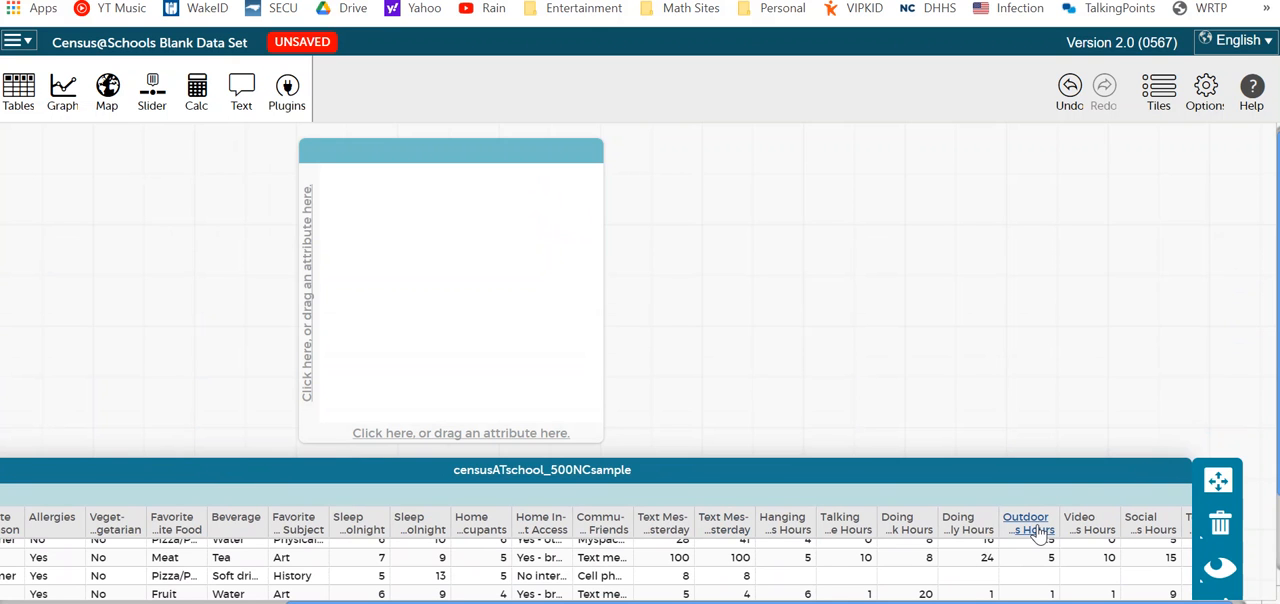
Plot Outdoor_Activities_Hours on the graph's horizontal axis and enlarge the graph.
drag(1030, 525, 770, 428)
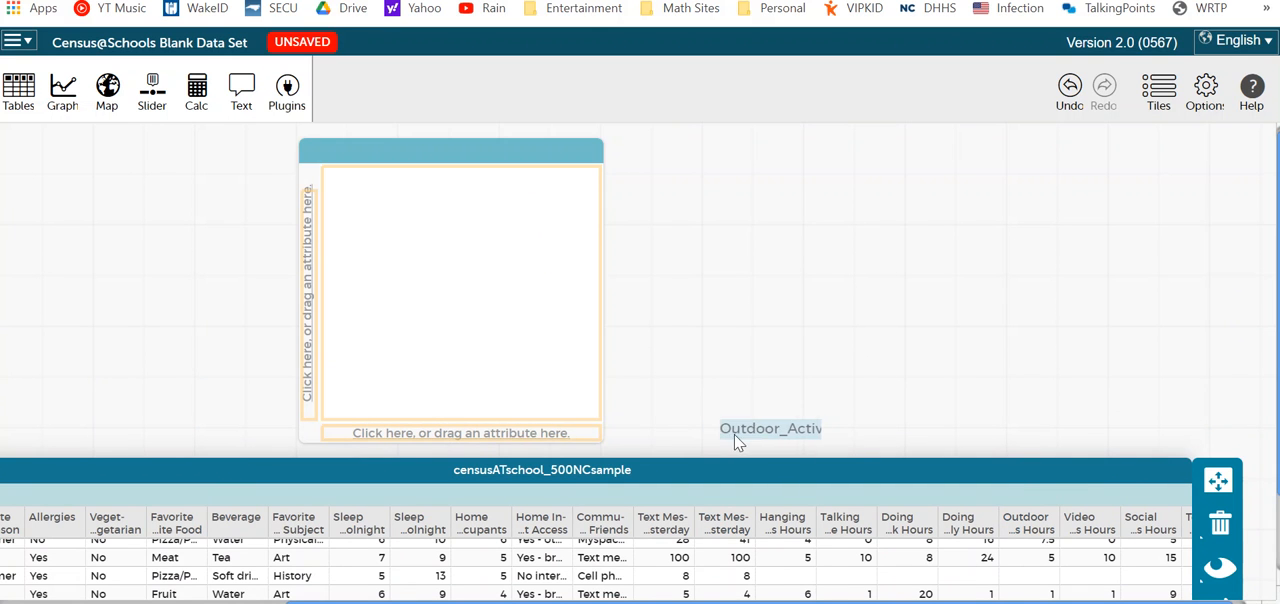
drag(770, 428, 480, 432)
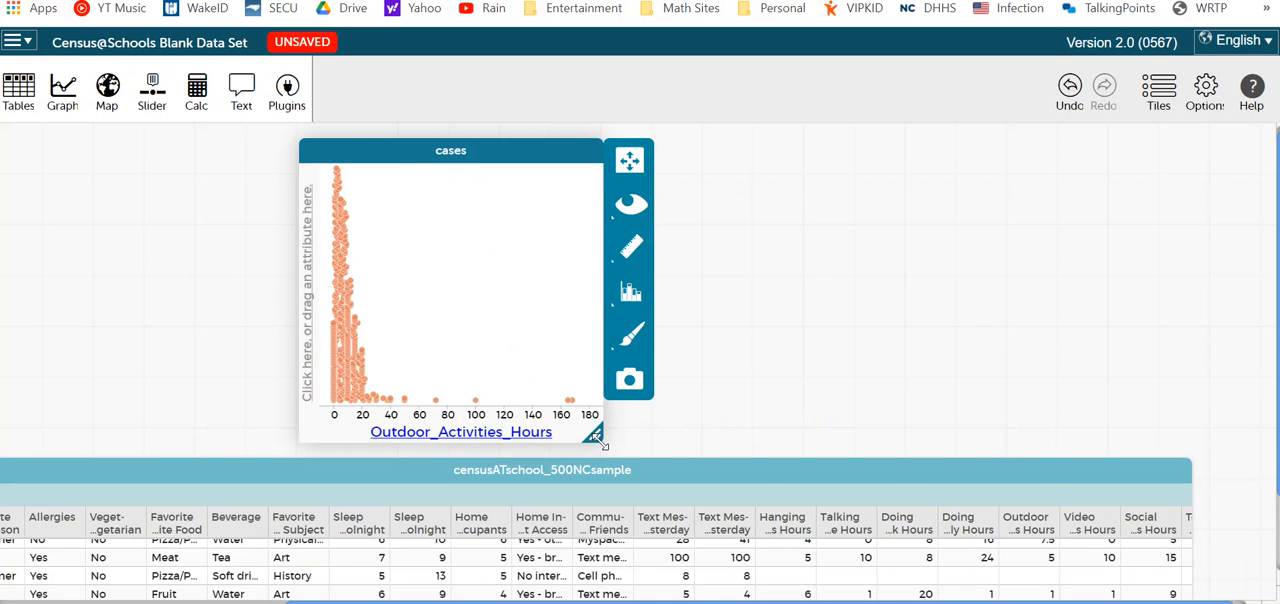
drag(603, 447, 1093, 485)
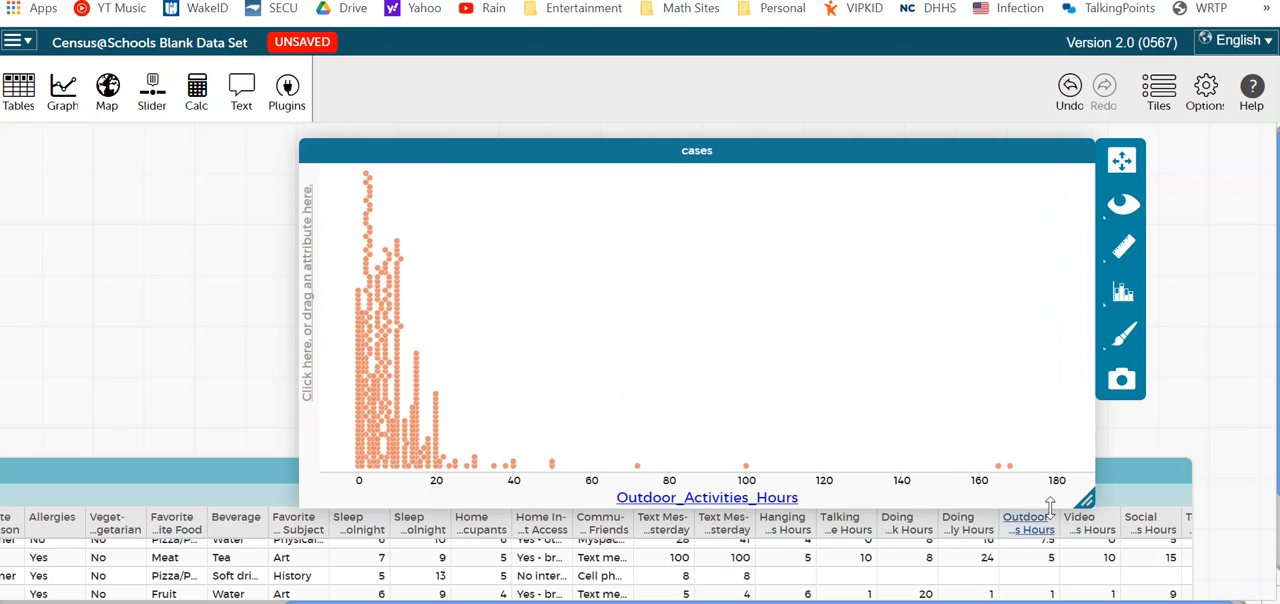
mouse_move(949, 358)
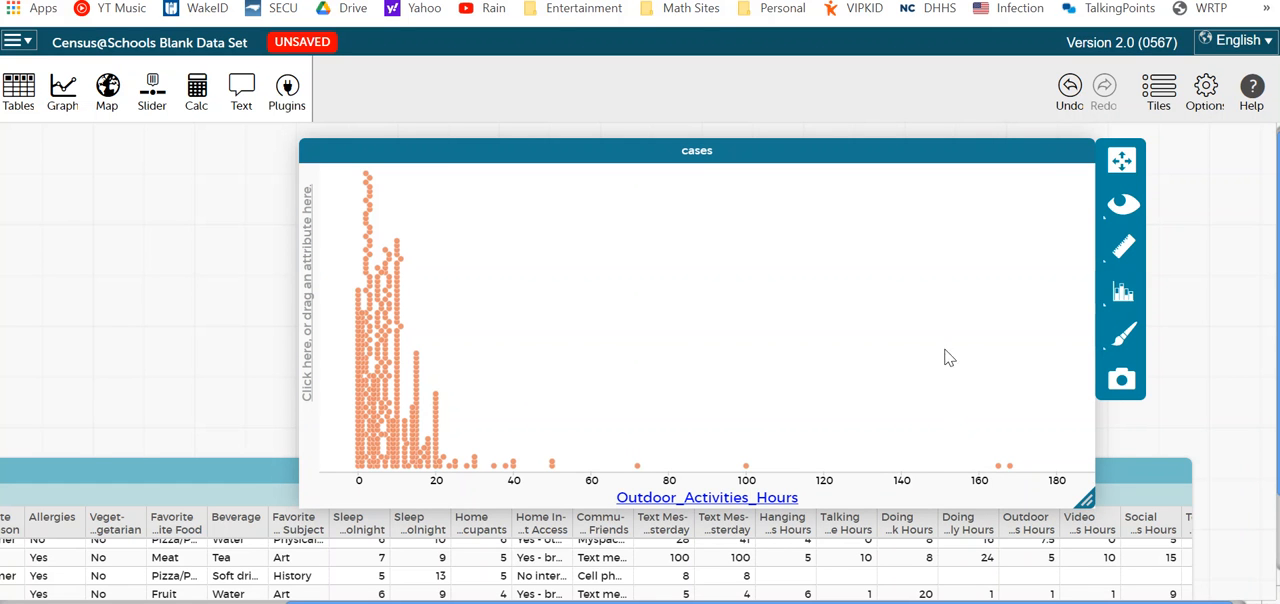
mouse_move(928, 340)
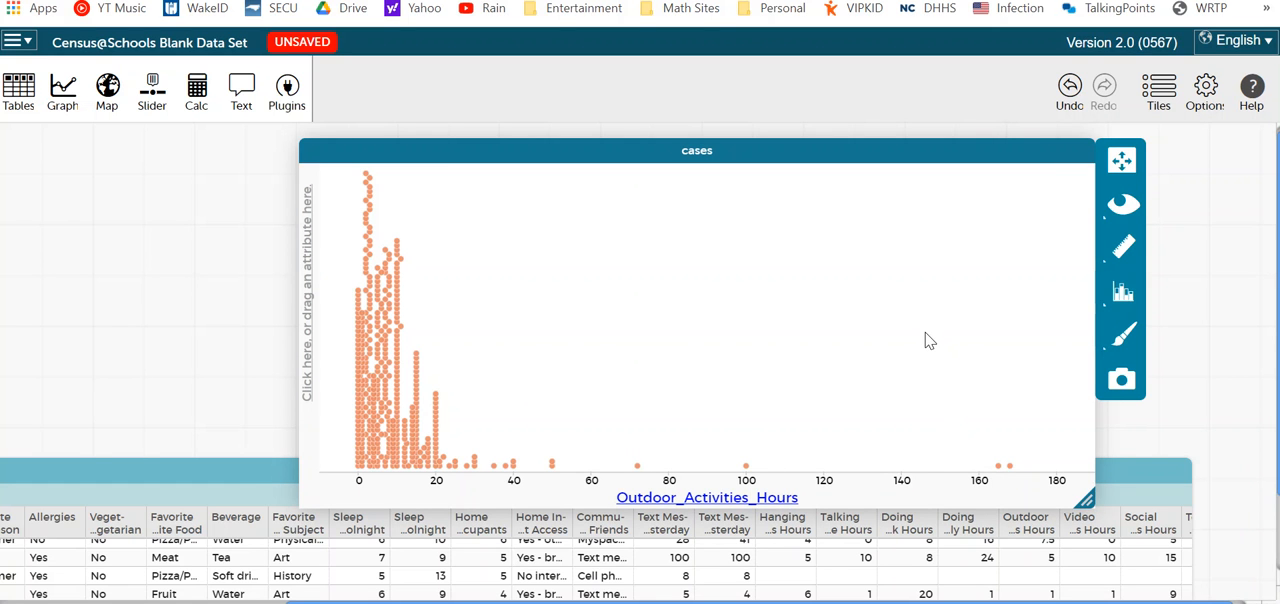
mouse_move(909, 353)
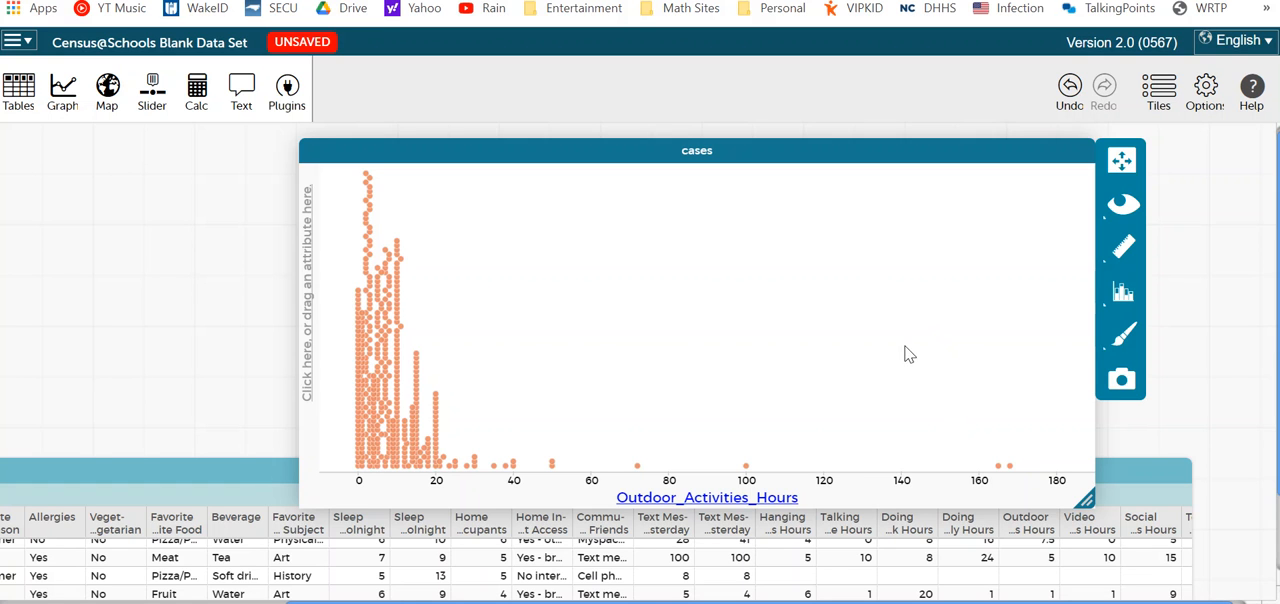
mouse_move(812, 355)
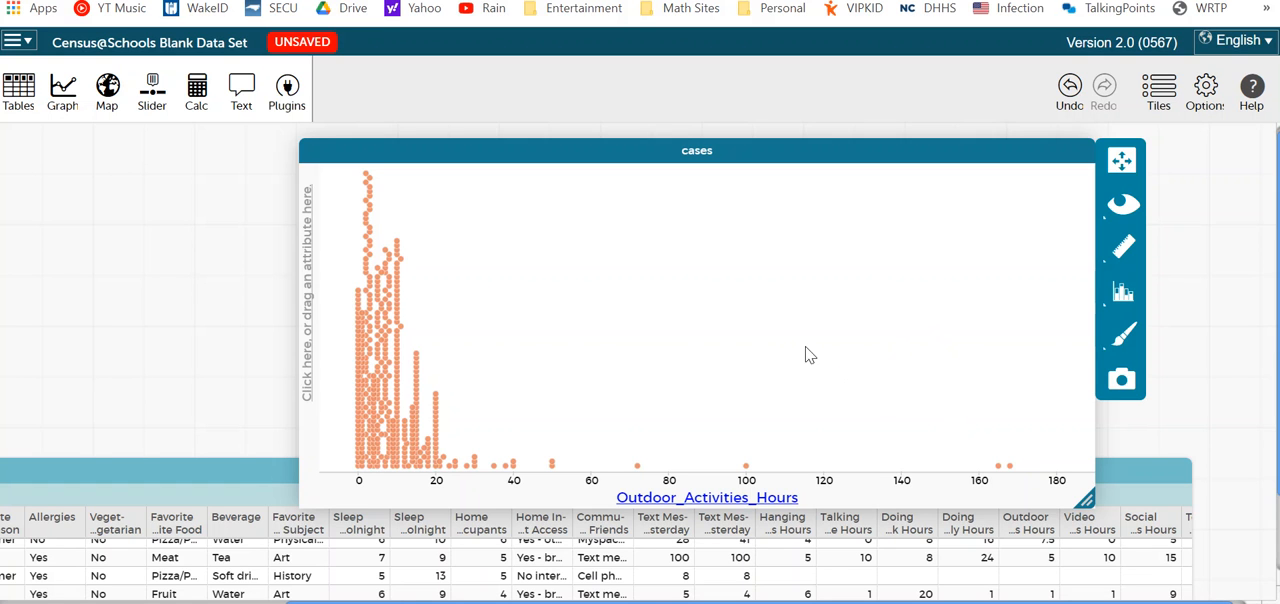
mouse_move(1121, 291)
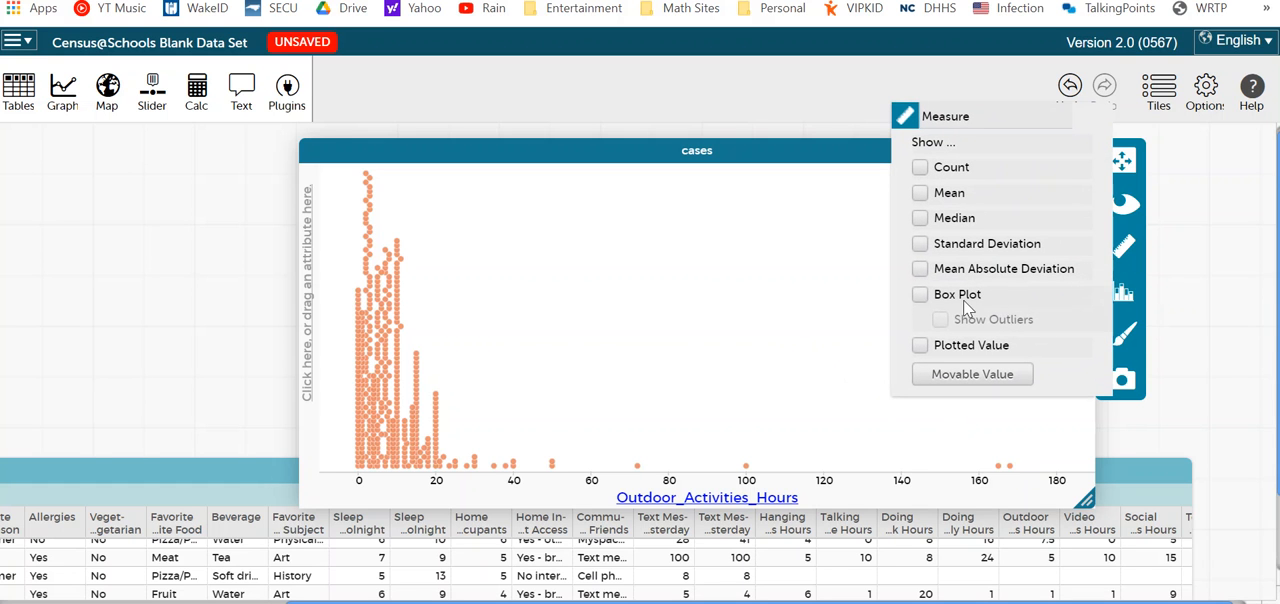
Overlay a box plot with outliers shown on the Outdoor_Activities_Hours dot plot.
click(919, 294)
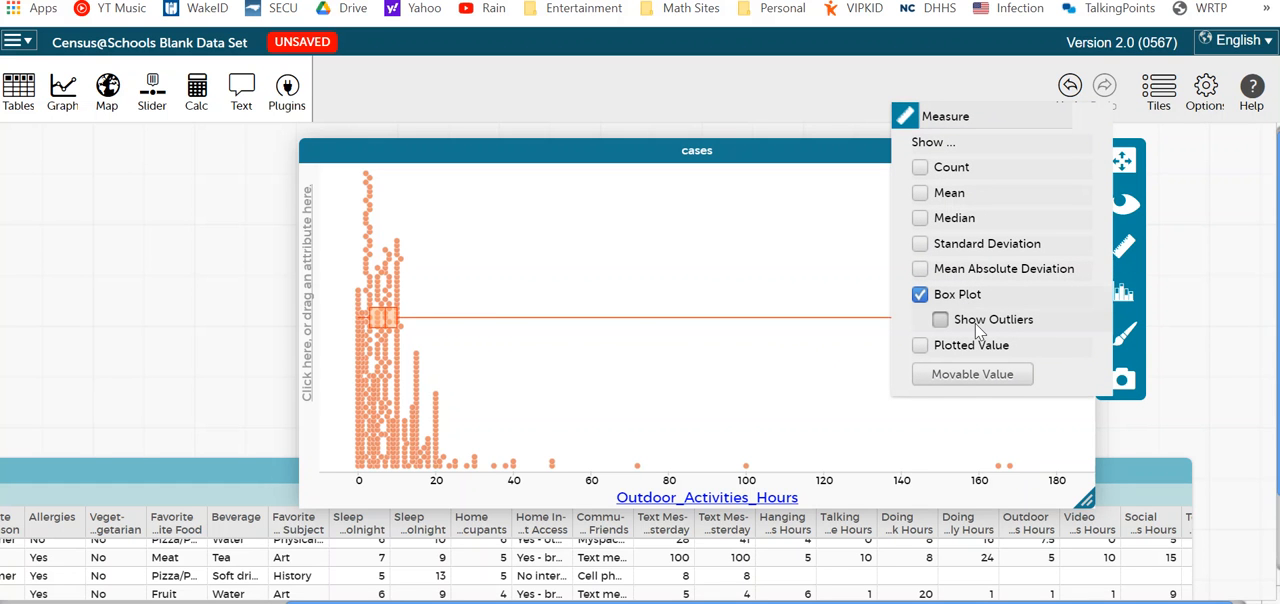
click(940, 319)
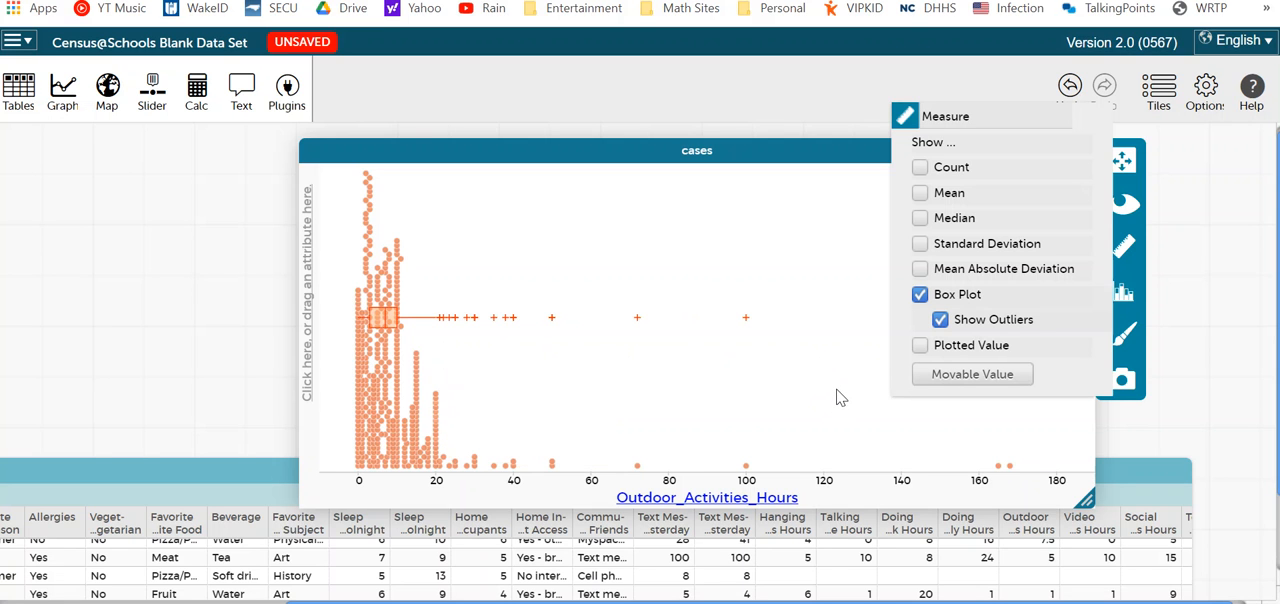
click(837, 393)
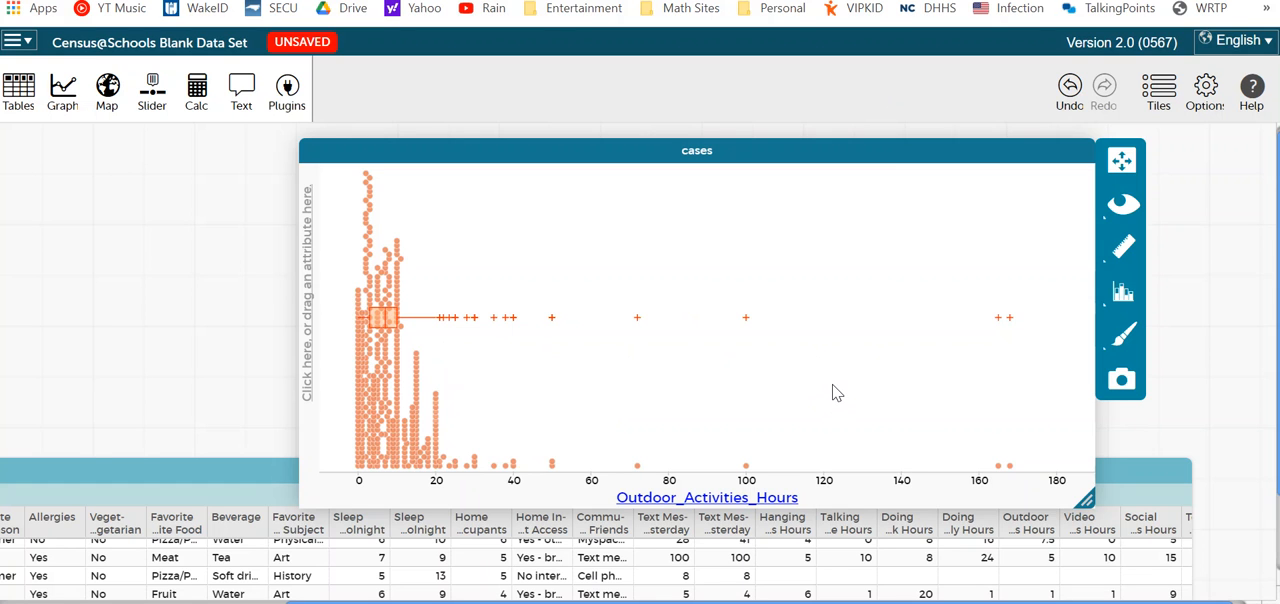
mouse_move(841, 397)
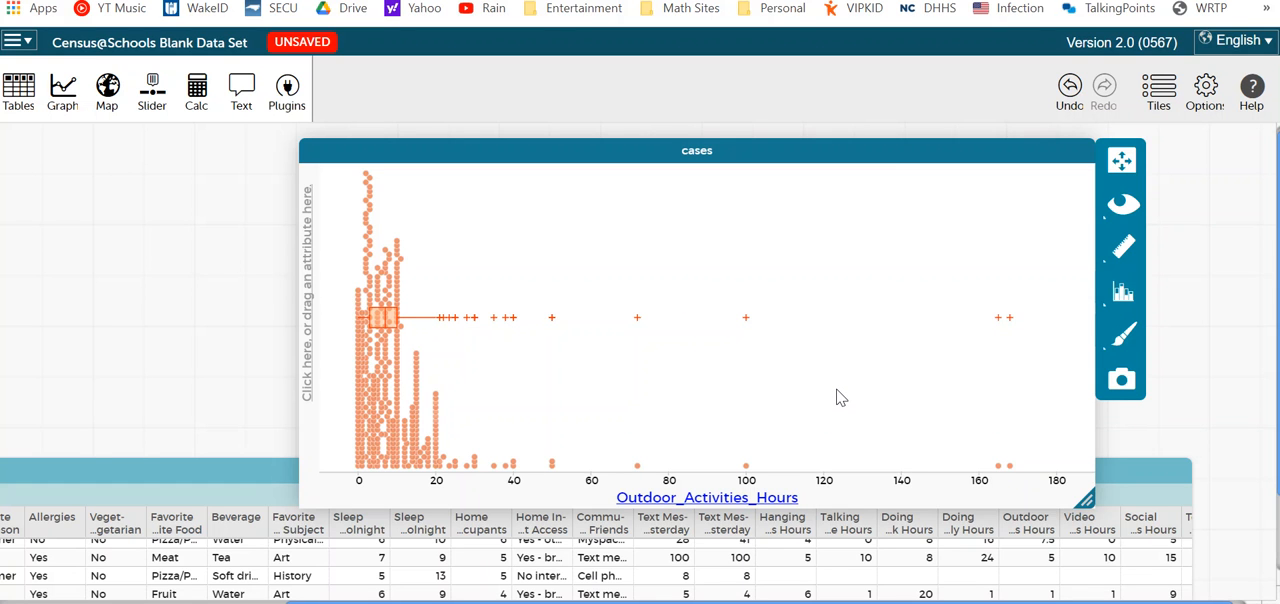
mouse_move(830, 413)
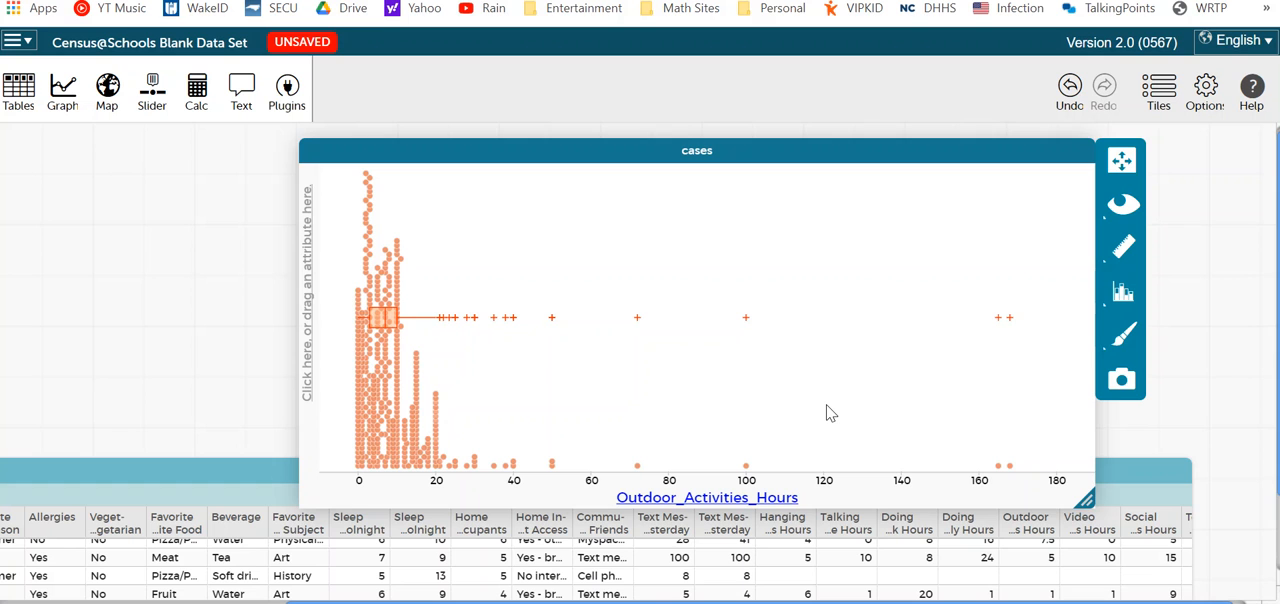
mouse_move(611, 393)
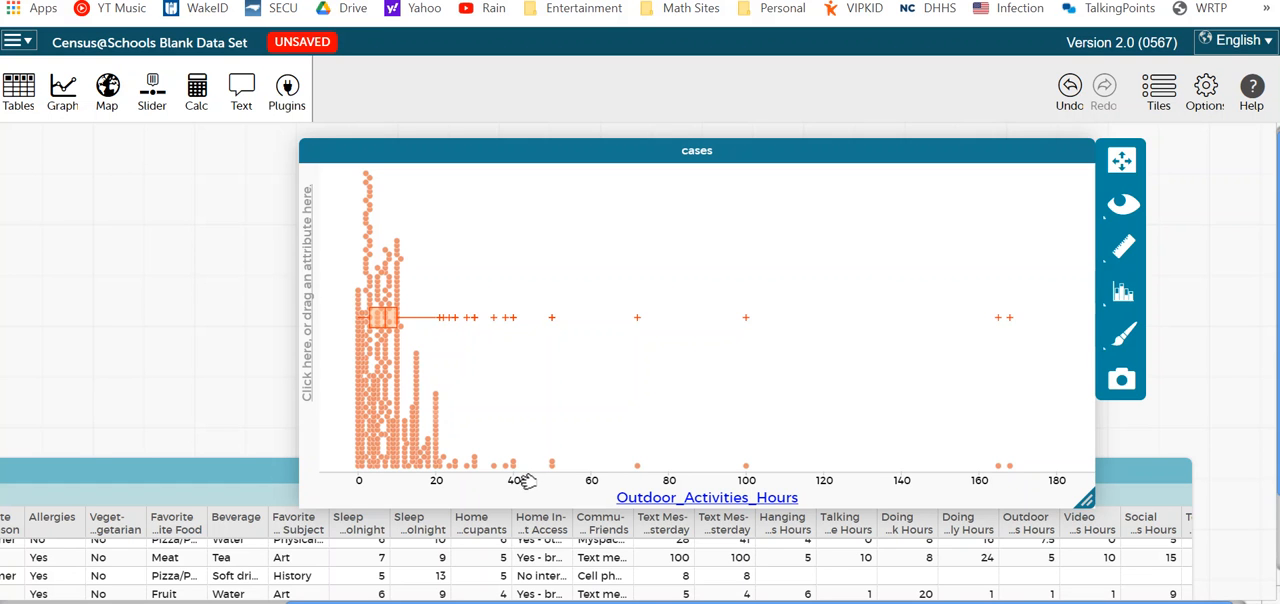
mouse_move(689, 392)
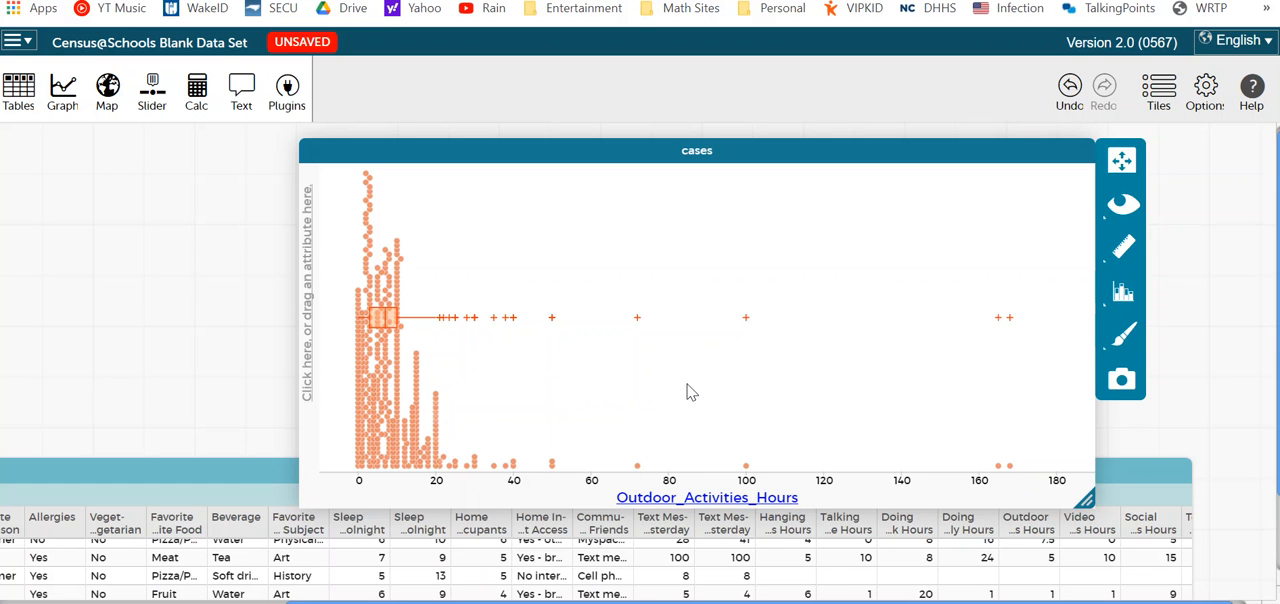
mouse_move(717, 396)
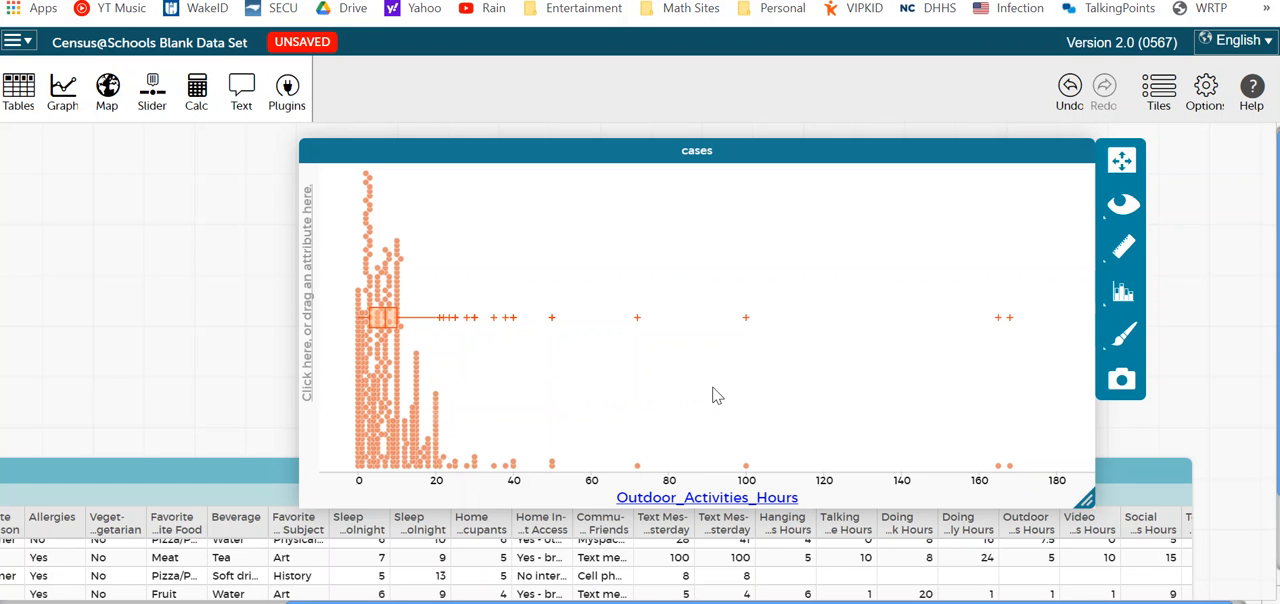
mouse_move(540, 306)
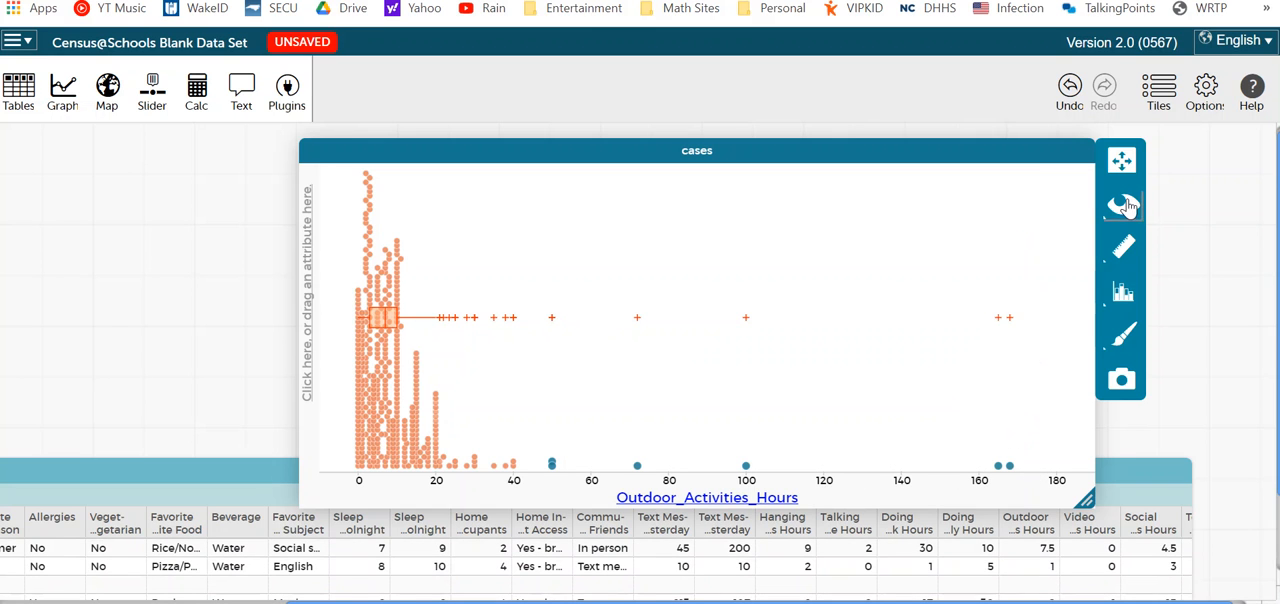
click(1120, 205)
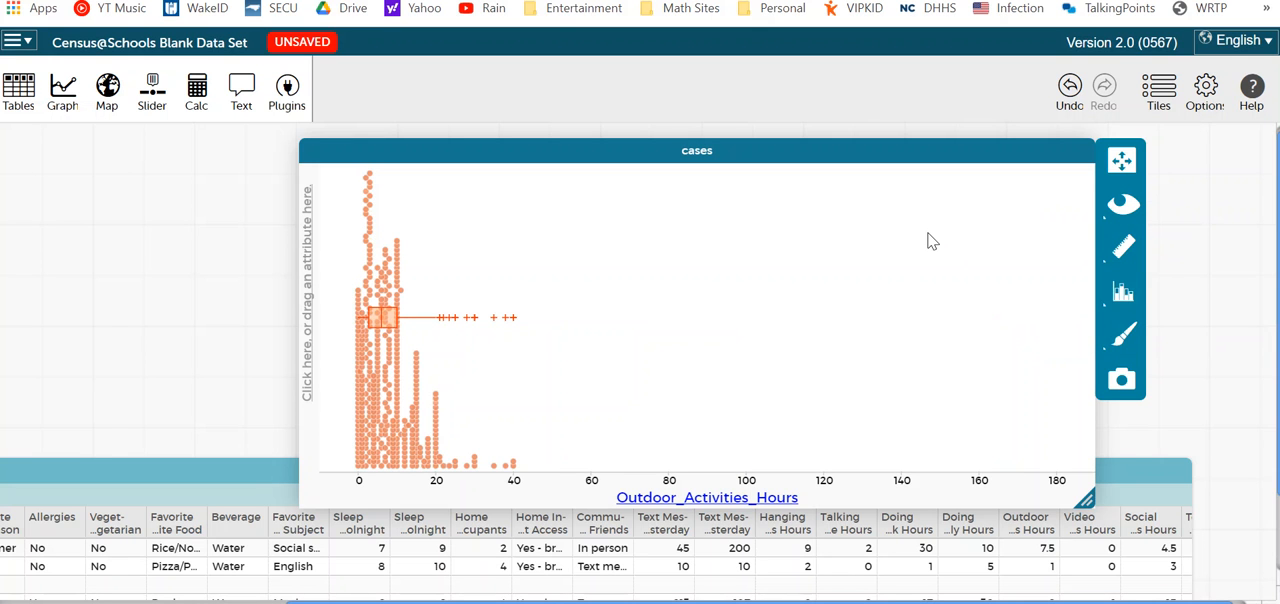
mouse_move(1122, 160)
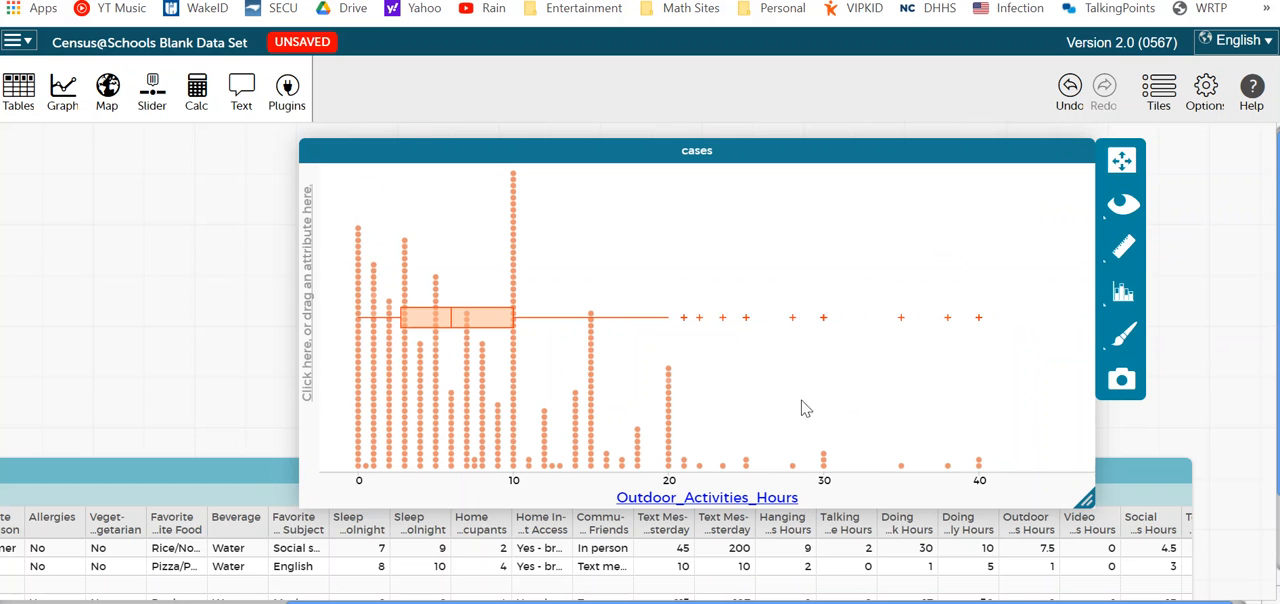
mouse_move(848, 395)
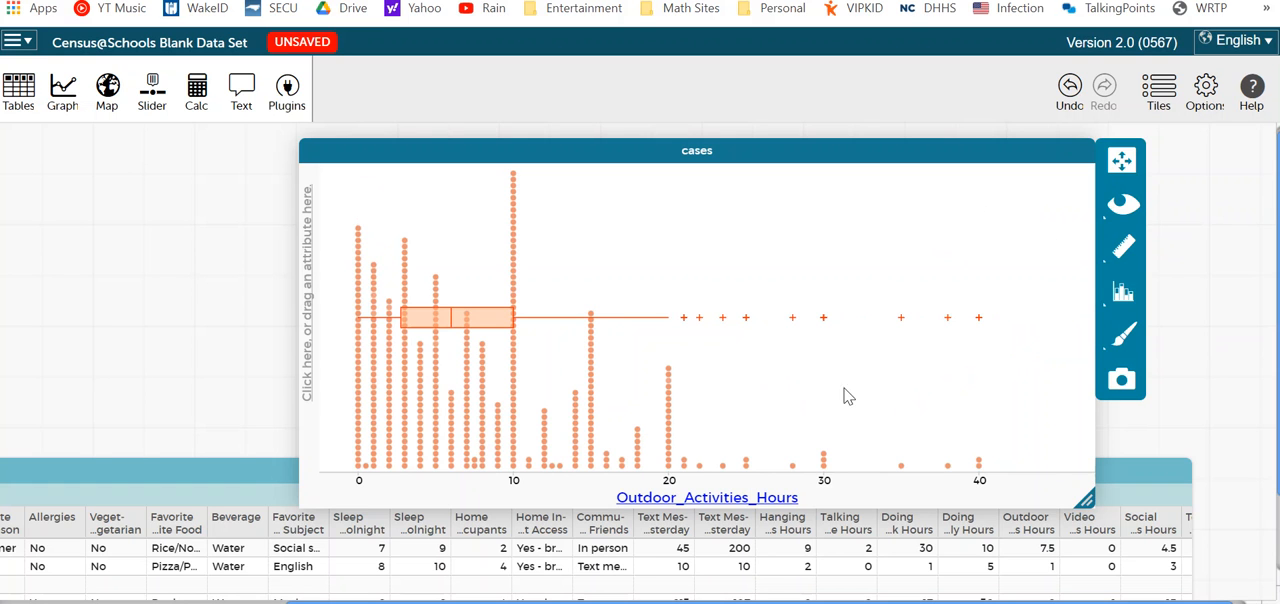
mouse_move(976, 445)
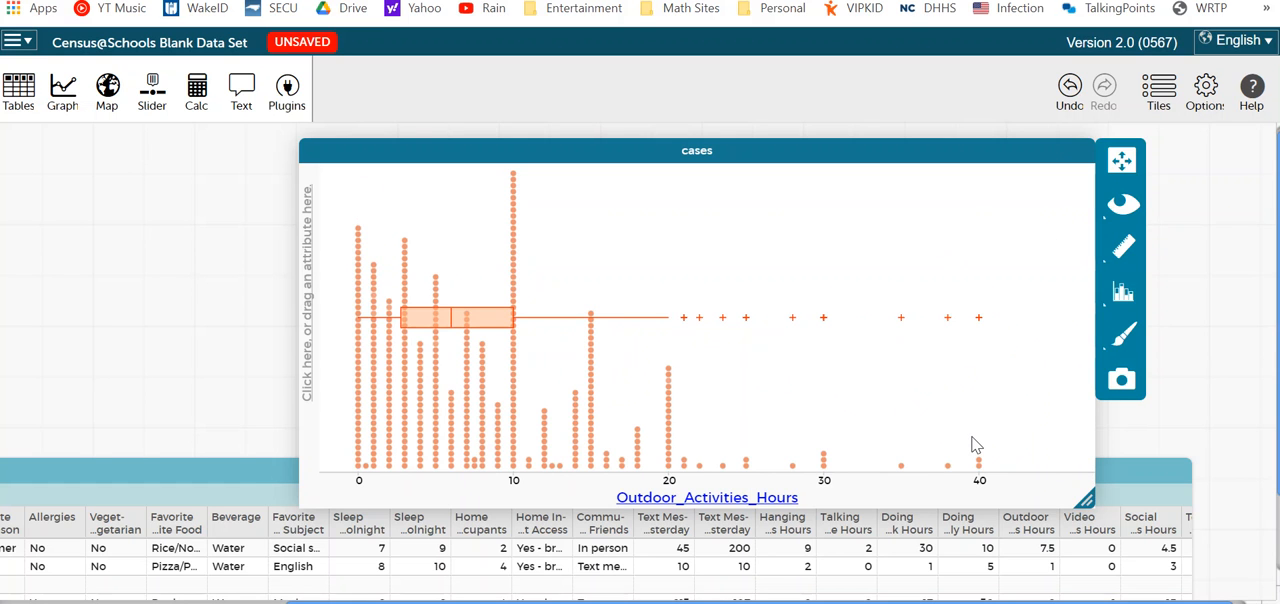
mouse_move(983, 433)
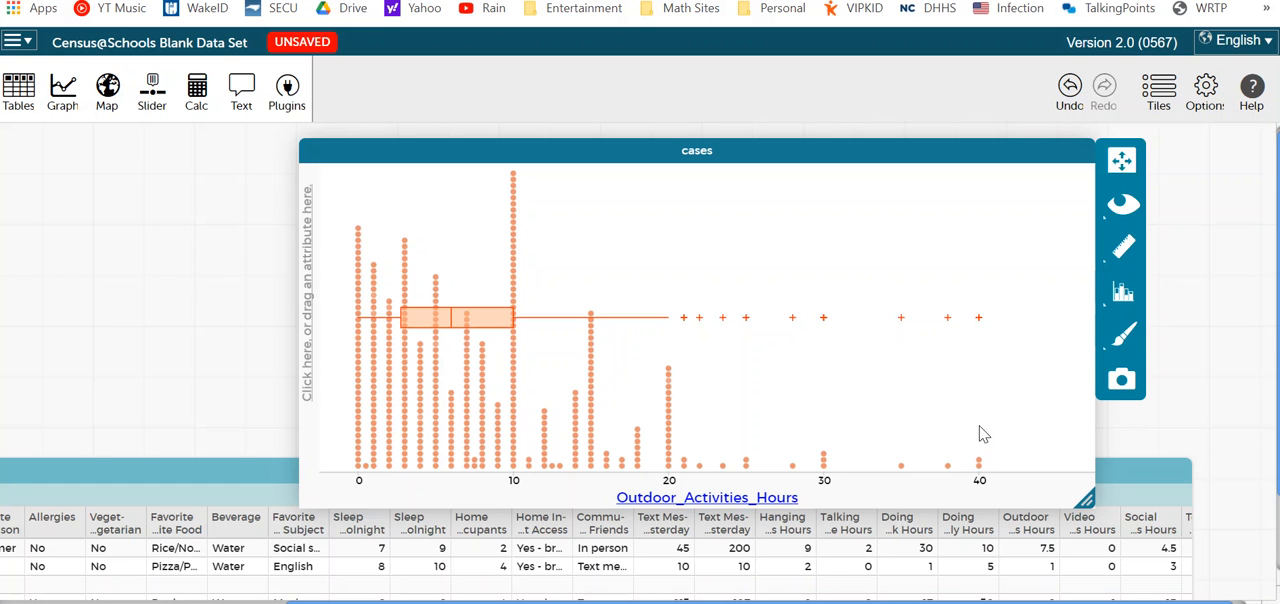
mouse_move(800, 501)
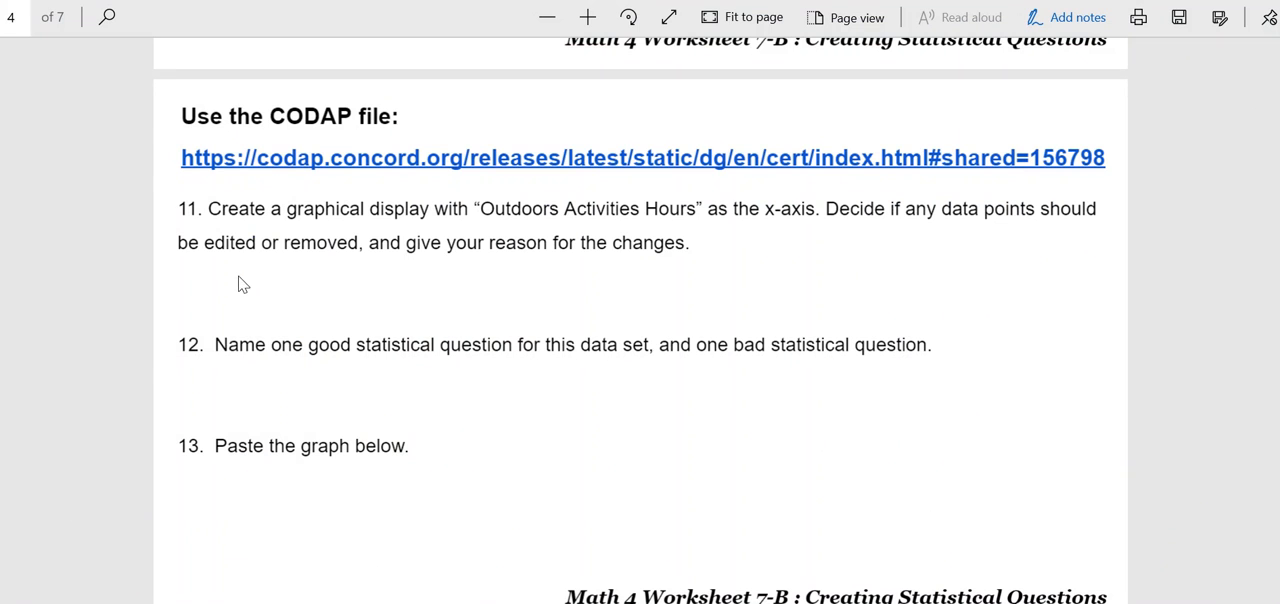
Handwrite 'Reasonable HS student doesn't spend 40+ hrs outside' under question 11.
drag(232, 285, 305, 285)
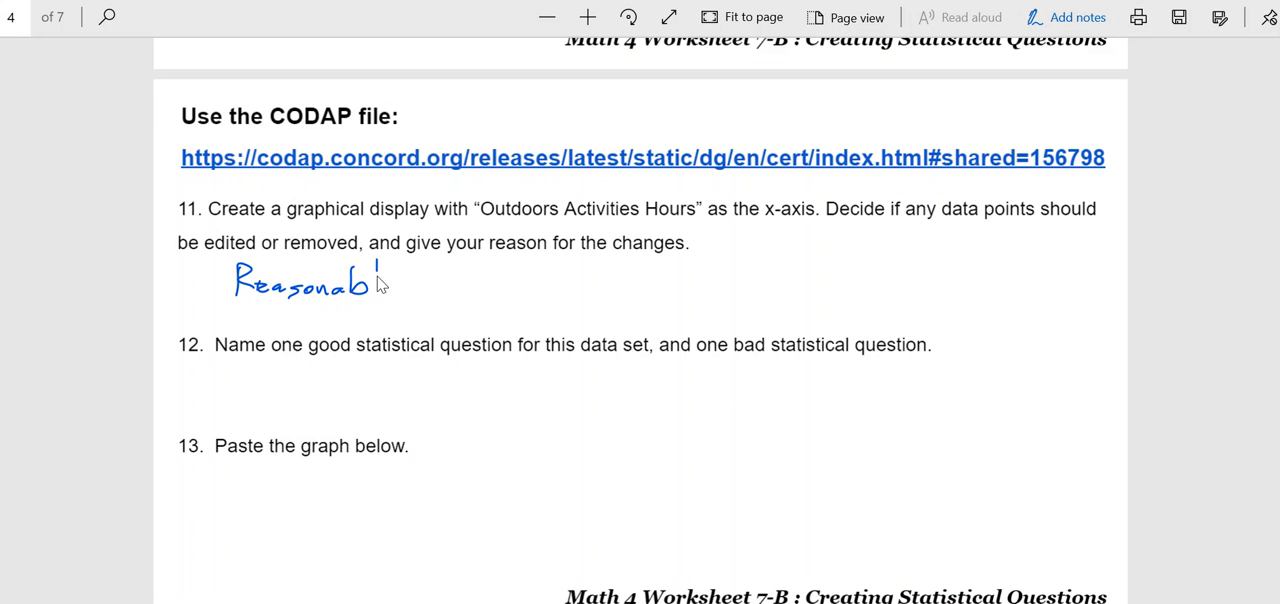
drag(380, 280, 470, 285)
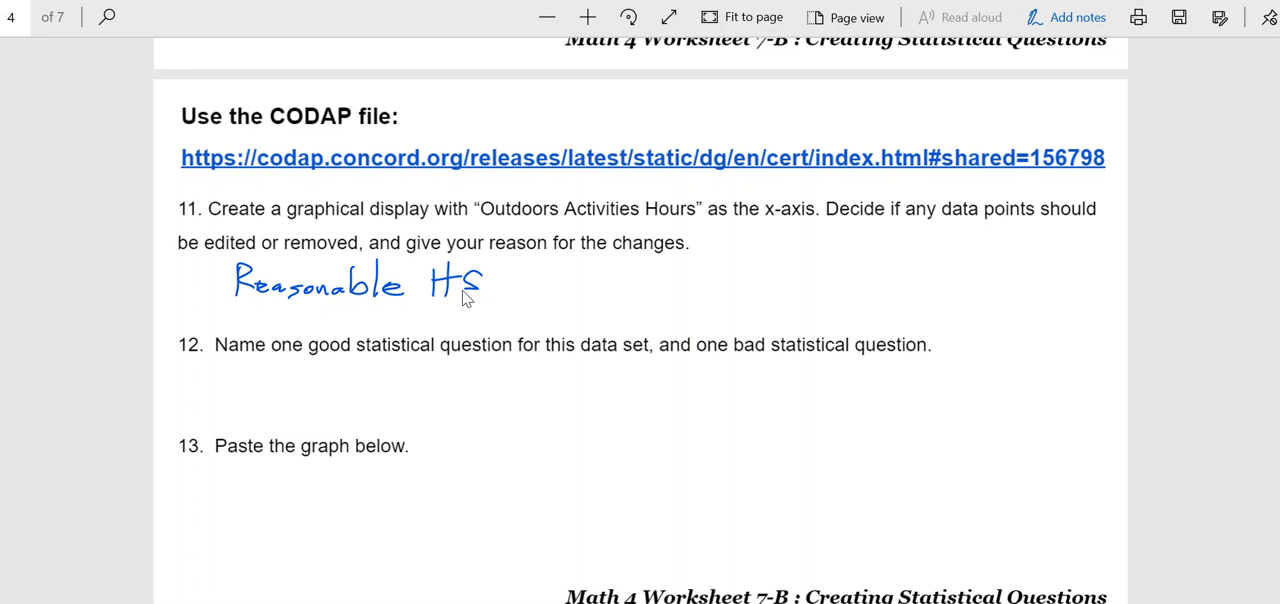
drag(500, 285, 575, 290)
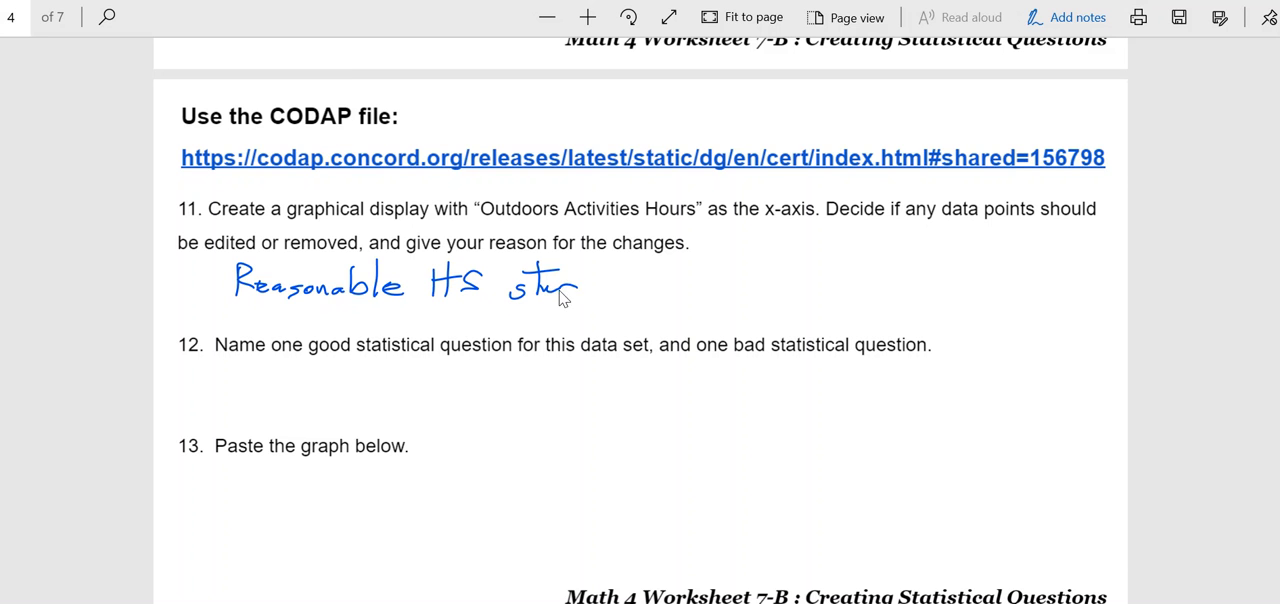
drag(560, 285, 645, 285)
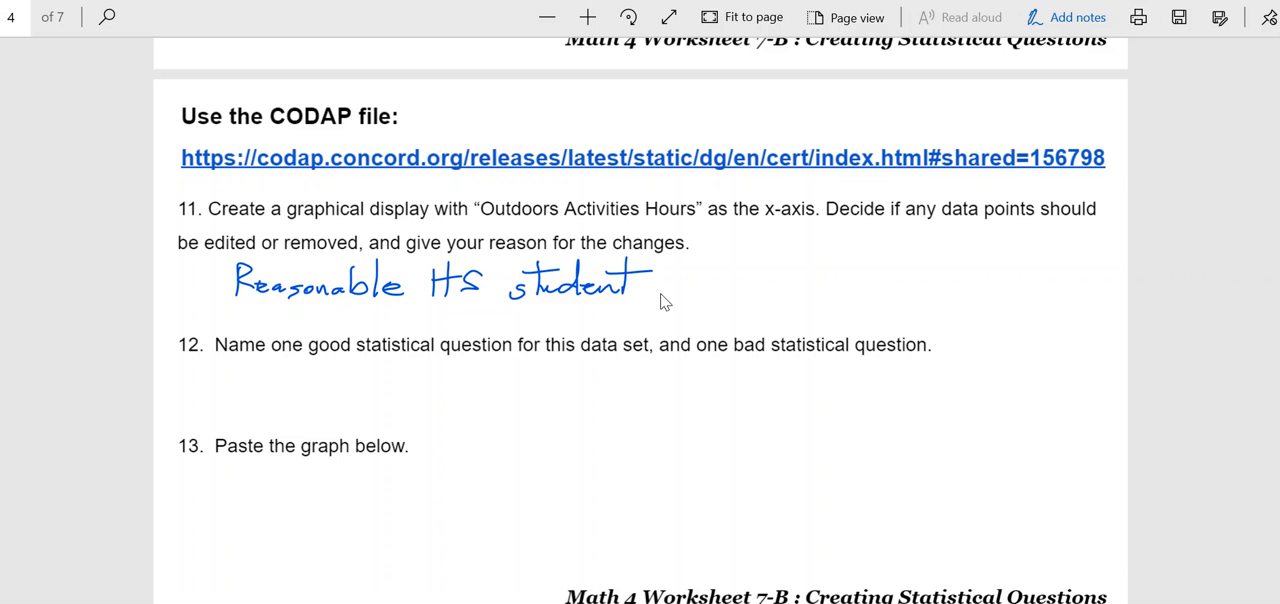
drag(645, 285, 720, 290)
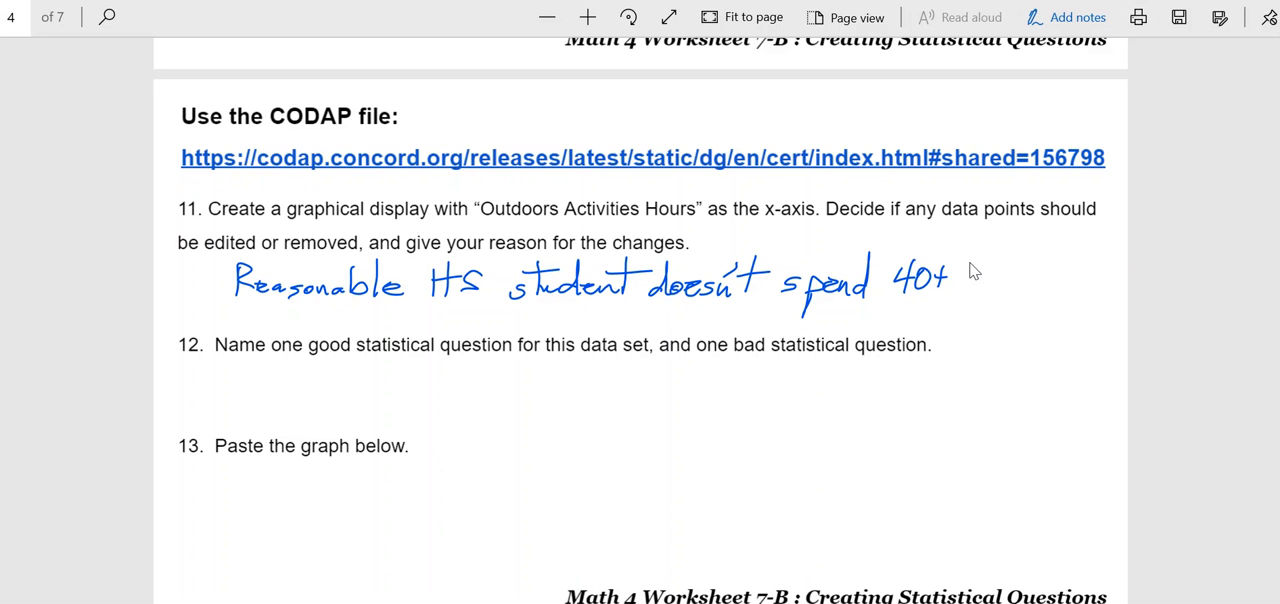
drag(965, 270, 1010, 290)
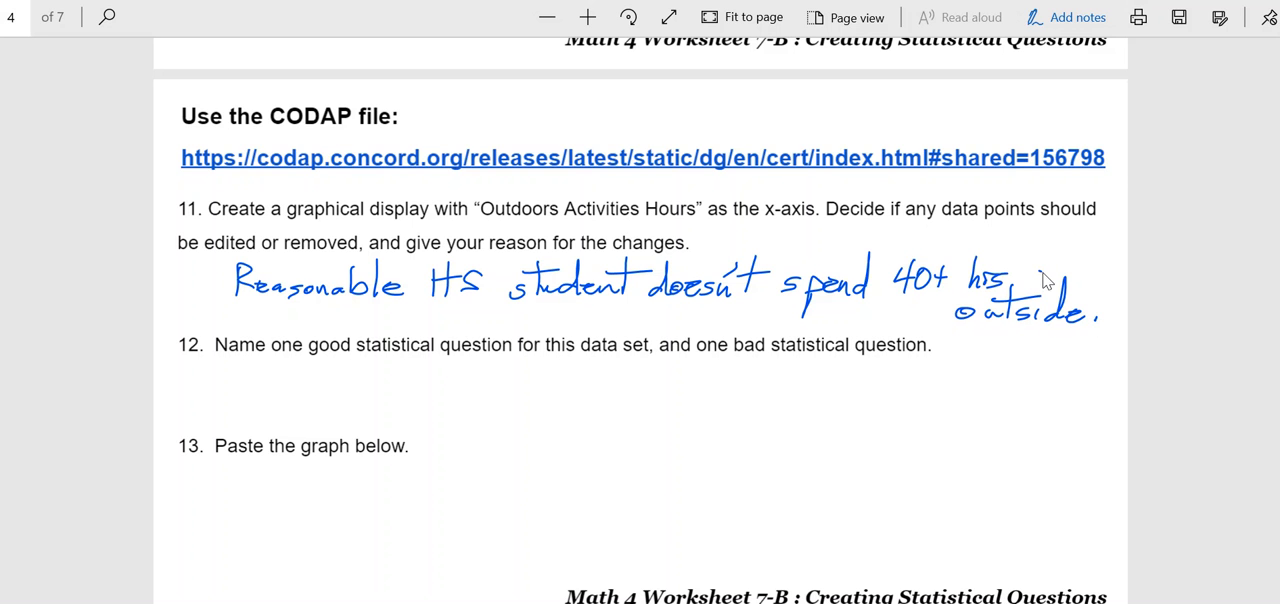
mouse_move(1018, 300)
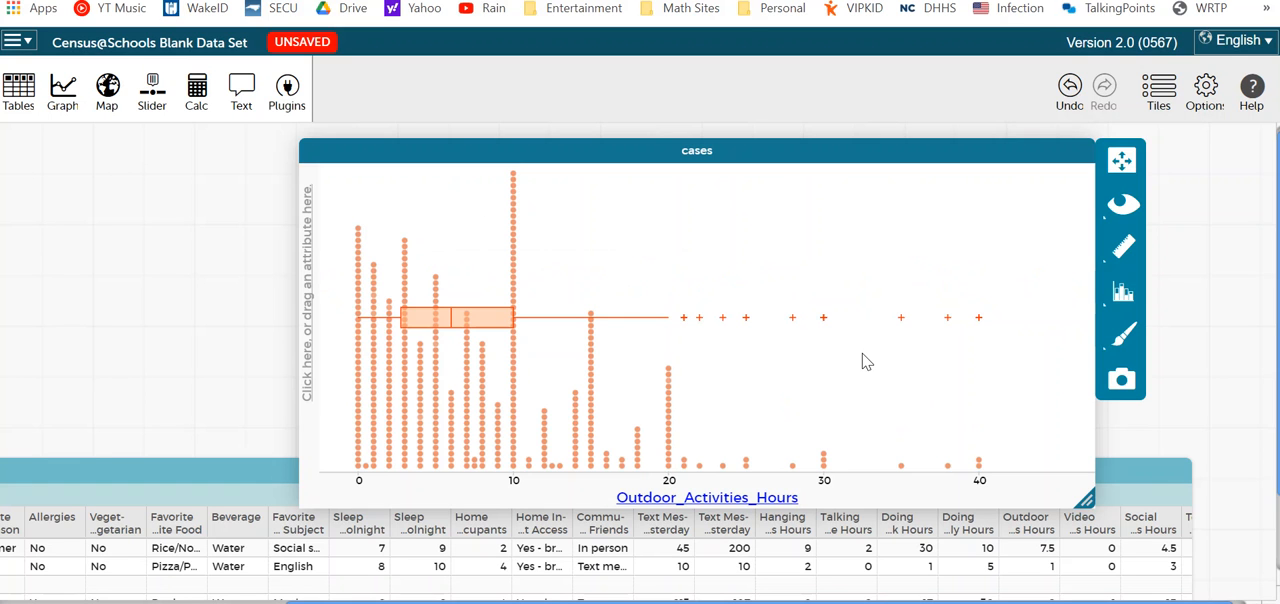
mouse_move(1122, 248)
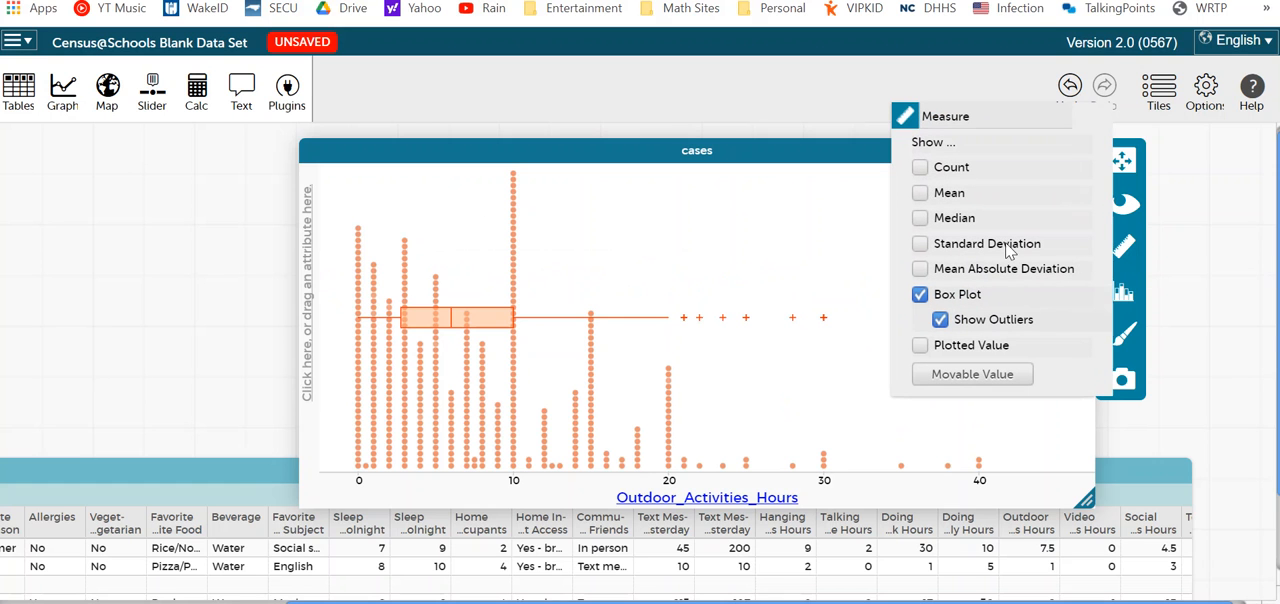
Show median and mean (7.71) lines on the Outdoor_Activities_Hours dot plot.
click(919, 218)
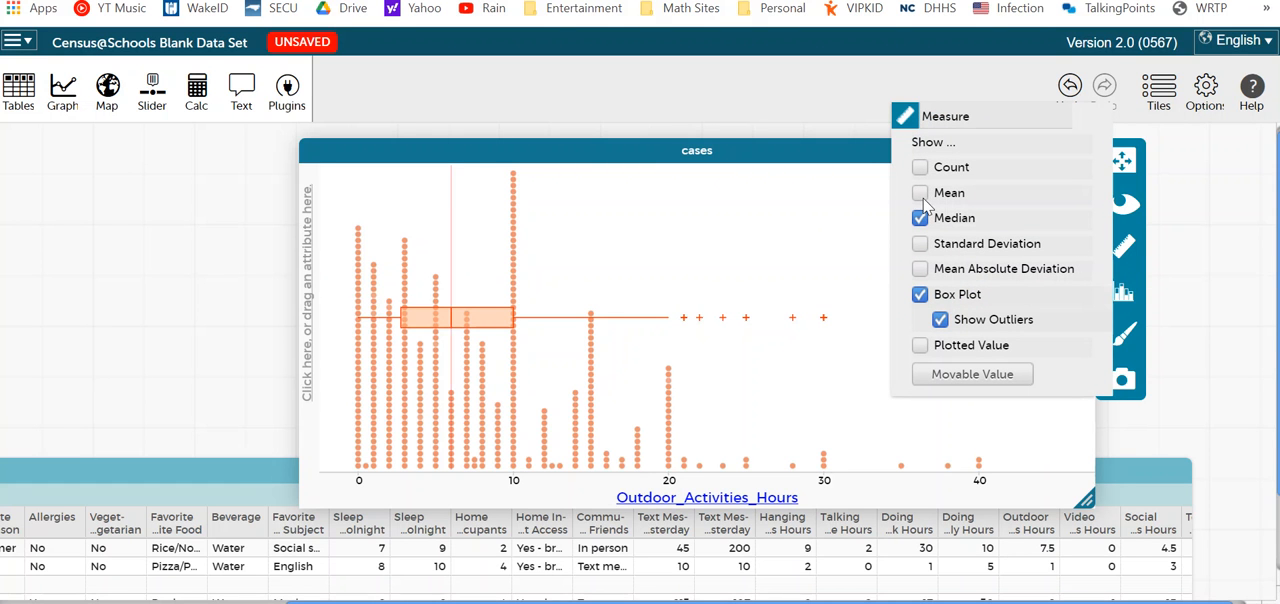
click(920, 192)
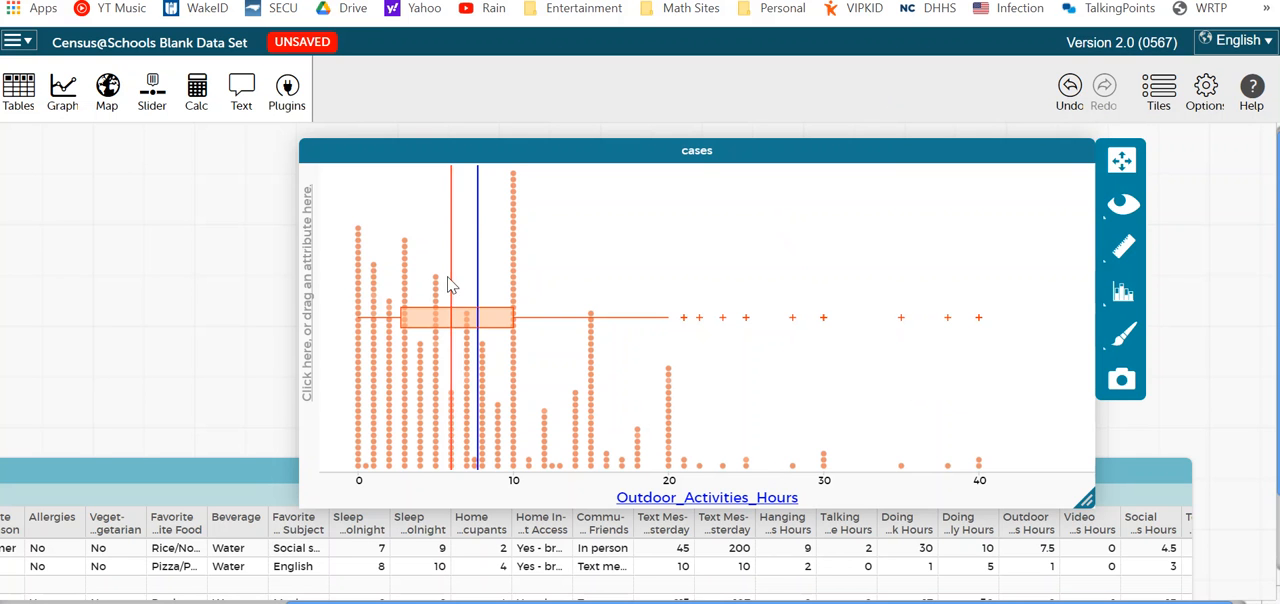
mouse_move(480, 280)
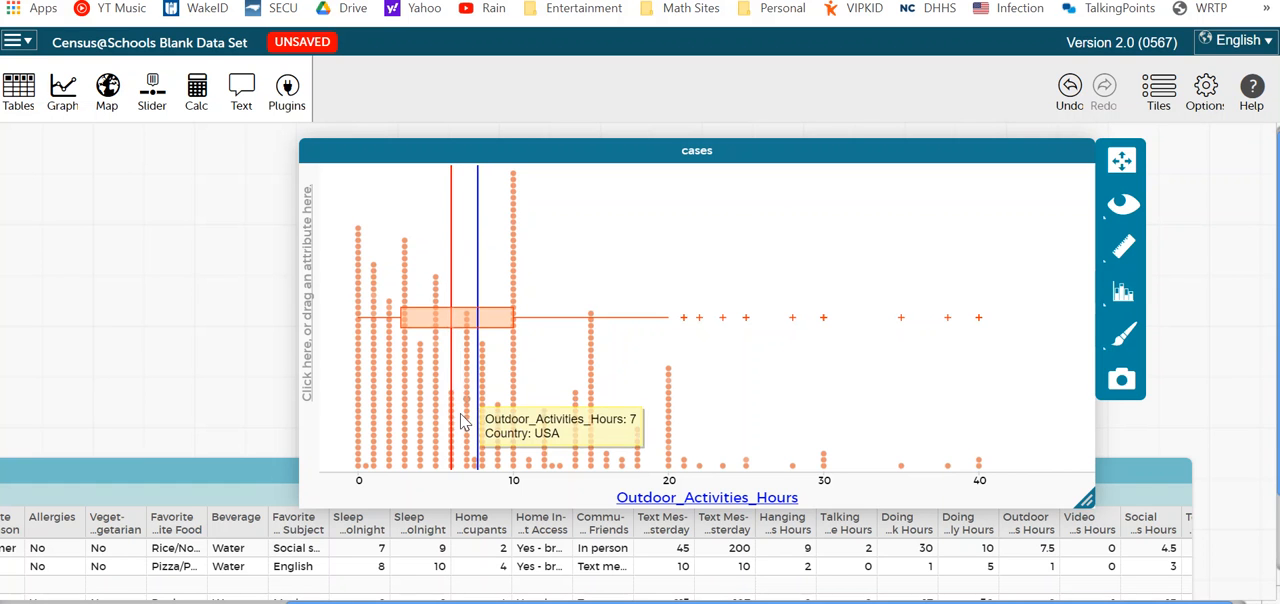
mouse_move(447, 446)
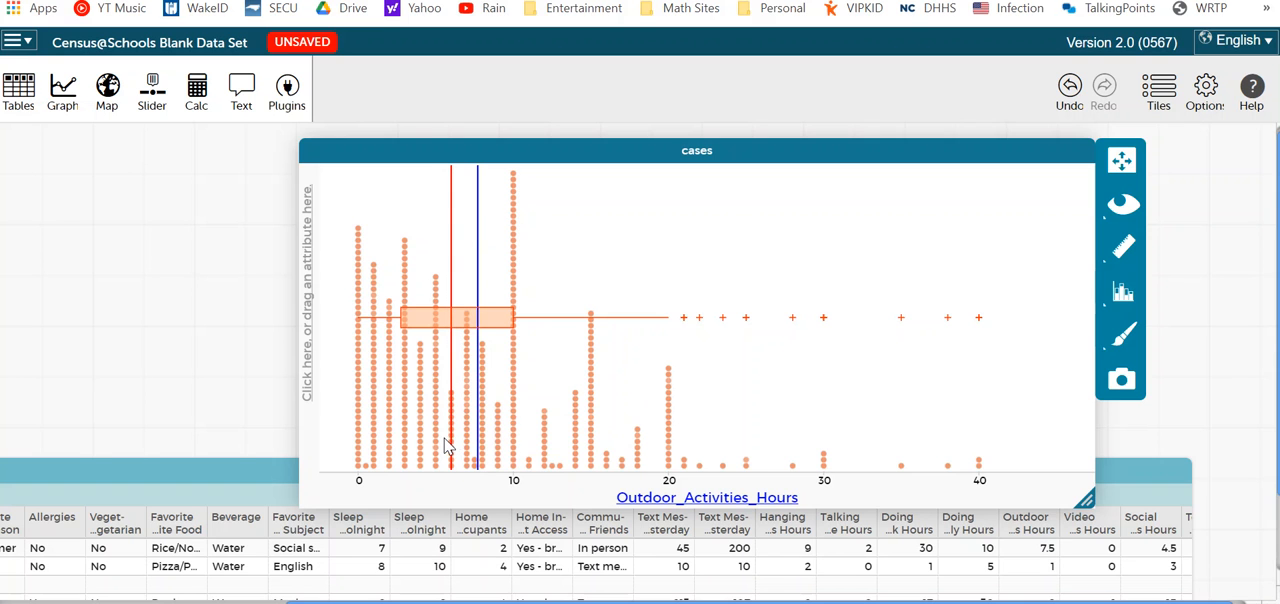
mouse_move(459, 450)
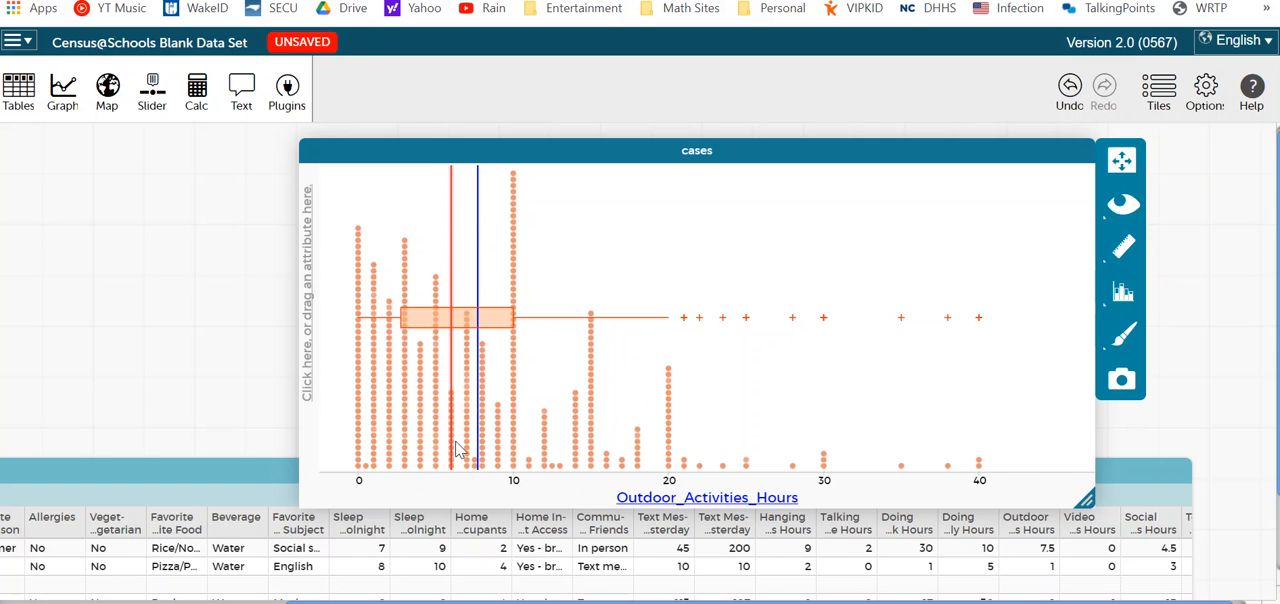
mouse_move(793, 456)
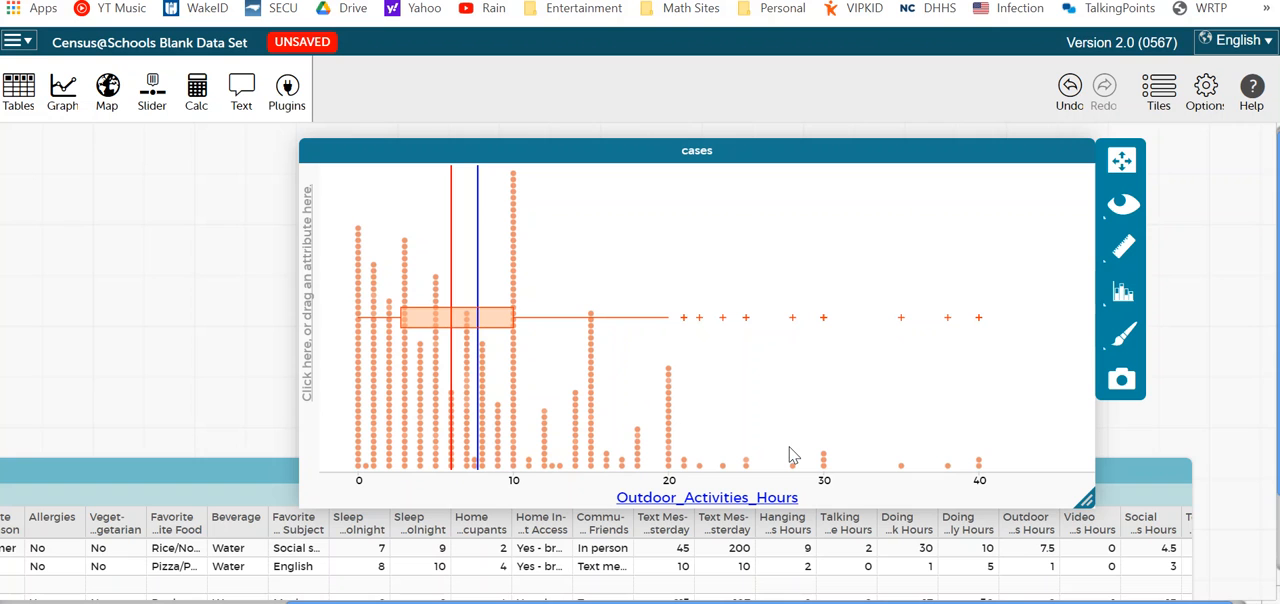
mouse_move(490, 278)
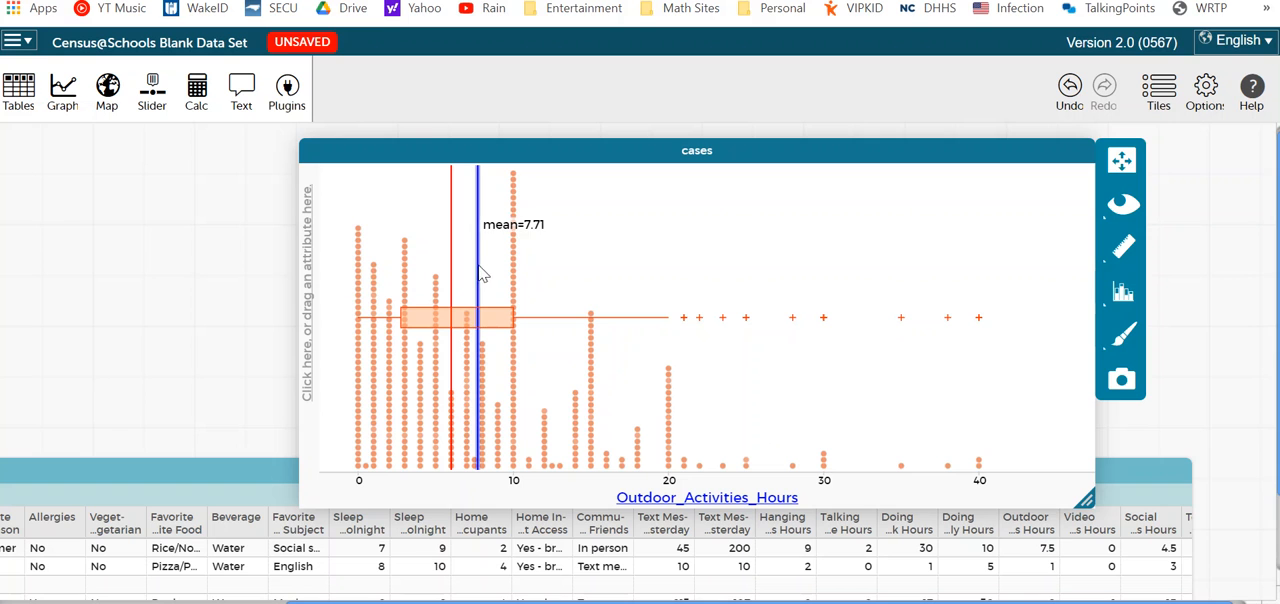
mouse_move(483, 282)
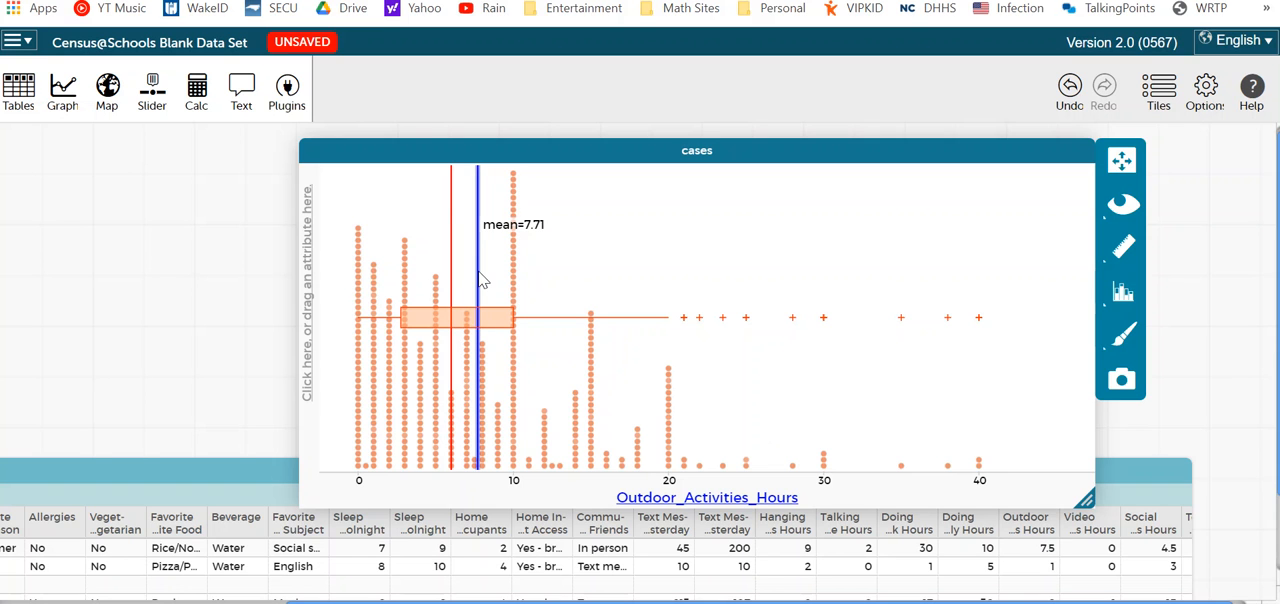
mouse_move(951, 459)
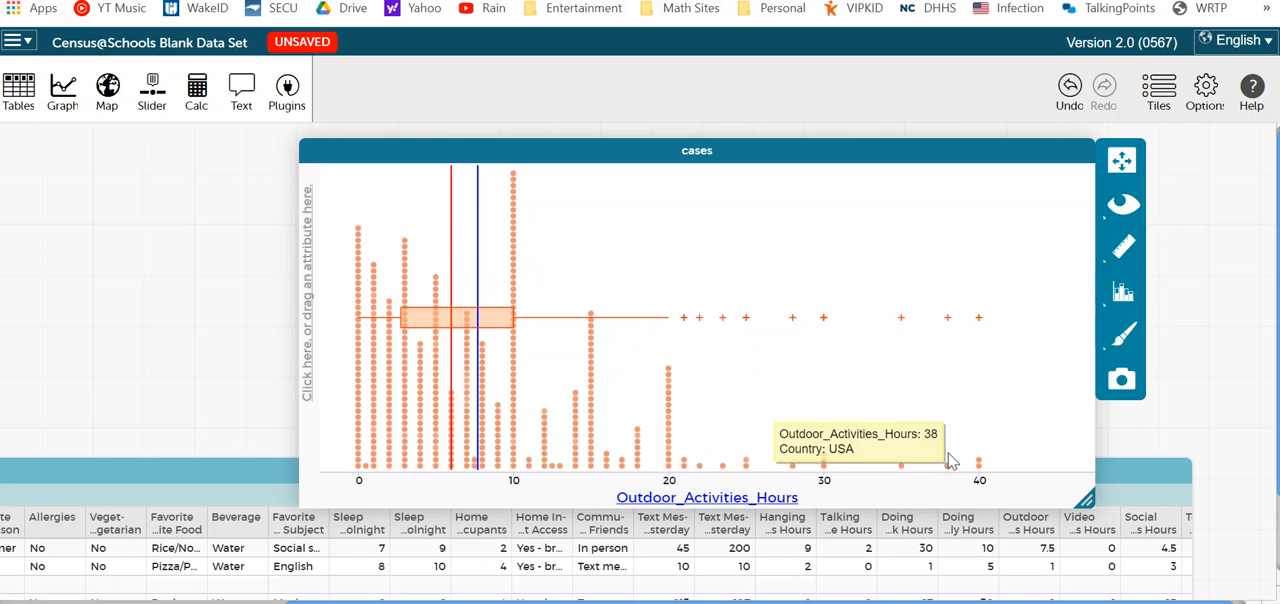
mouse_move(860, 505)
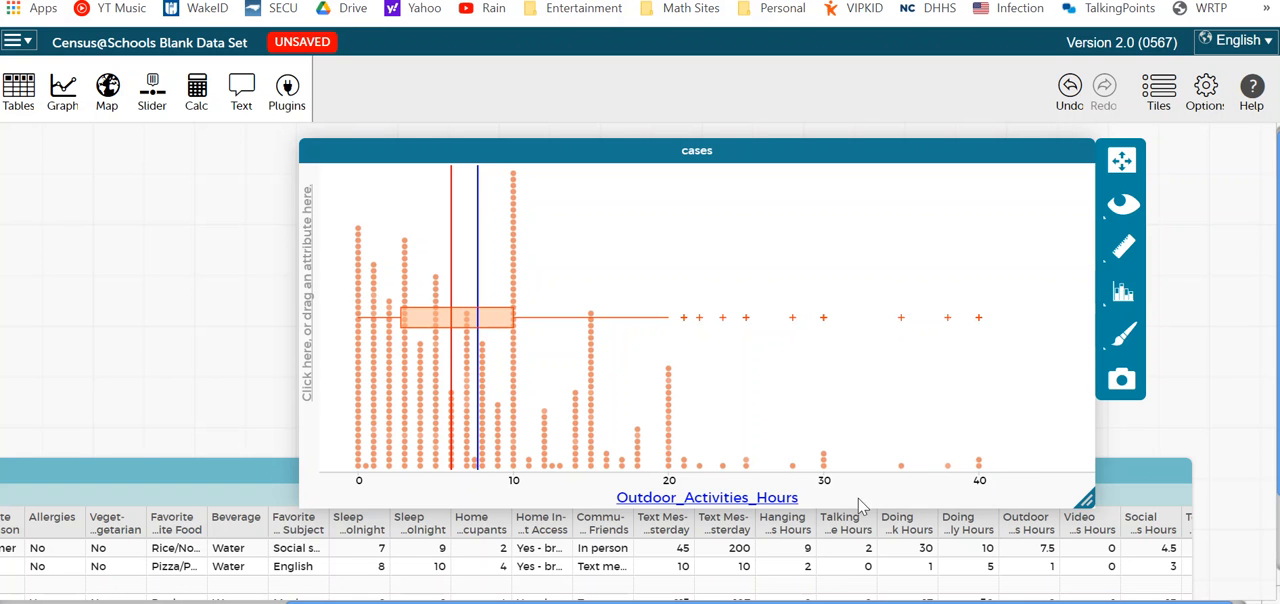
mouse_move(448, 338)
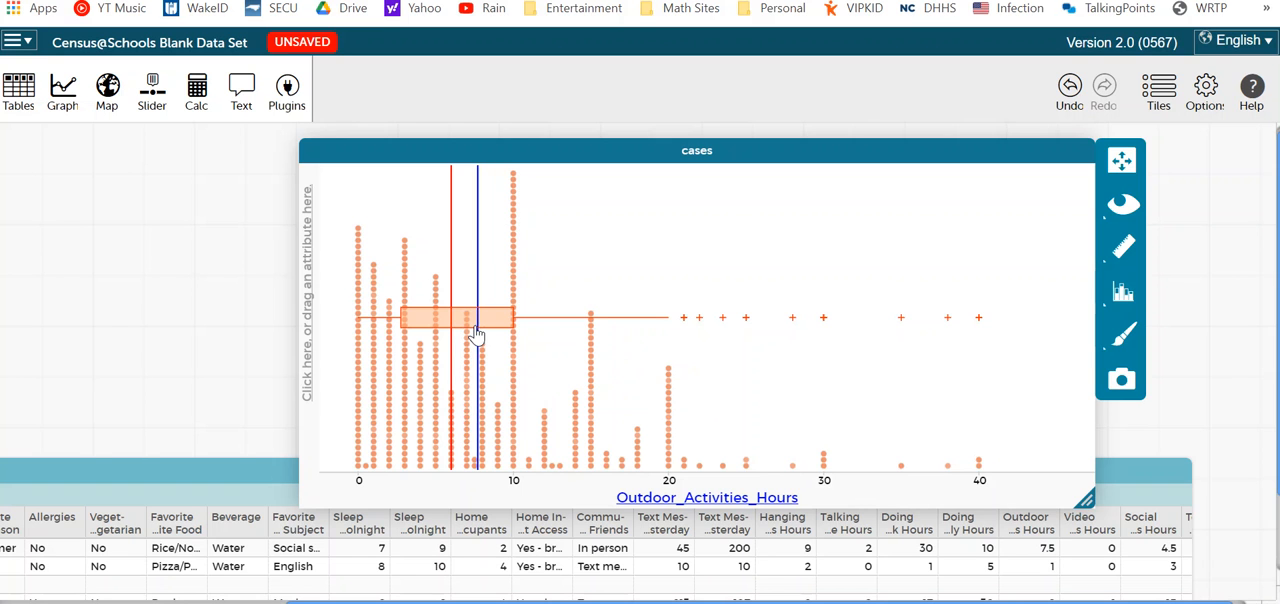
click(1121, 291)
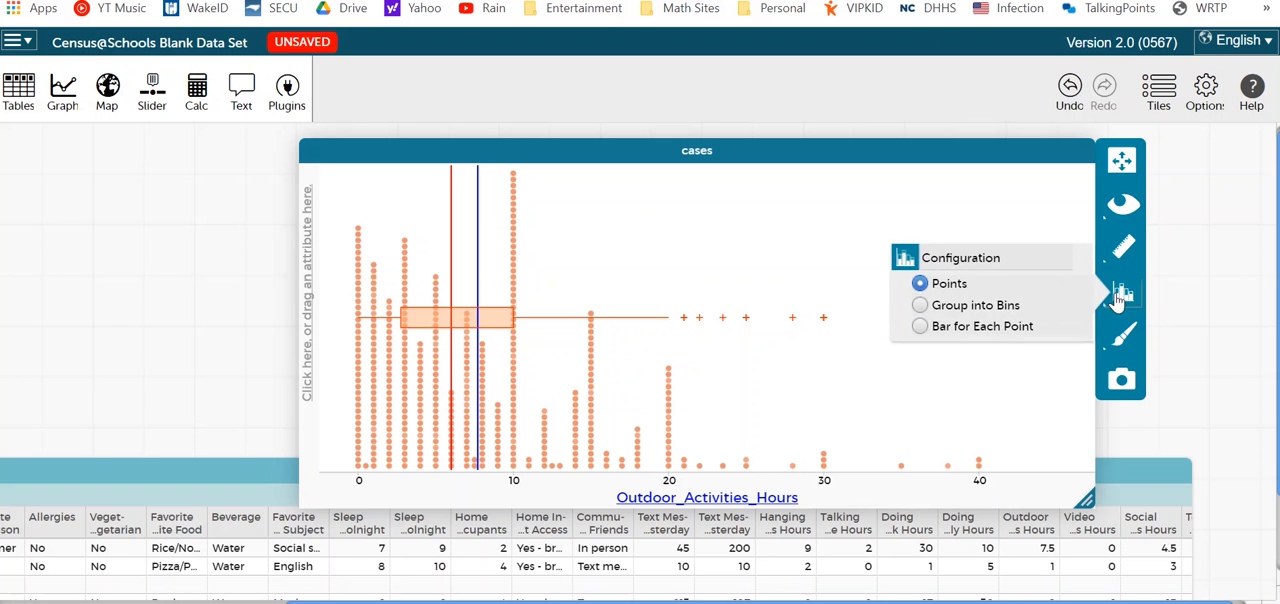
click(1121, 247)
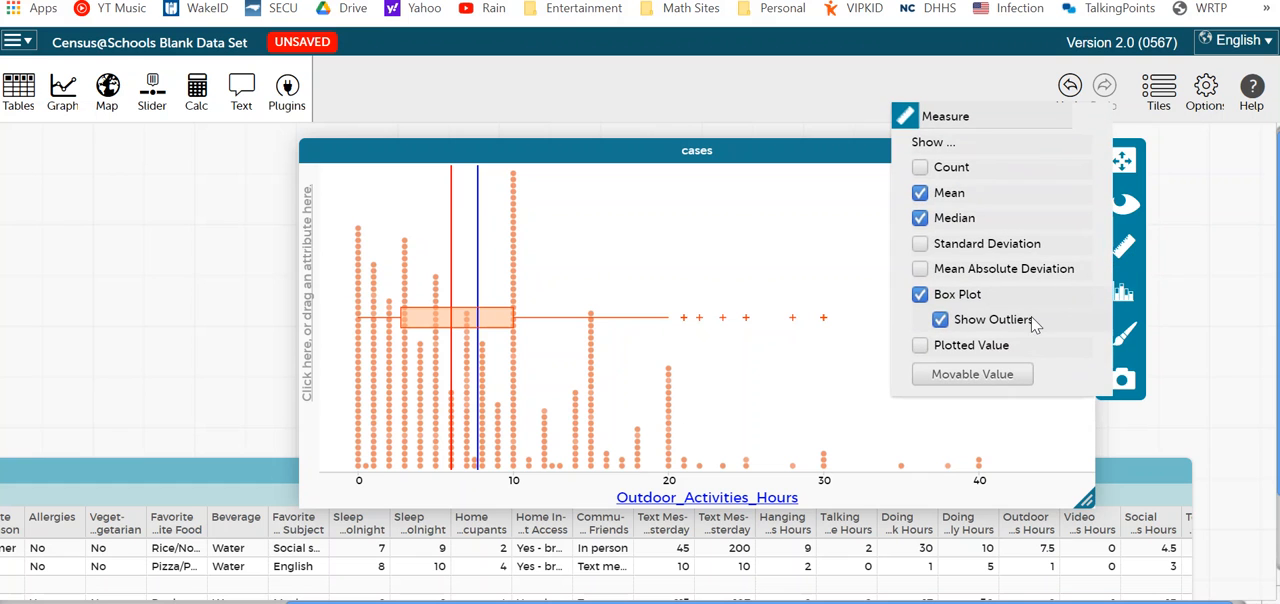
click(939, 319)
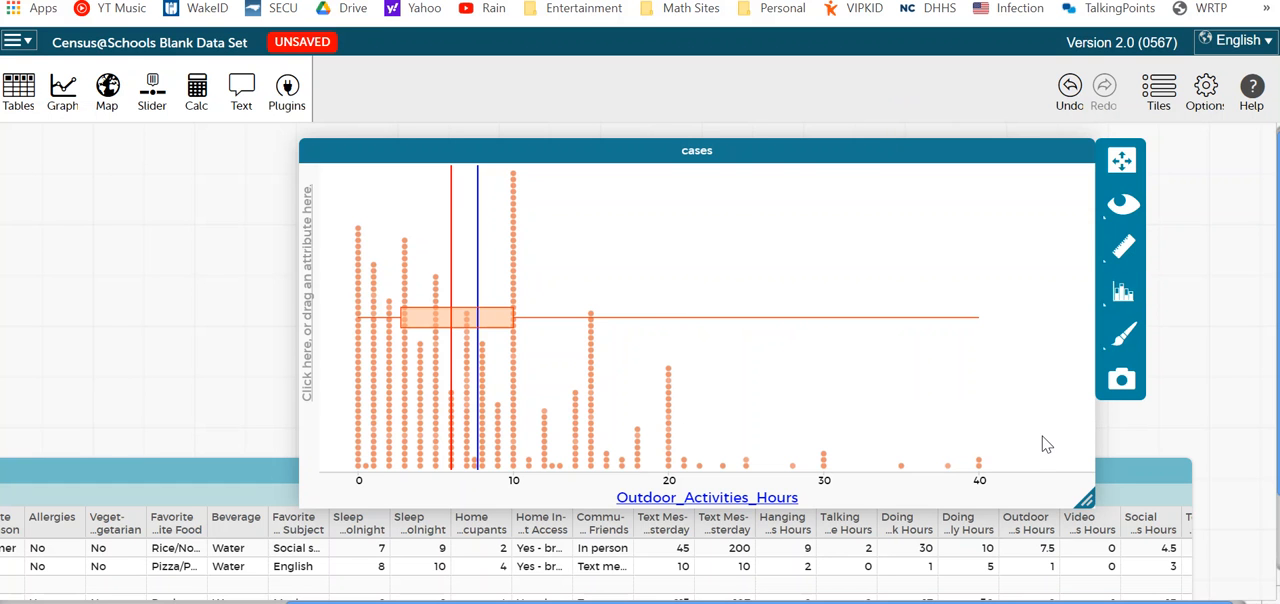
mouse_move(550, 339)
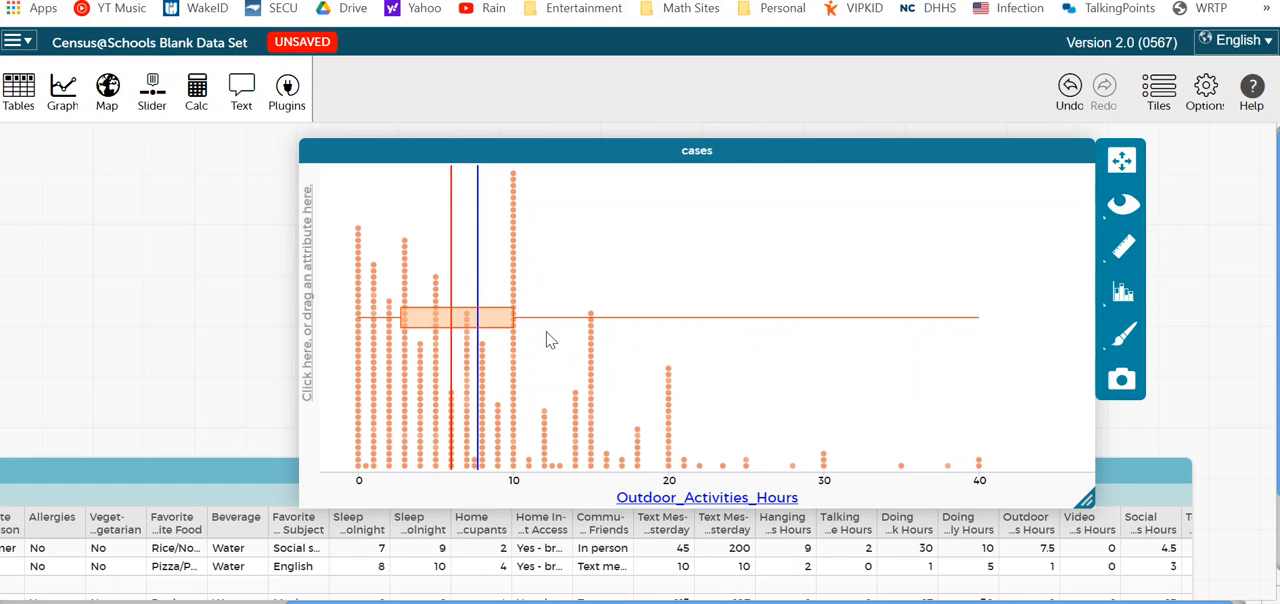
mouse_move(970, 367)
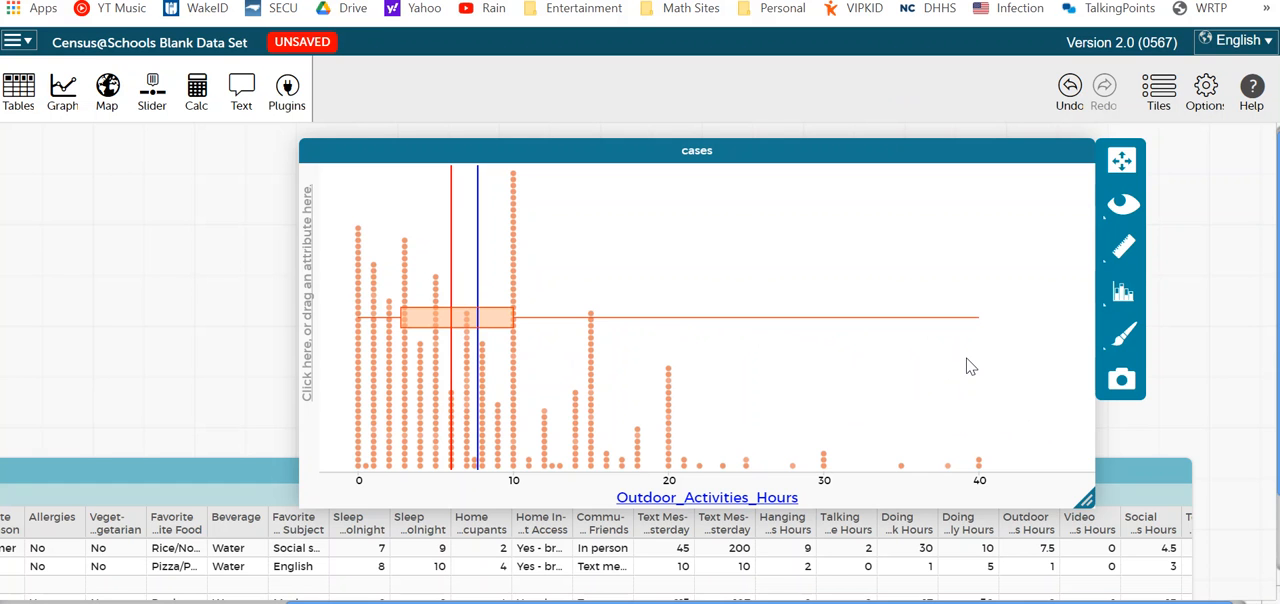
mouse_move(960, 363)
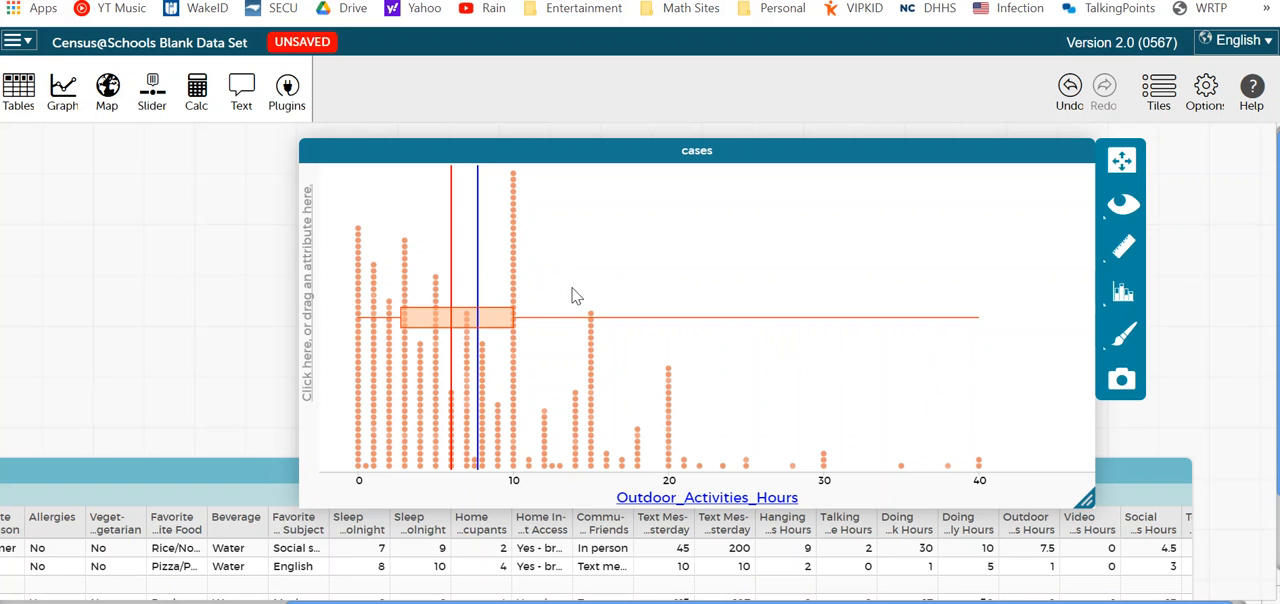
mouse_move(568, 302)
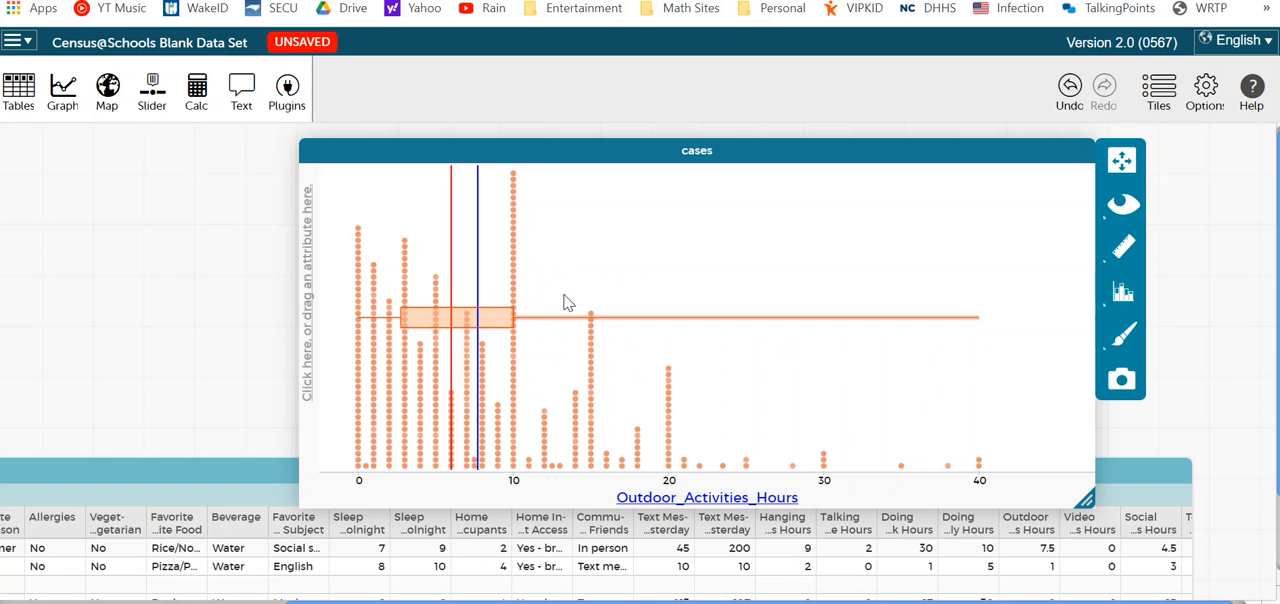
mouse_move(585, 284)
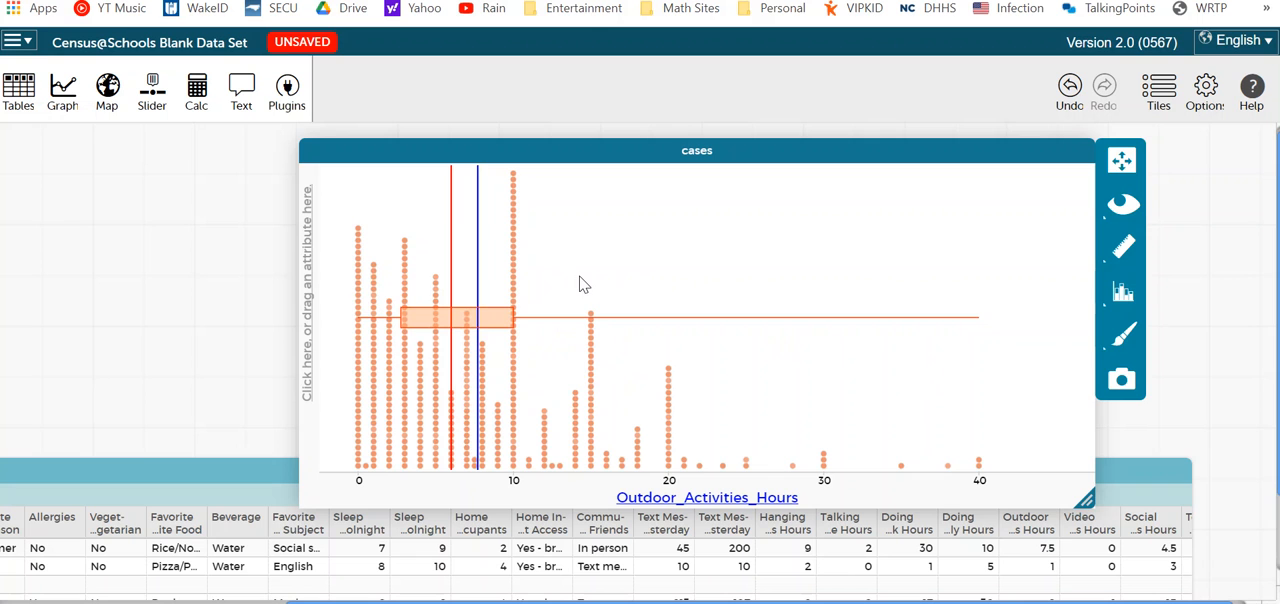
mouse_move(405, 363)
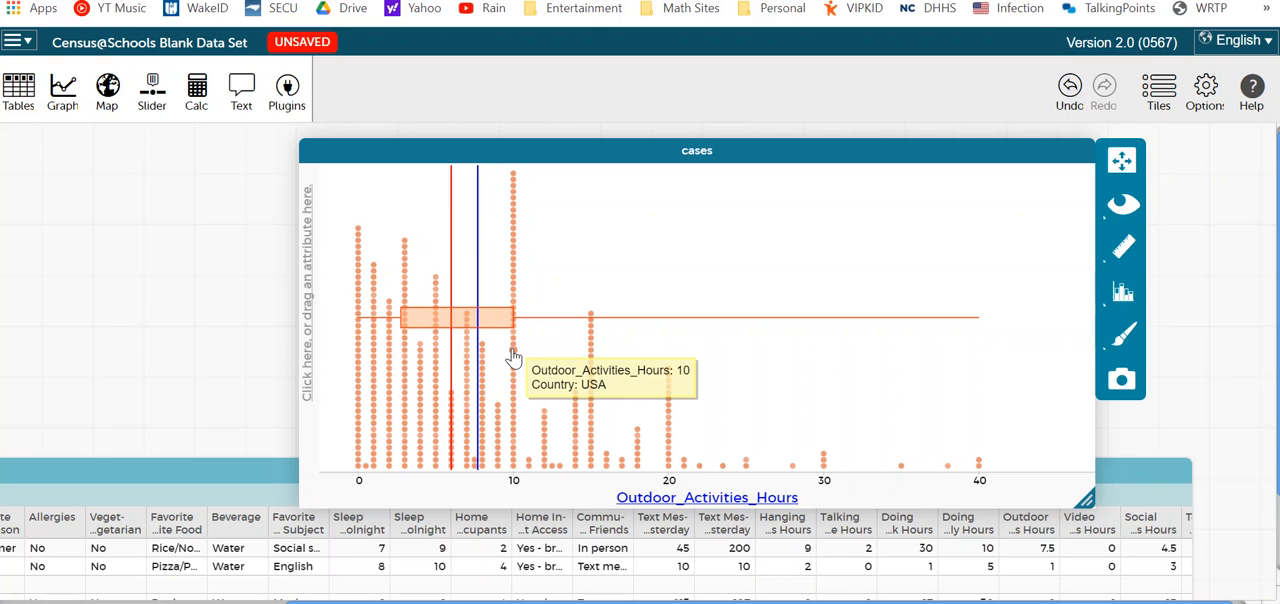
mouse_move(499, 343)
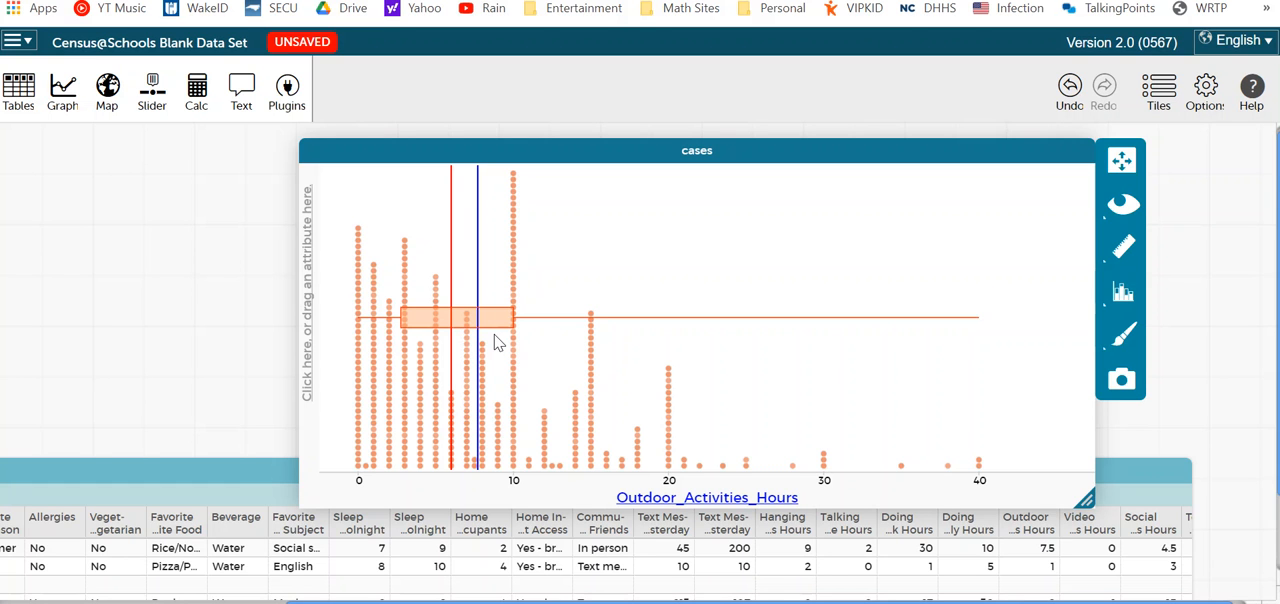
mouse_move(712, 582)
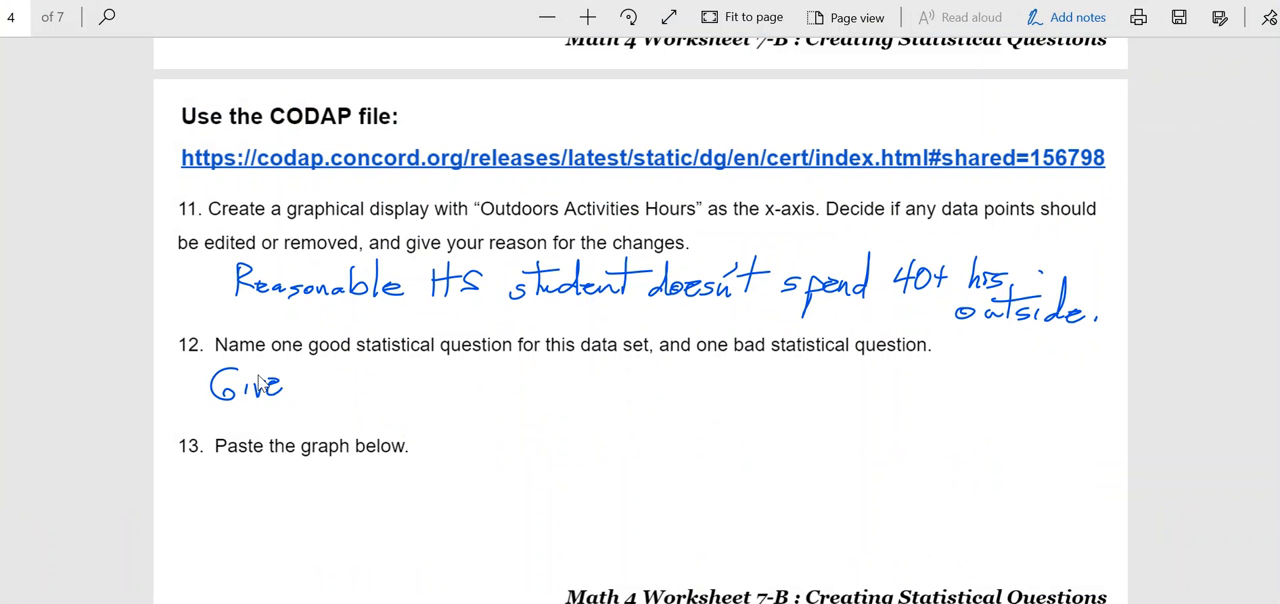
Handwrite under question 12 the good question: give a reasonable range of a typical student's hours.
drag(300, 390, 385, 395)
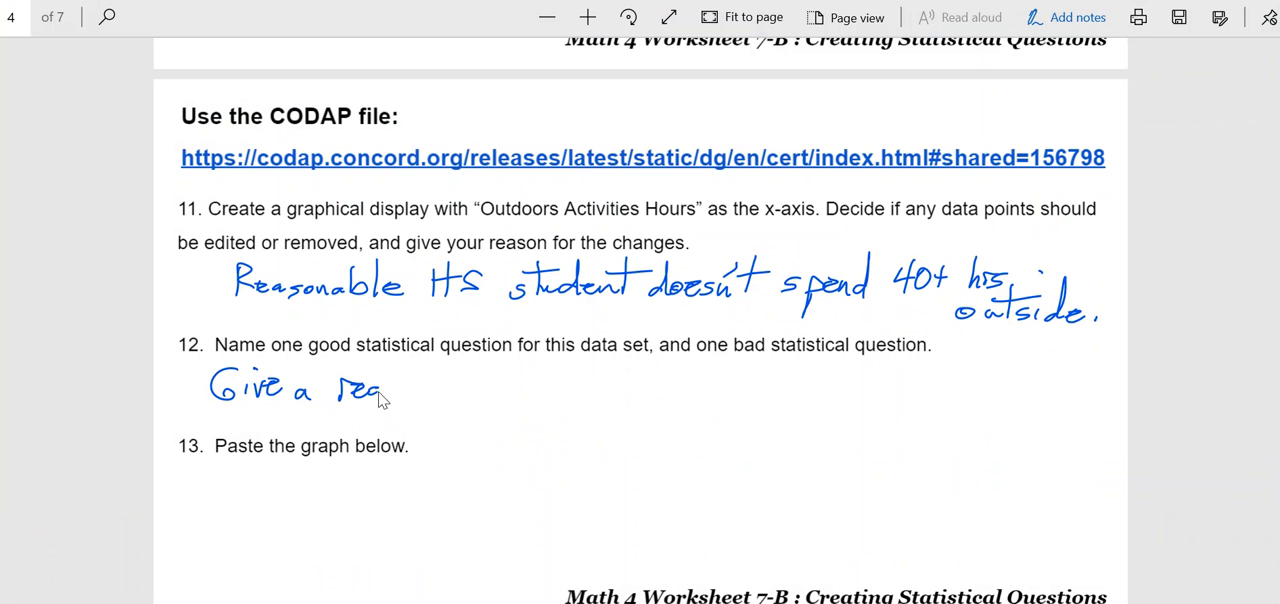
drag(380, 390, 455, 390)
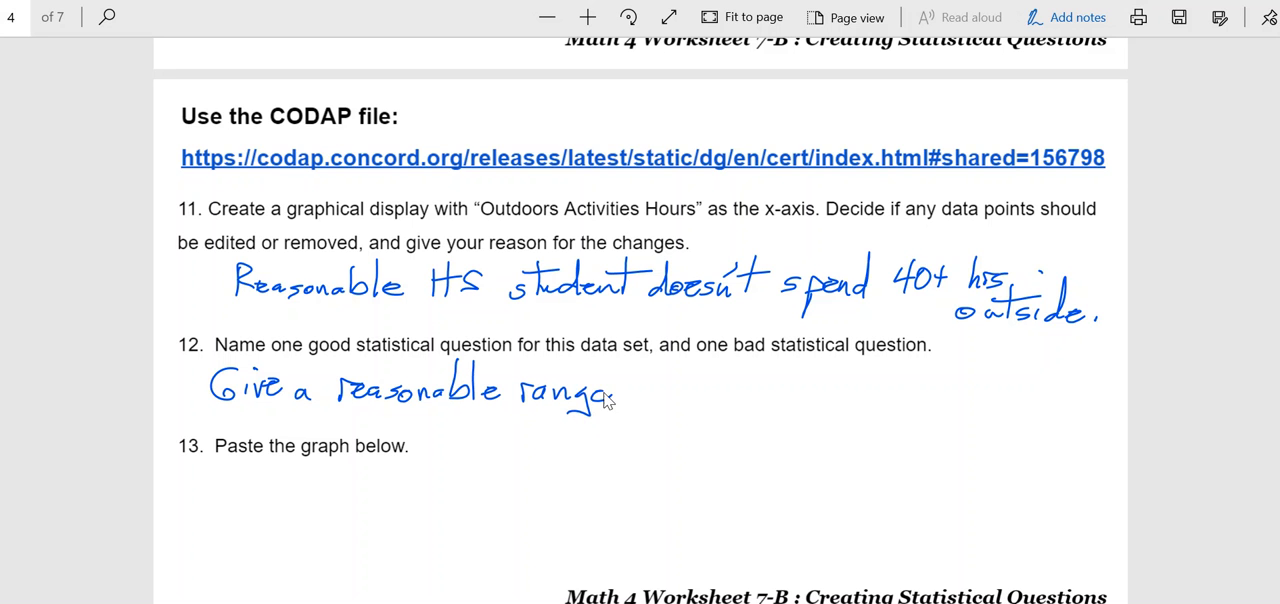
mouse_move(647, 398)
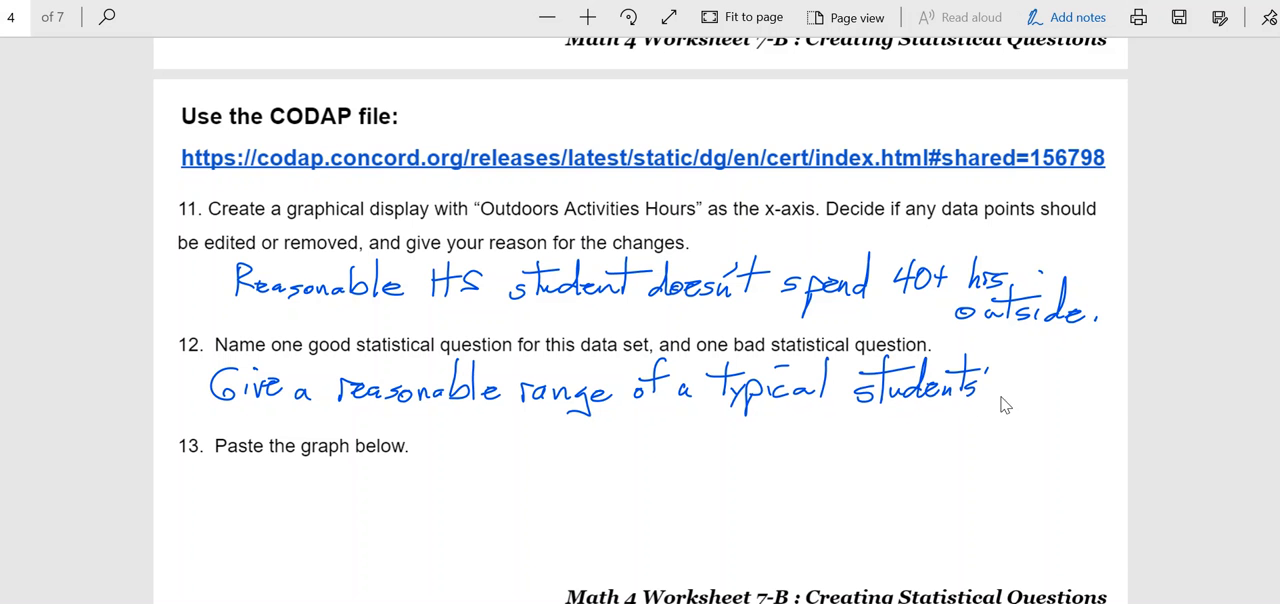
drag(1000, 390, 1060, 390)
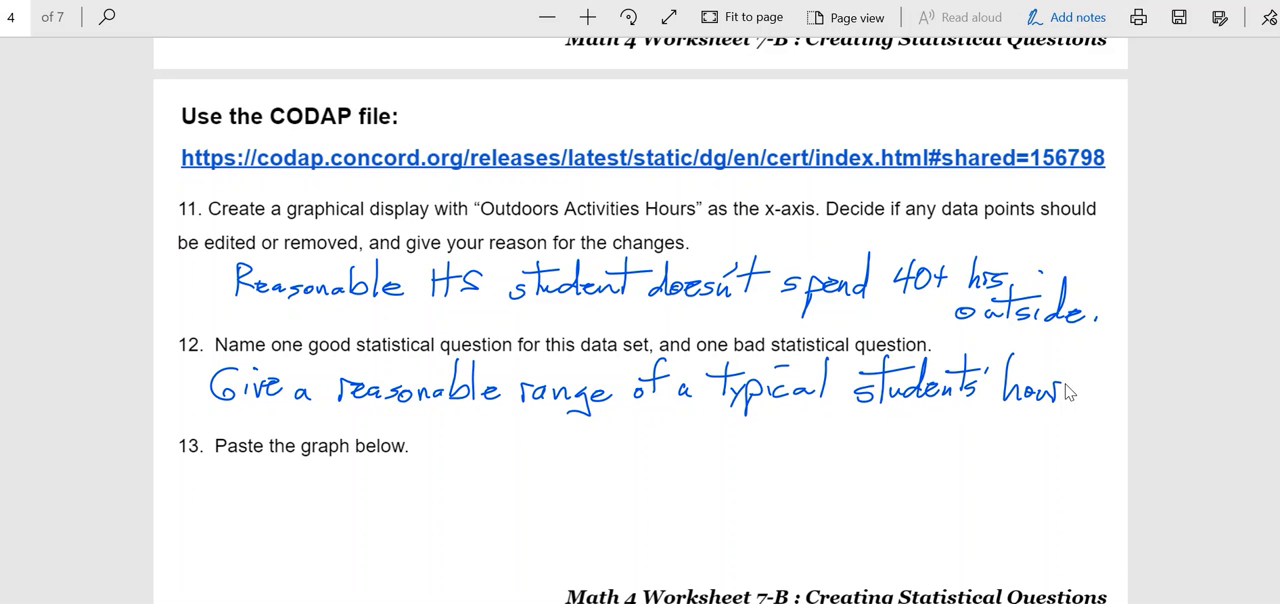
text(hours.)
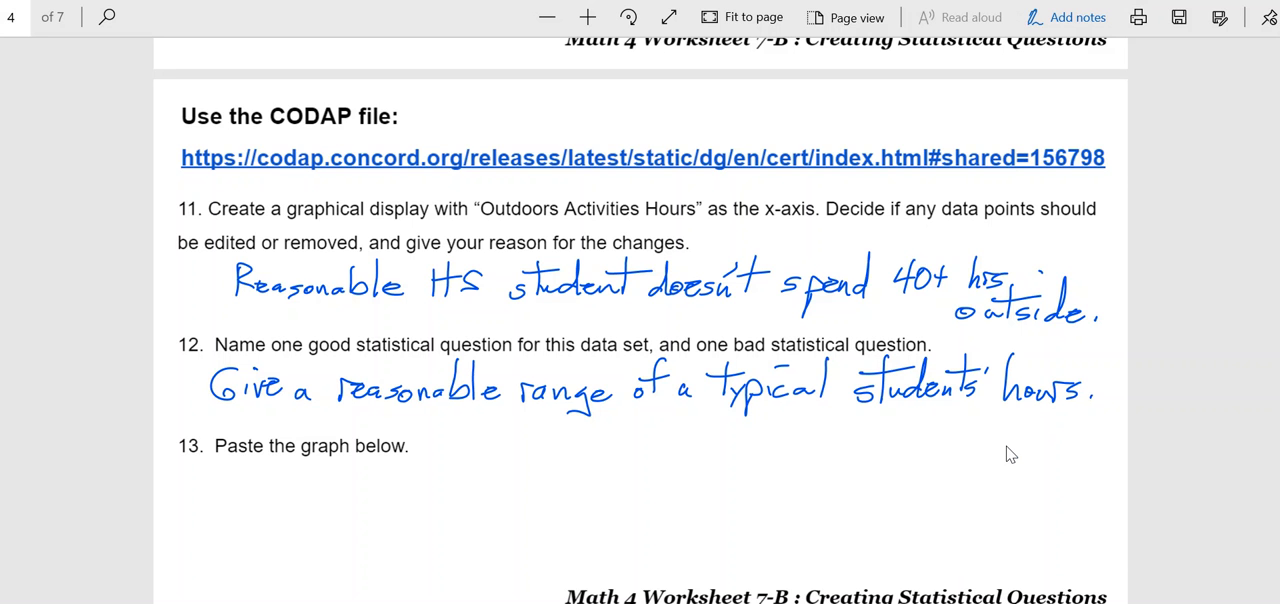
mouse_move(803, 497)
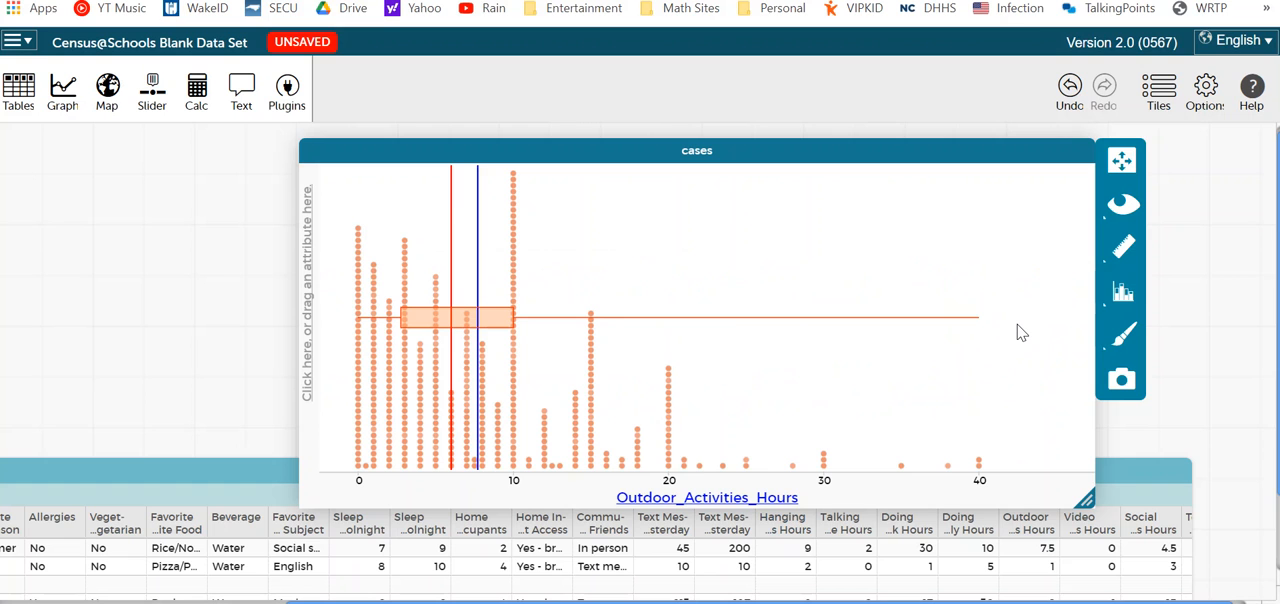
mouse_move(422, 280)
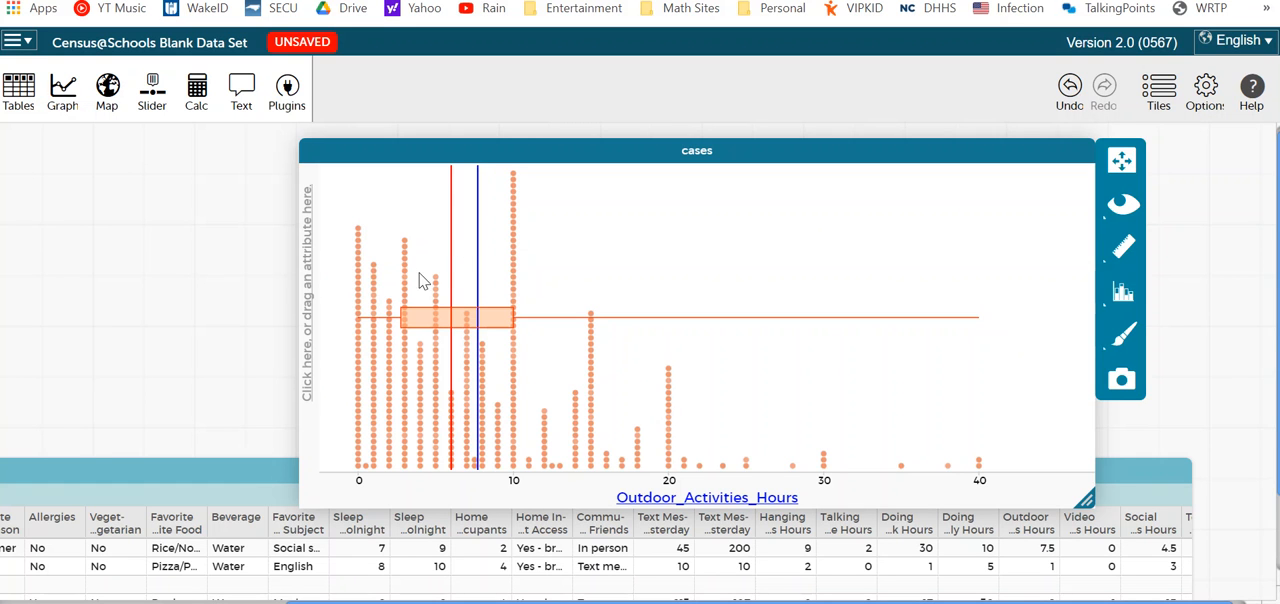
mouse_move(680, 414)
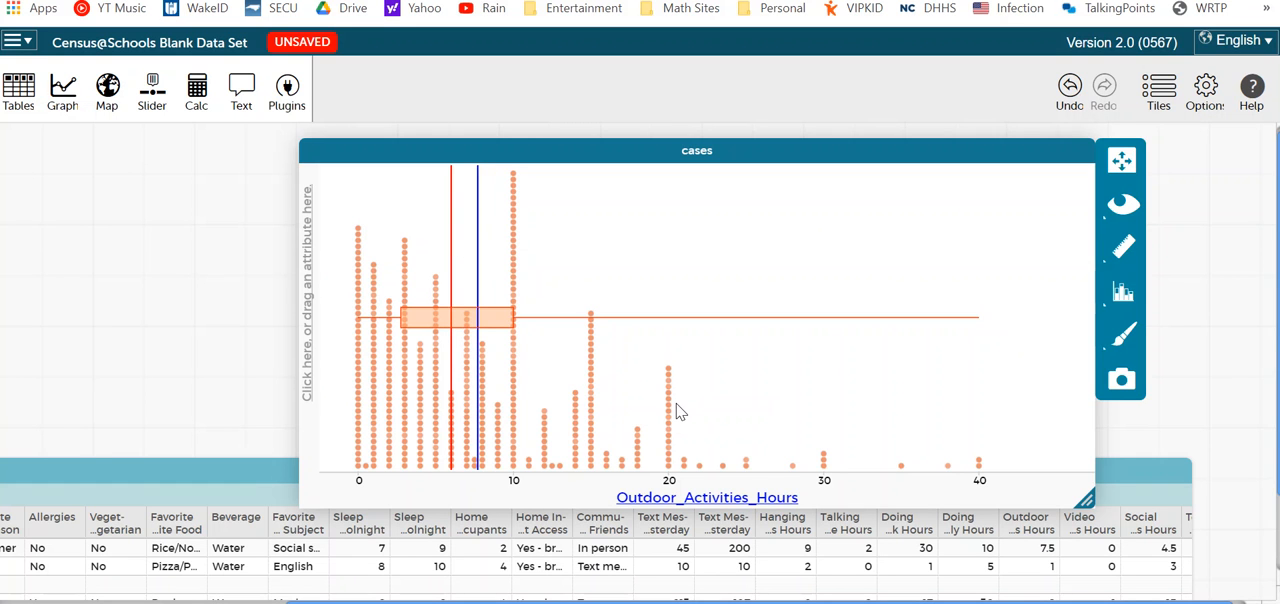
mouse_move(683, 419)
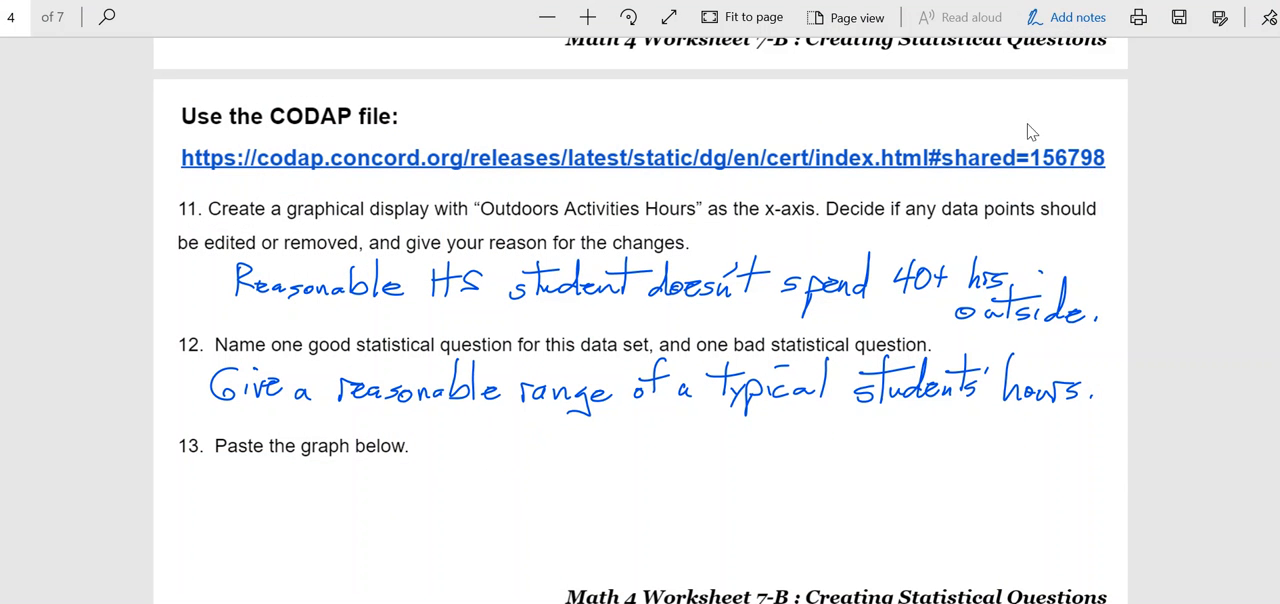
mouse_move(892, 239)
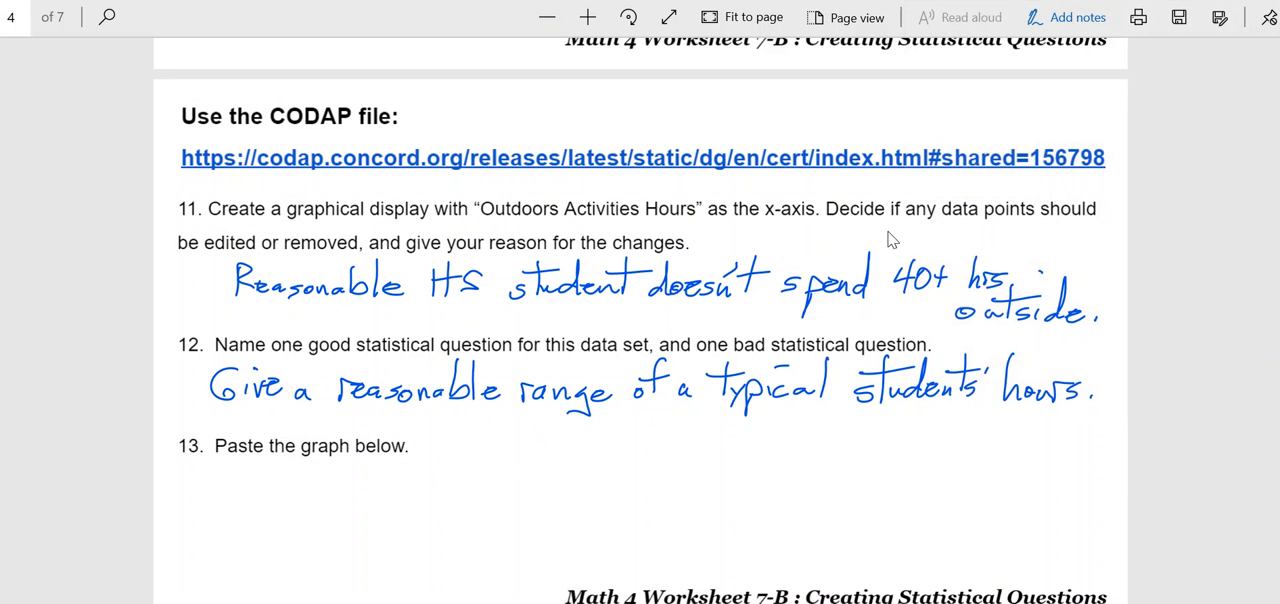
mouse_move(442, 430)
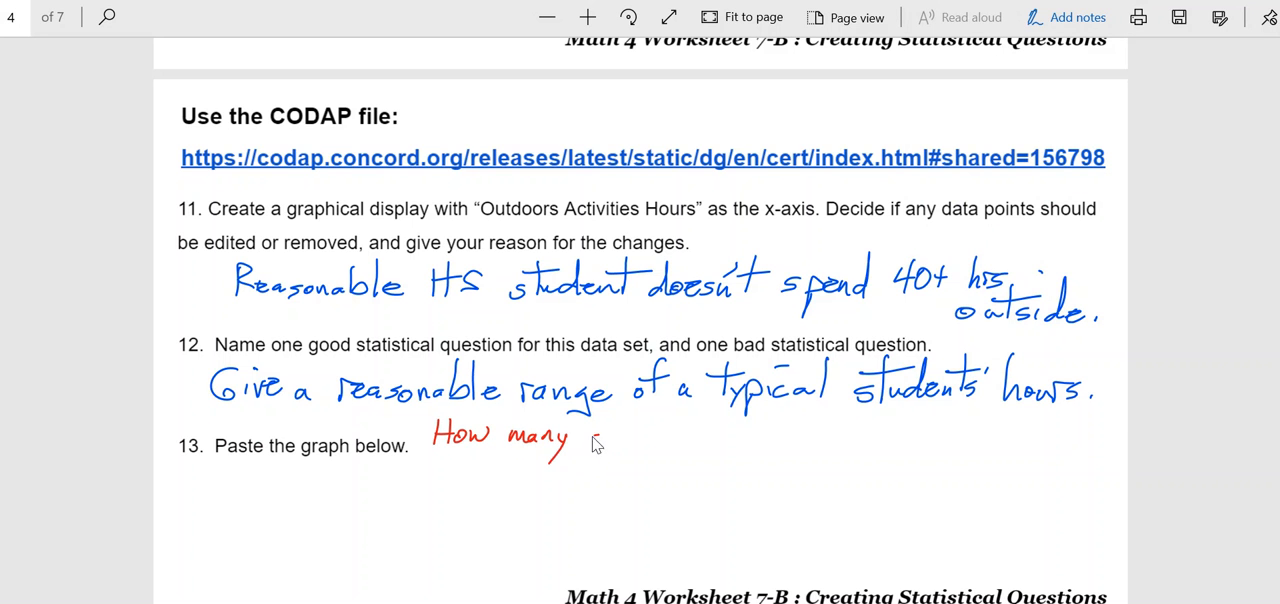
Handwrite in red the bad question 'How many students spend exactly 20hrs. outside?'.
drag(585, 440, 680, 445)
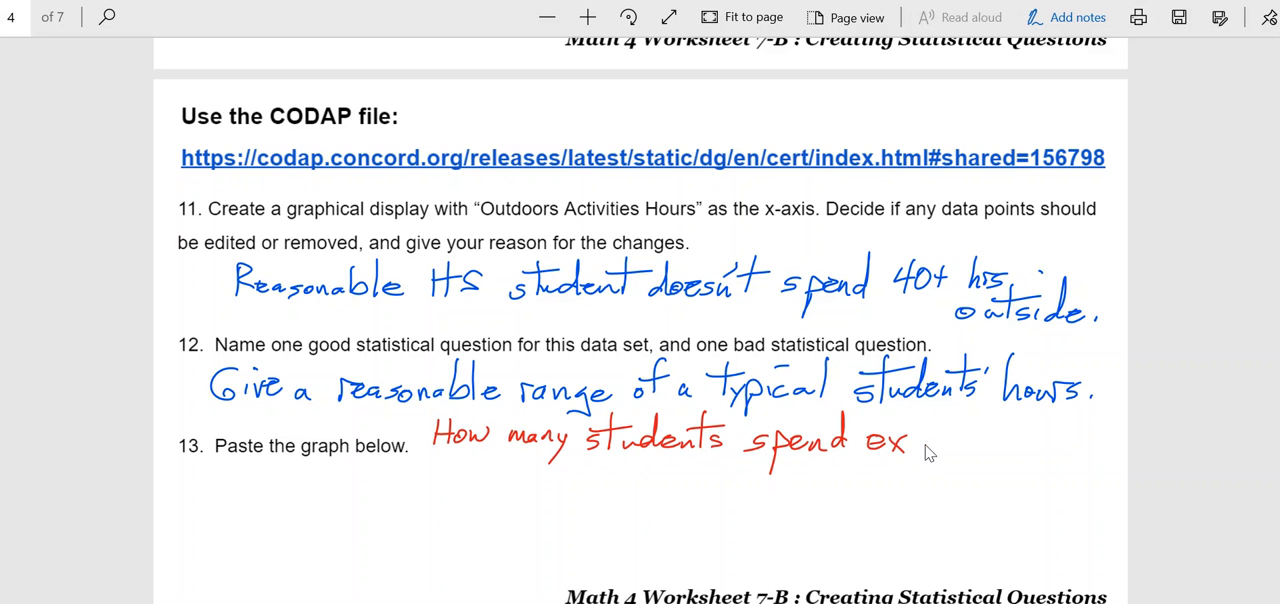
text(actly 20hrs.)
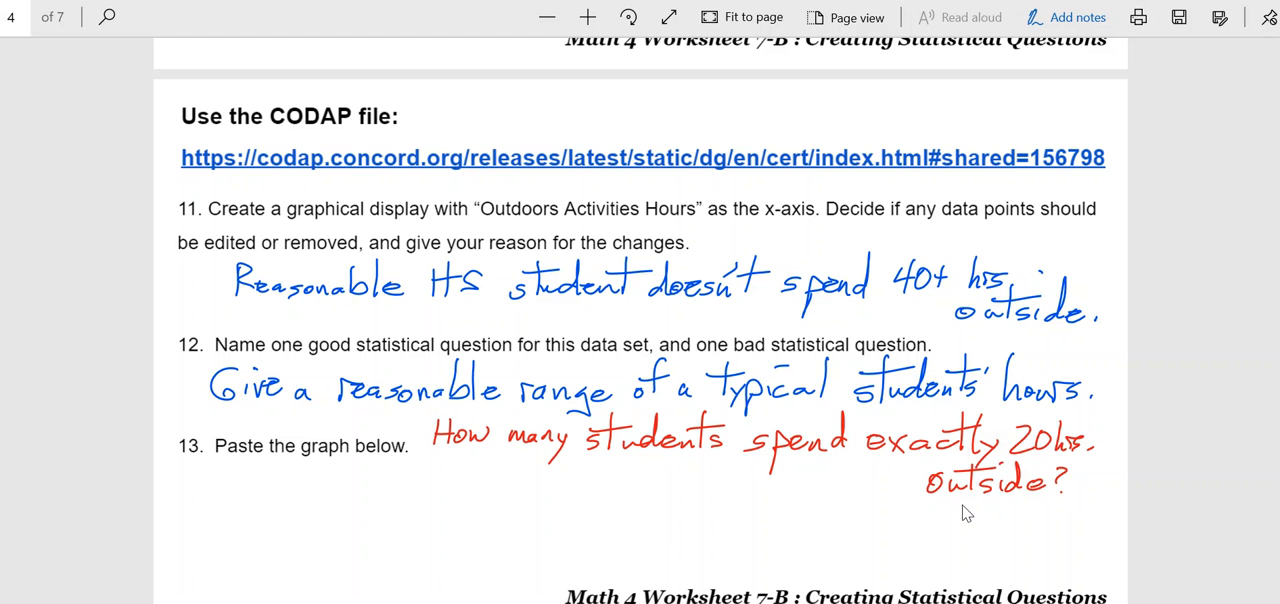
mouse_move(967, 558)
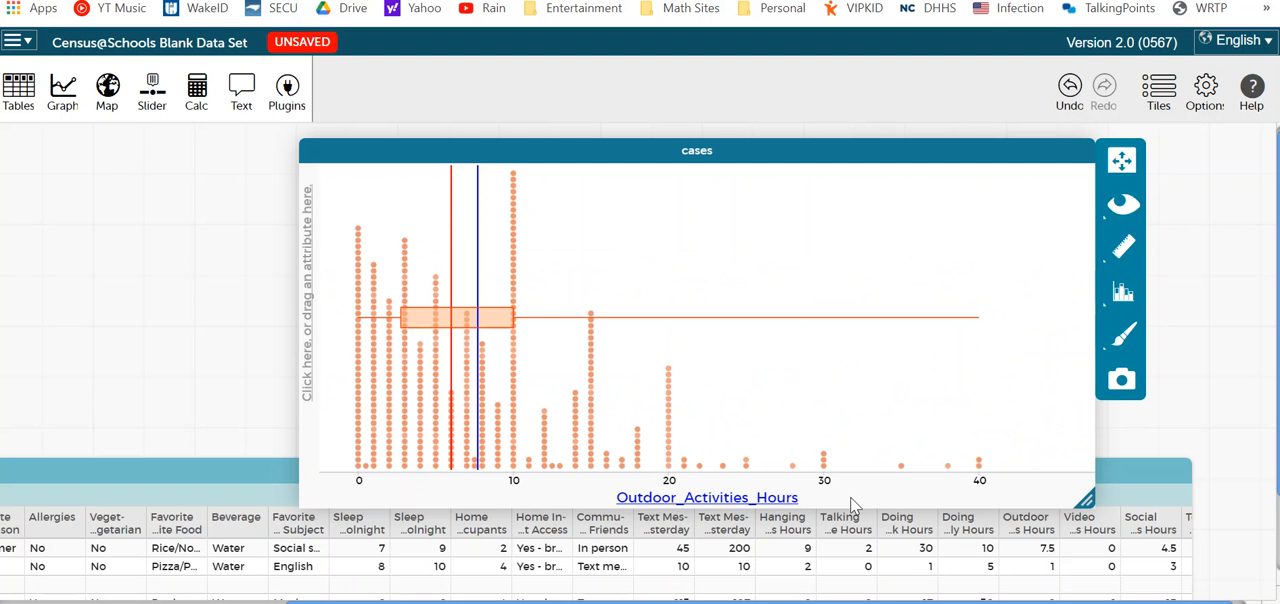
mouse_move(912, 421)
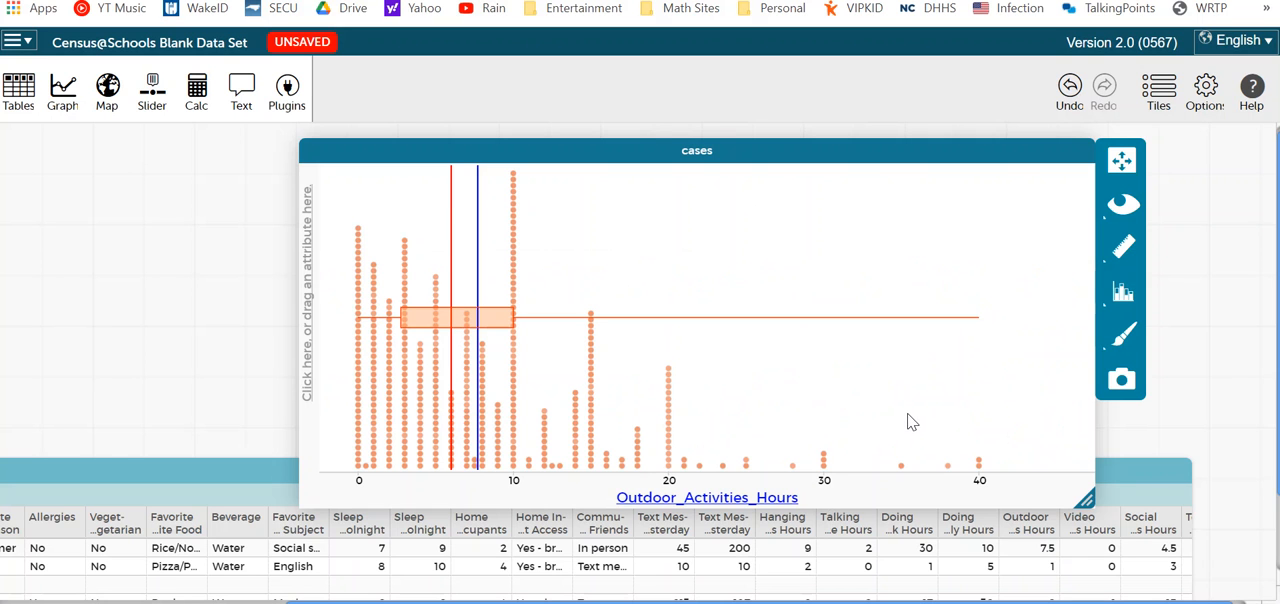
mouse_move(1158, 210)
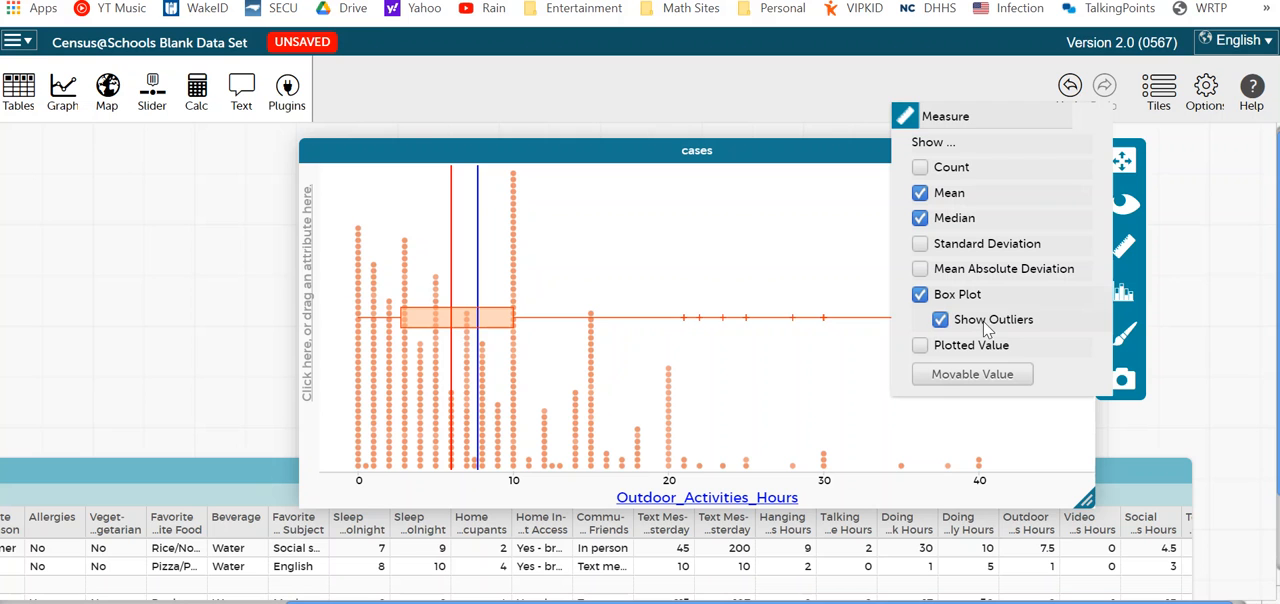
Mark outliers on the Outdoor_Activities_Hours box plot and hide the mean, median and standard deviation.
click(939, 319)
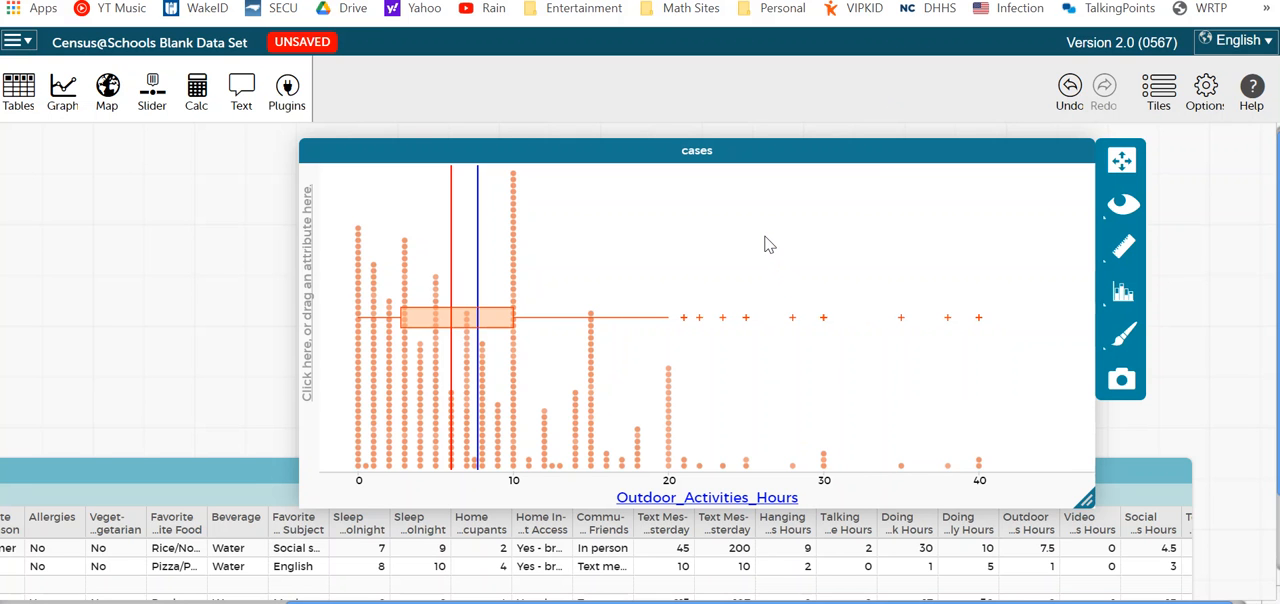
mouse_move(1145, 278)
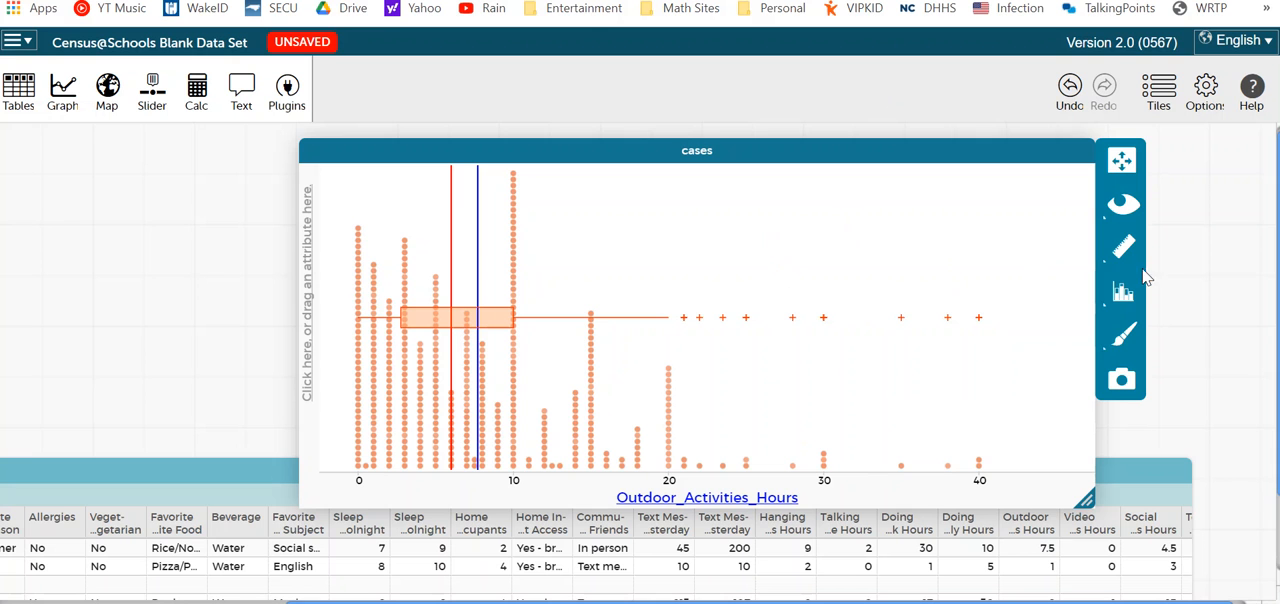
click(1121, 247)
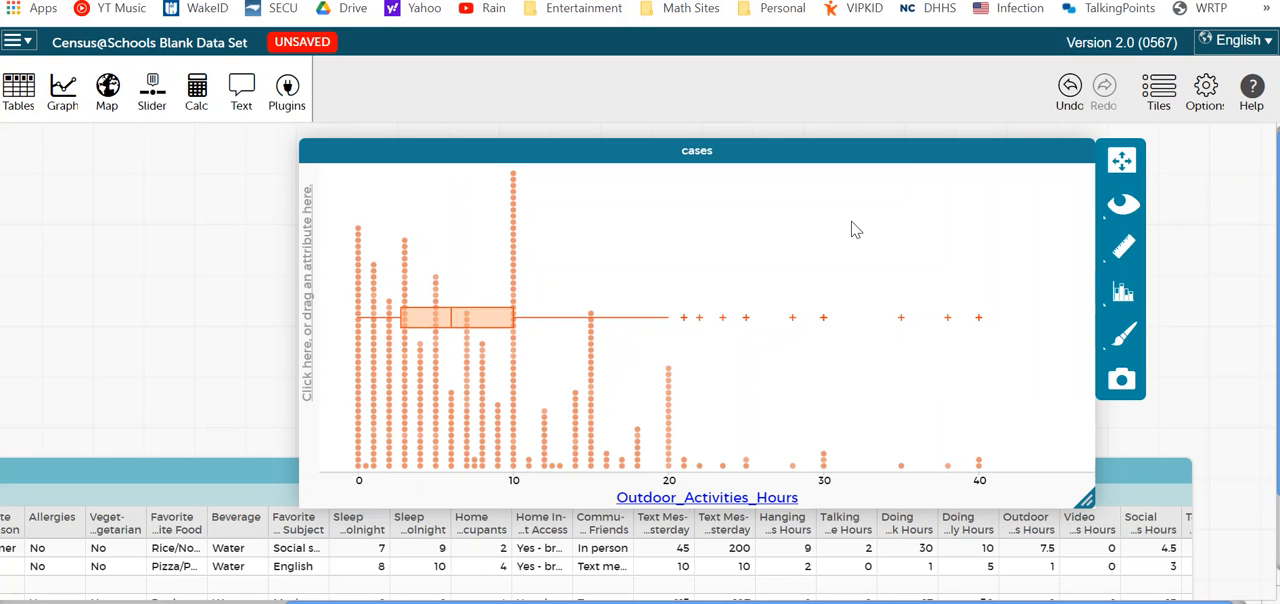
mouse_move(1121, 250)
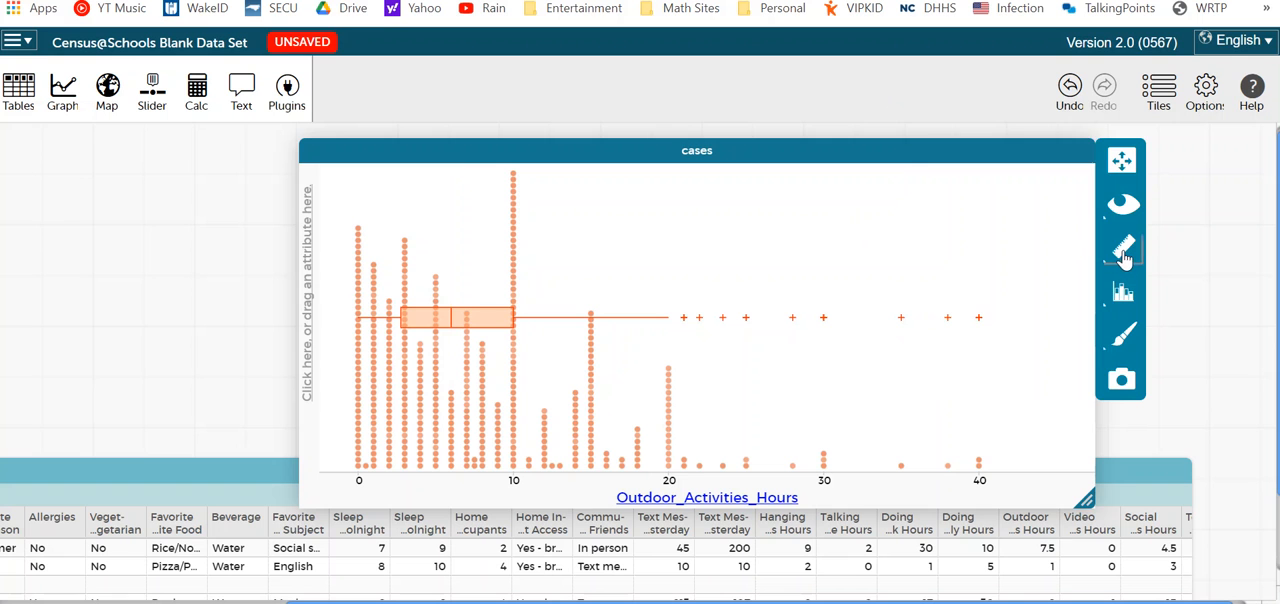
click(1121, 248)
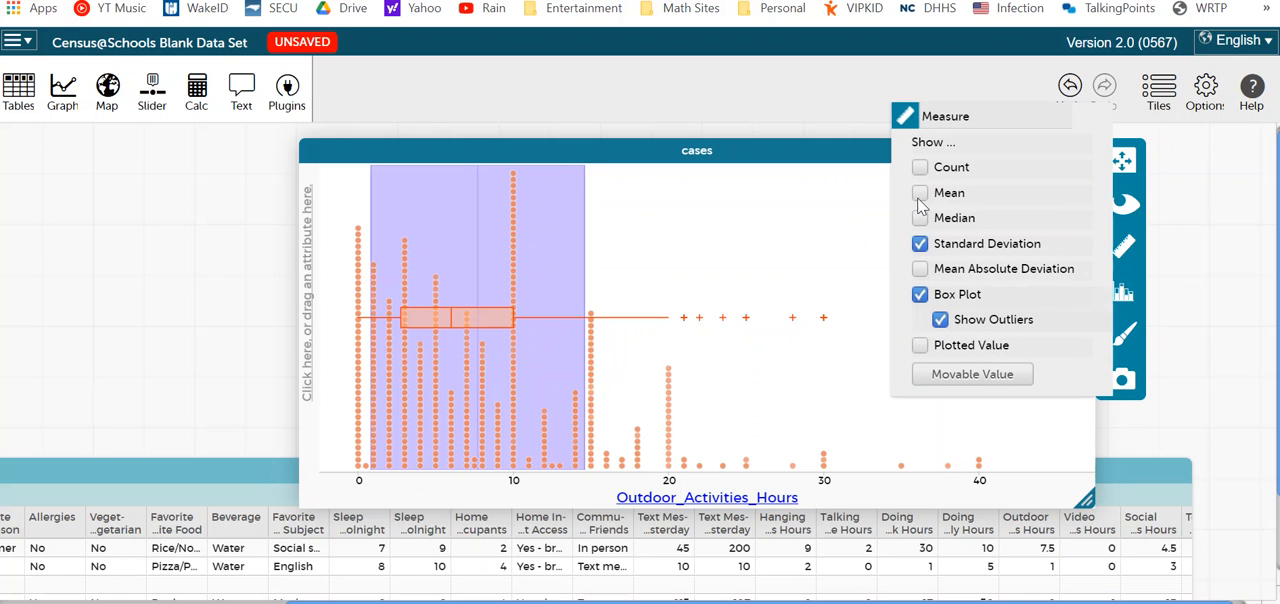
click(919, 192)
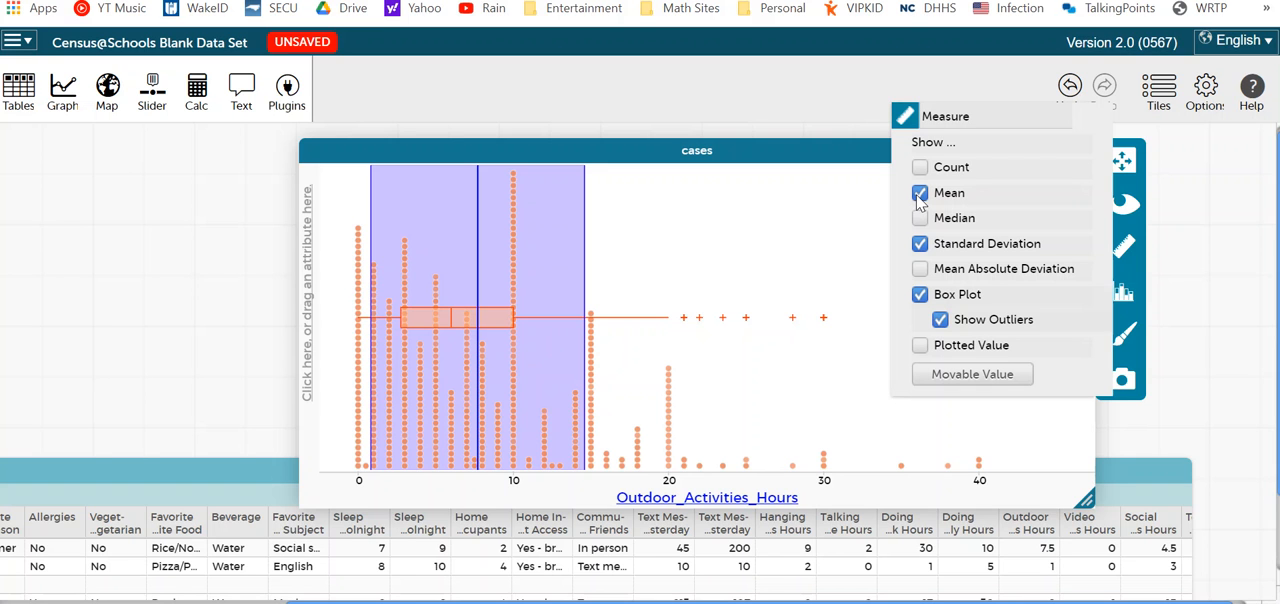
mouse_move(383, 406)
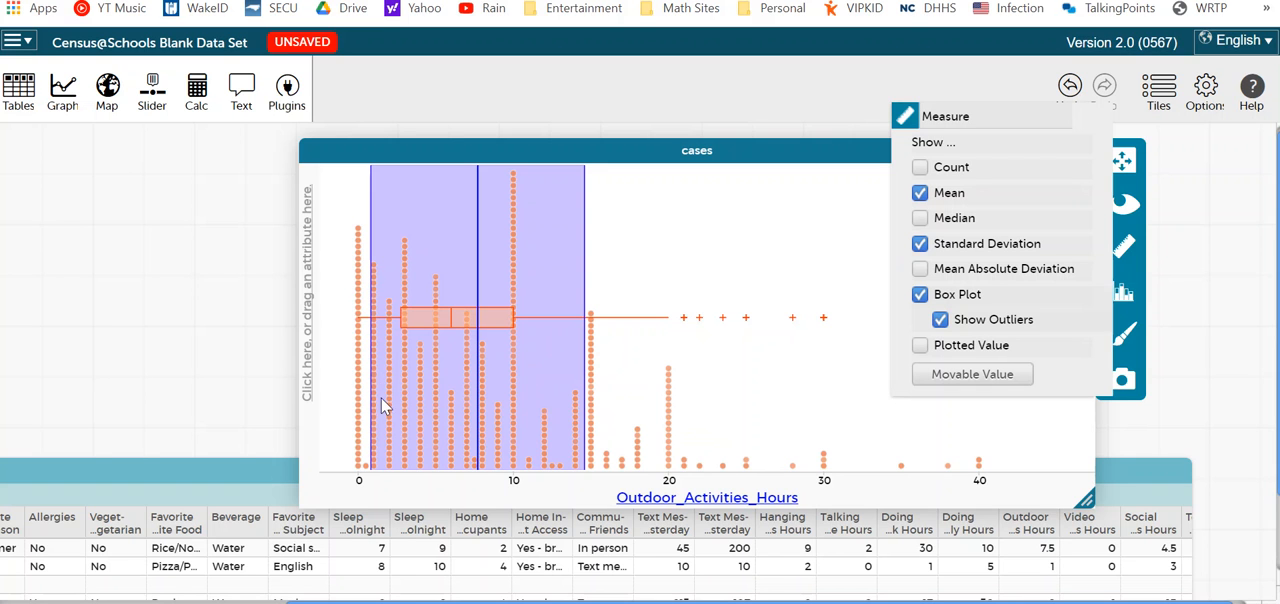
mouse_move(375, 440)
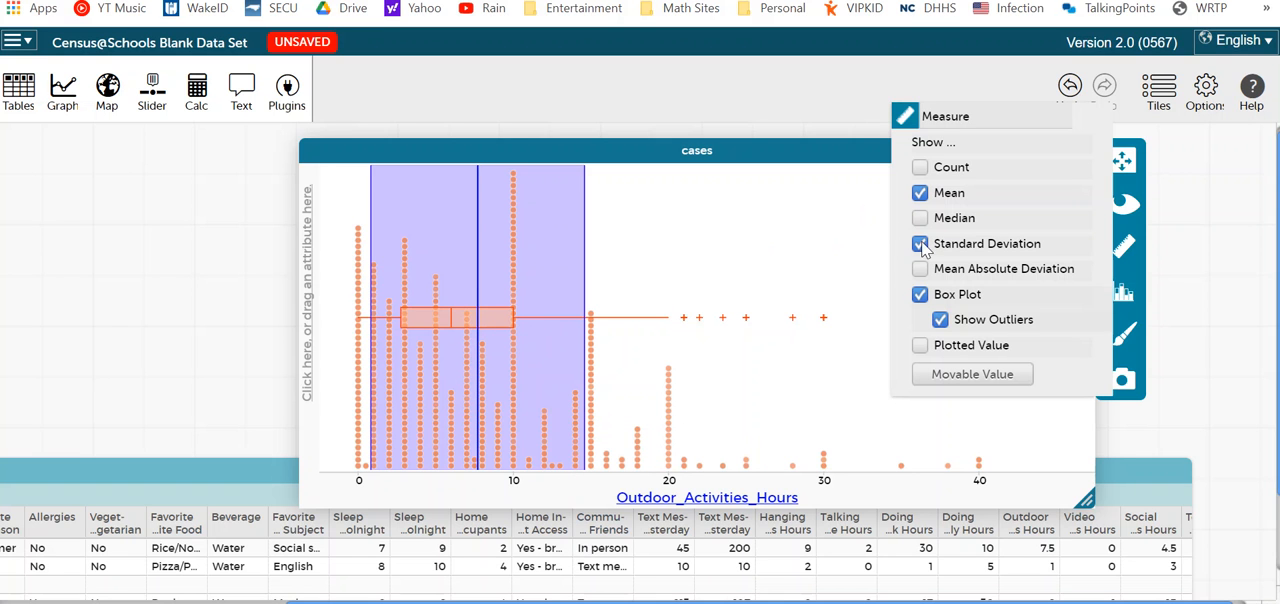
click(919, 243)
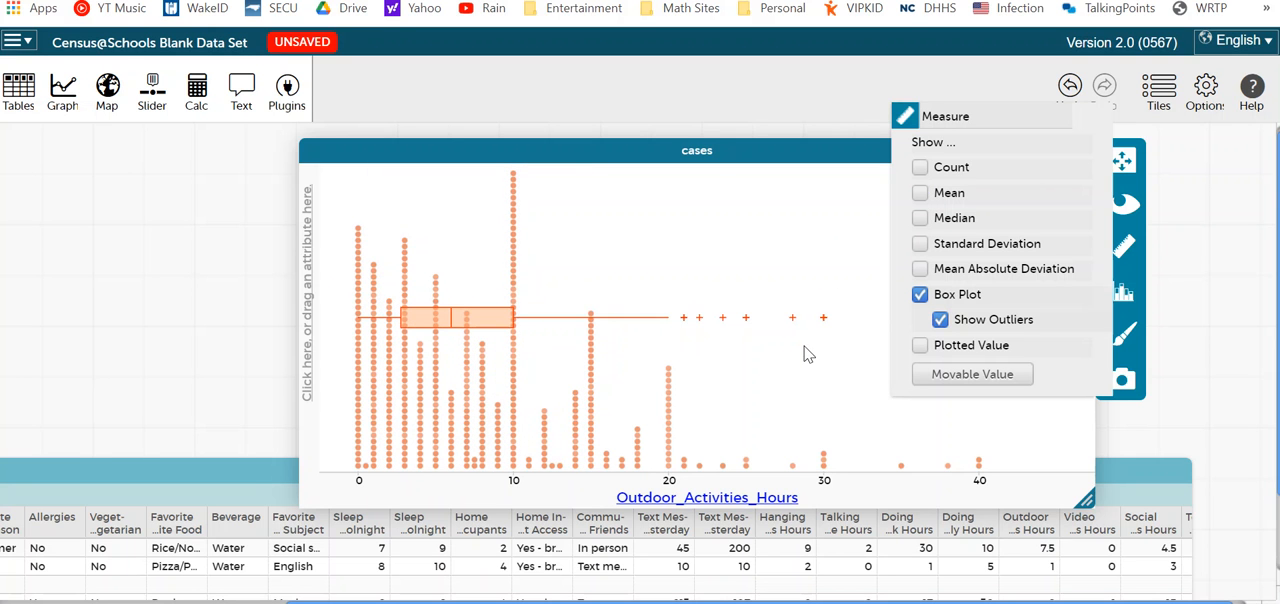
mouse_move(818, 419)
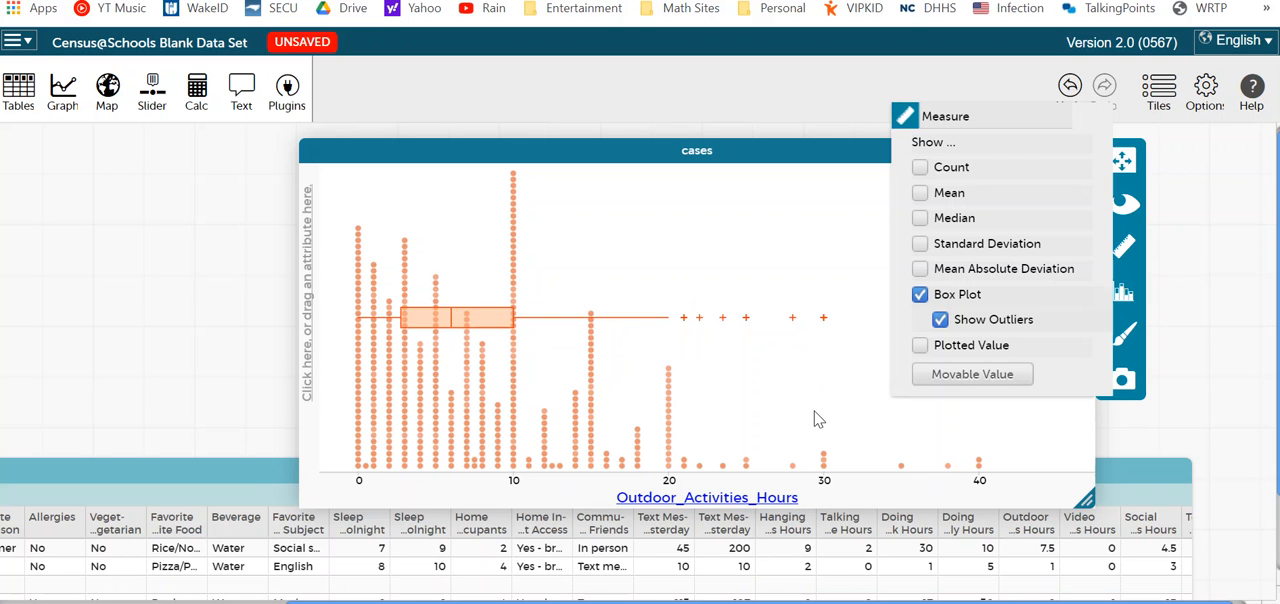
mouse_move(839, 217)
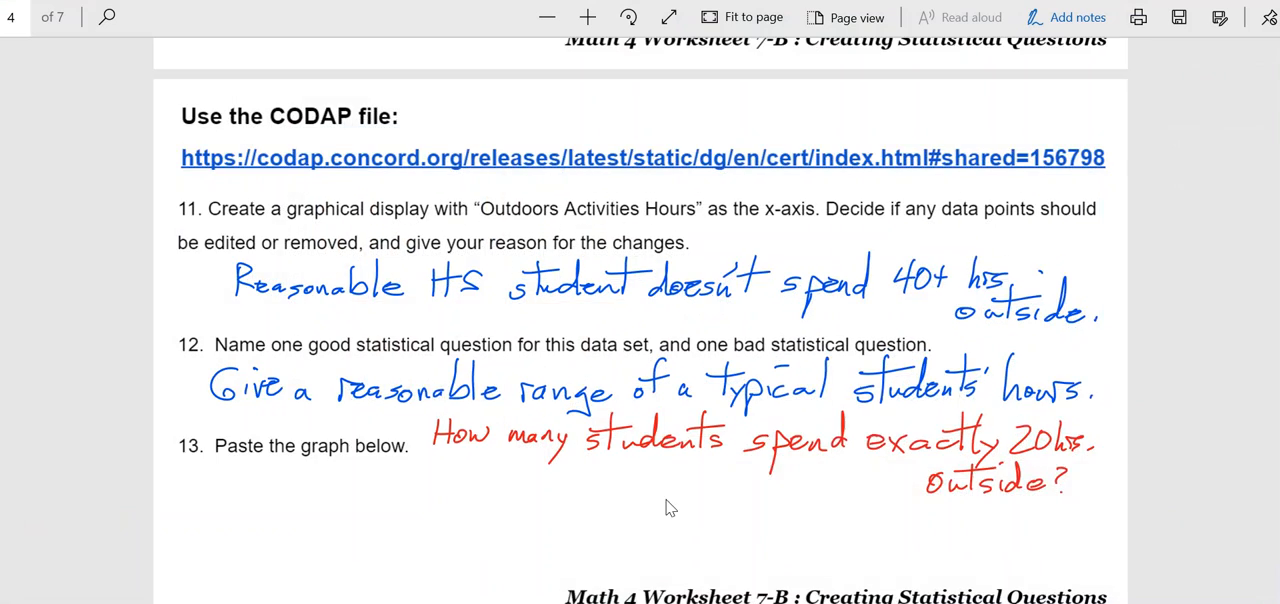
Scroll the worksheet down to review questions 14–16 about graphing Watching TV Hours.
scroll(down, 3)
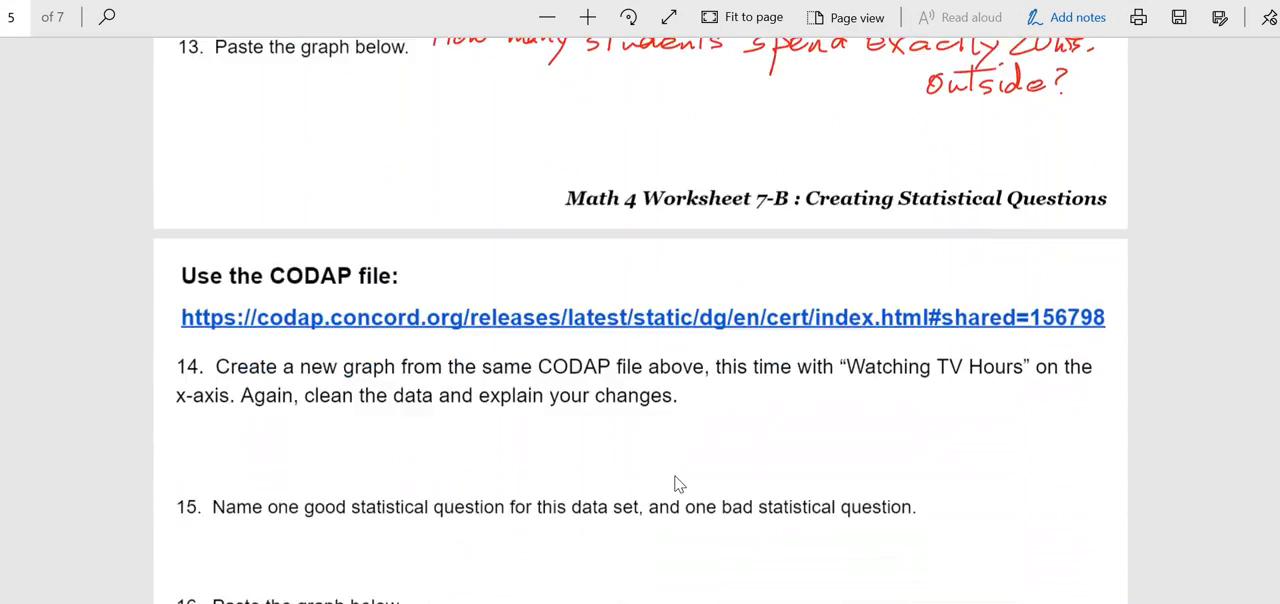
scroll(down, 3)
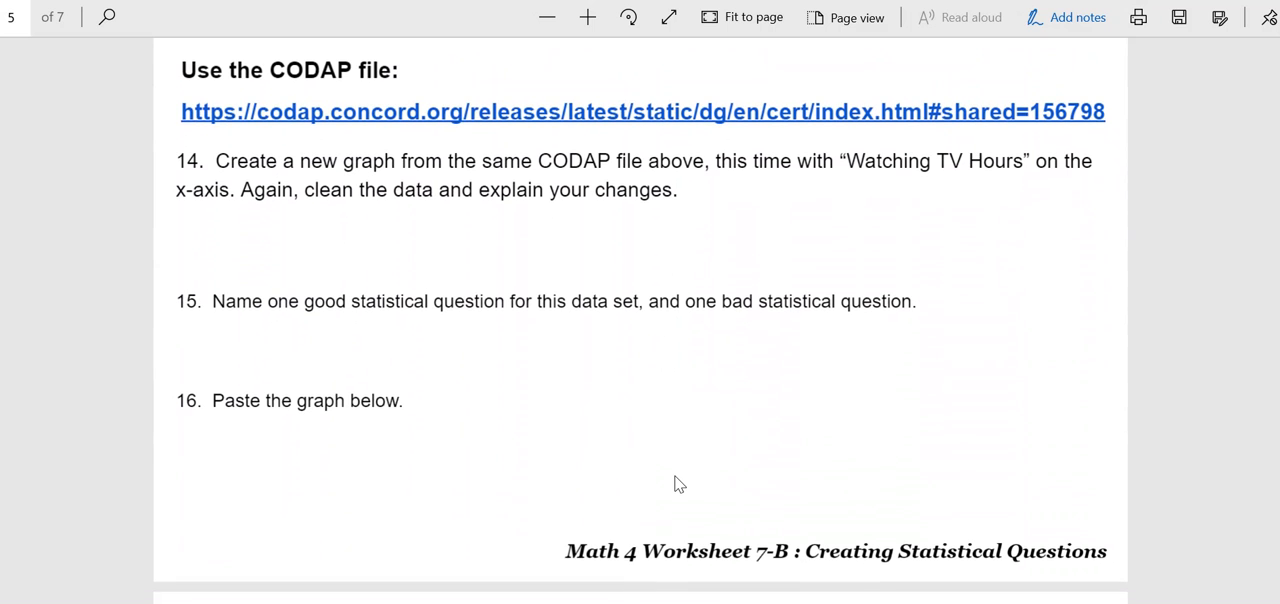
mouse_move(703, 484)
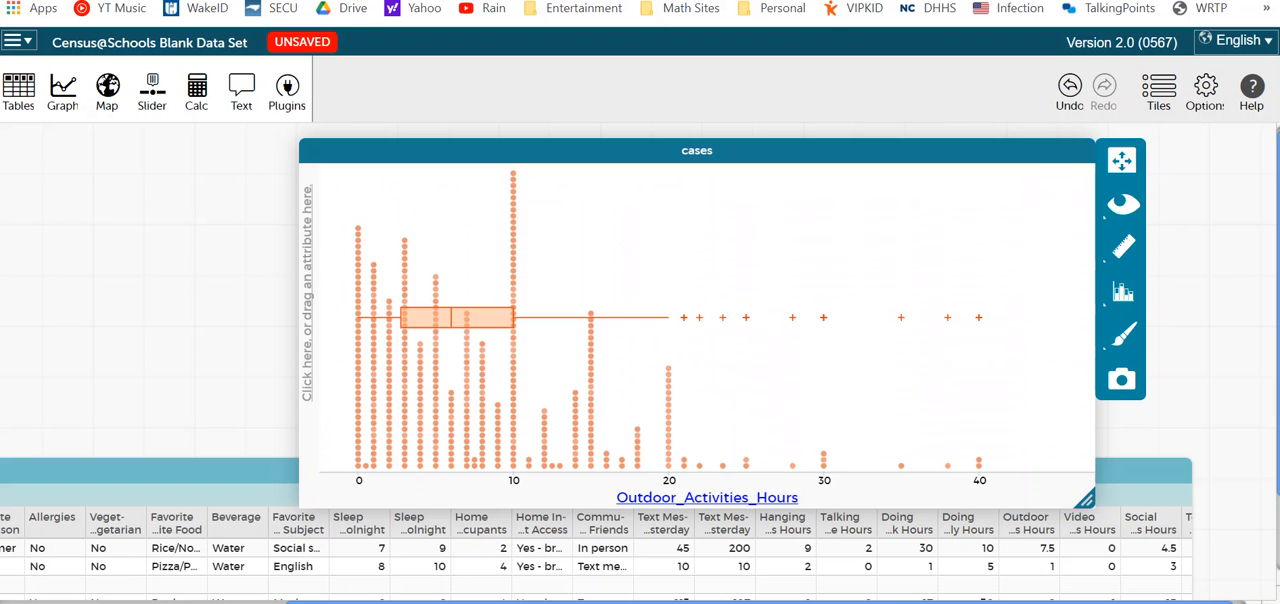
mouse_move(1079, 155)
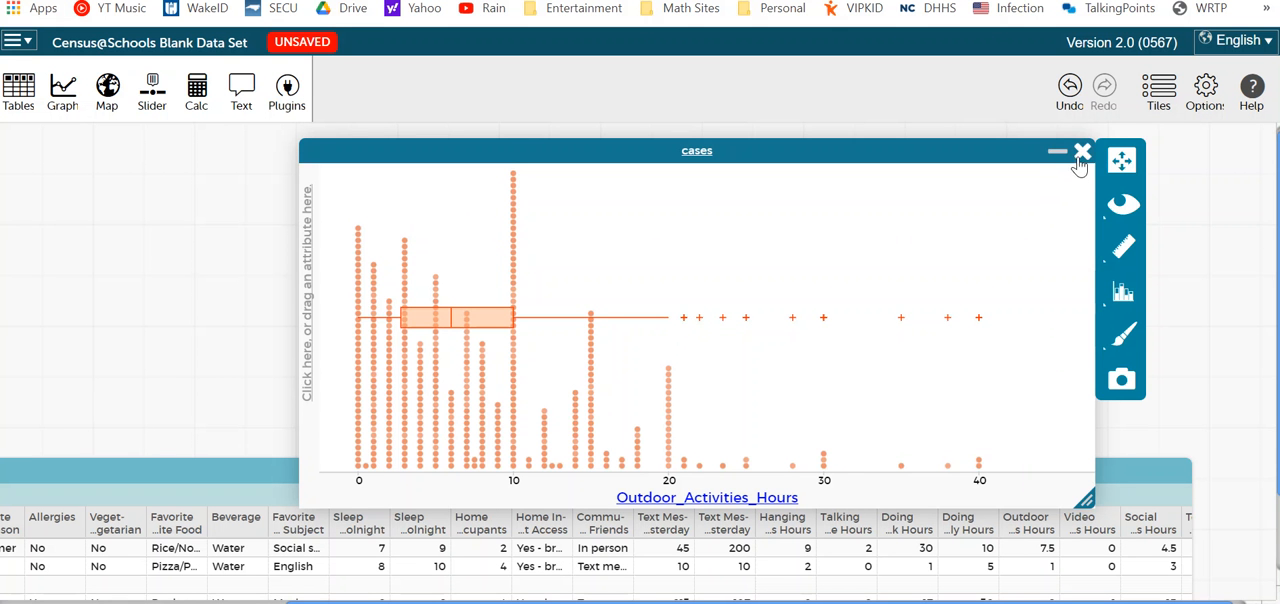
Replace the outdoor activities graph with a new enlarged dot plot of Watching_TV_Hours.
click(1080, 151)
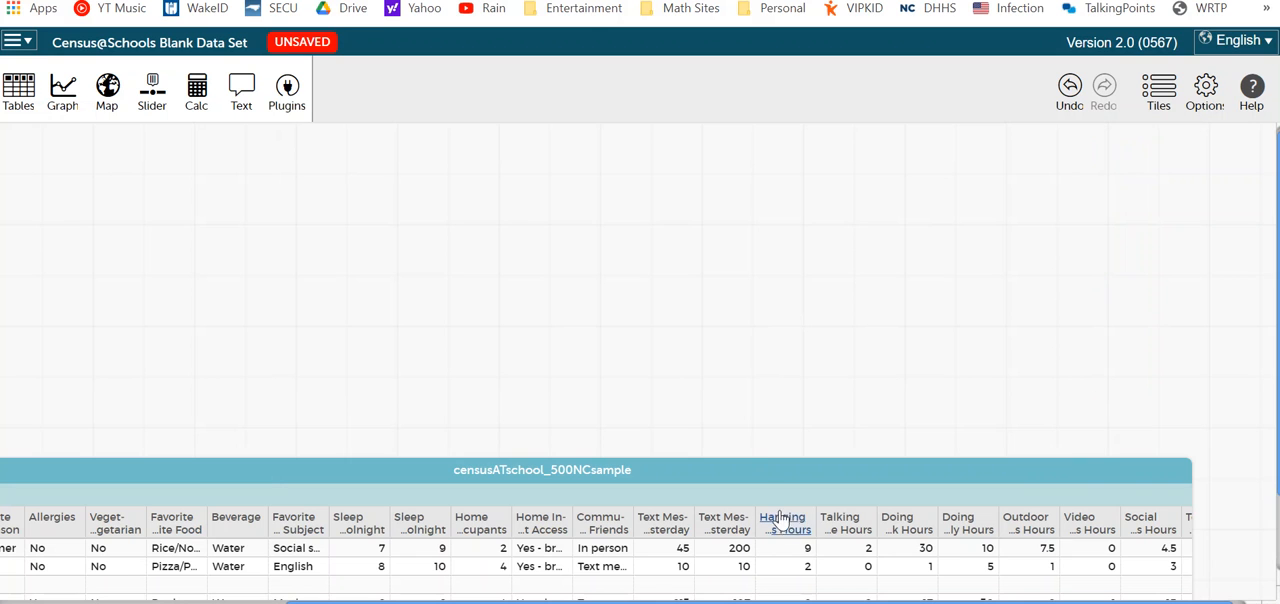
mouse_move(907, 529)
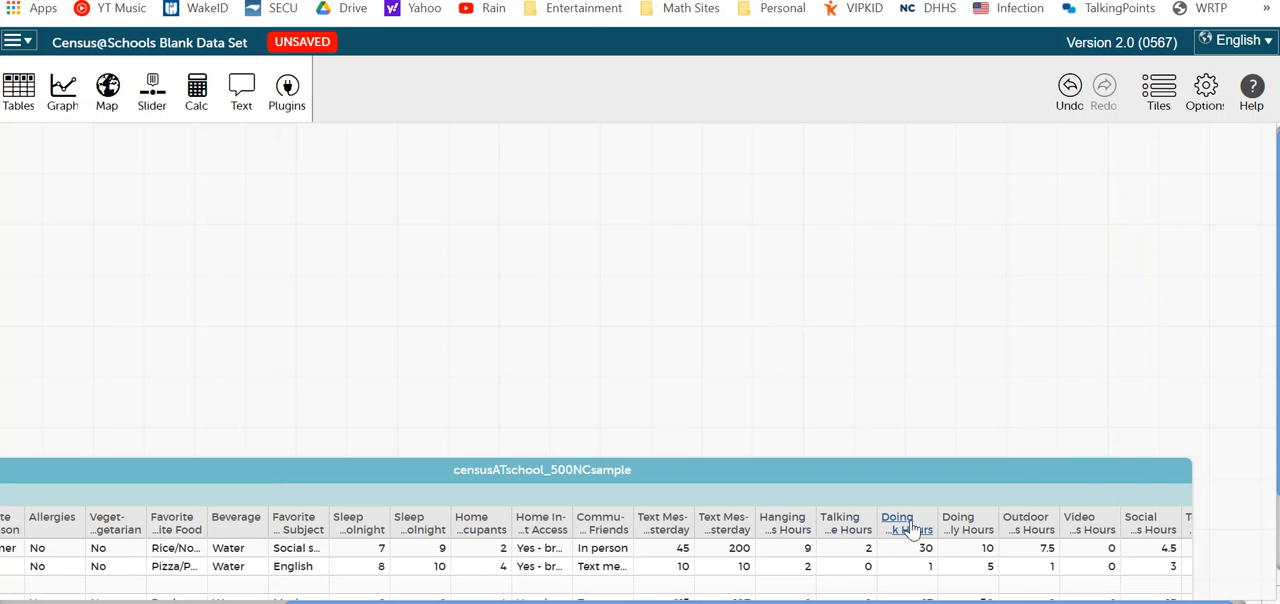
mouse_move(357, 554)
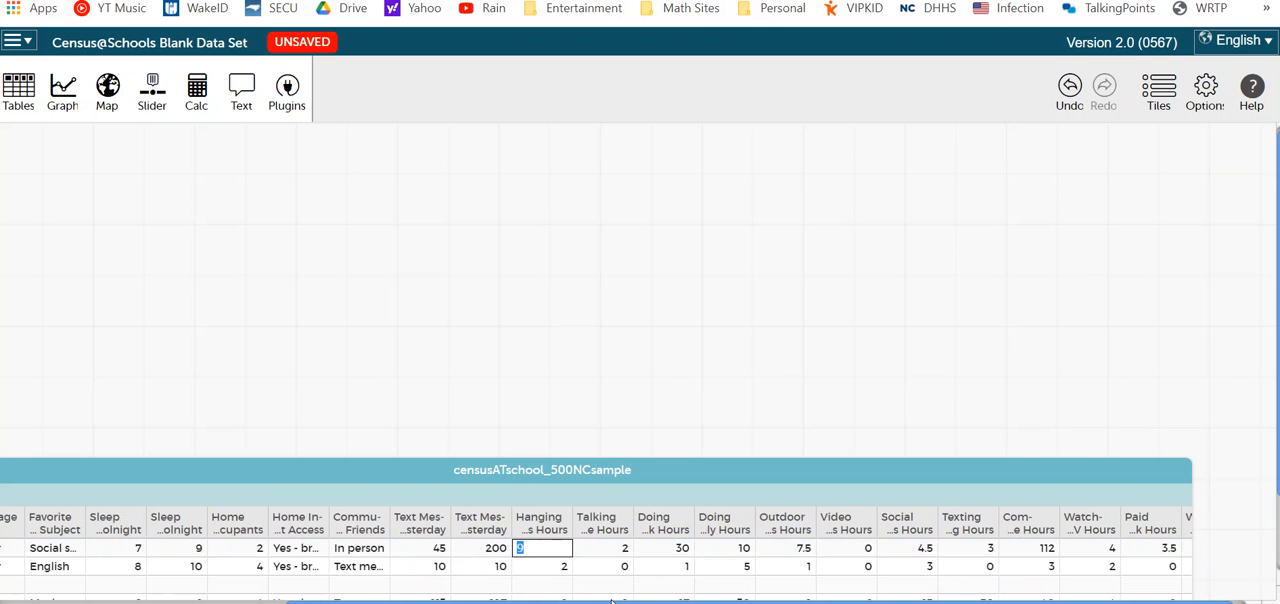
scroll(right, 3)
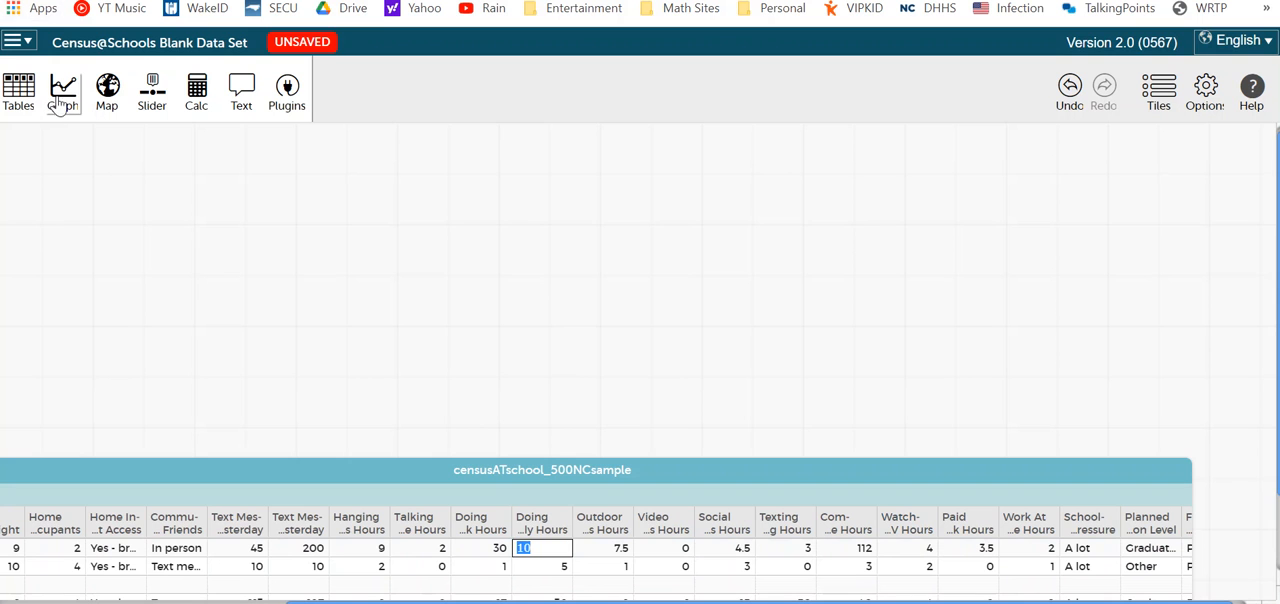
click(62, 82)
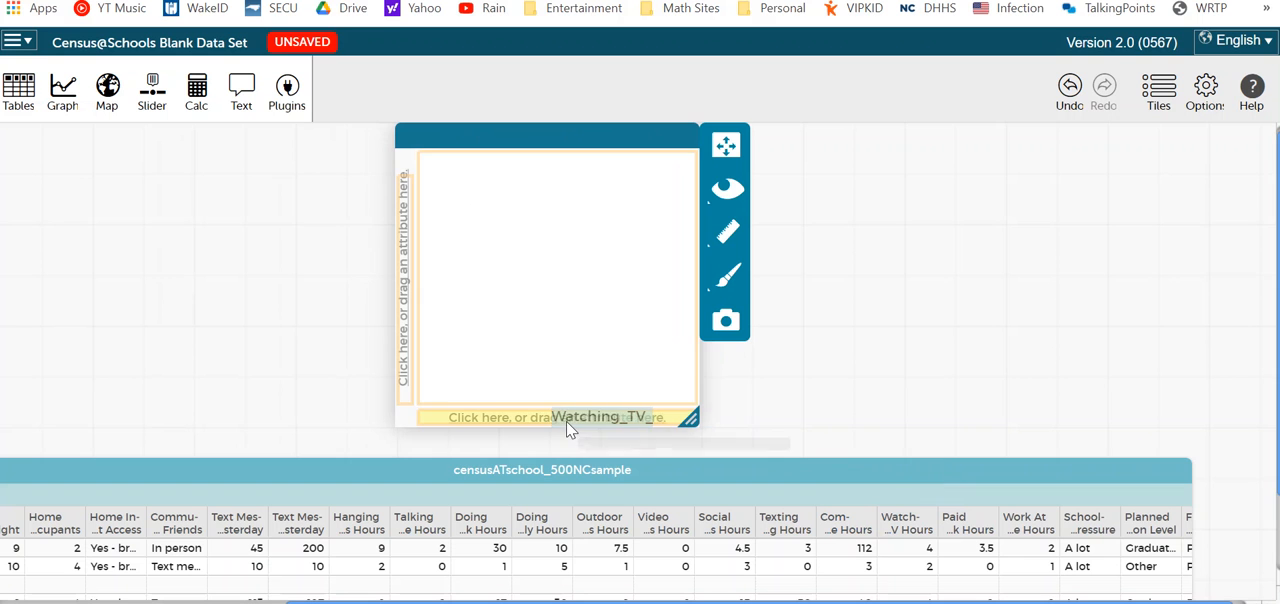
click(567, 417)
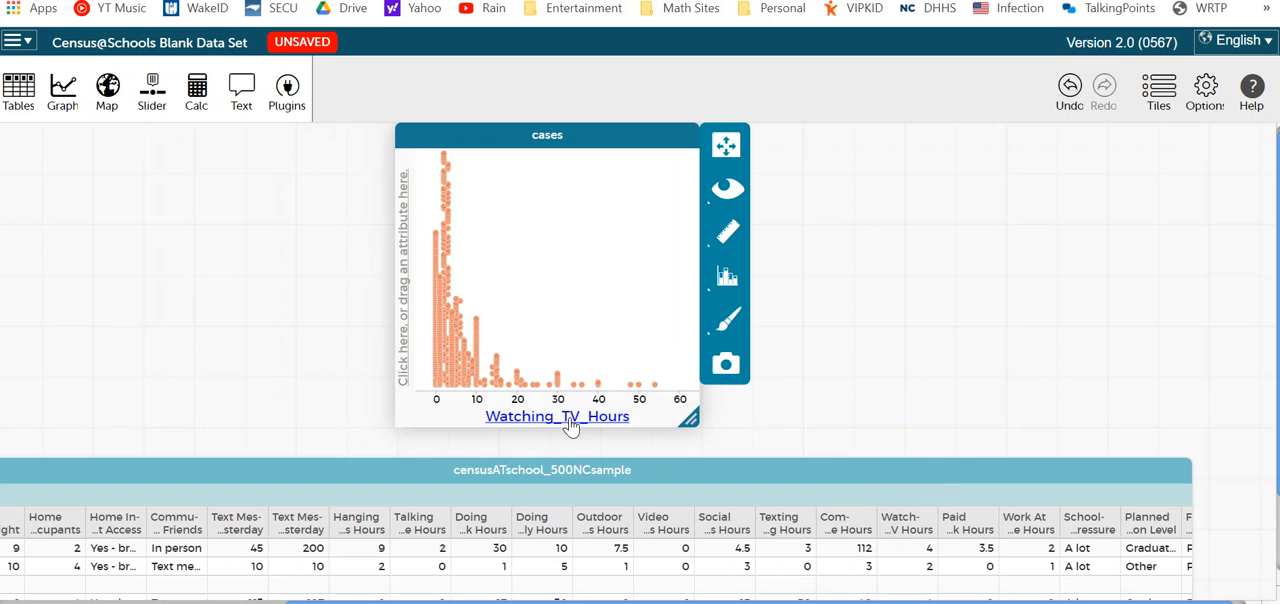
mouse_move(715, 436)
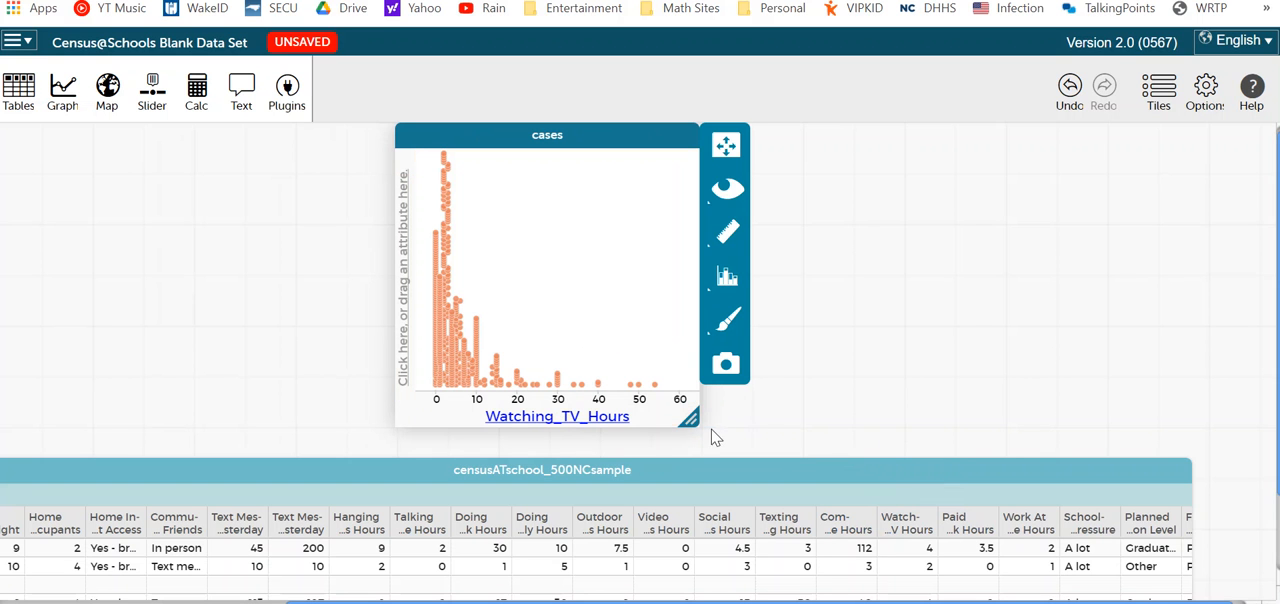
drag(690, 418, 1193, 438)
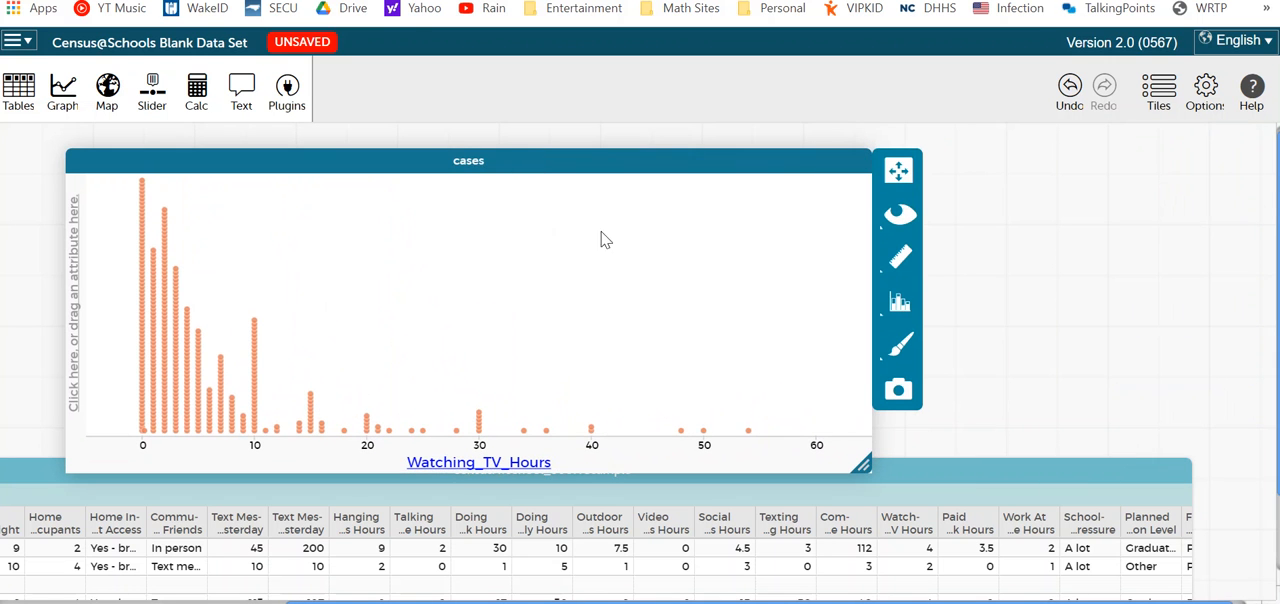
mouse_move(962, 355)
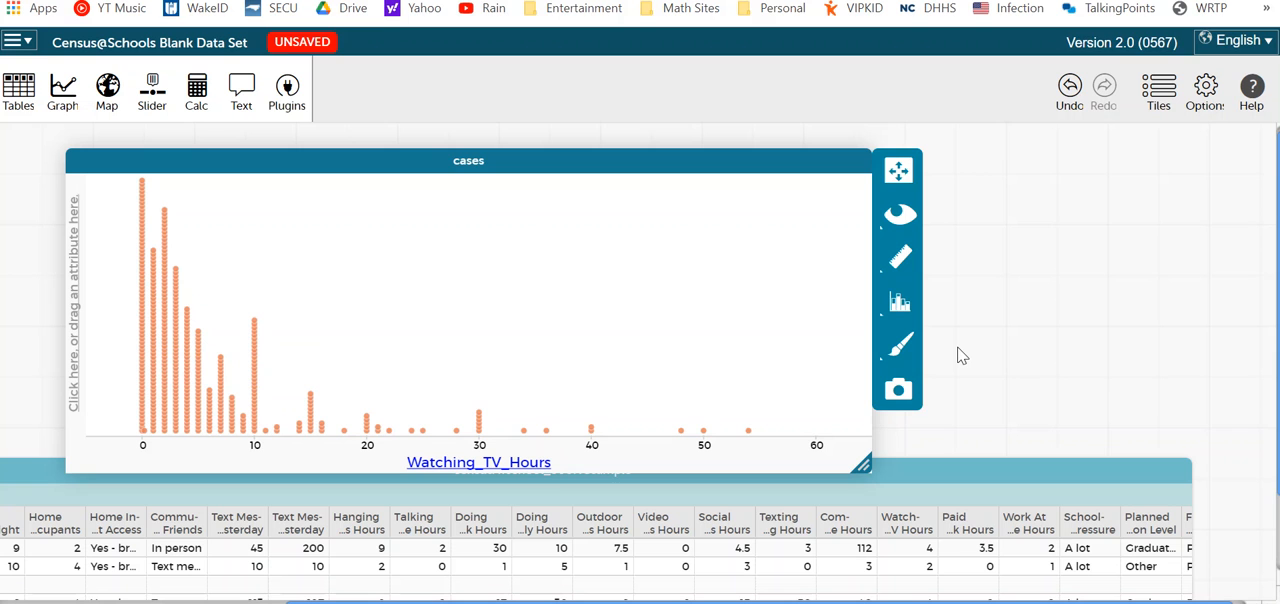
mouse_move(753, 386)
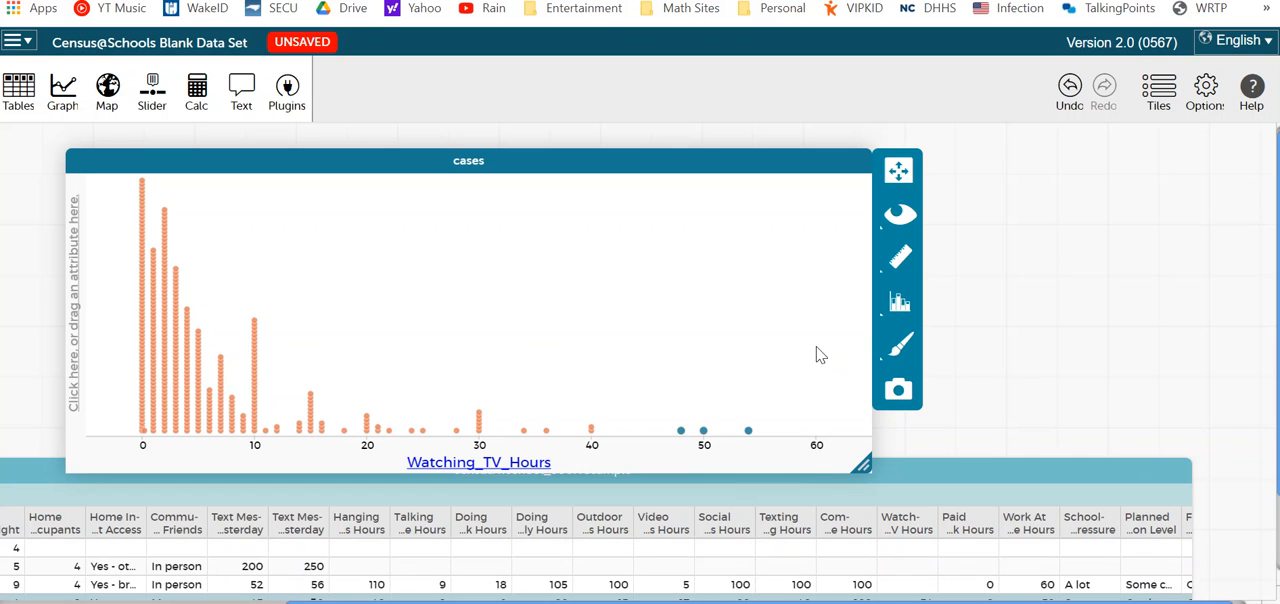
Delete the TV-hour cases above 40 and overlay a box plot on the Watching_TV_Hours dot plot.
click(897, 214)
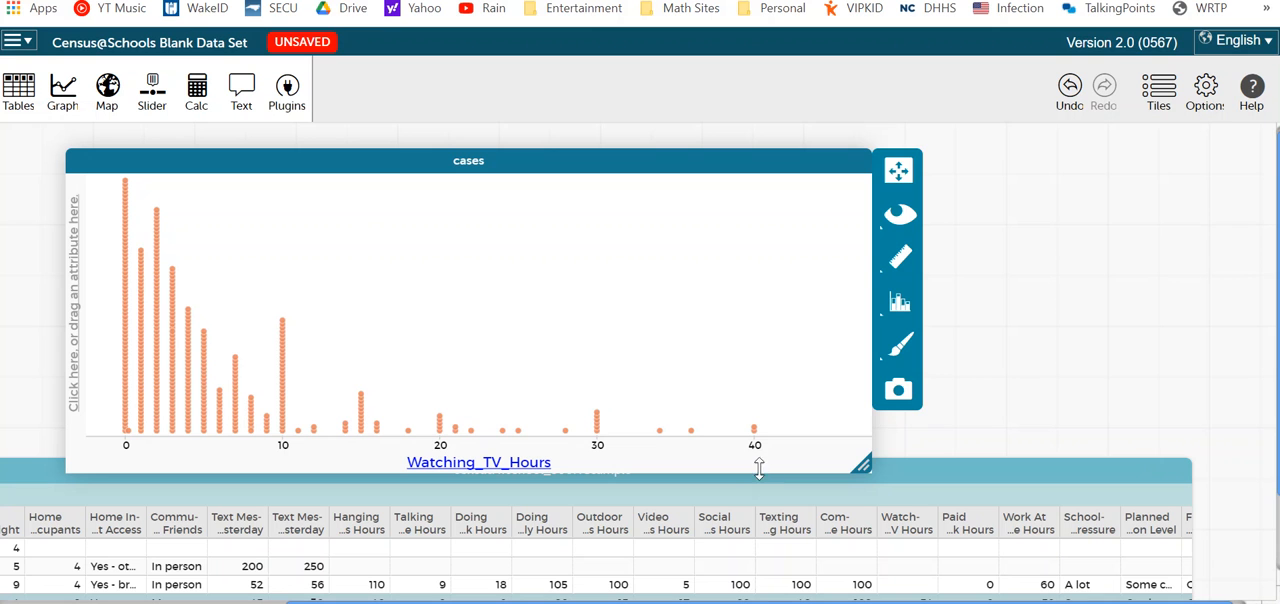
mouse_move(893, 335)
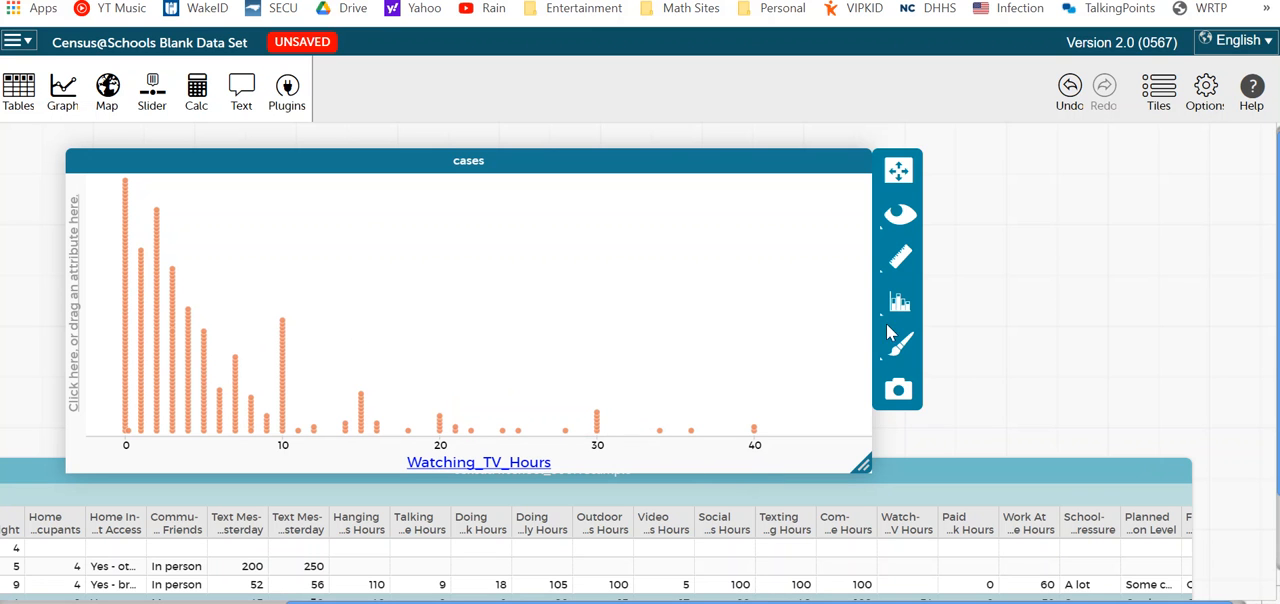
click(897, 257)
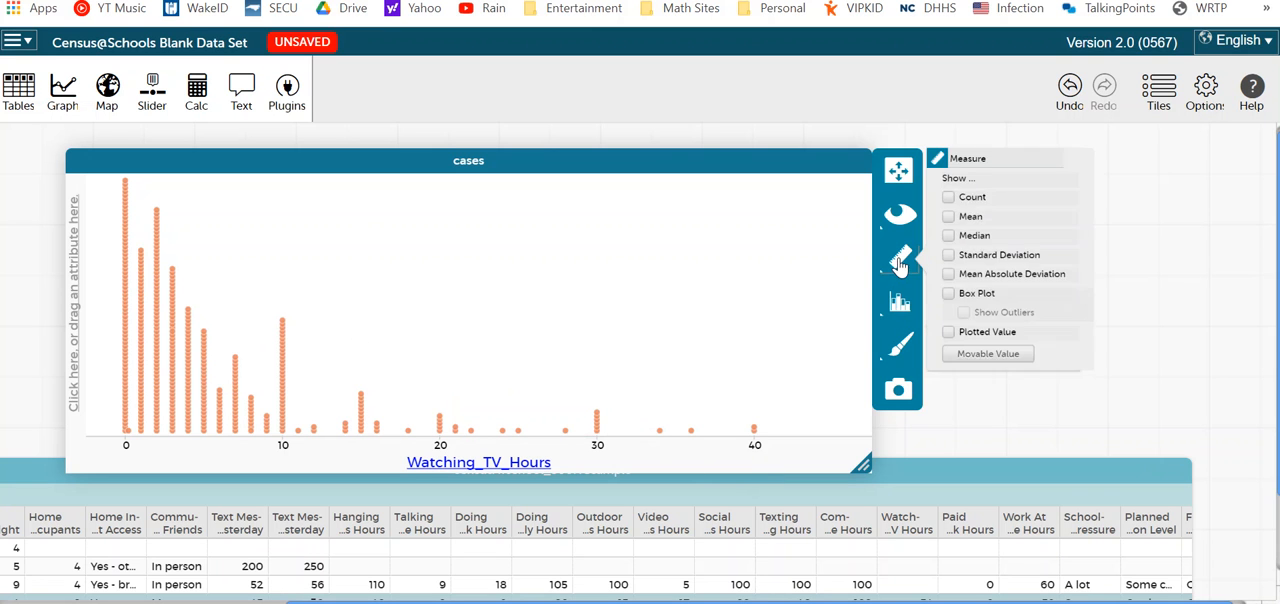
click(955, 304)
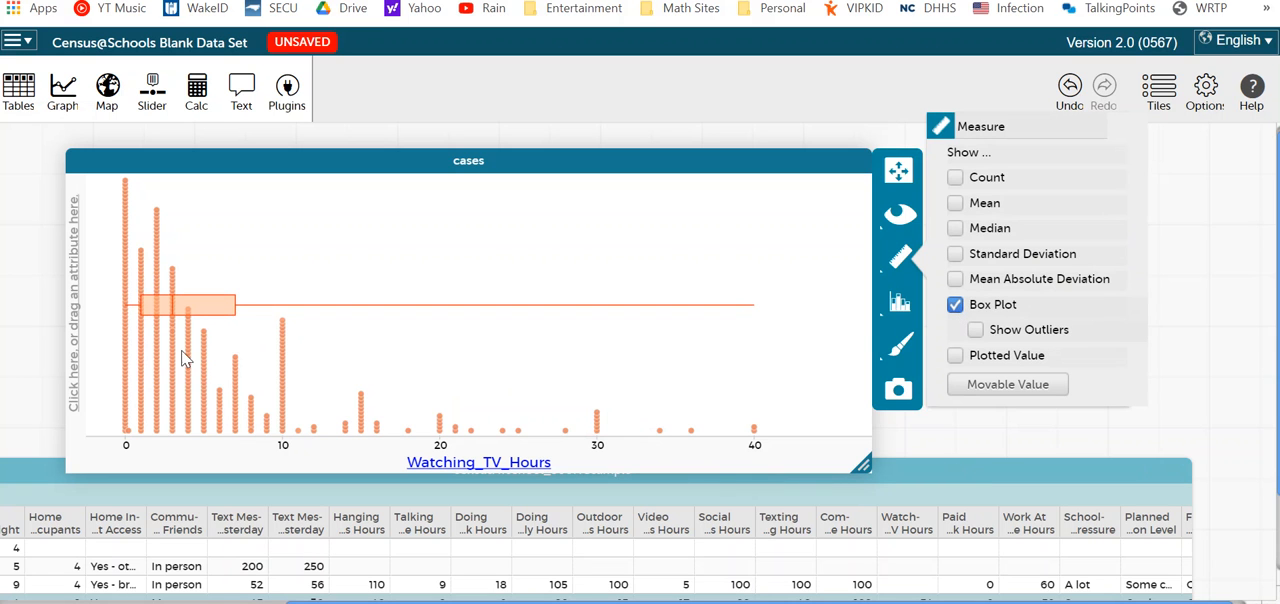
mouse_move(519, 347)
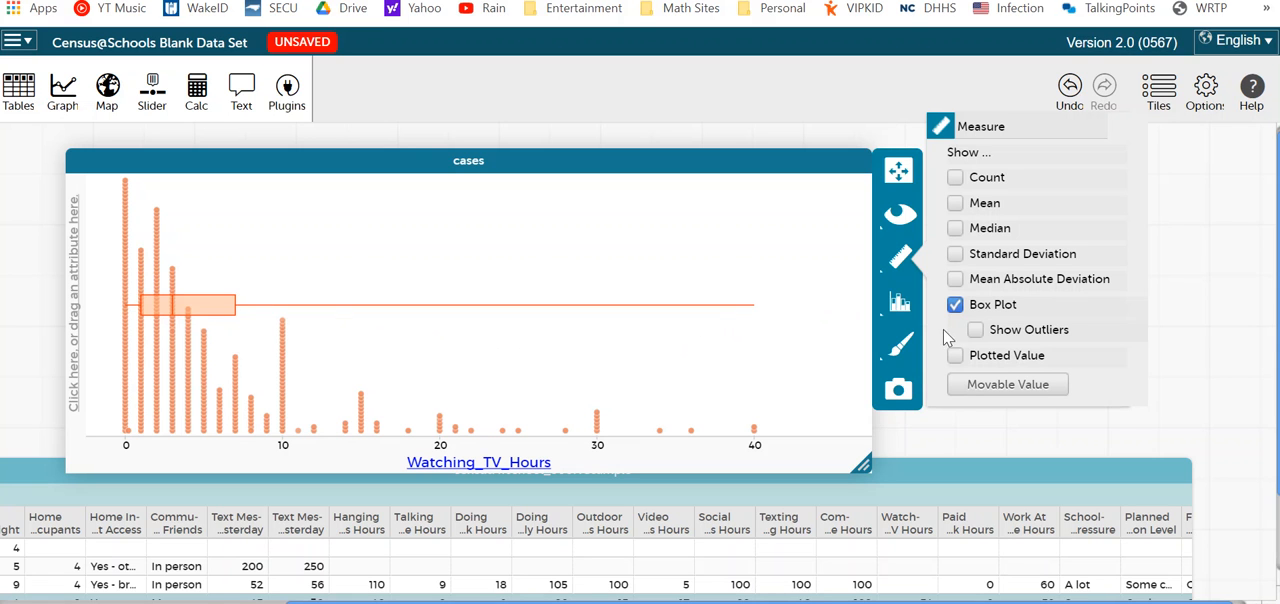
mouse_move(346, 383)
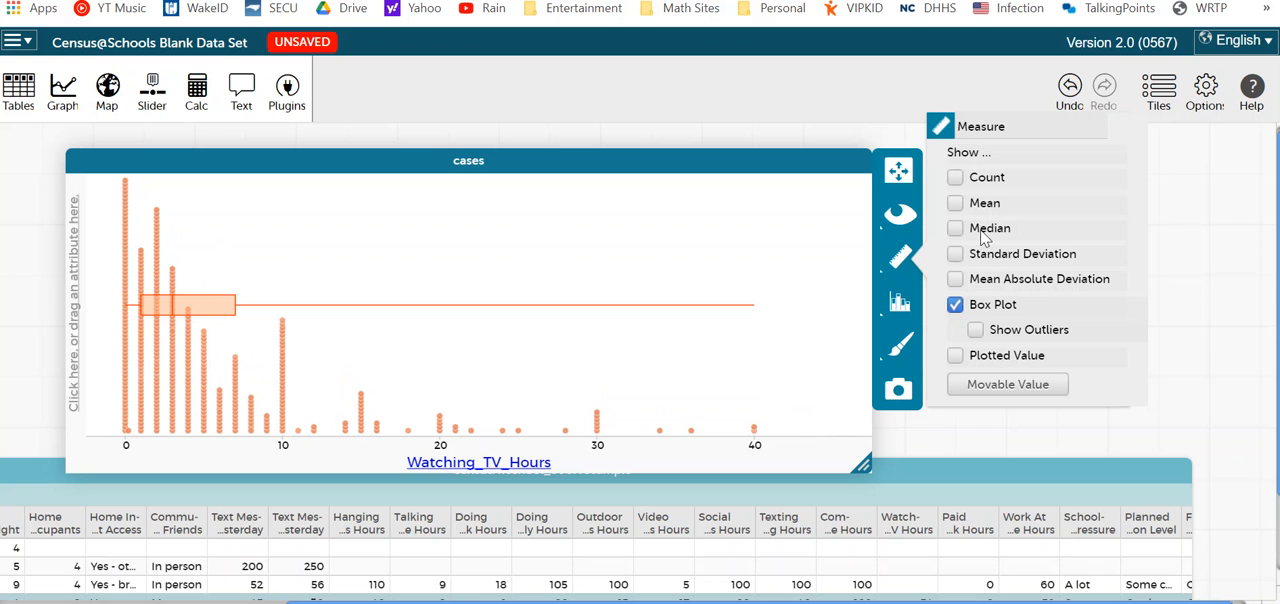
click(955, 203)
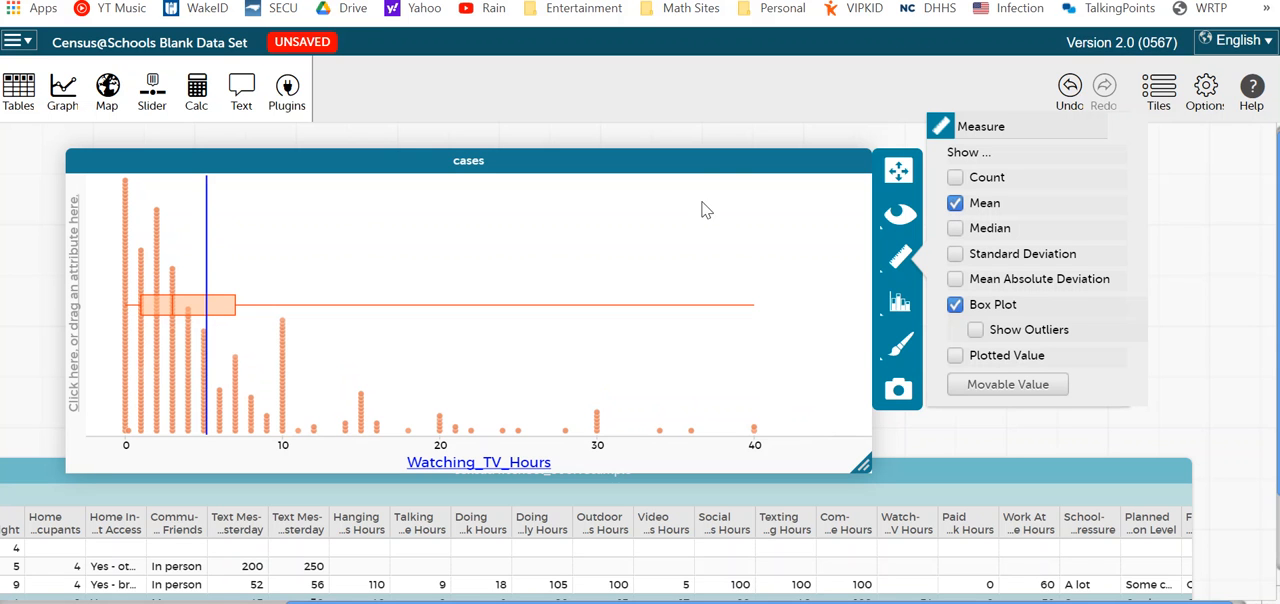
mouse_move(210, 263)
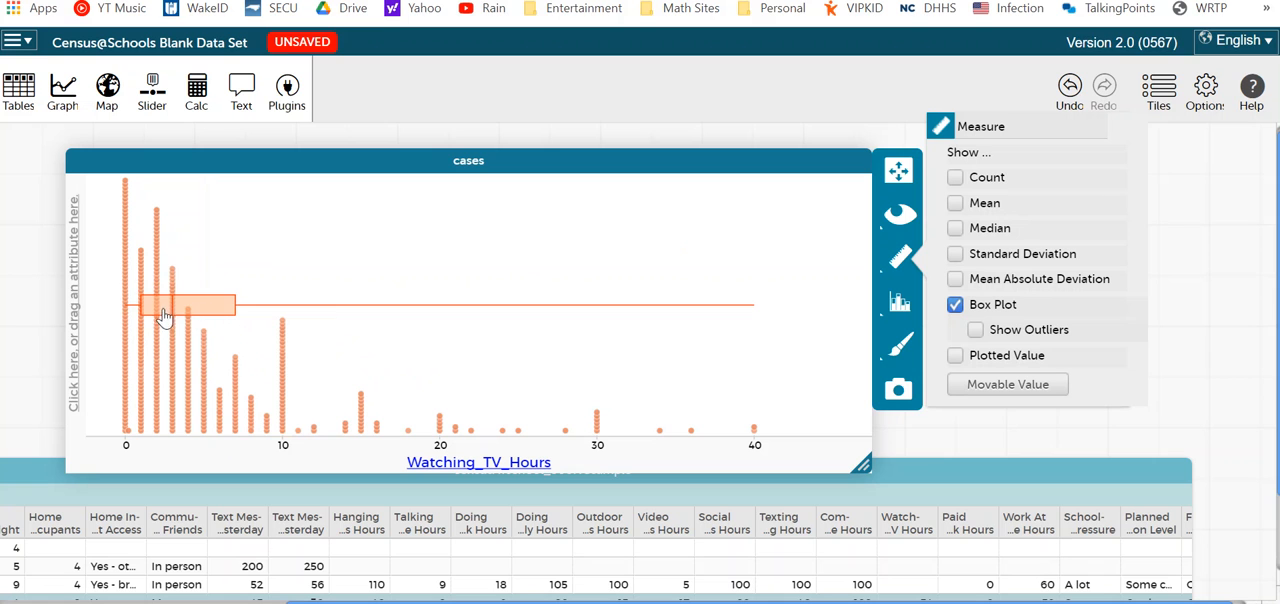
mouse_move(207, 328)
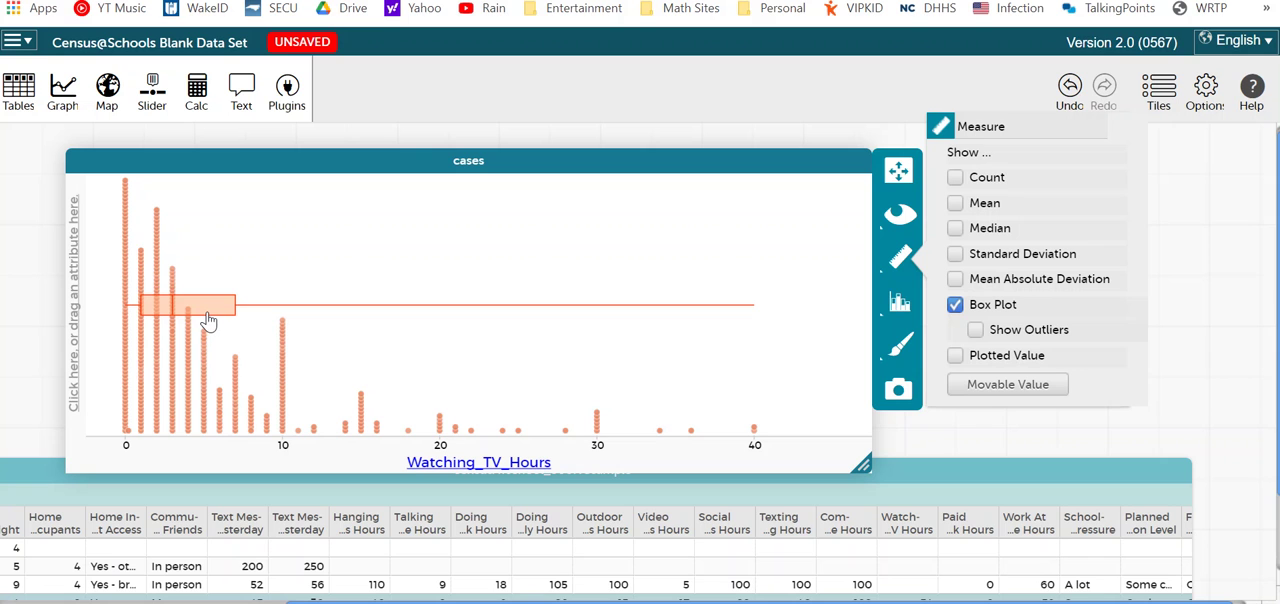
mouse_move(108, 321)
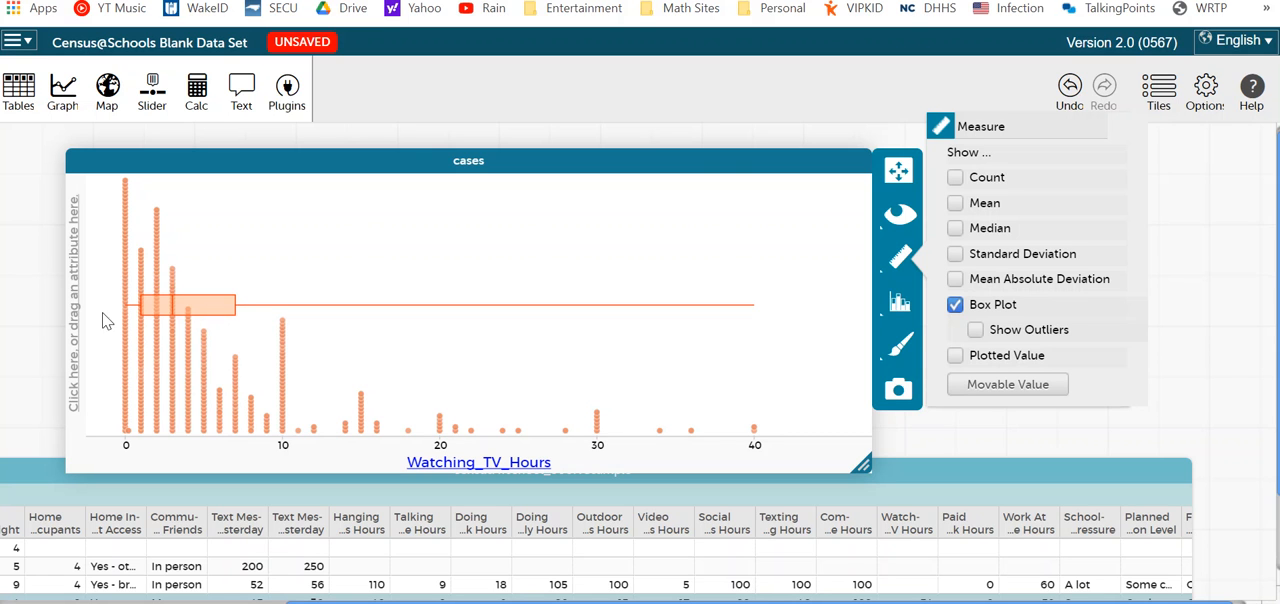
mouse_move(218, 270)
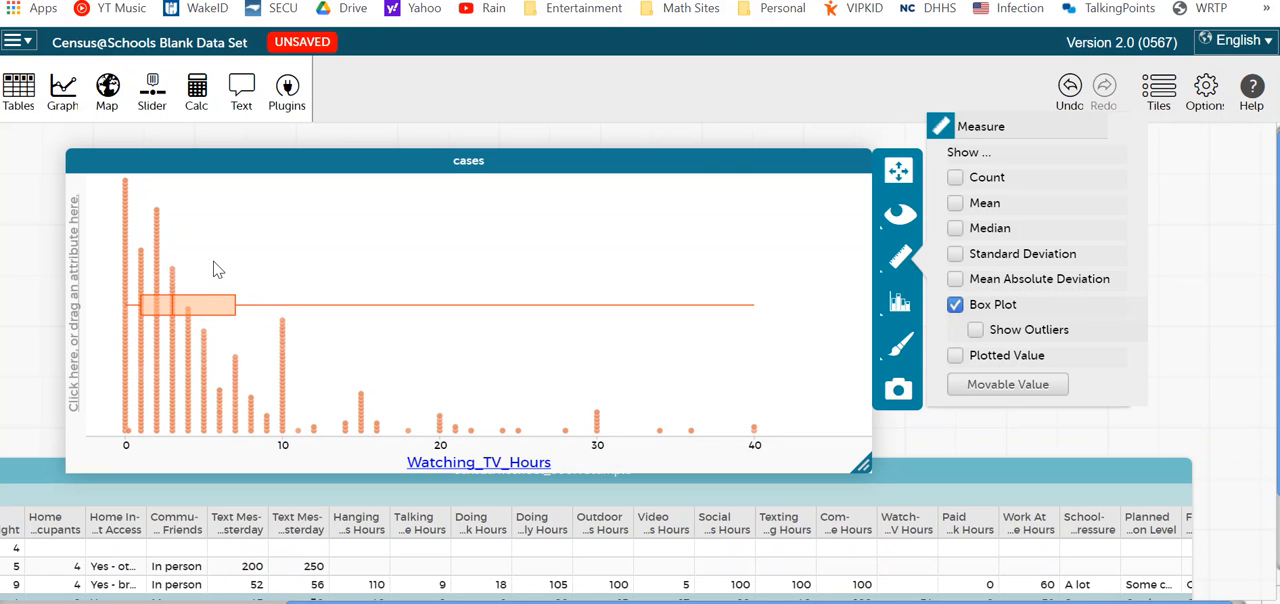
mouse_move(554, 265)
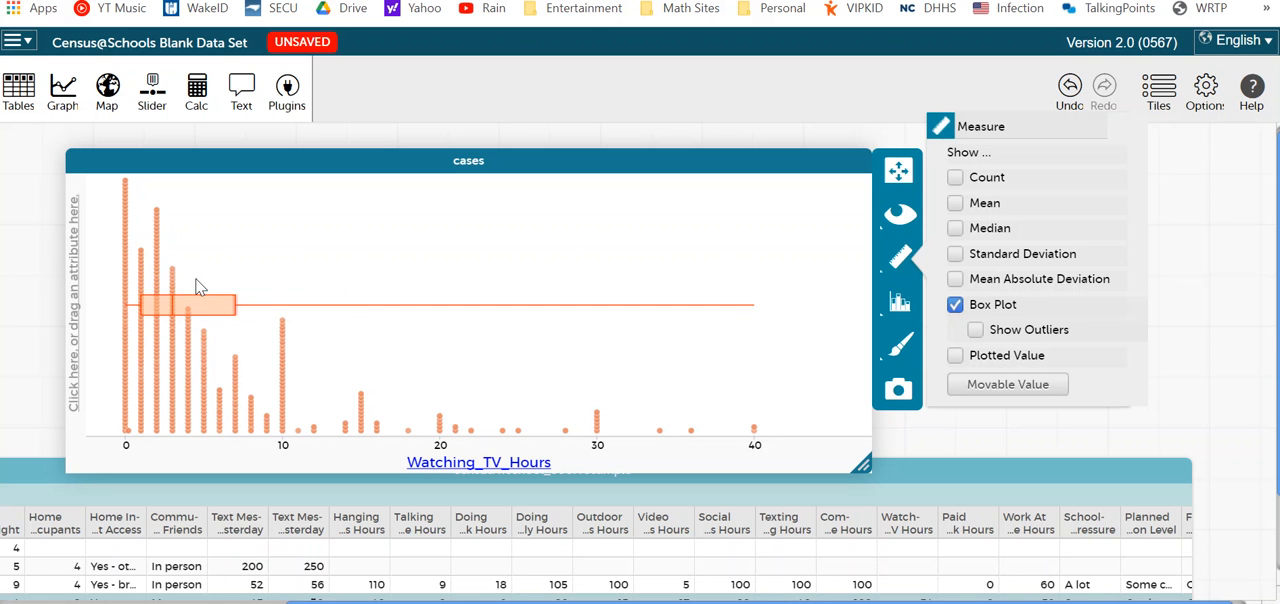
mouse_move(181, 360)
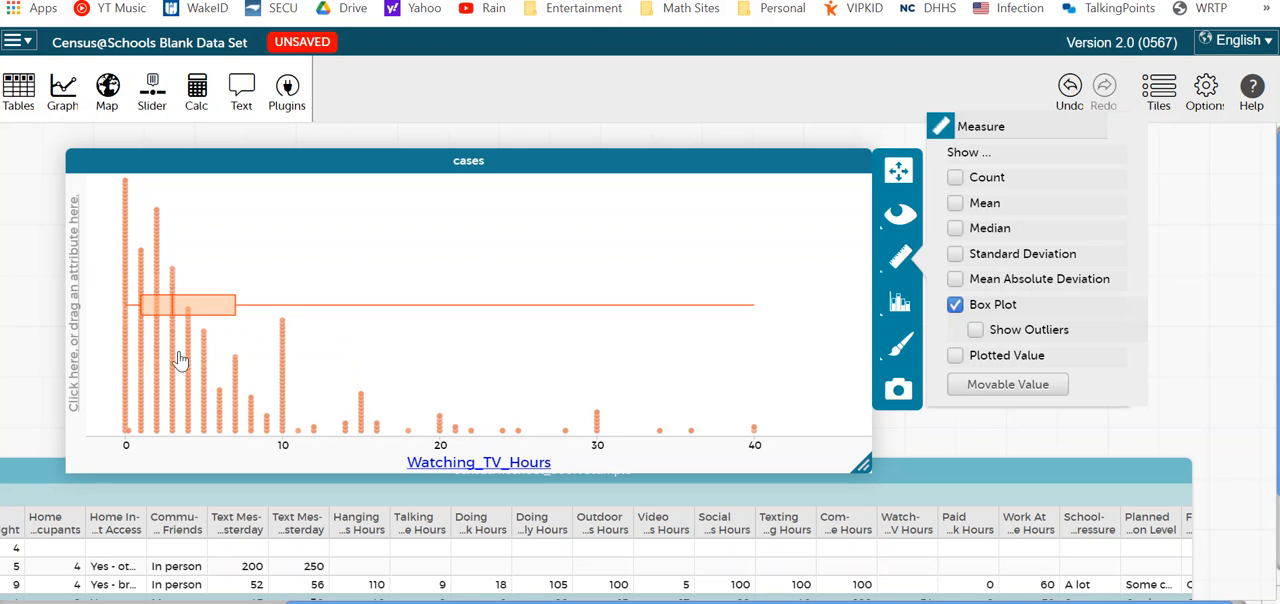
mouse_move(183, 327)
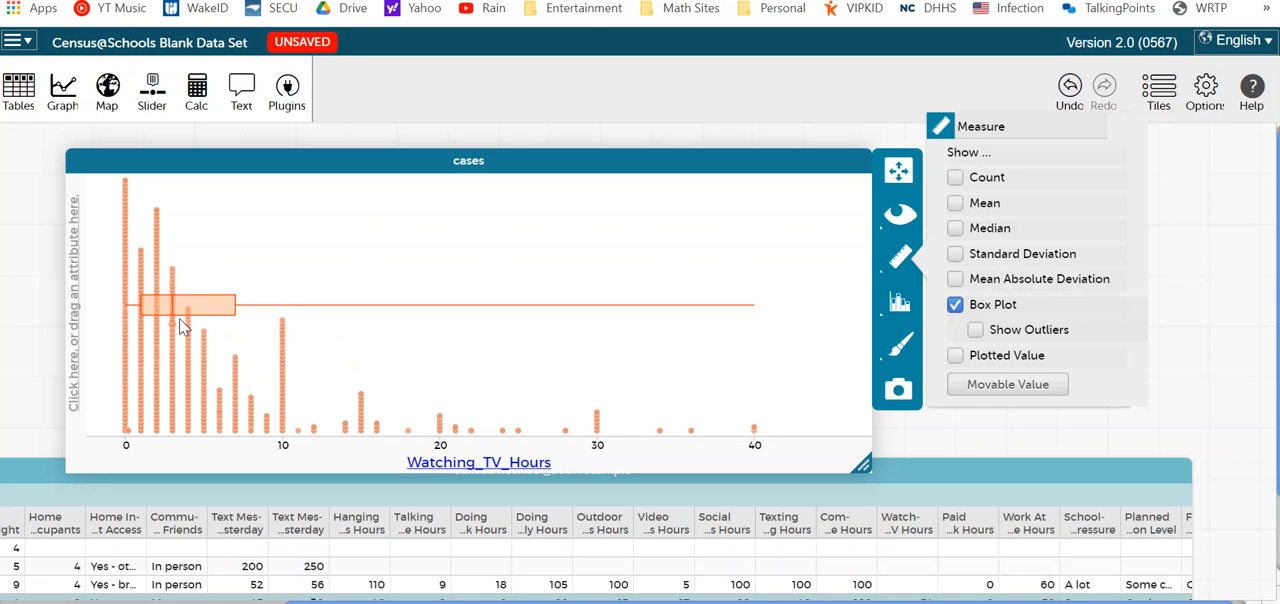
mouse_move(175, 338)
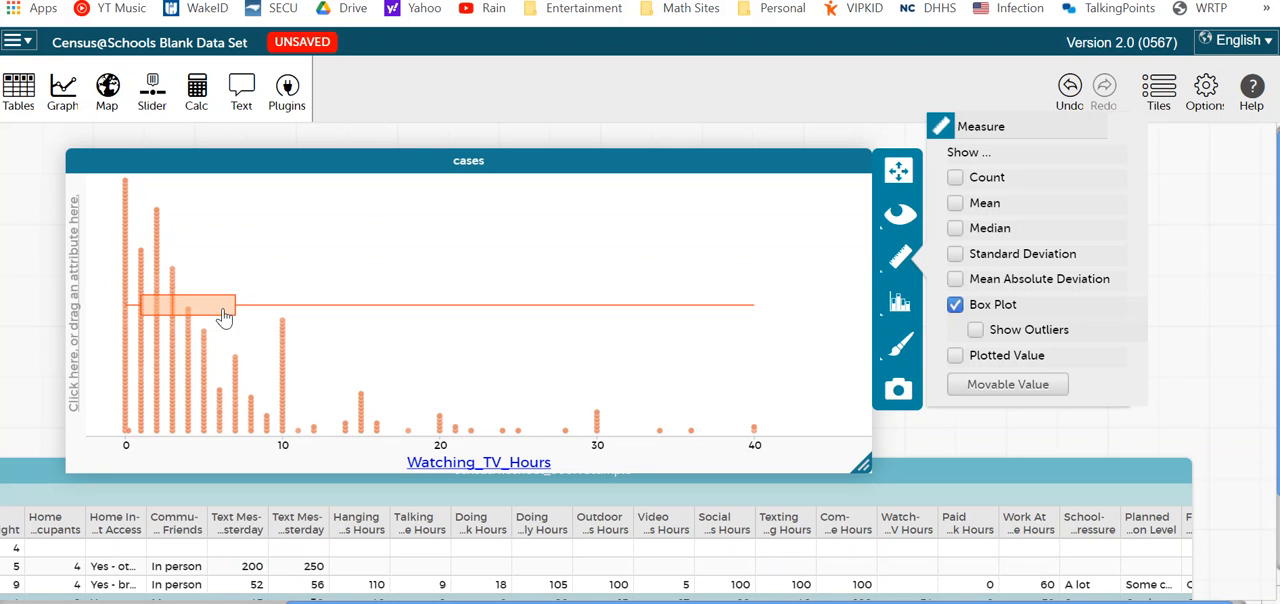
mouse_move(140, 307)
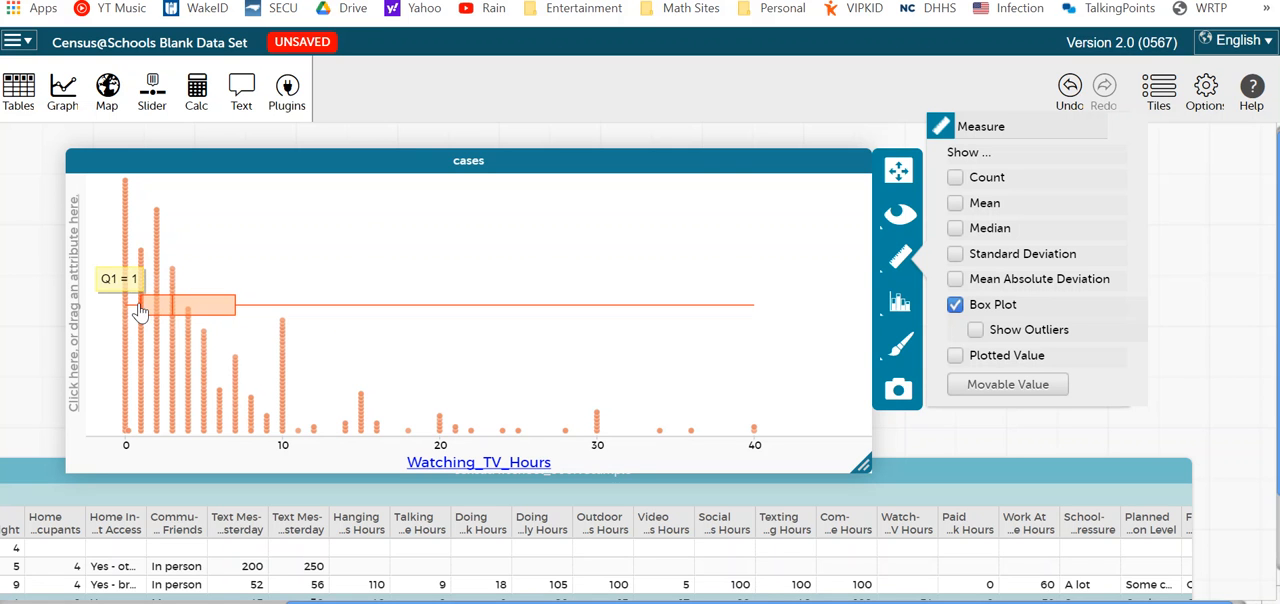
mouse_move(235, 307)
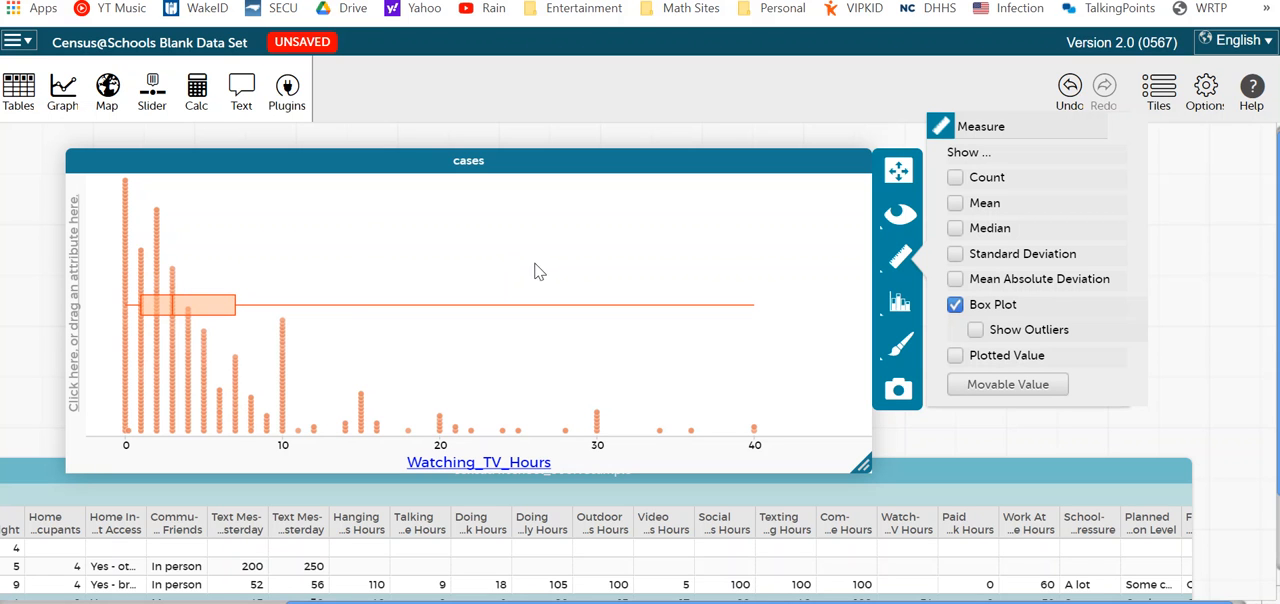
mouse_move(600, 287)
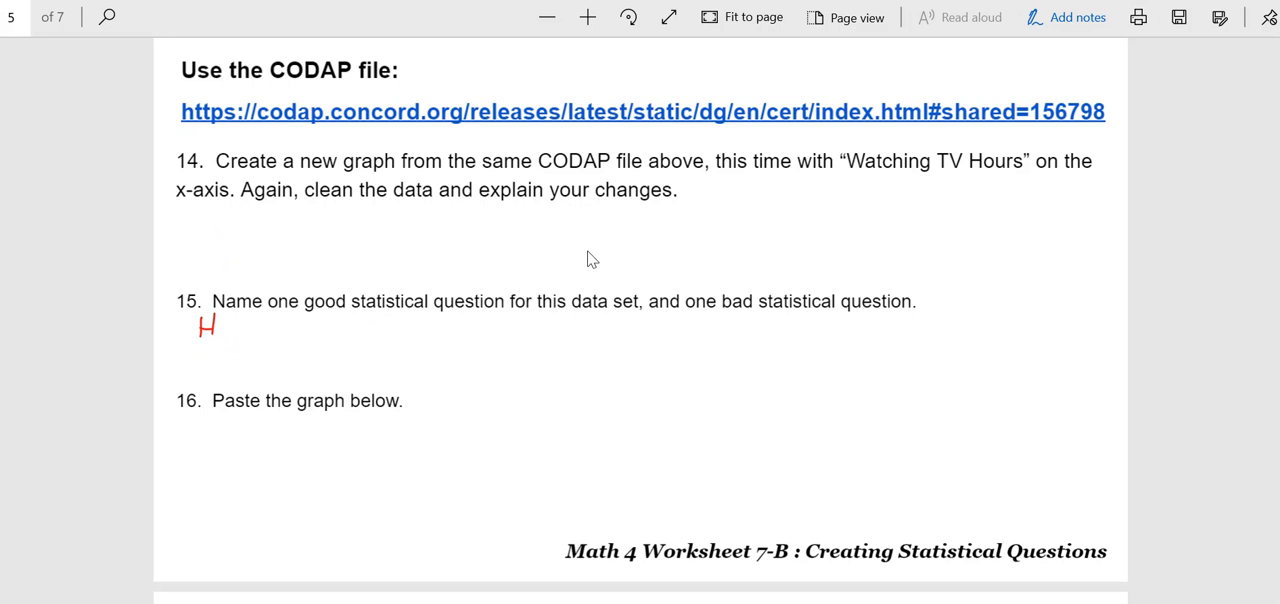
mouse_move(213, 326)
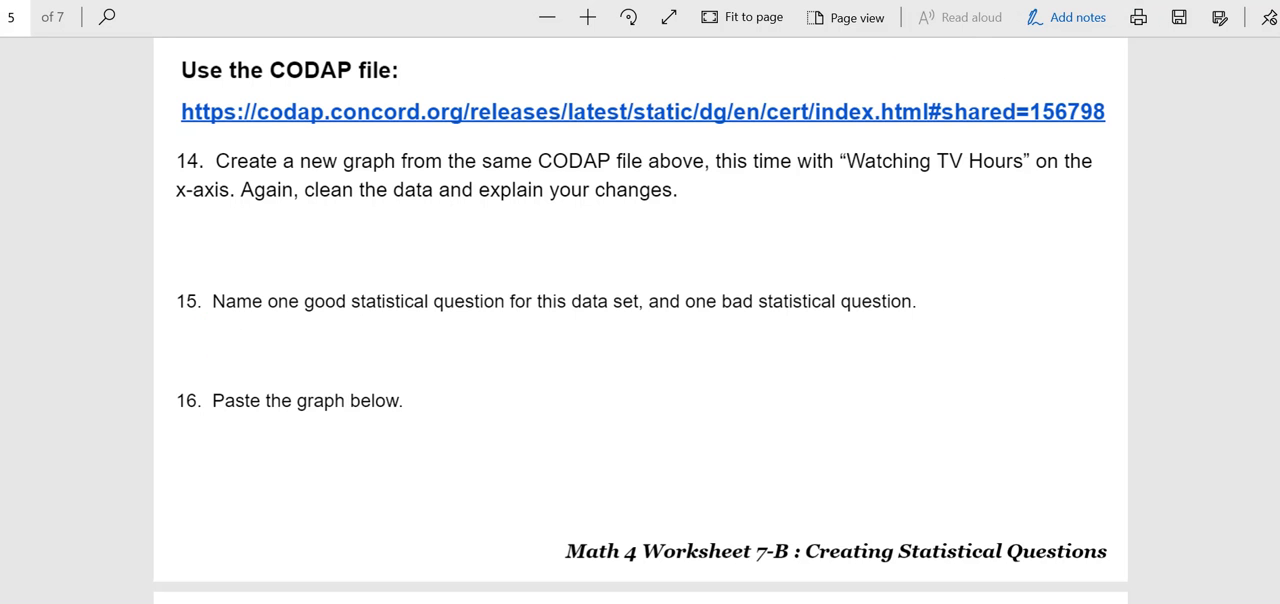
Handwrite in red under question 15: 'What range of viewing hrs for TYPICAL student?'.
drag(188, 335, 250, 320)
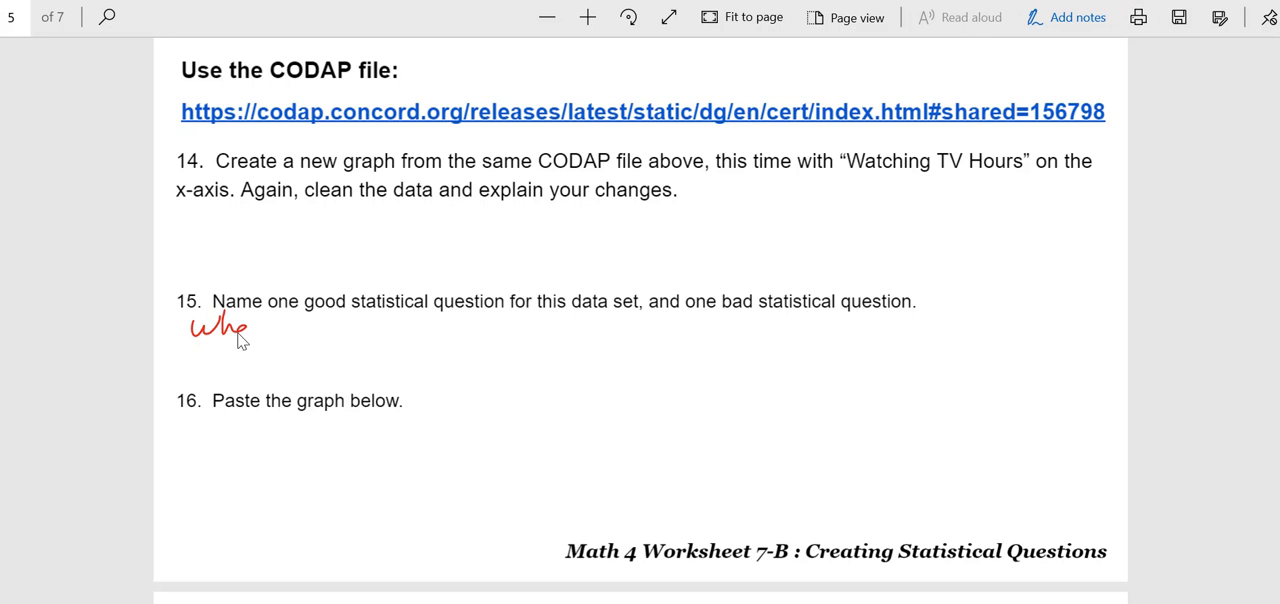
drag(240, 330, 355, 330)
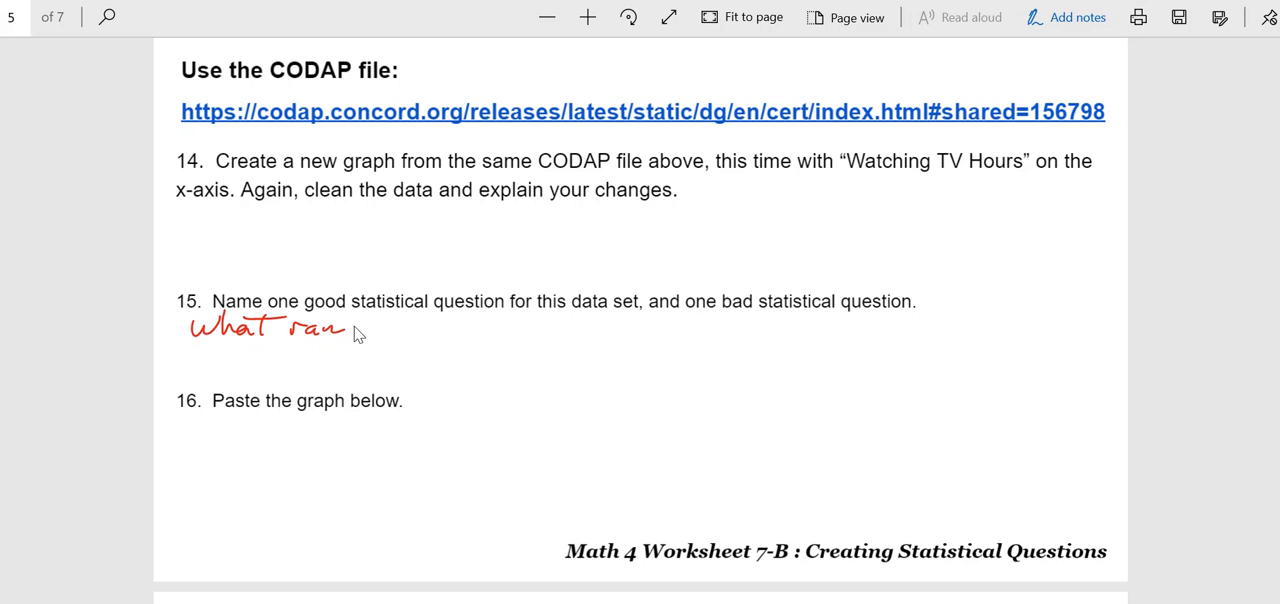
drag(350, 328, 430, 335)
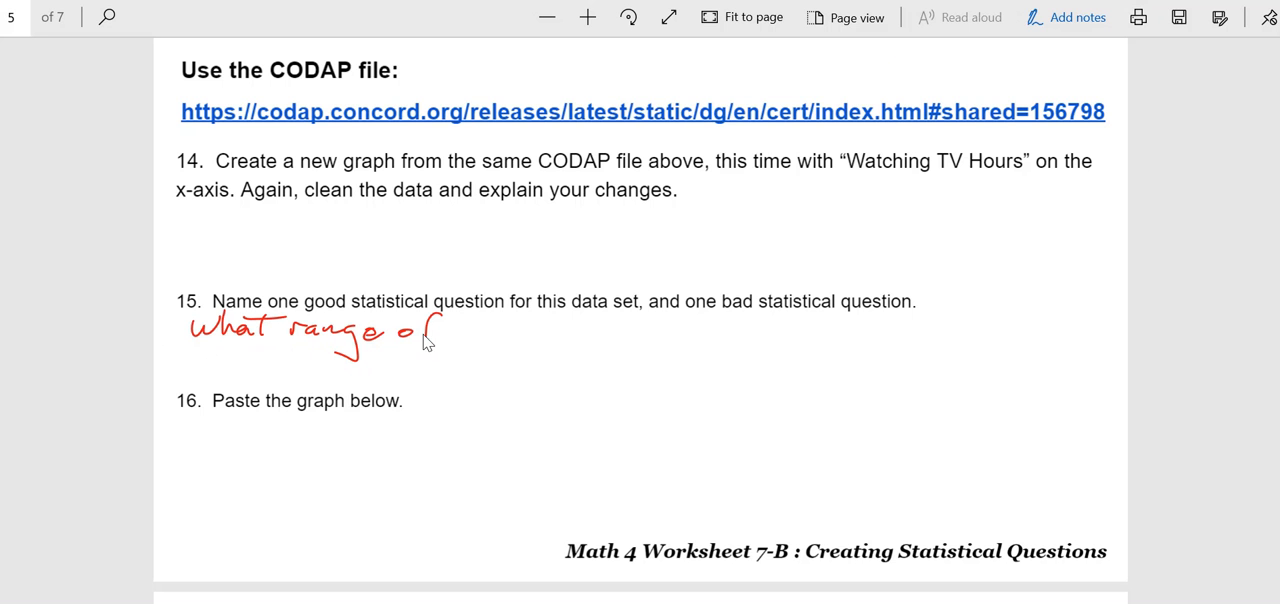
drag(440, 330, 540, 335)
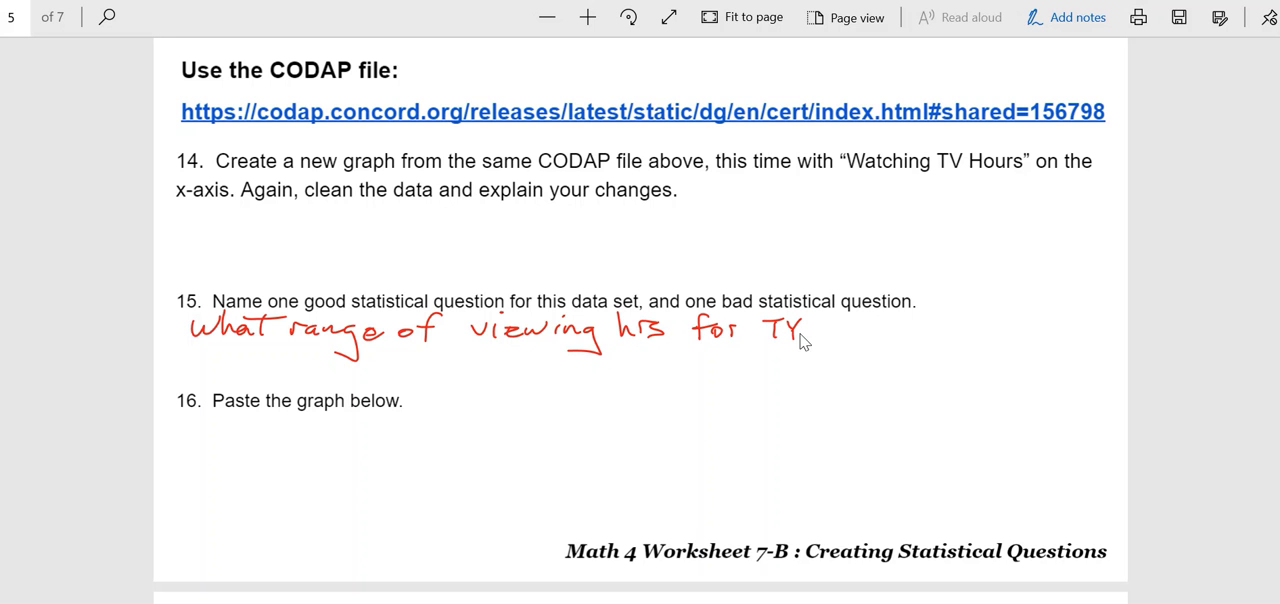
drag(800, 330, 880, 330)
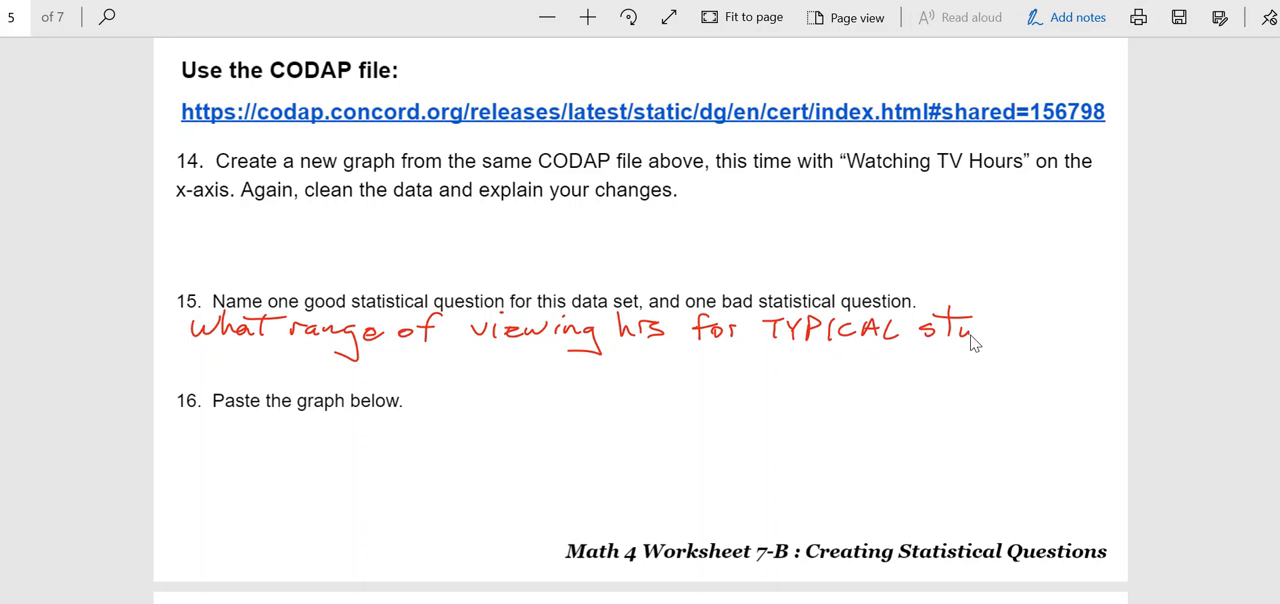
drag(975, 340, 1050, 320)
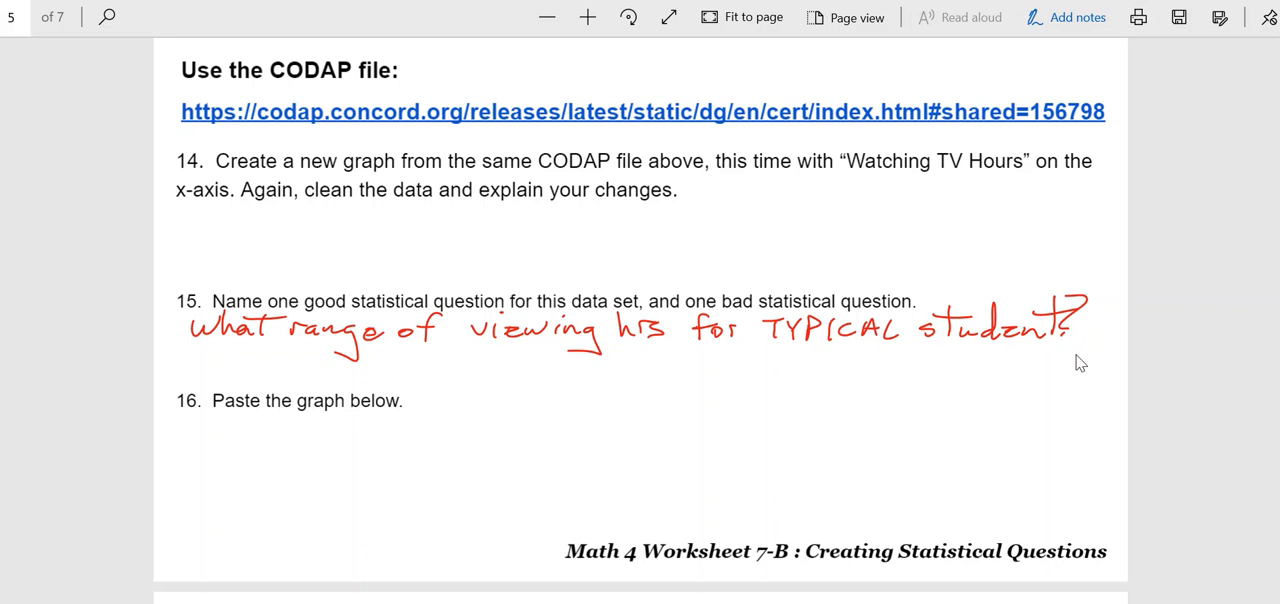
mouse_move(872, 418)
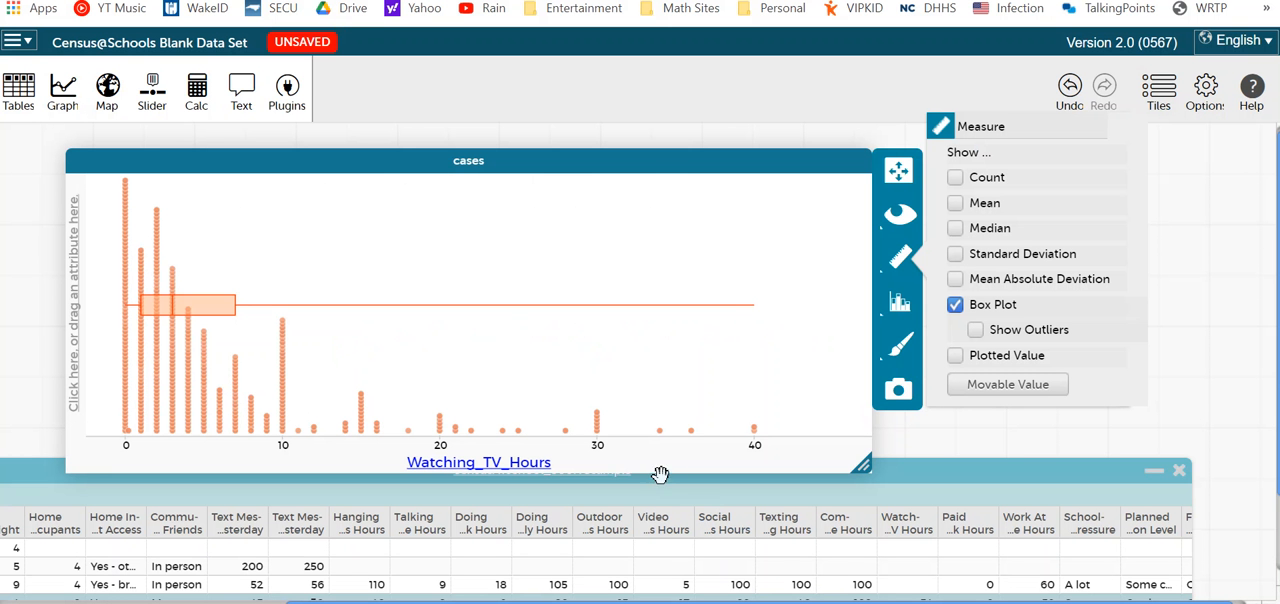
mouse_move(423, 345)
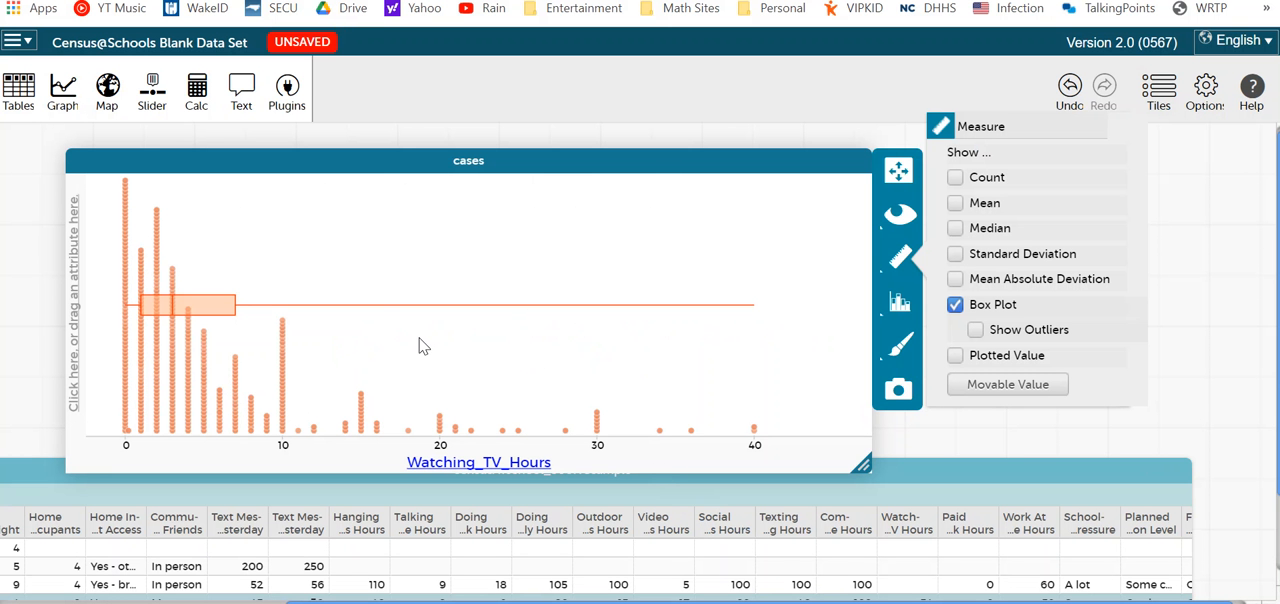
mouse_move(288, 442)
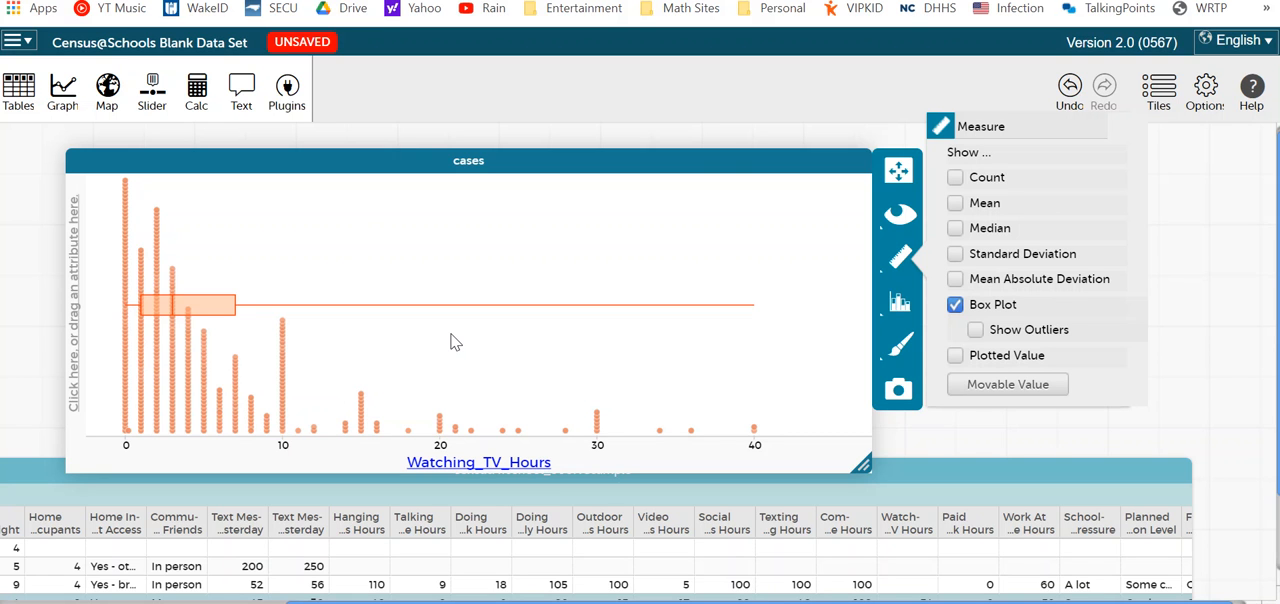
mouse_move(663, 406)
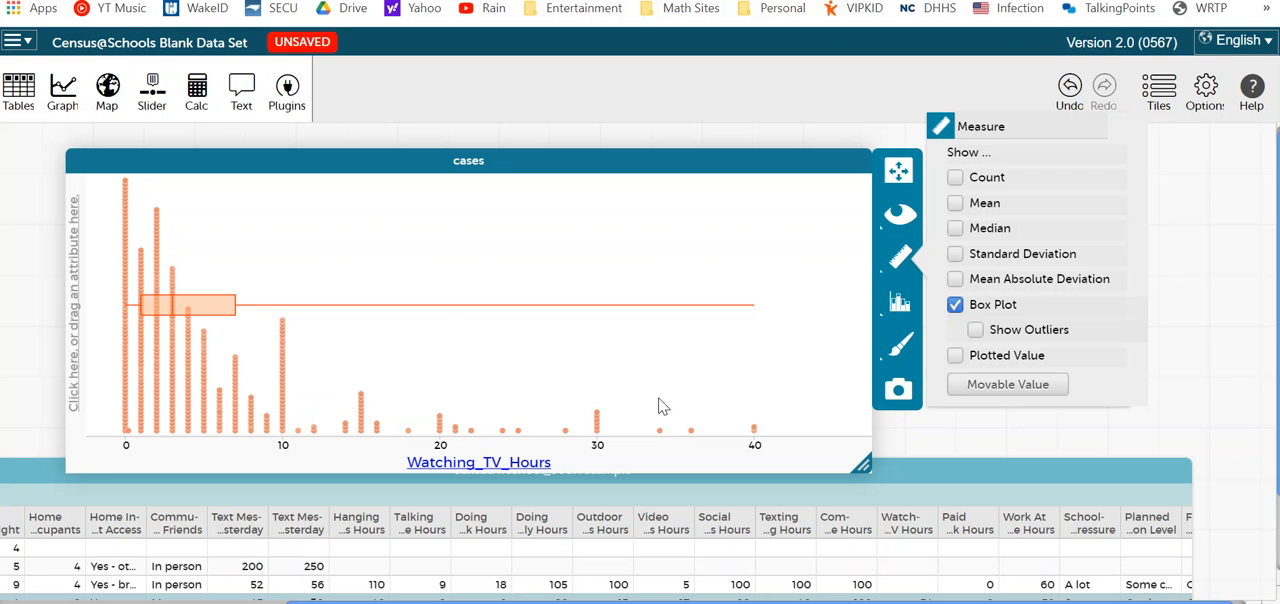
mouse_move(629, 389)
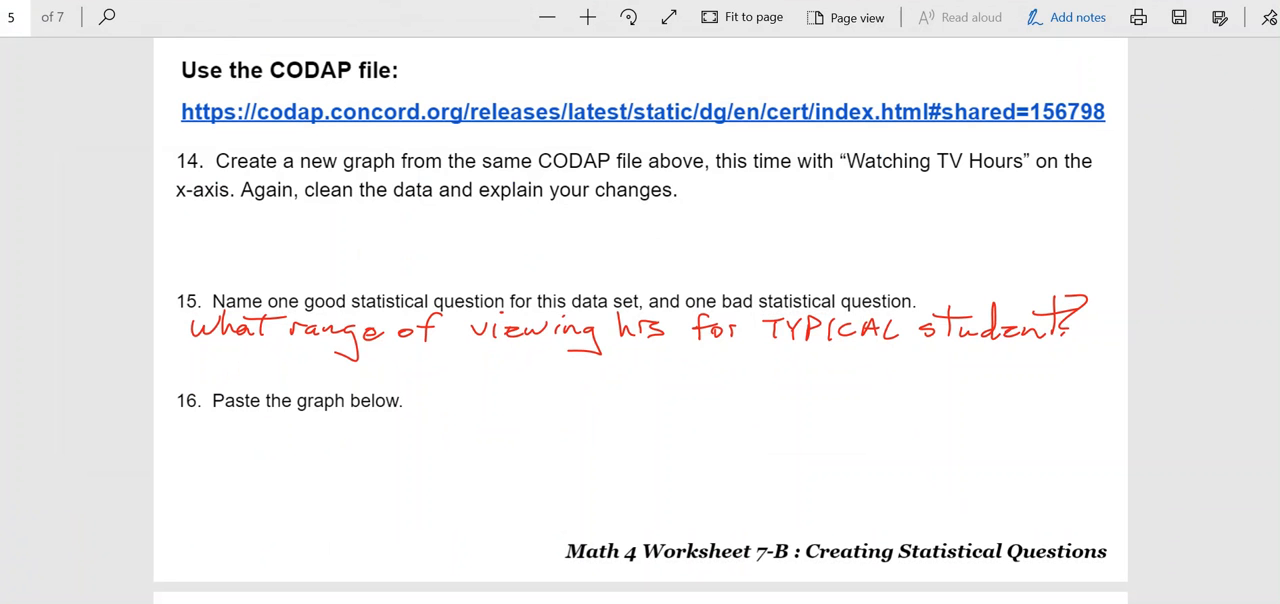
mouse_move(1128, 193)
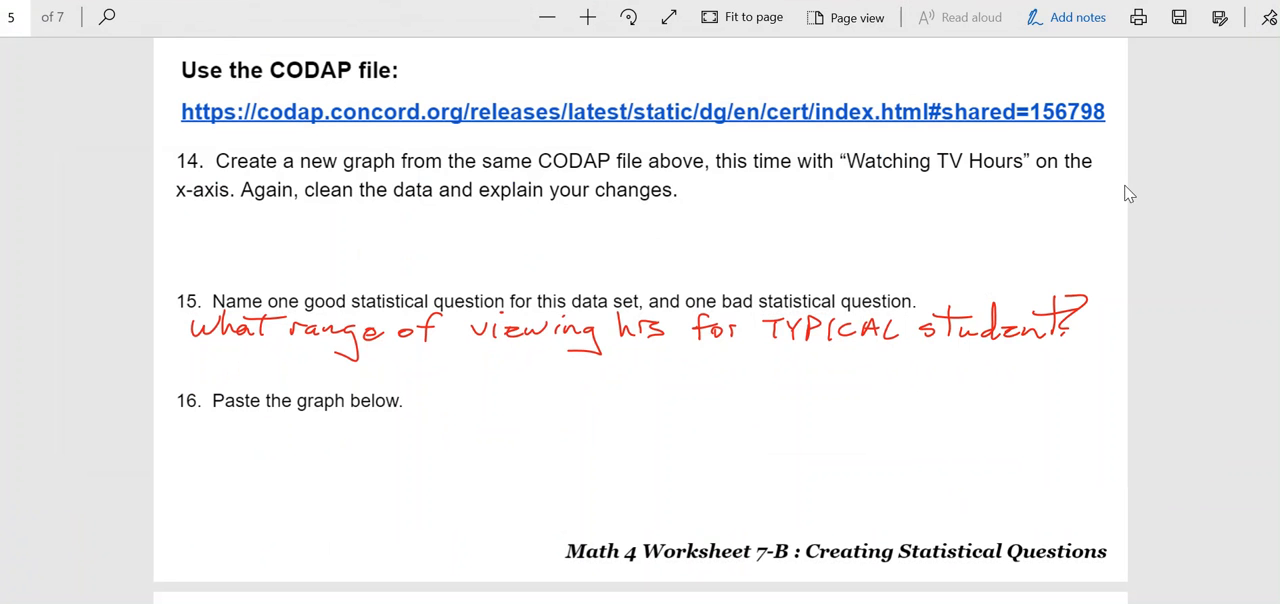
mouse_move(204, 365)
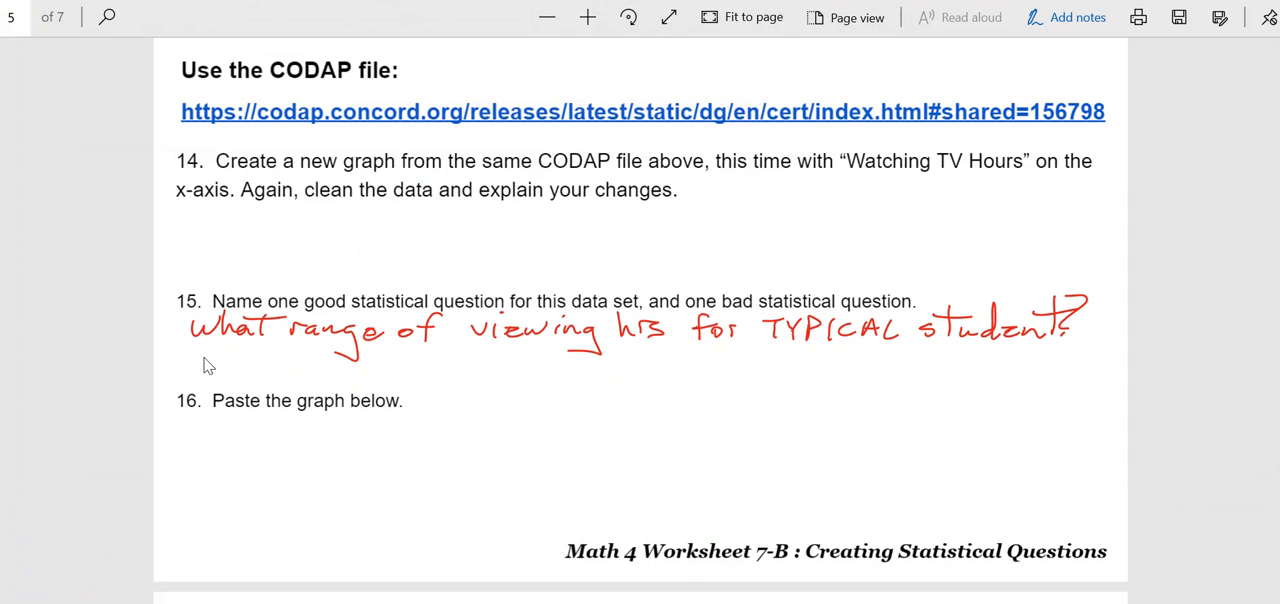
Handwrite in blue under question 15: 'How many watched more than 20 hrs?'.
text(How)
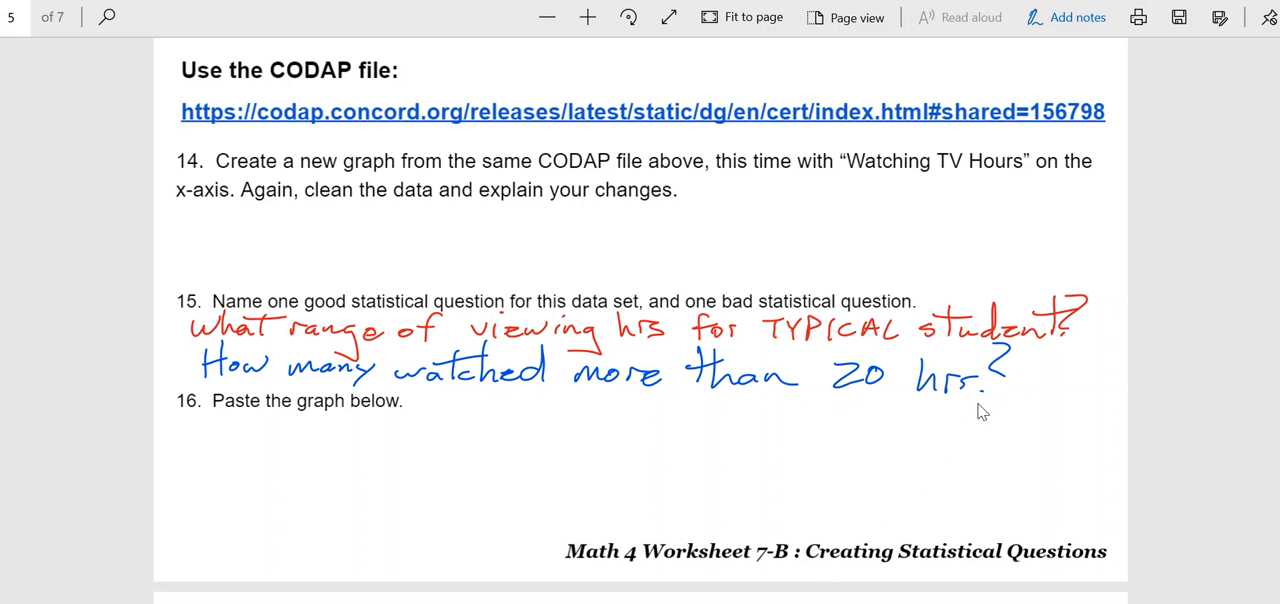
mouse_move(699, 588)
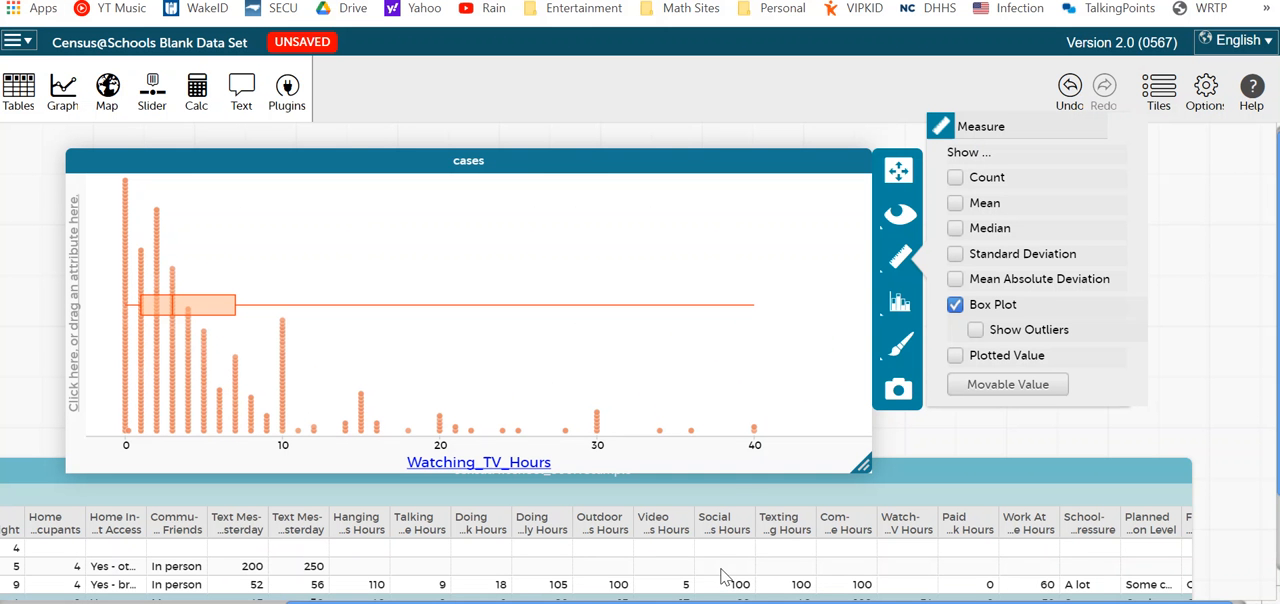
mouse_move(734, 470)
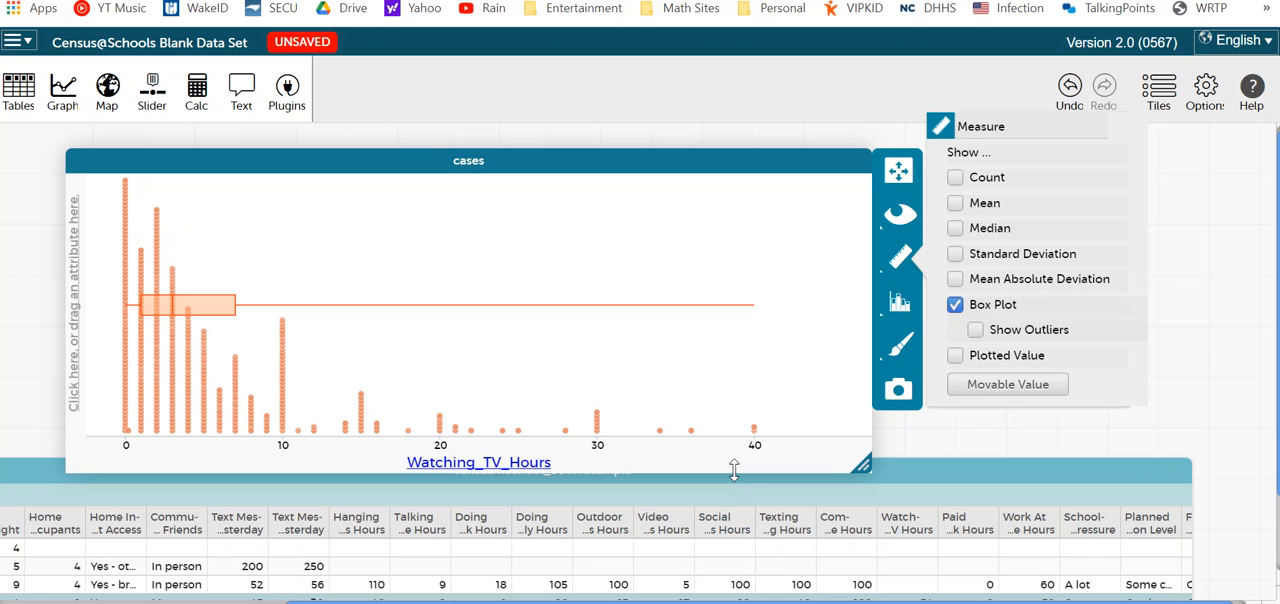
mouse_move(957, 258)
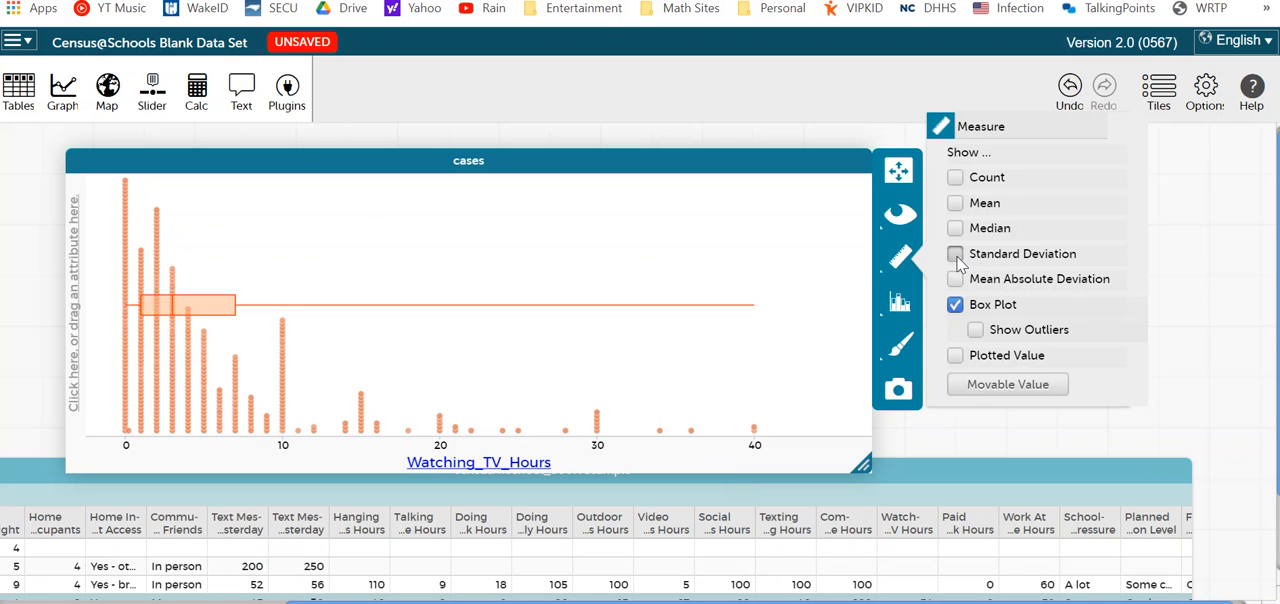
click(955, 253)
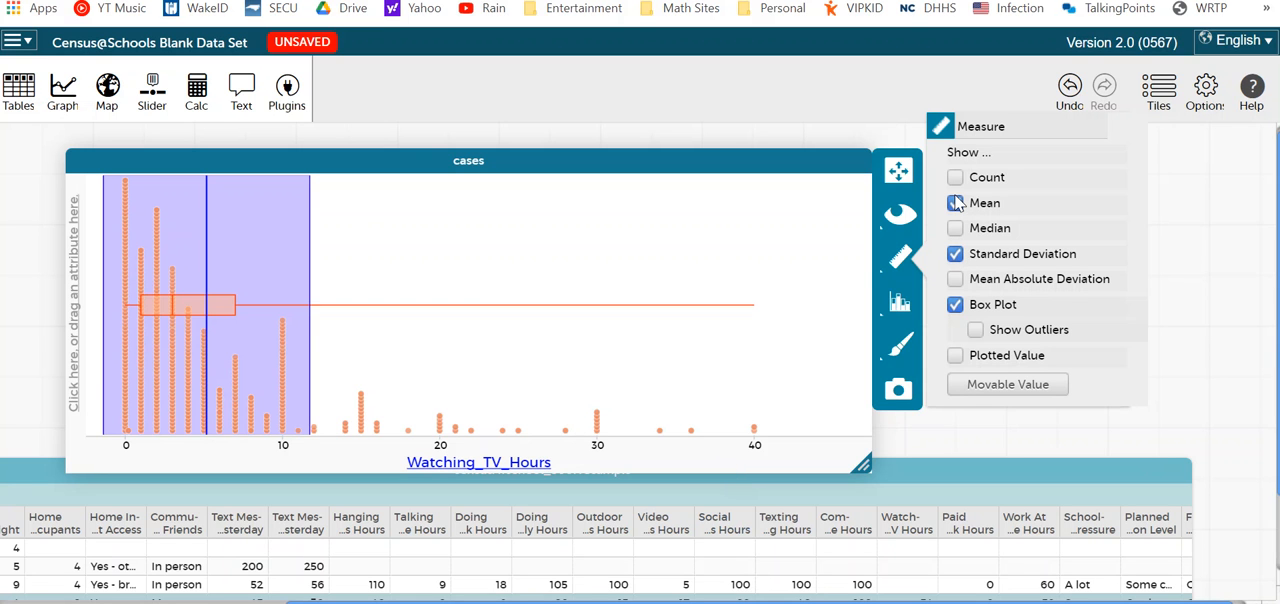
click(955, 203)
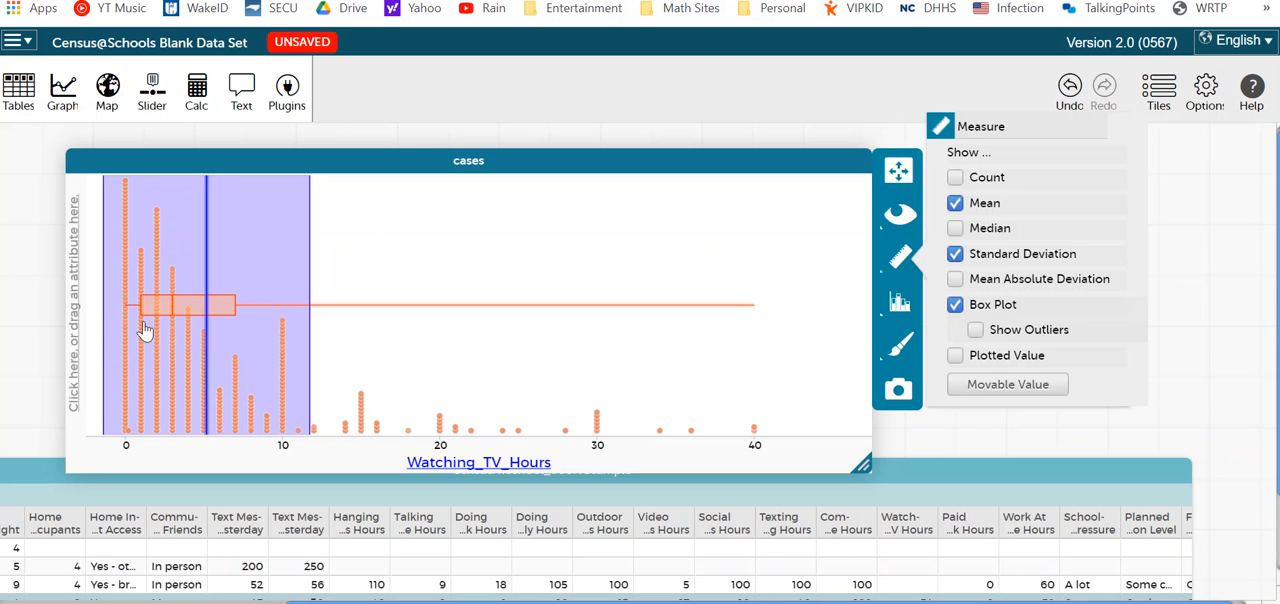
mouse_move(413, 282)
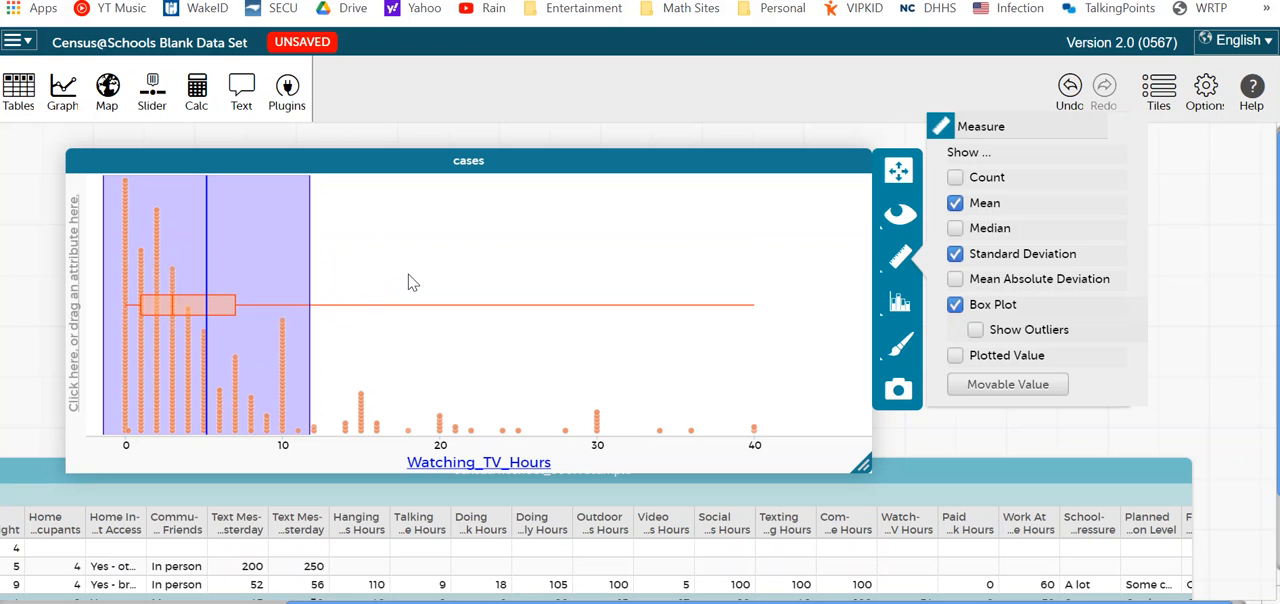
mouse_move(975, 232)
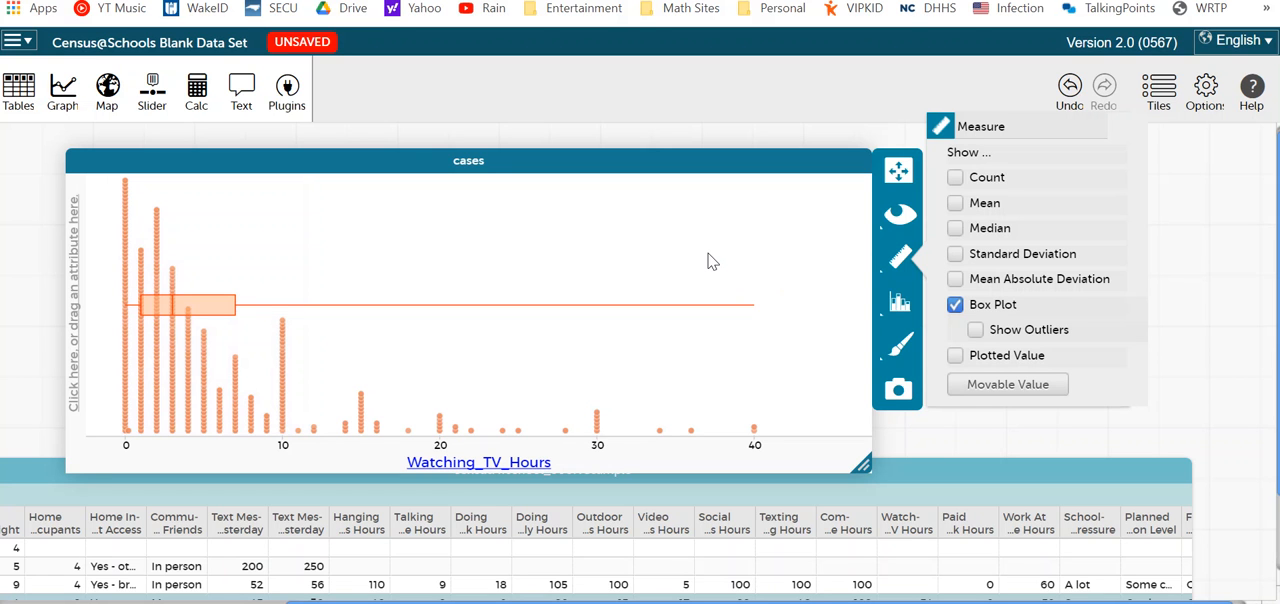
mouse_move(779, 262)
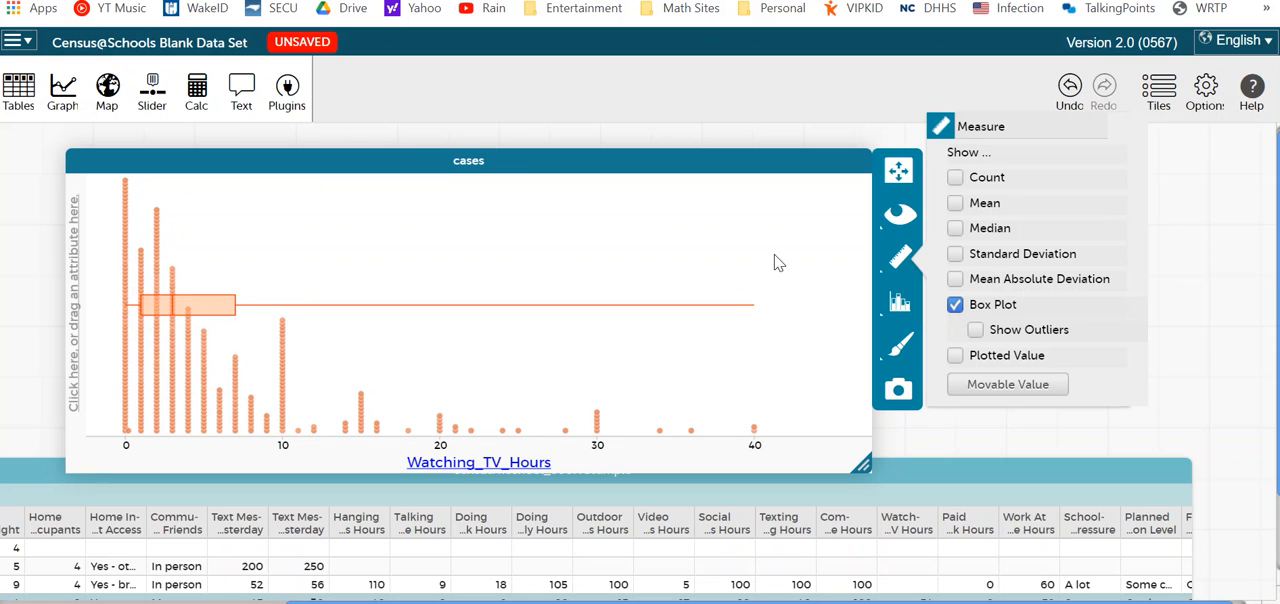
mouse_move(590, 259)
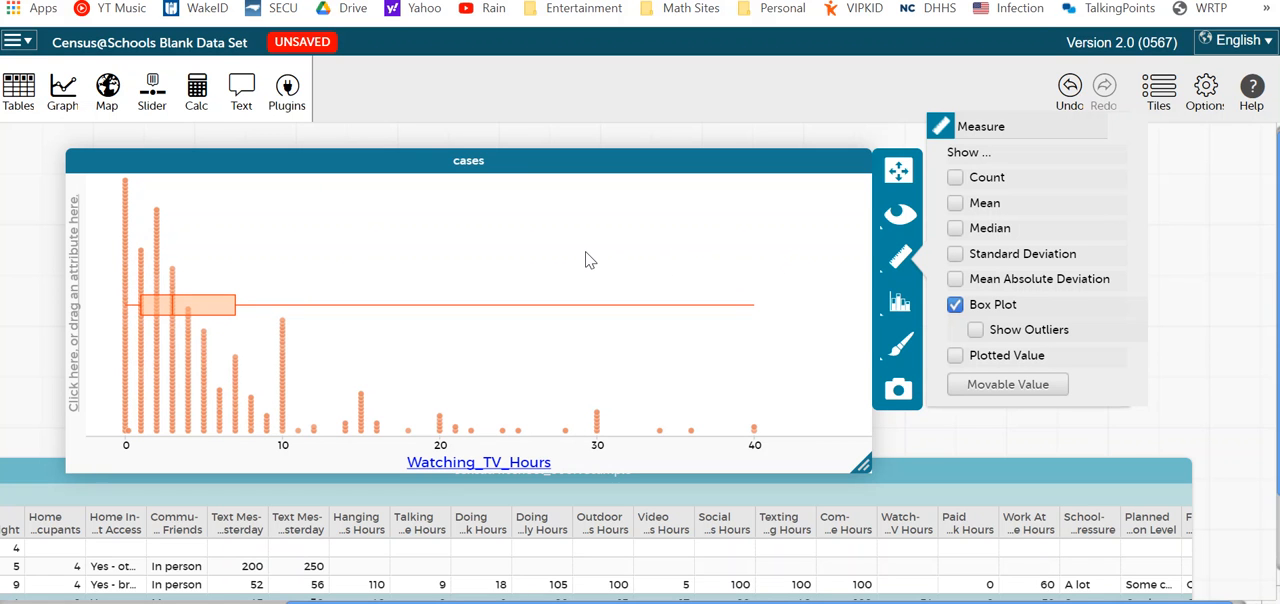
mouse_move(656, 567)
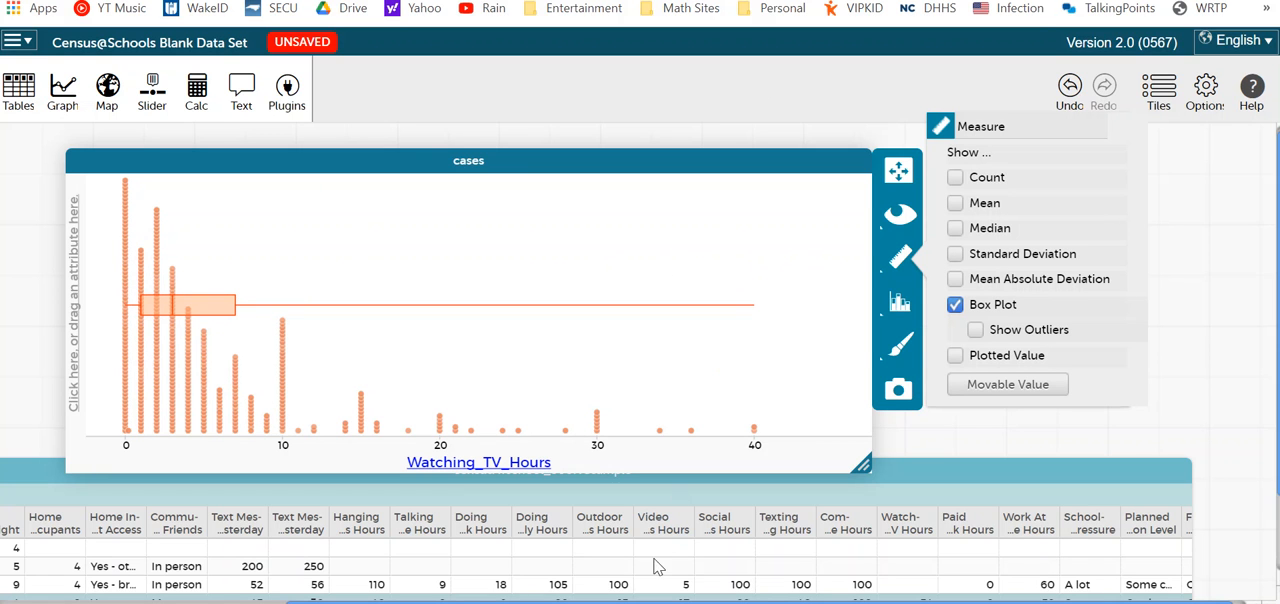